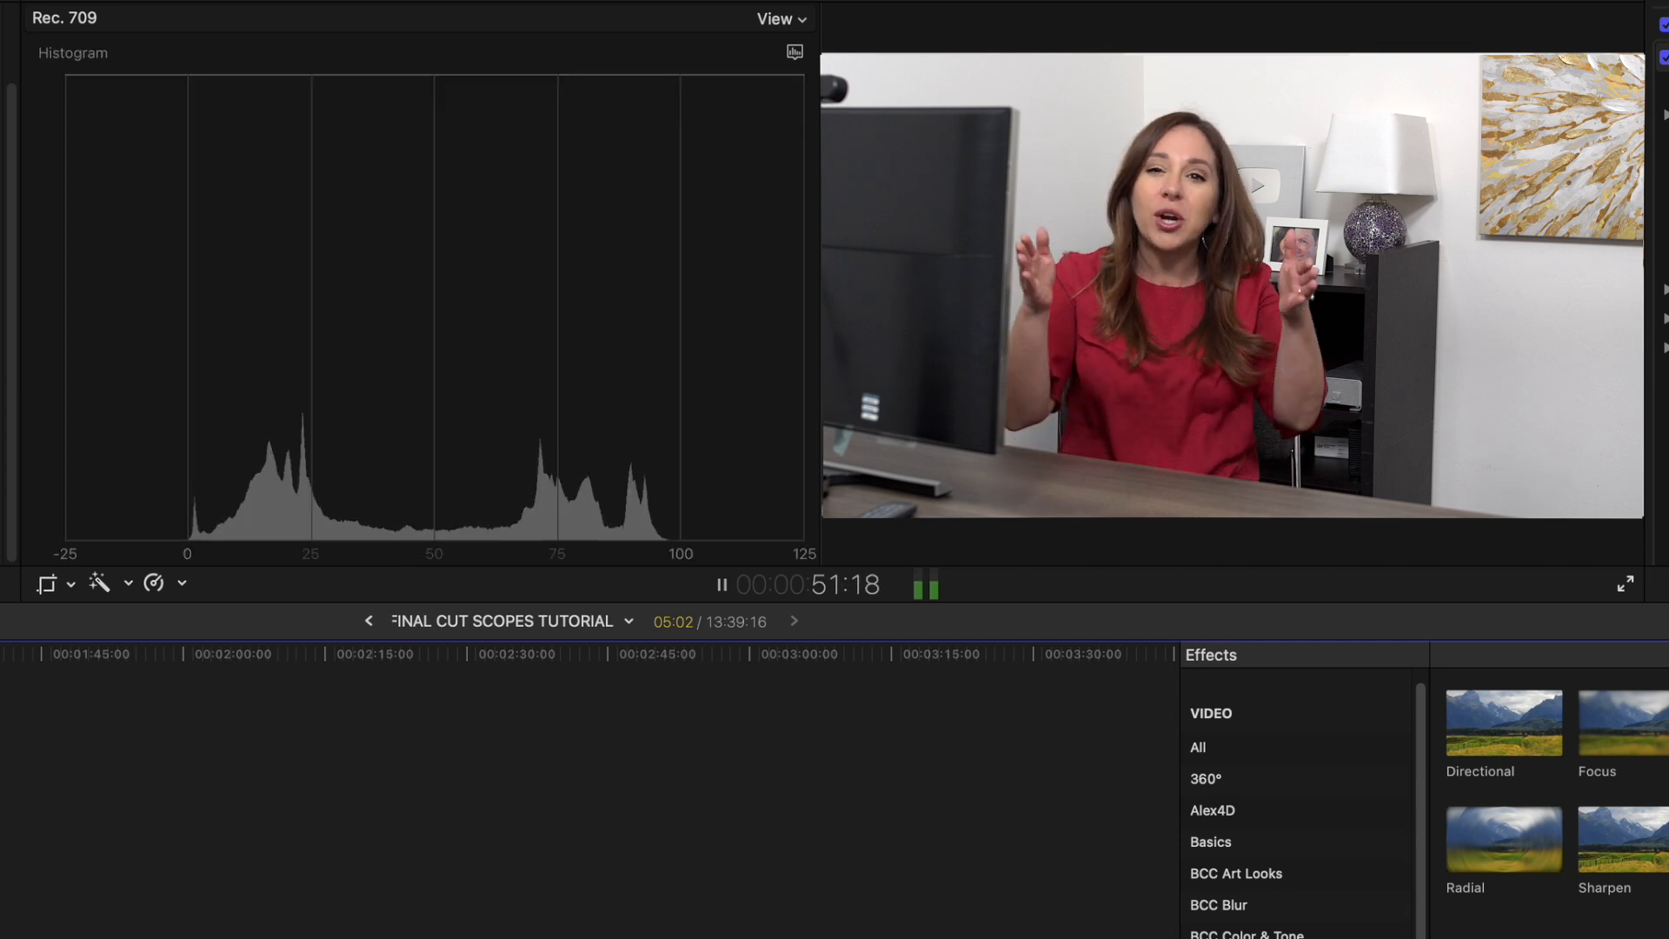
Bring the COLOR SCOPES project forward with its clips in the browser and no scopes shown
left_click(781, 17)
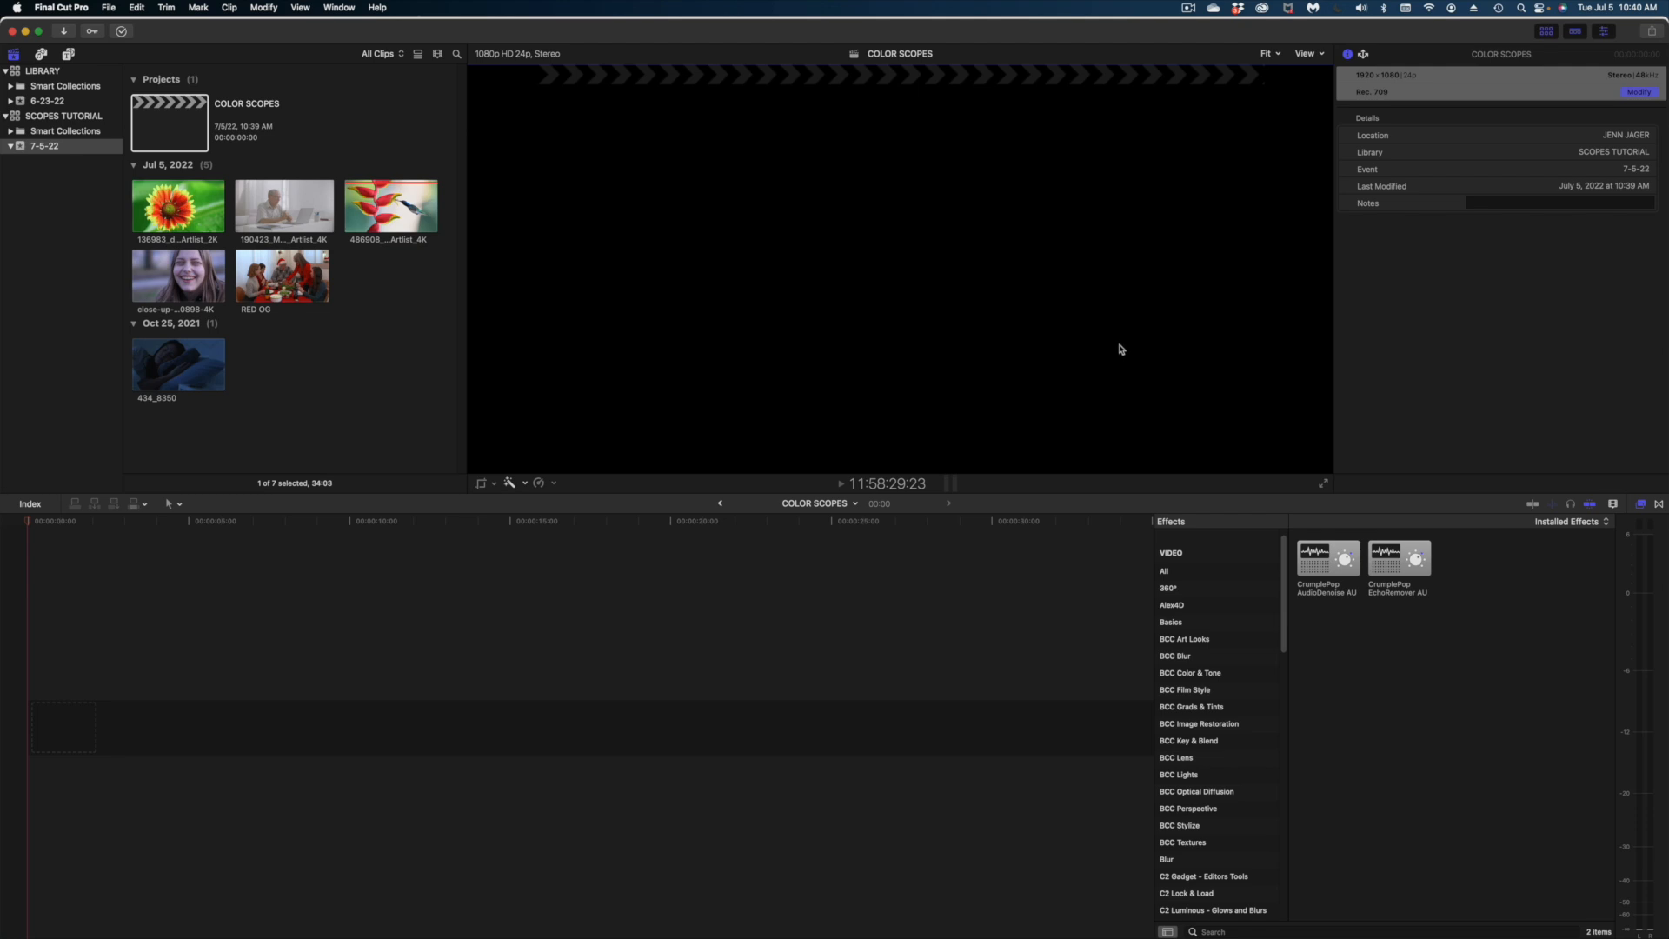
mouse_move(1040, 242)
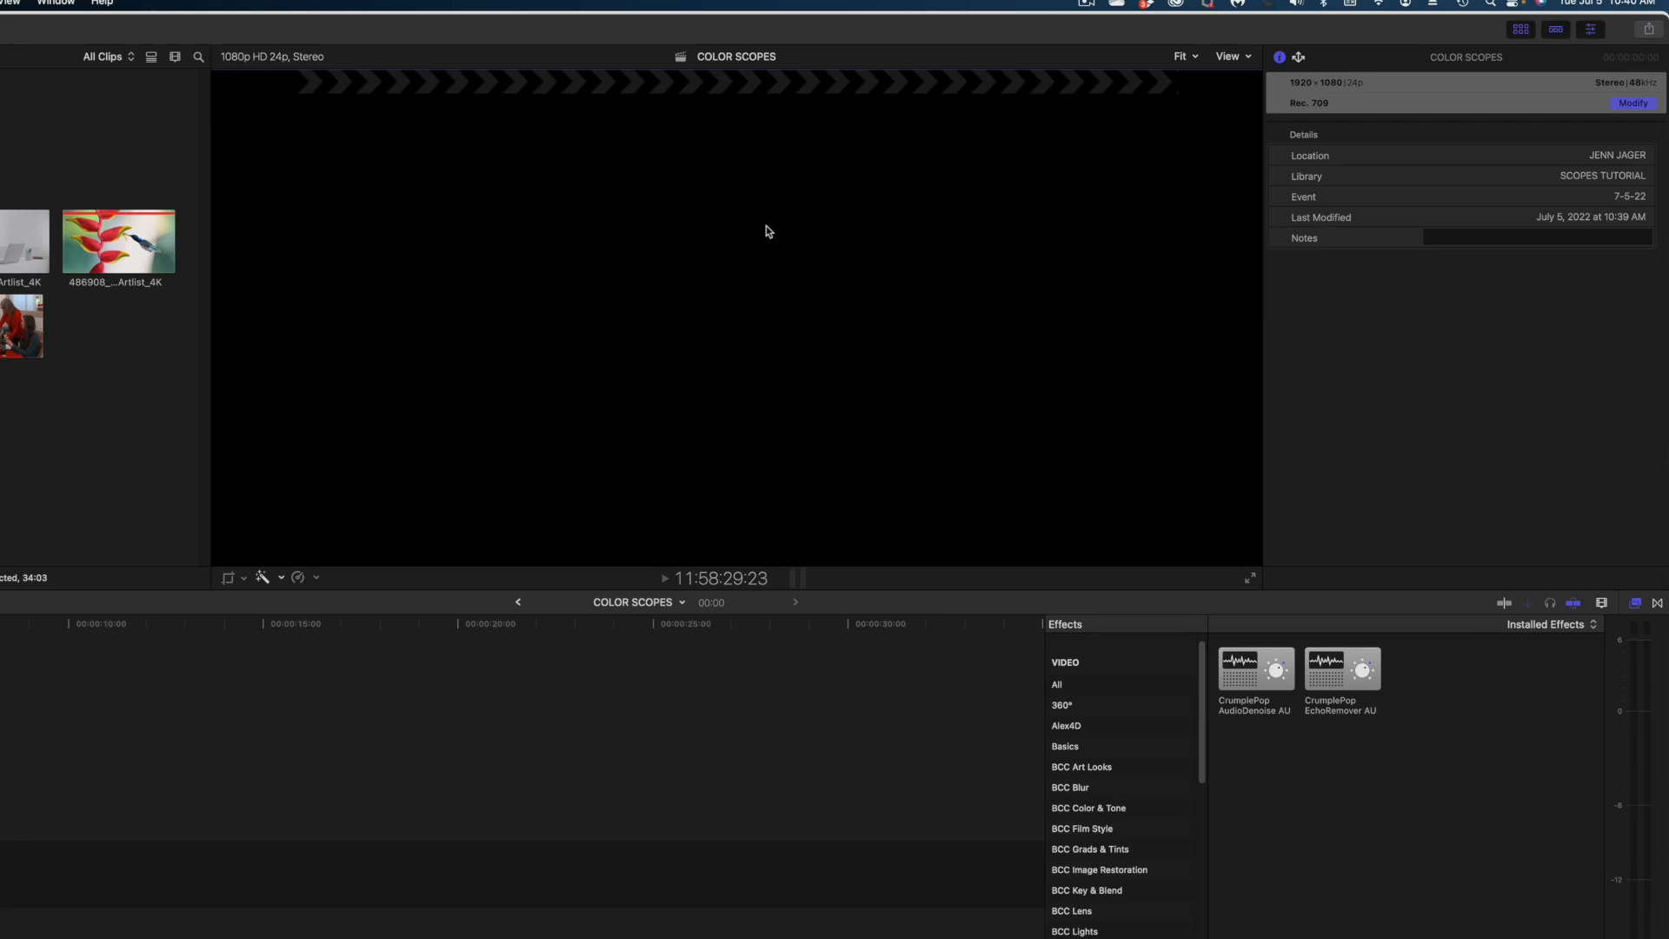
Show Video Scopes beside the viewer and try a three-scope layout before returning to the single waveform
left_click(1228, 55)
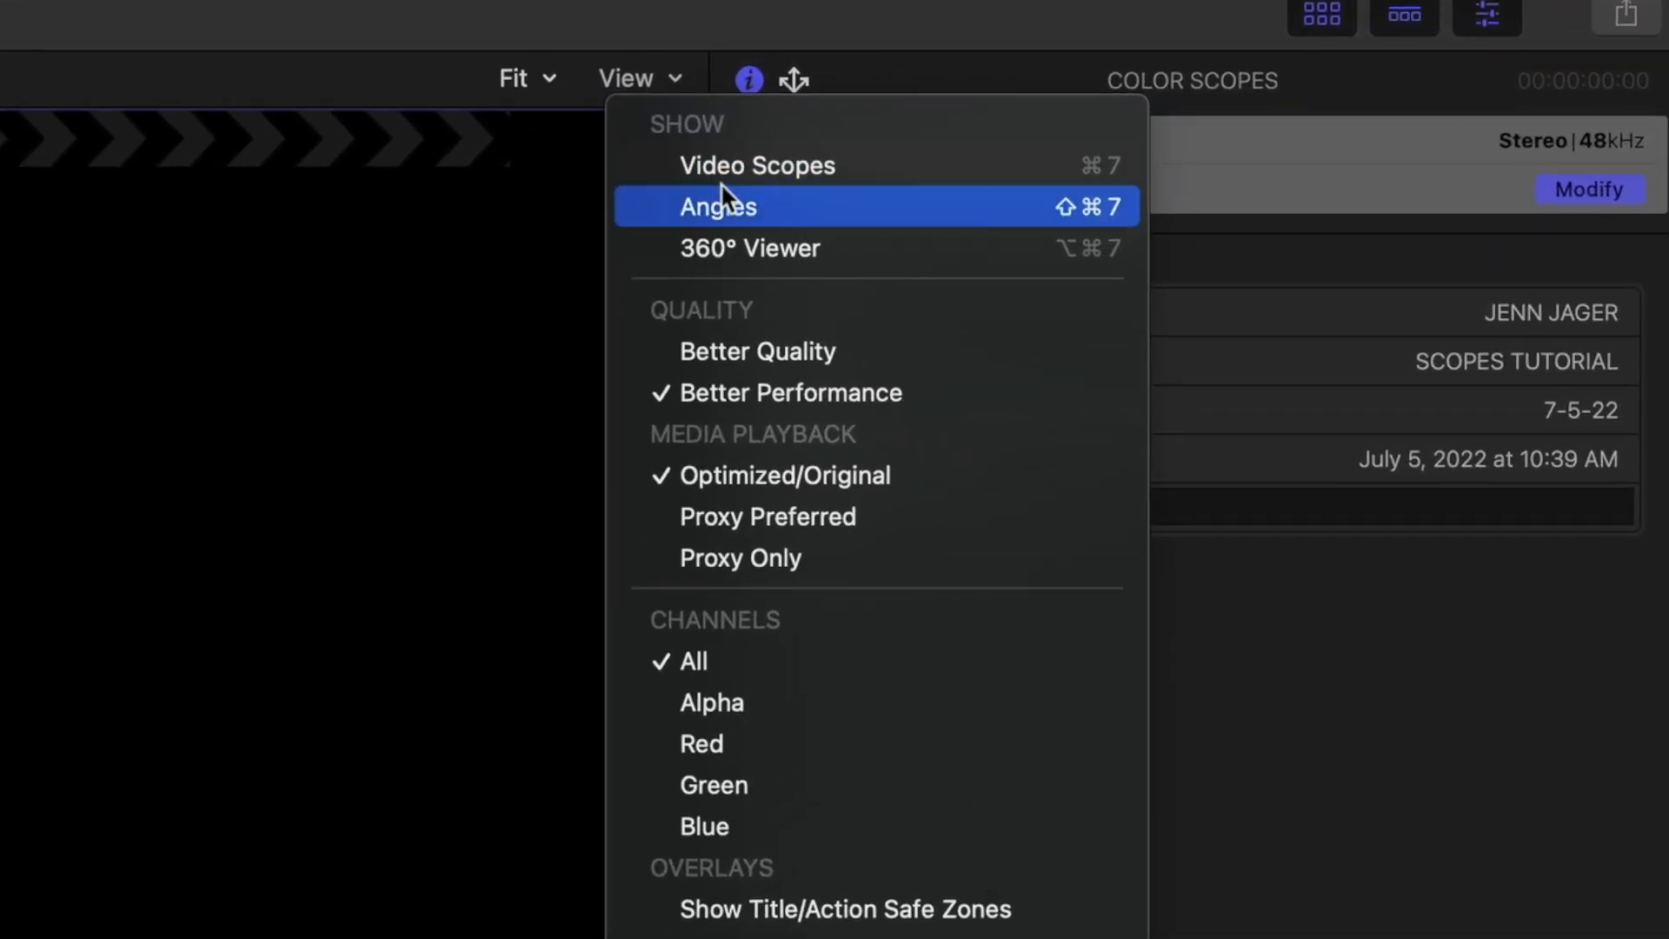
mouse_move(729, 165)
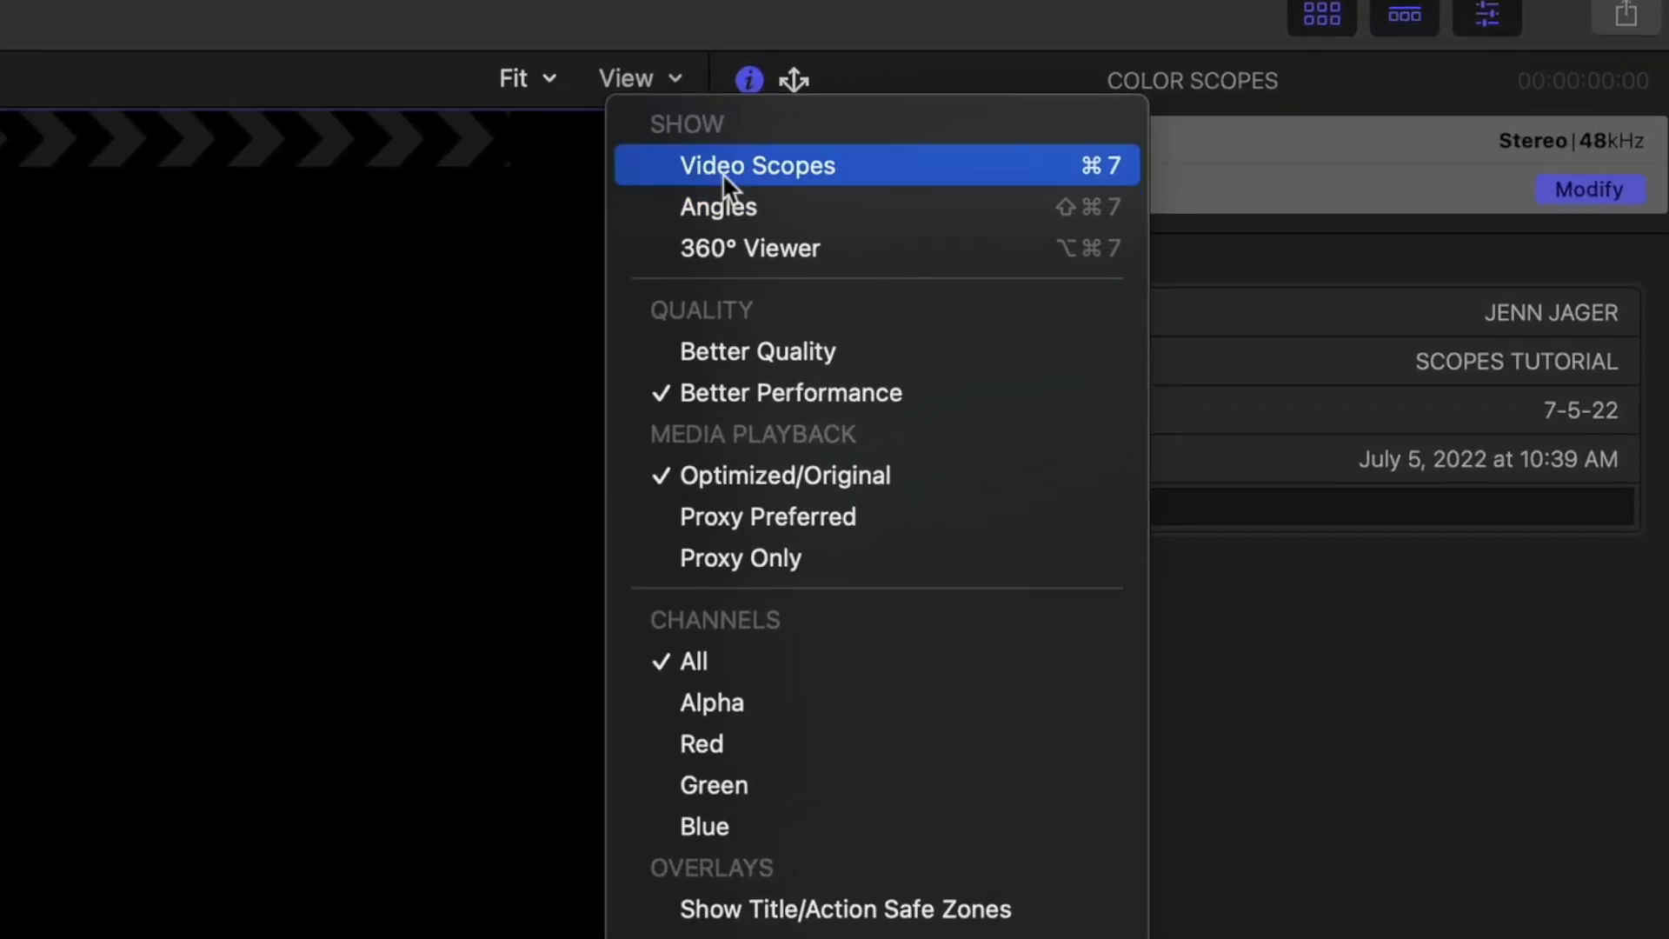
left_click(757, 165)
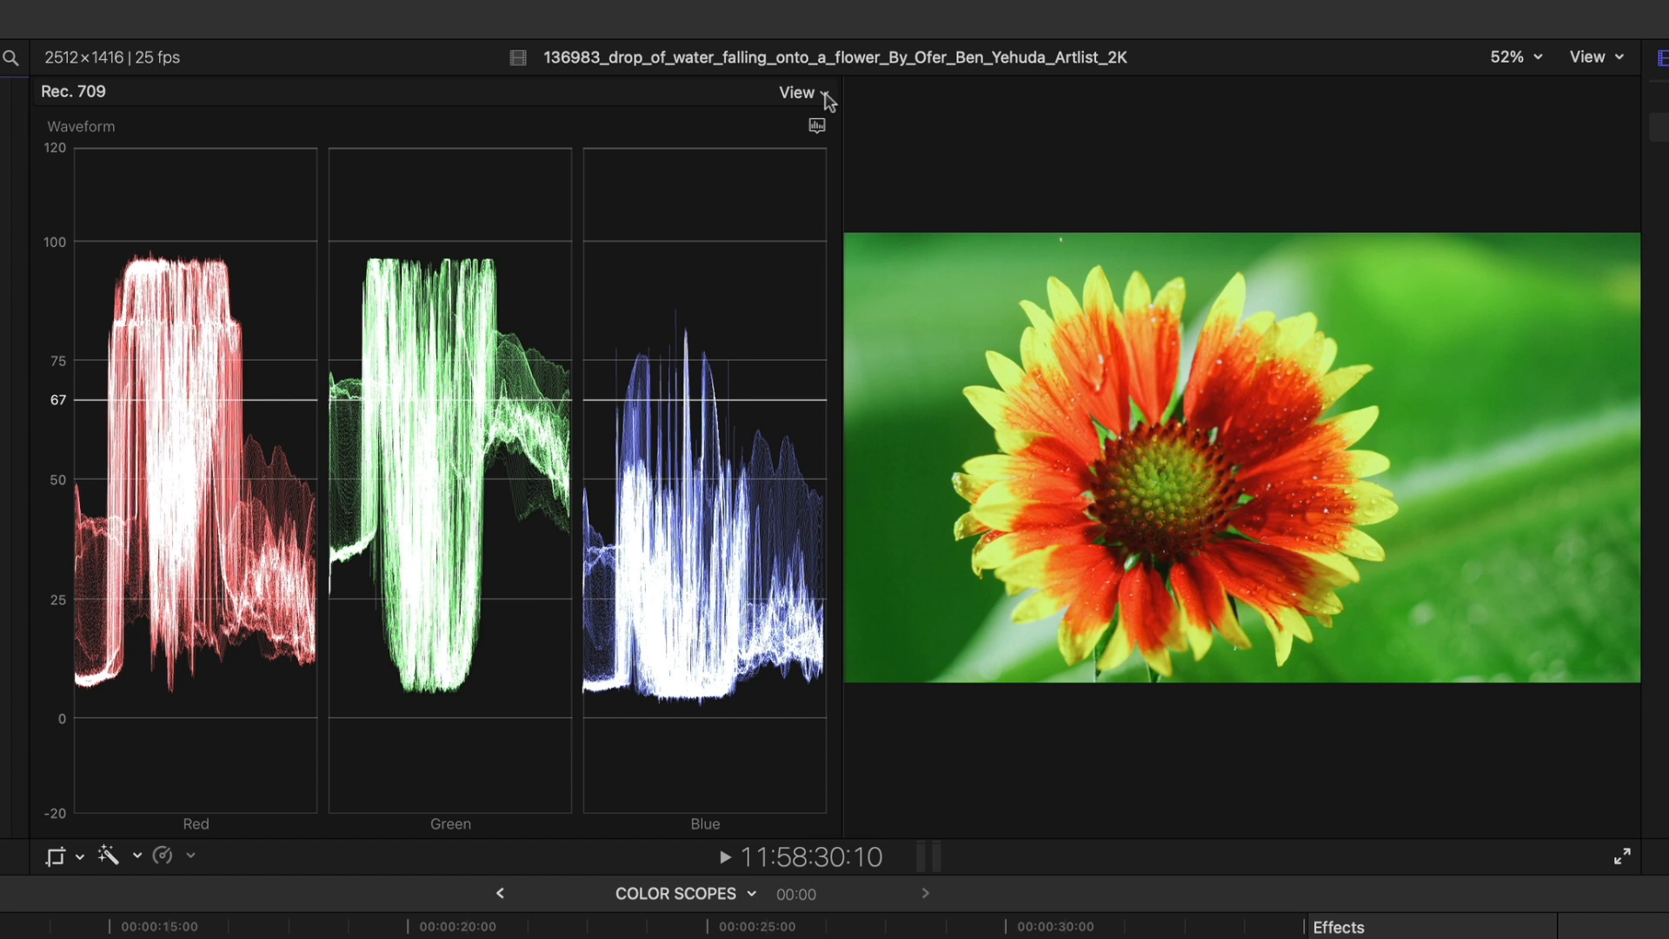
mouse_move(815, 125)
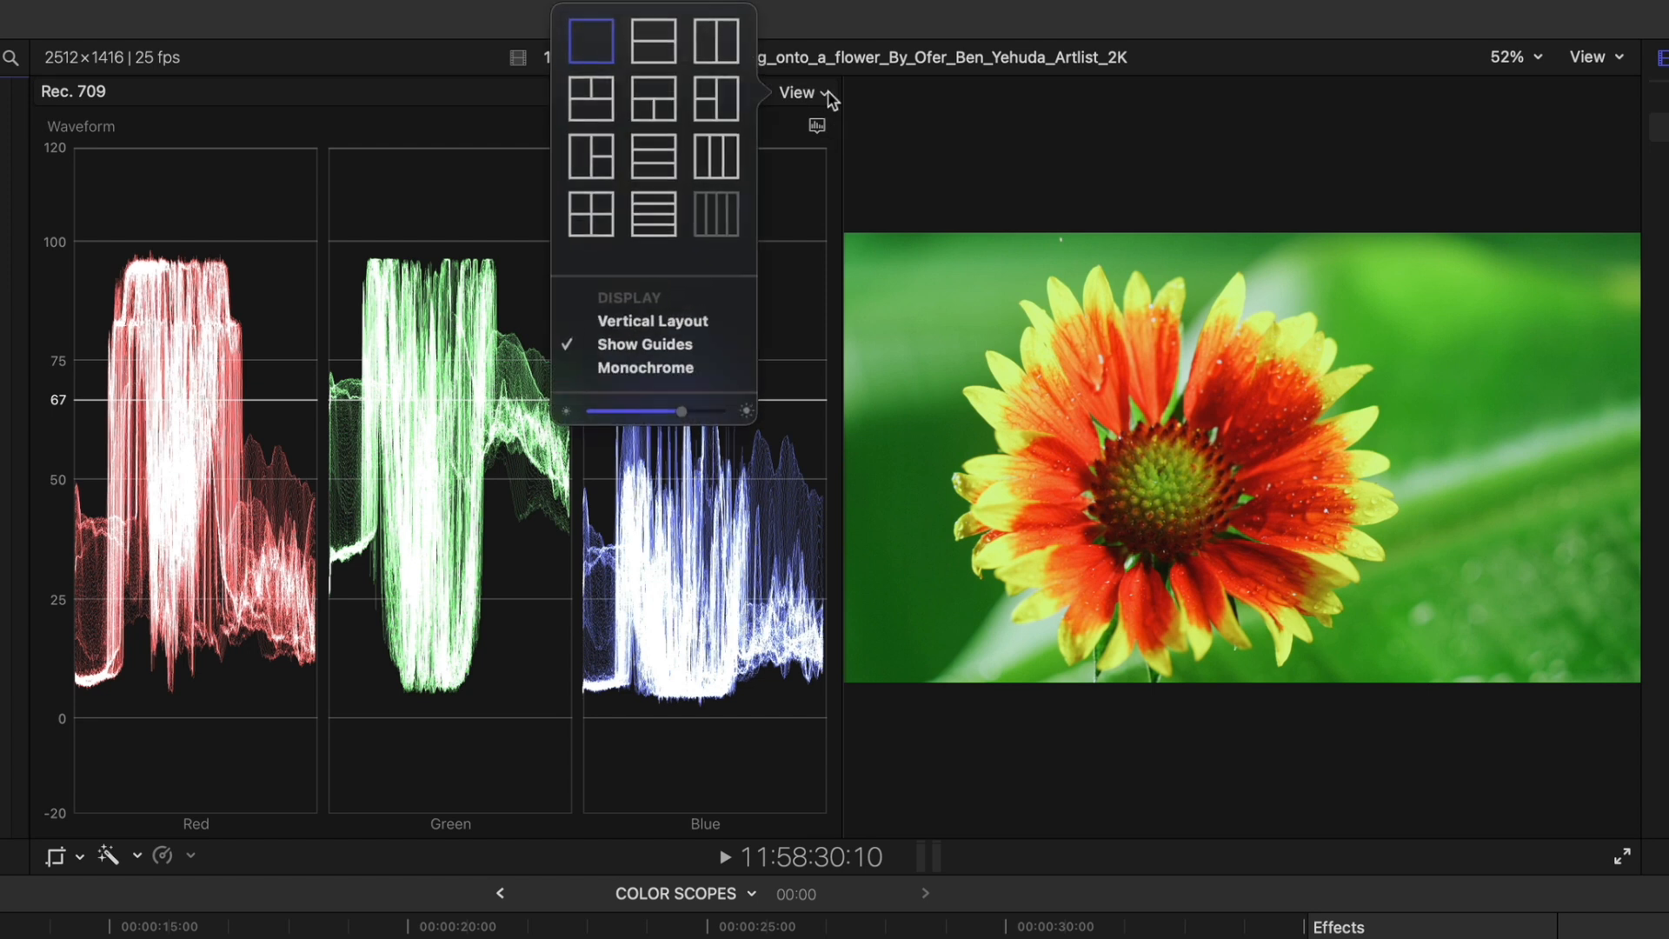
left_click(656, 97)
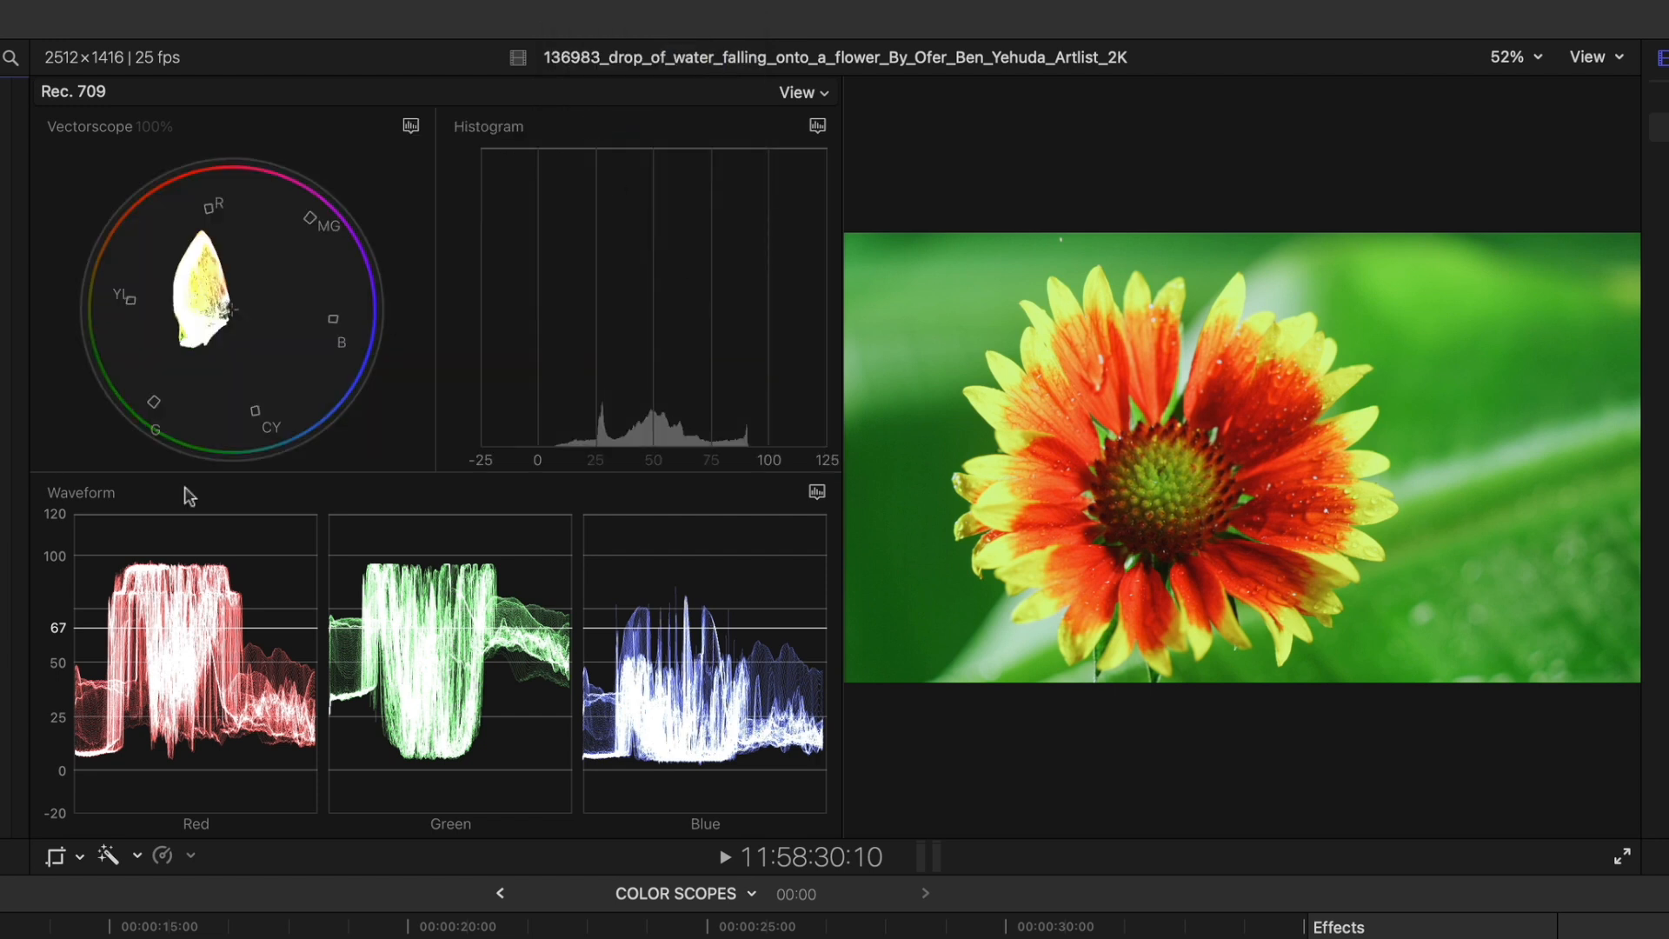
mouse_move(828, 103)
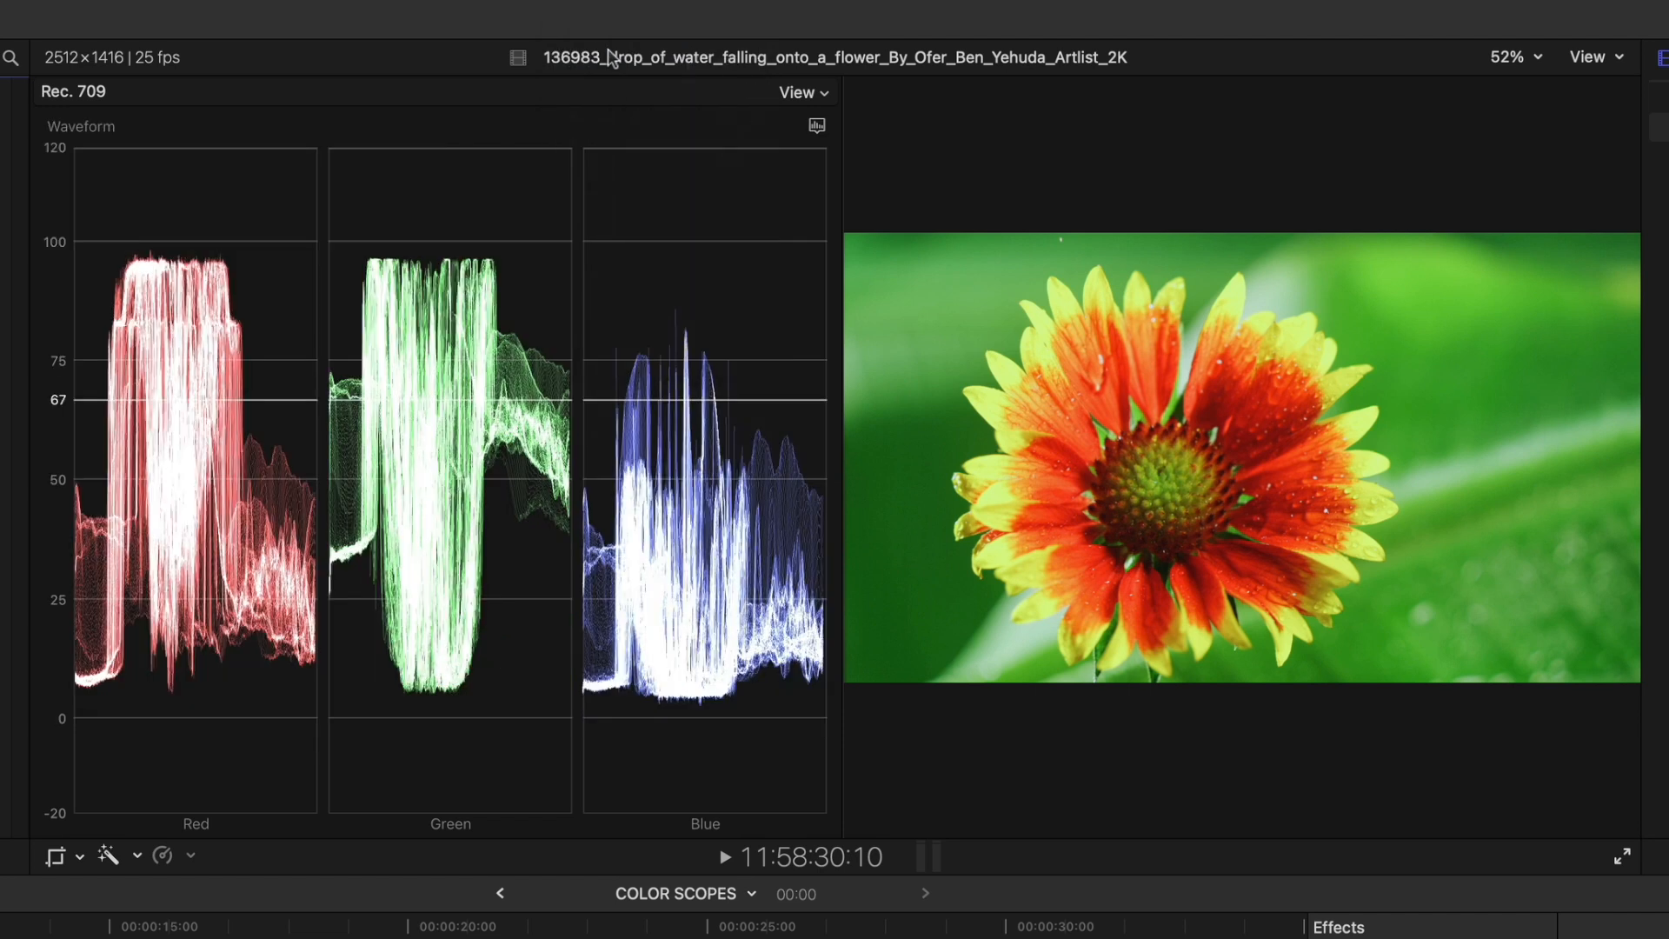
mouse_move(619, 62)
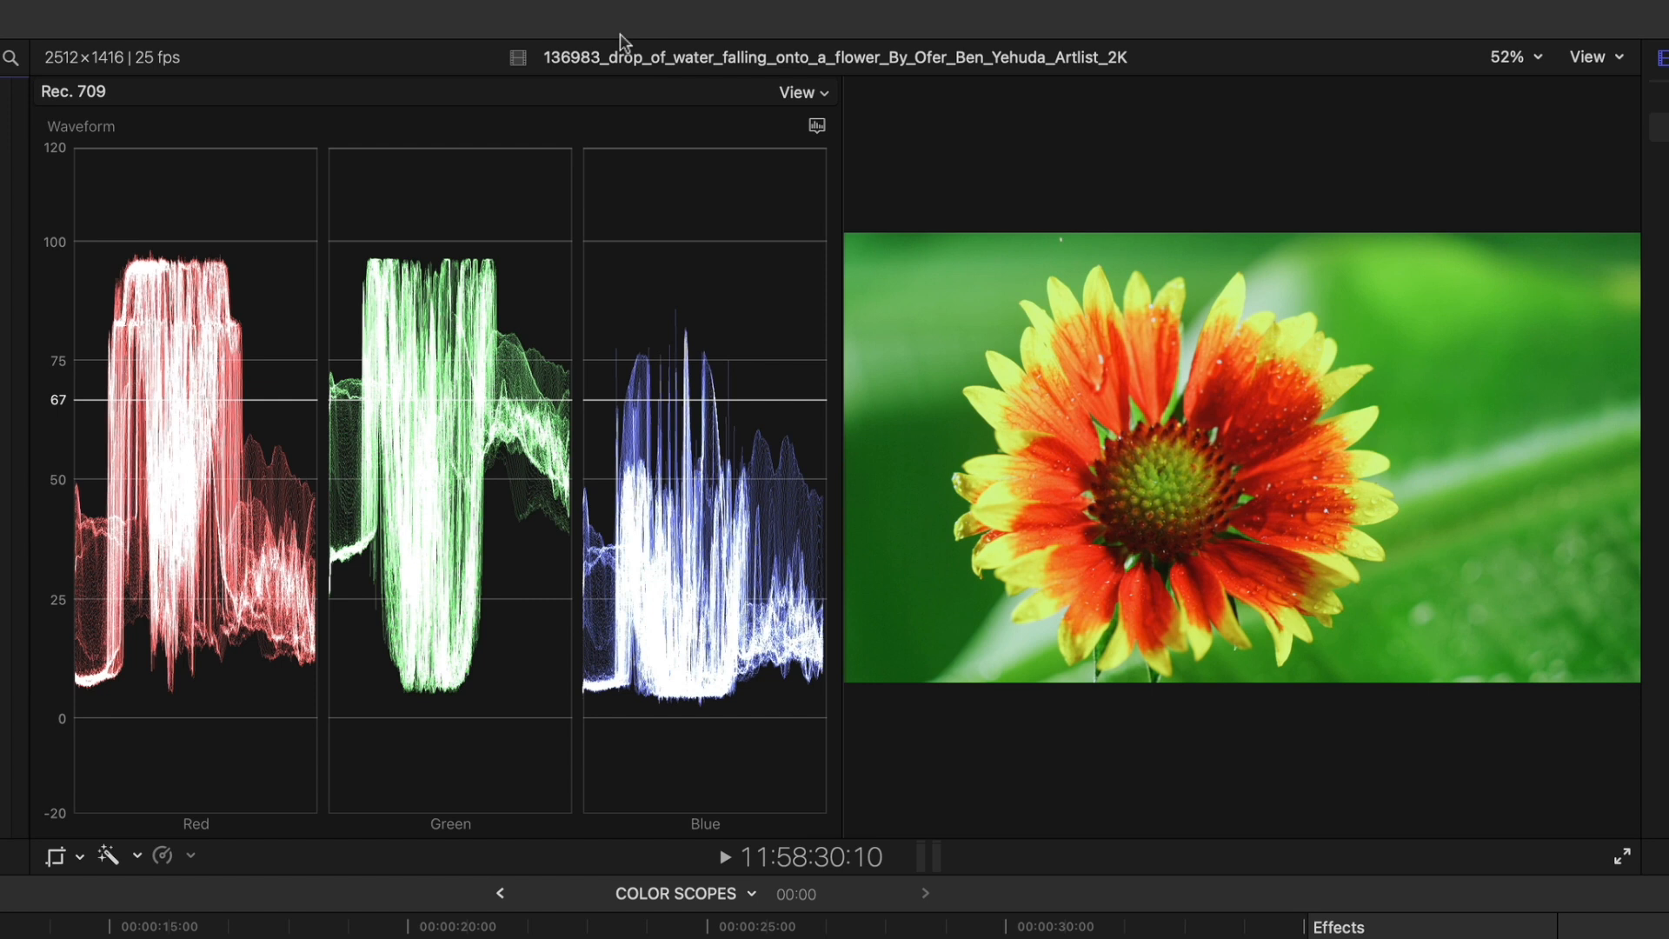
mouse_move(341, 100)
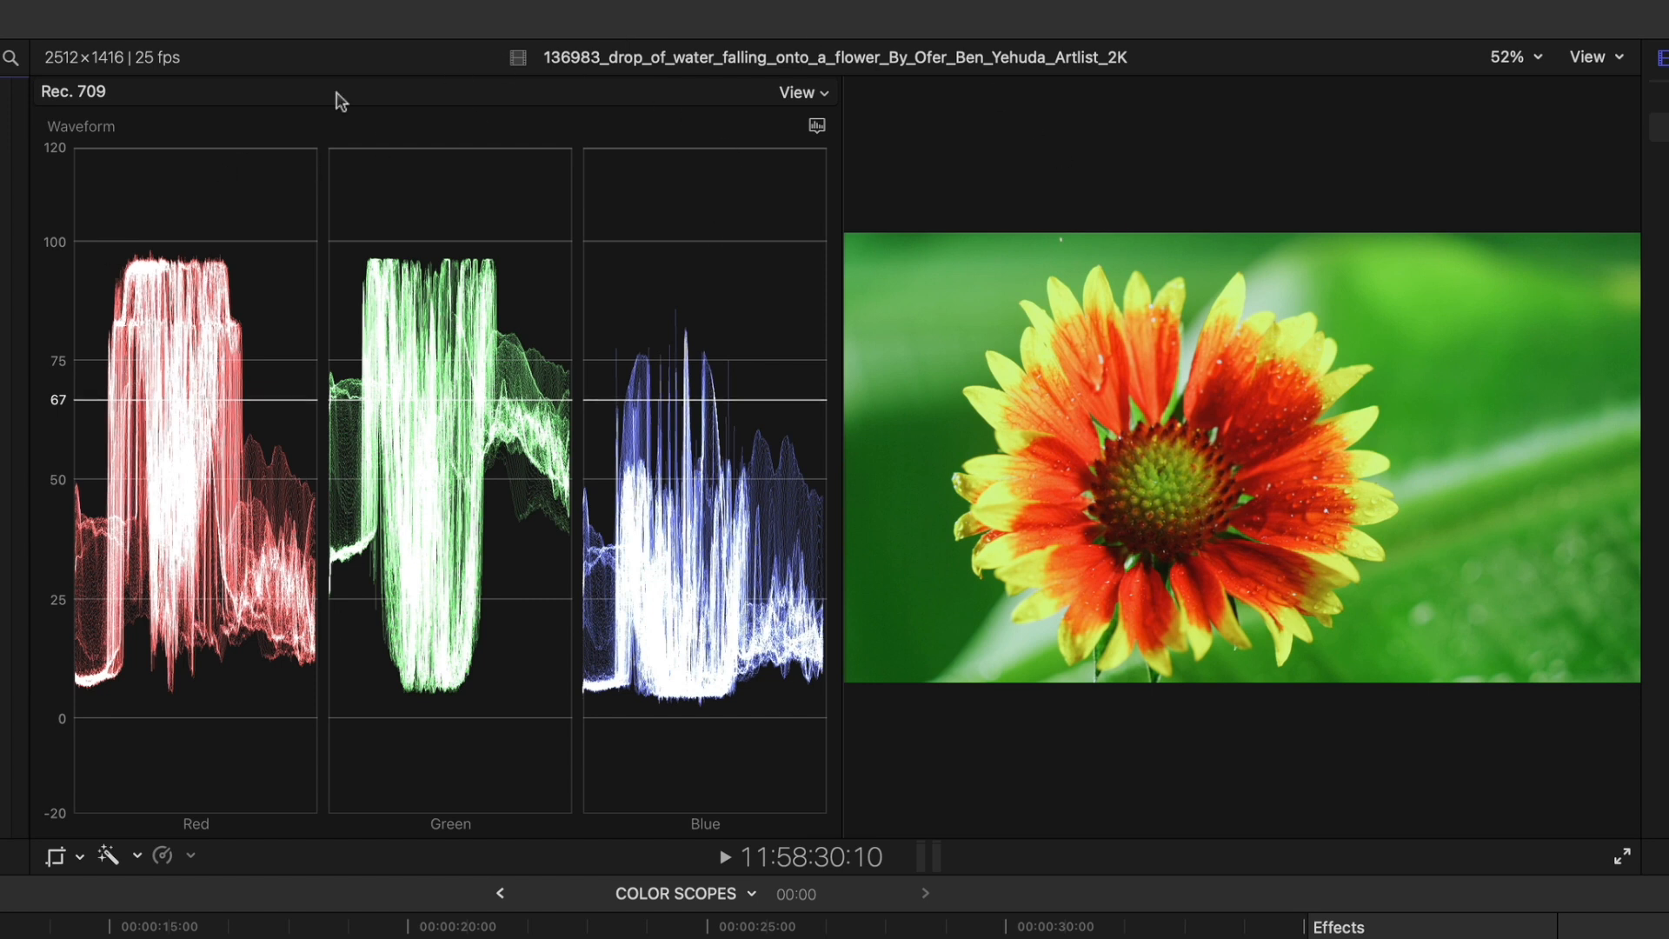
mouse_move(823, 144)
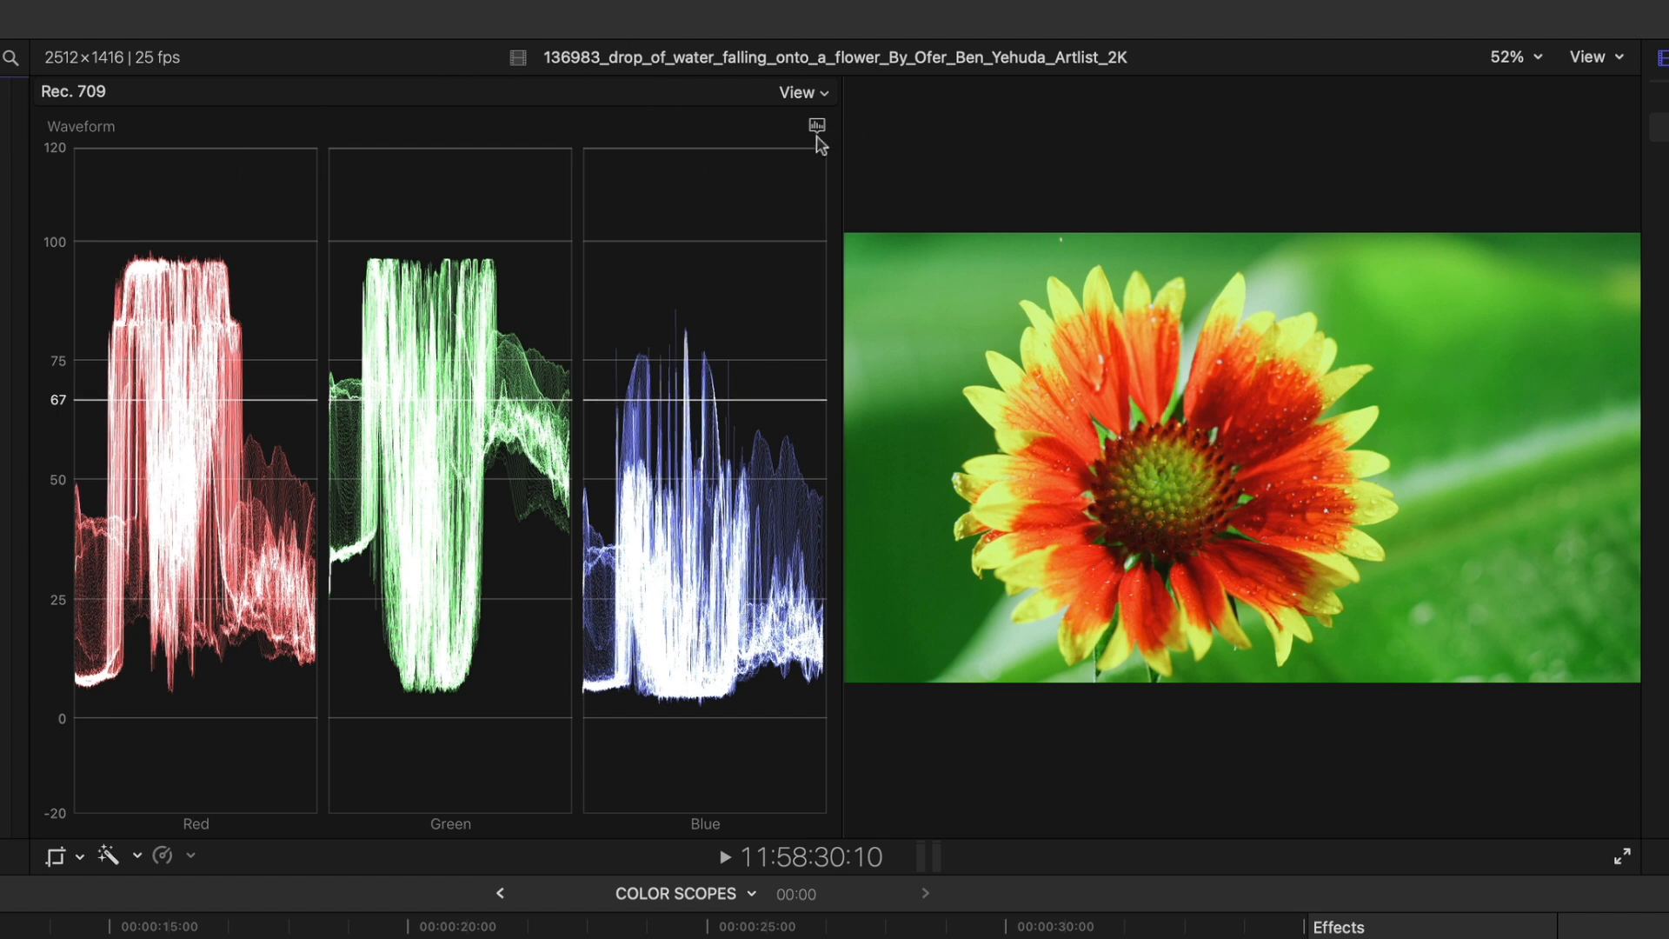
Change the scope from the RGB waveform to a luma histogram of the flower clip
left_click(816, 125)
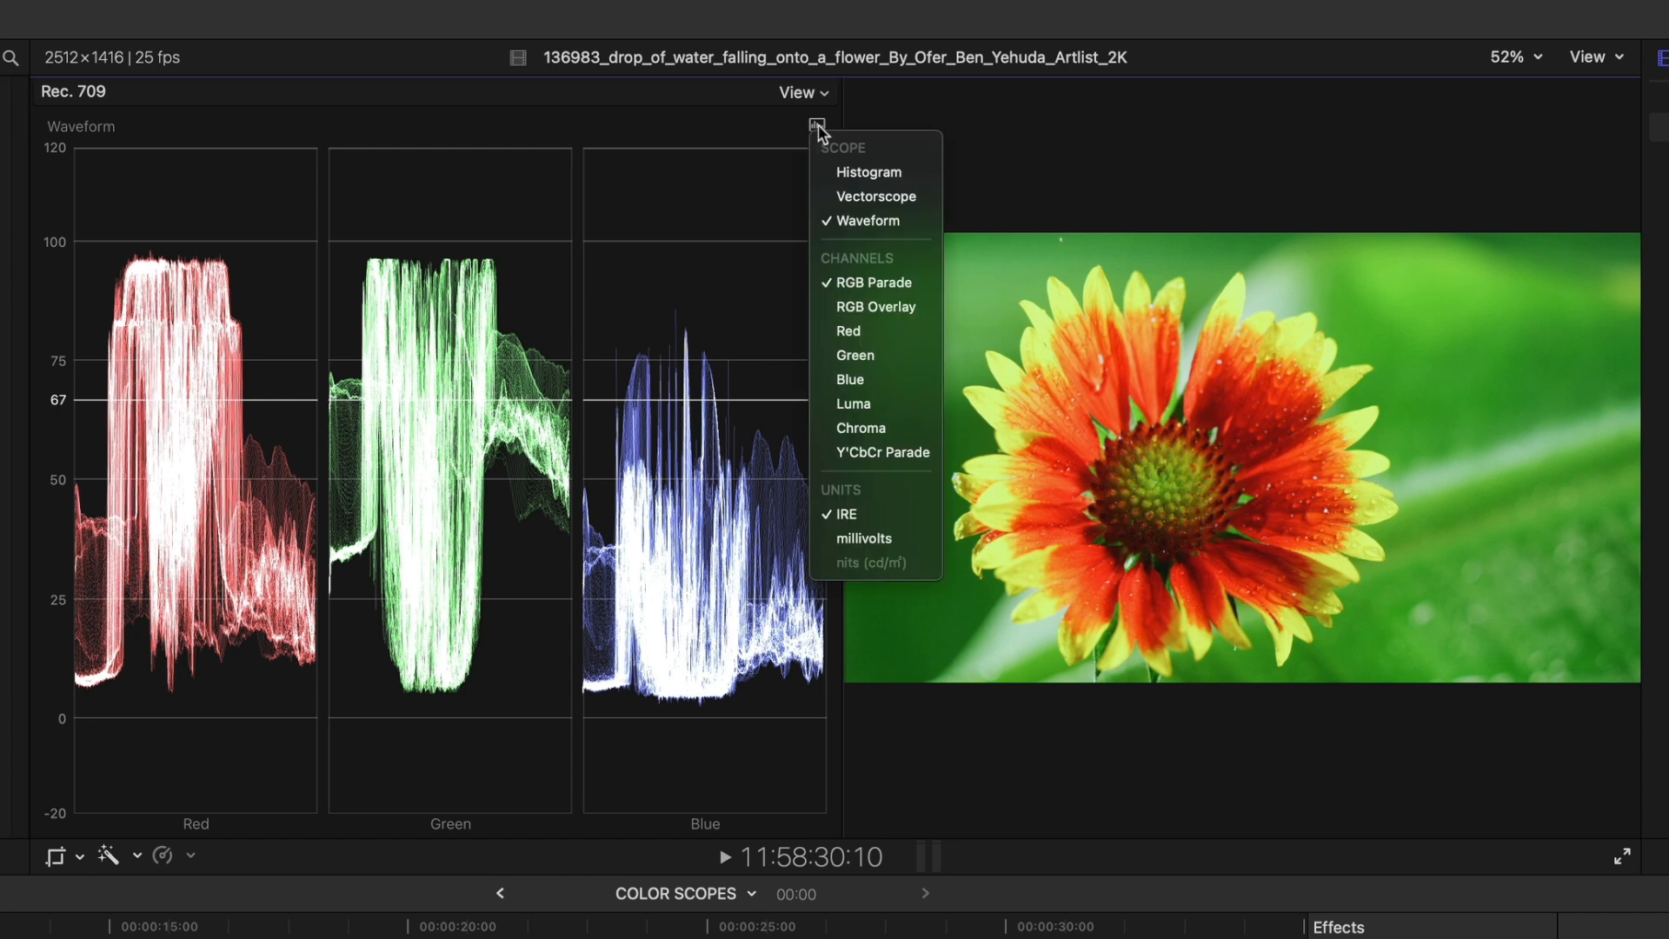
mouse_move(868, 220)
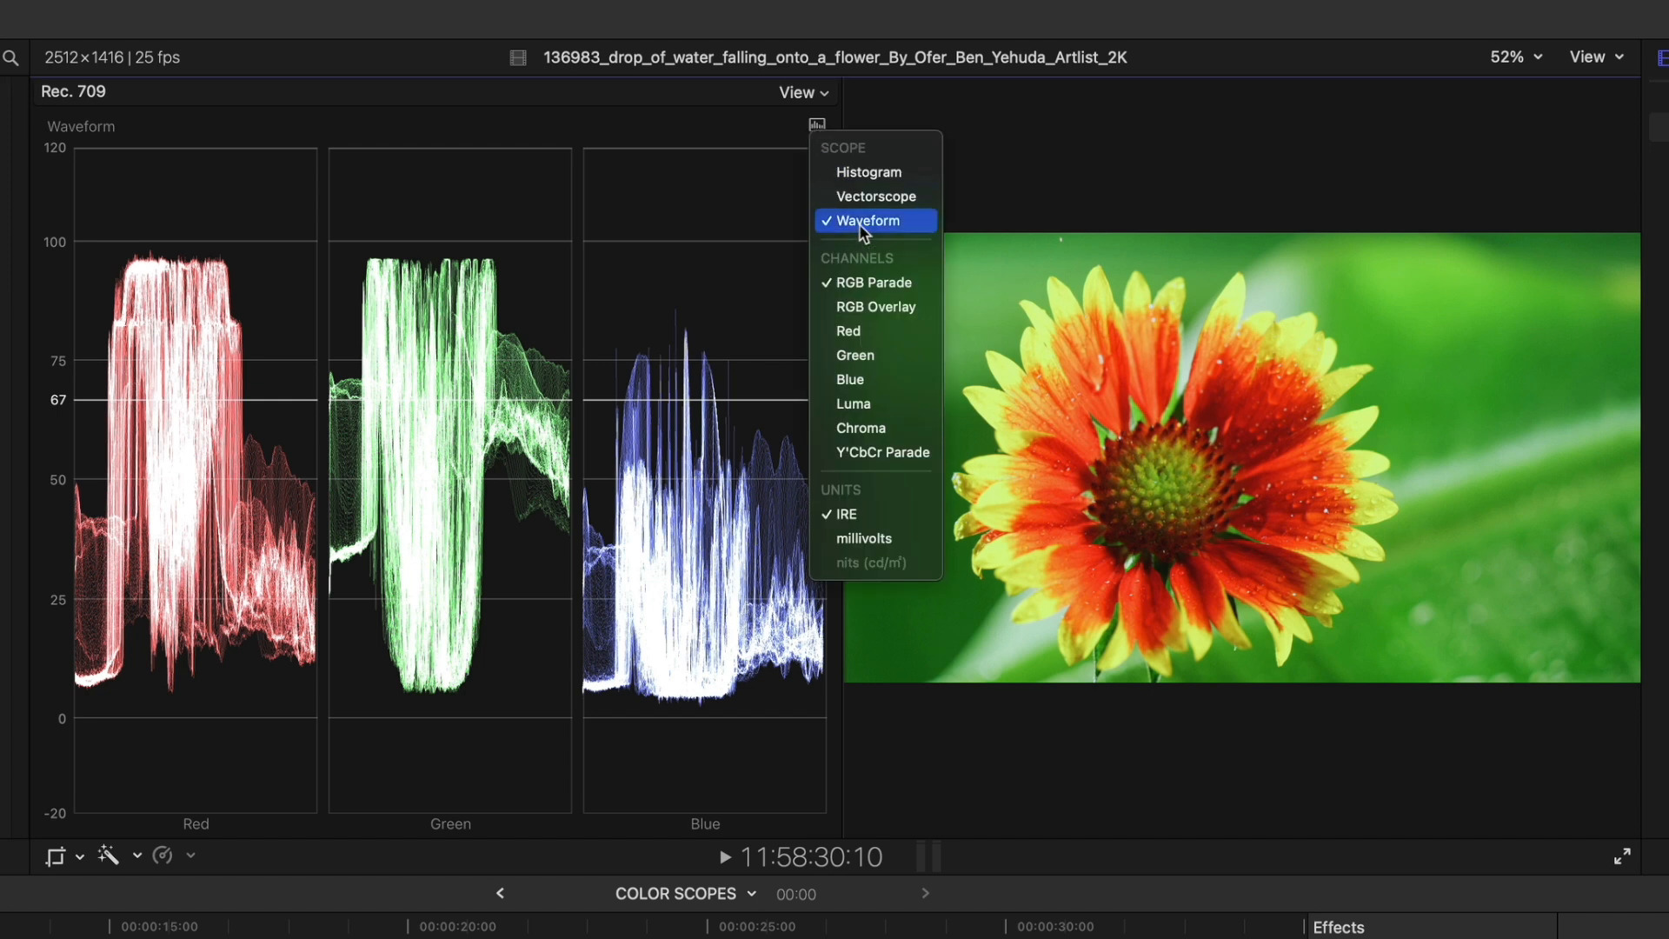
left_click(870, 172)
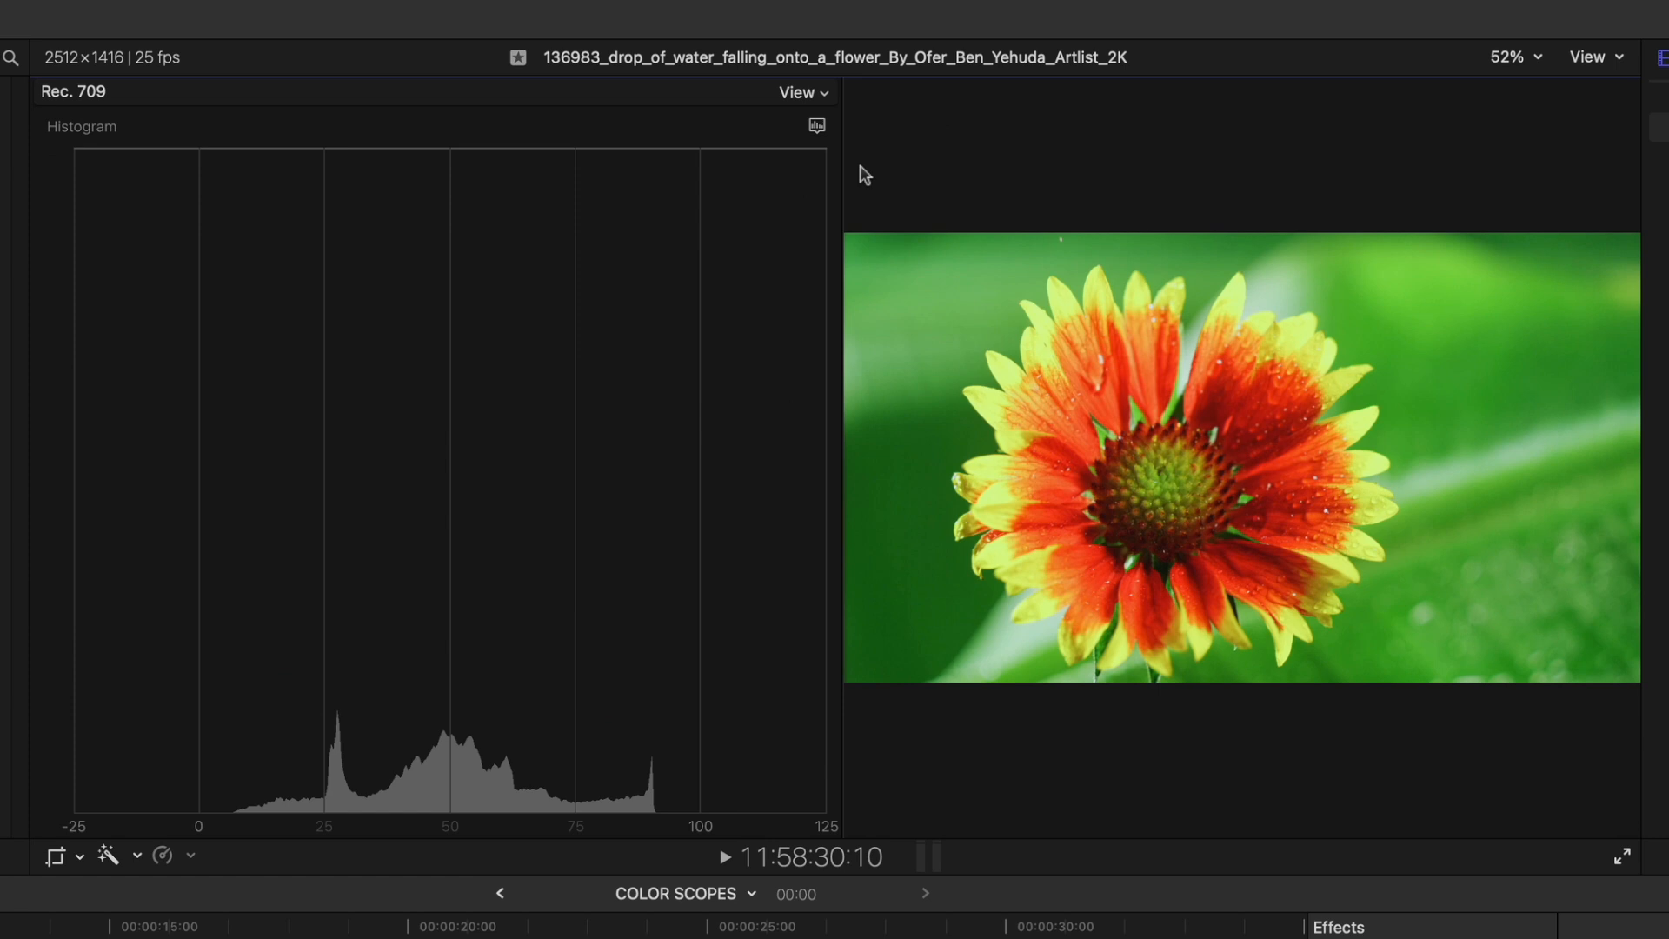
mouse_move(852, 200)
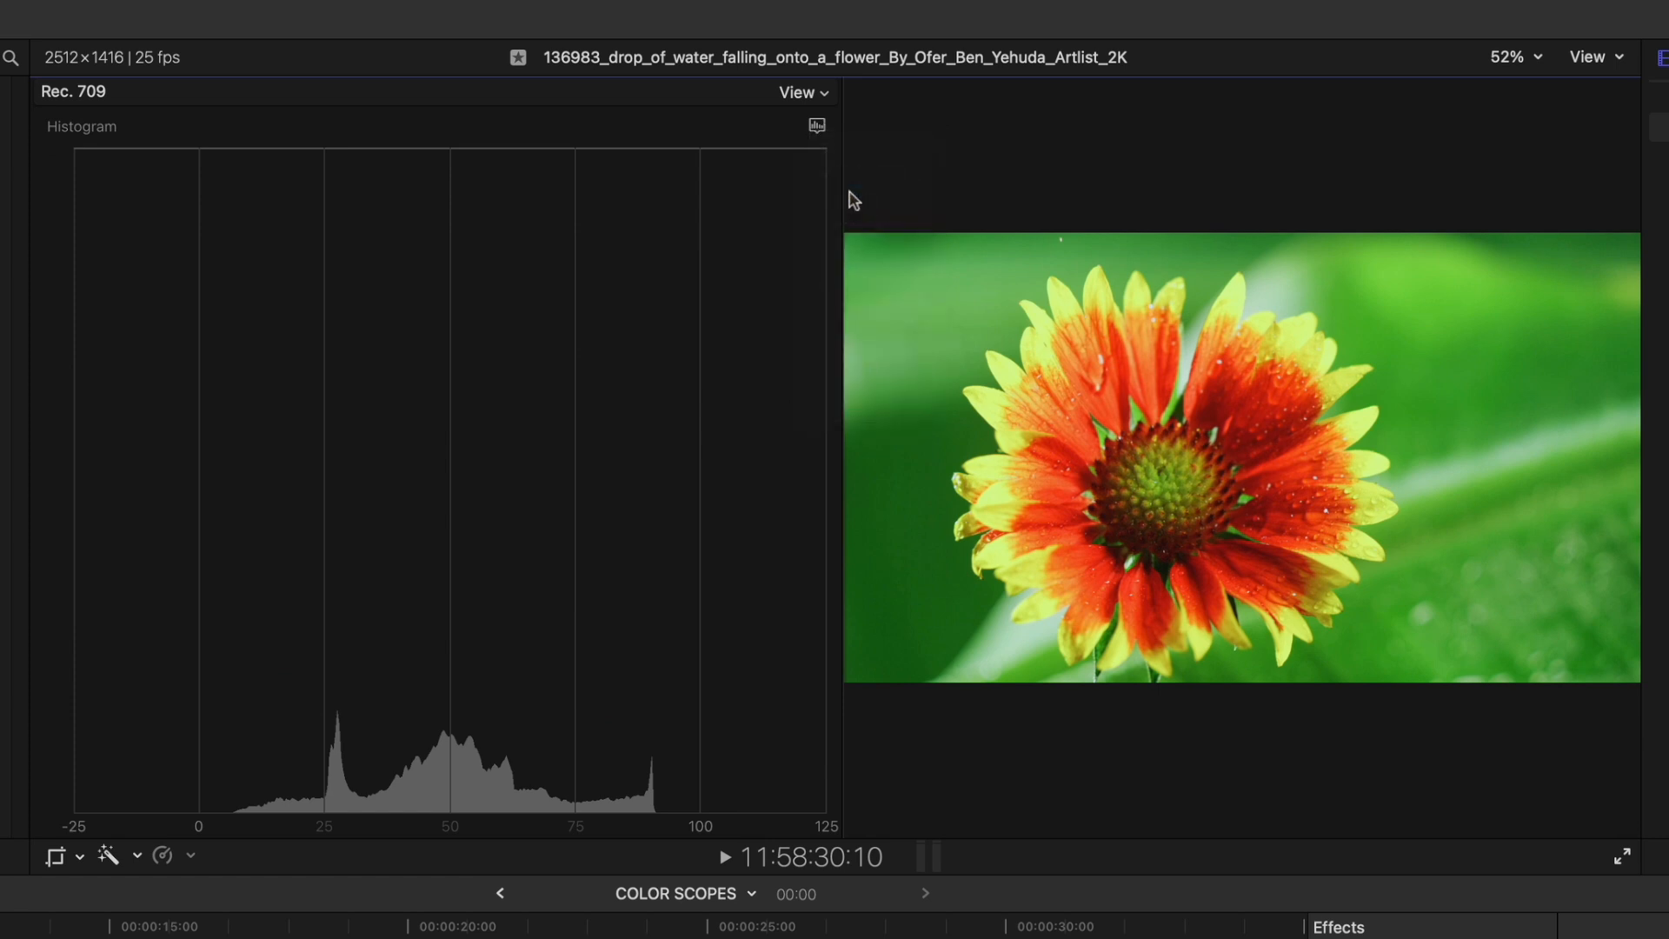
left_click(816, 125)
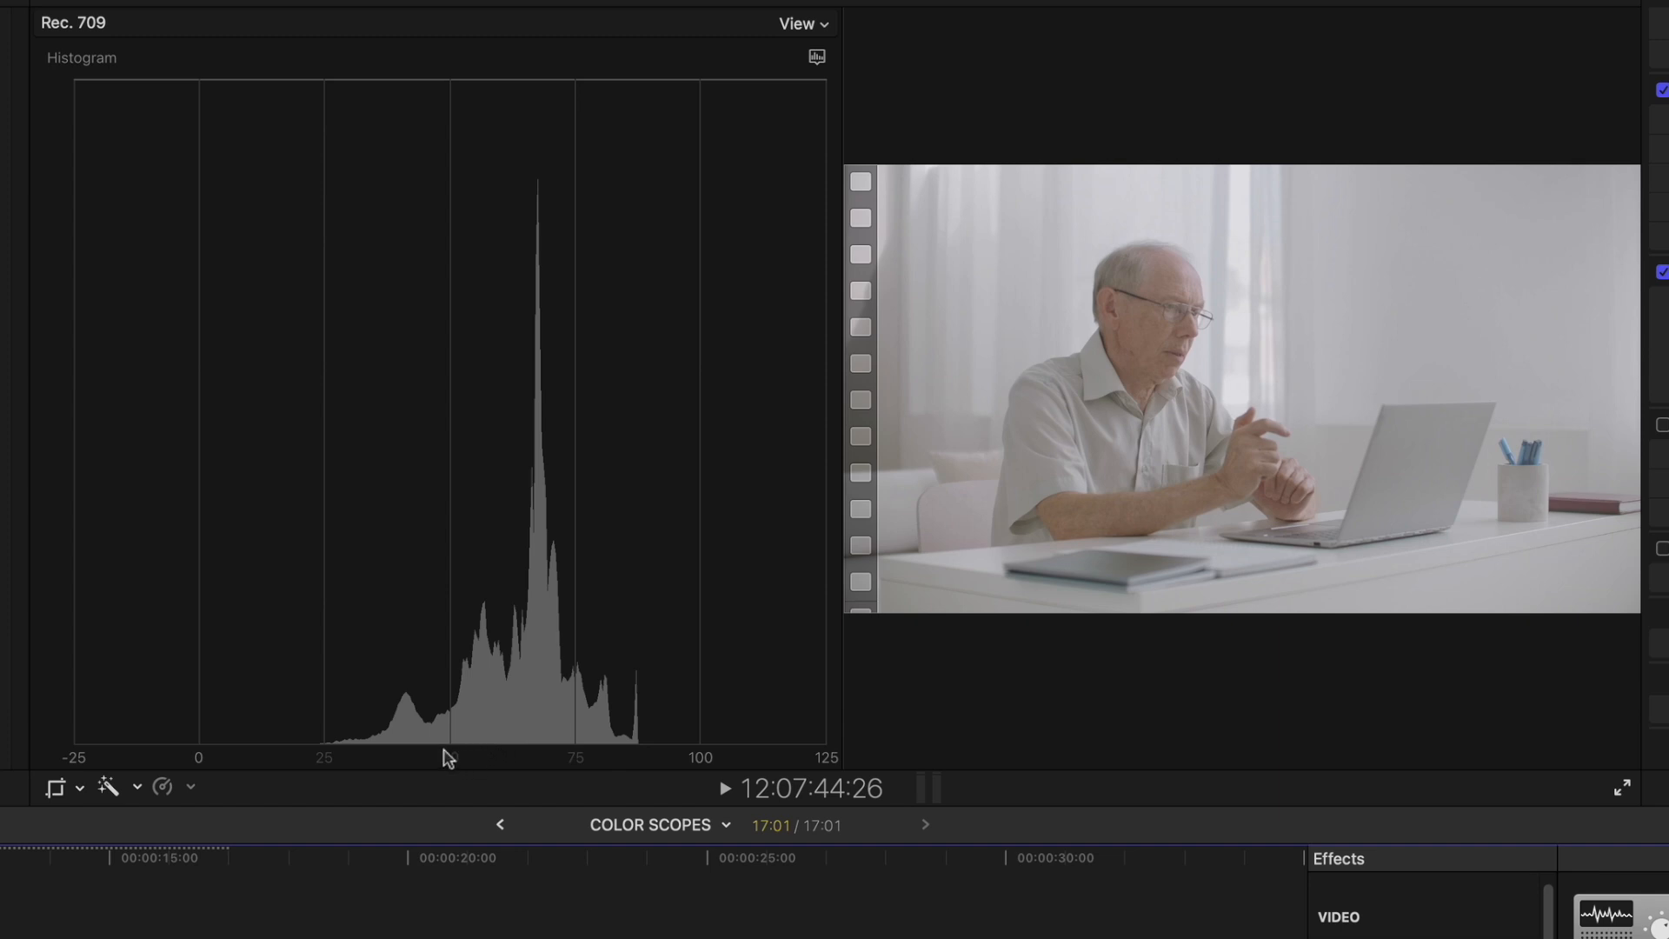
mouse_move(196, 756)
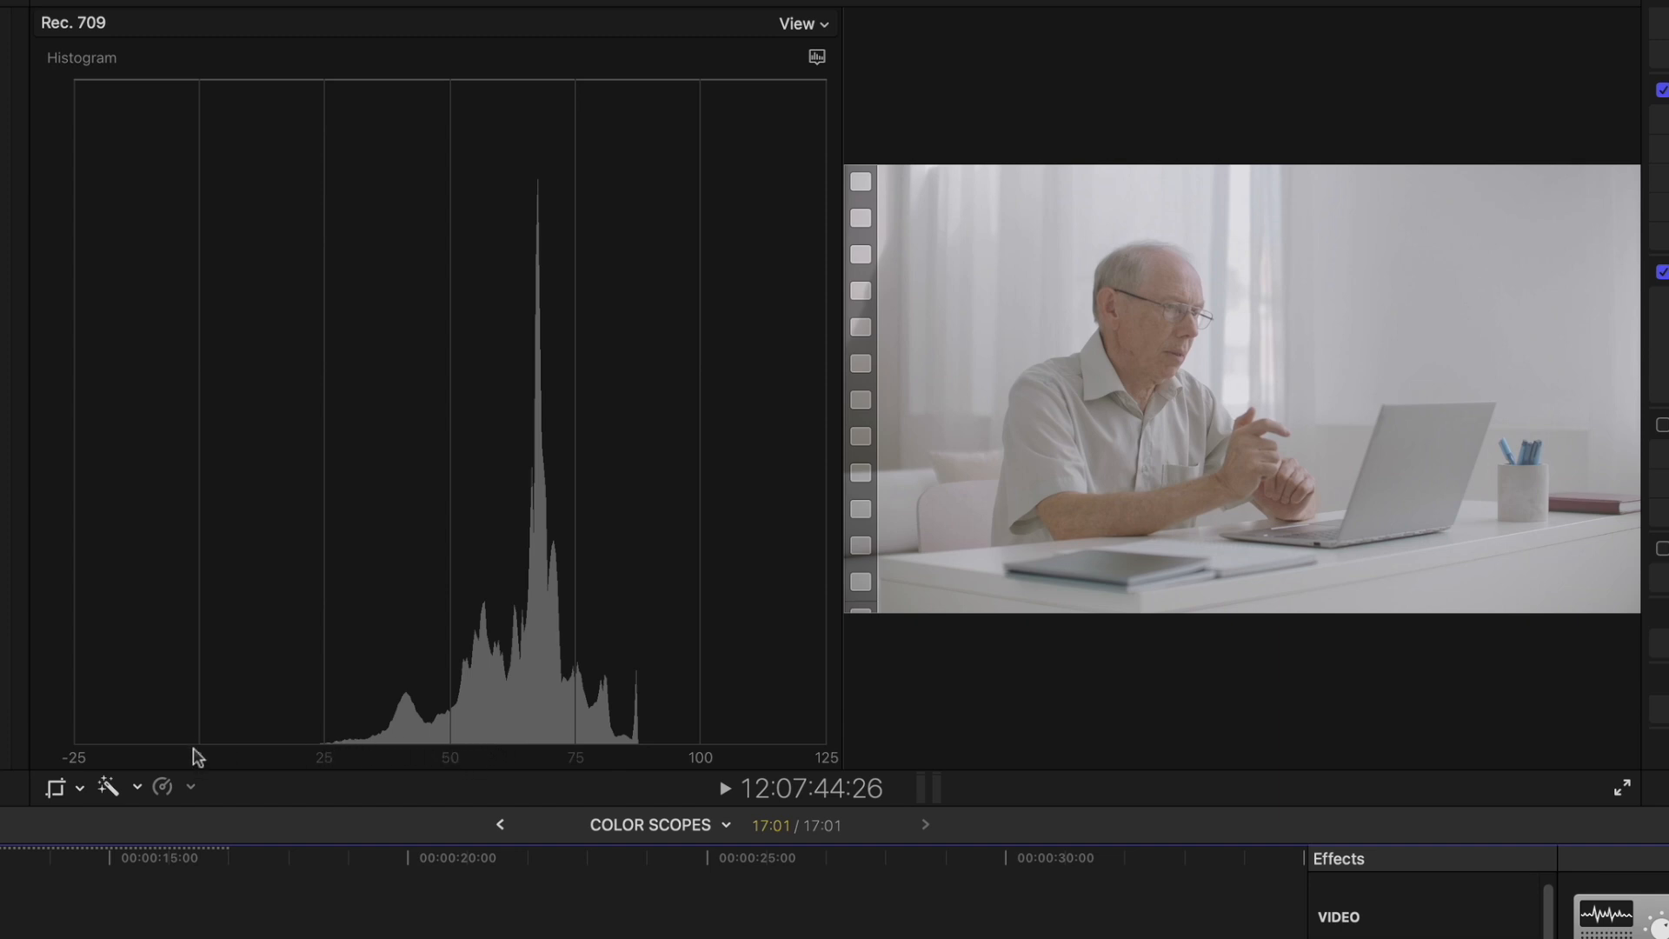
mouse_move(640, 708)
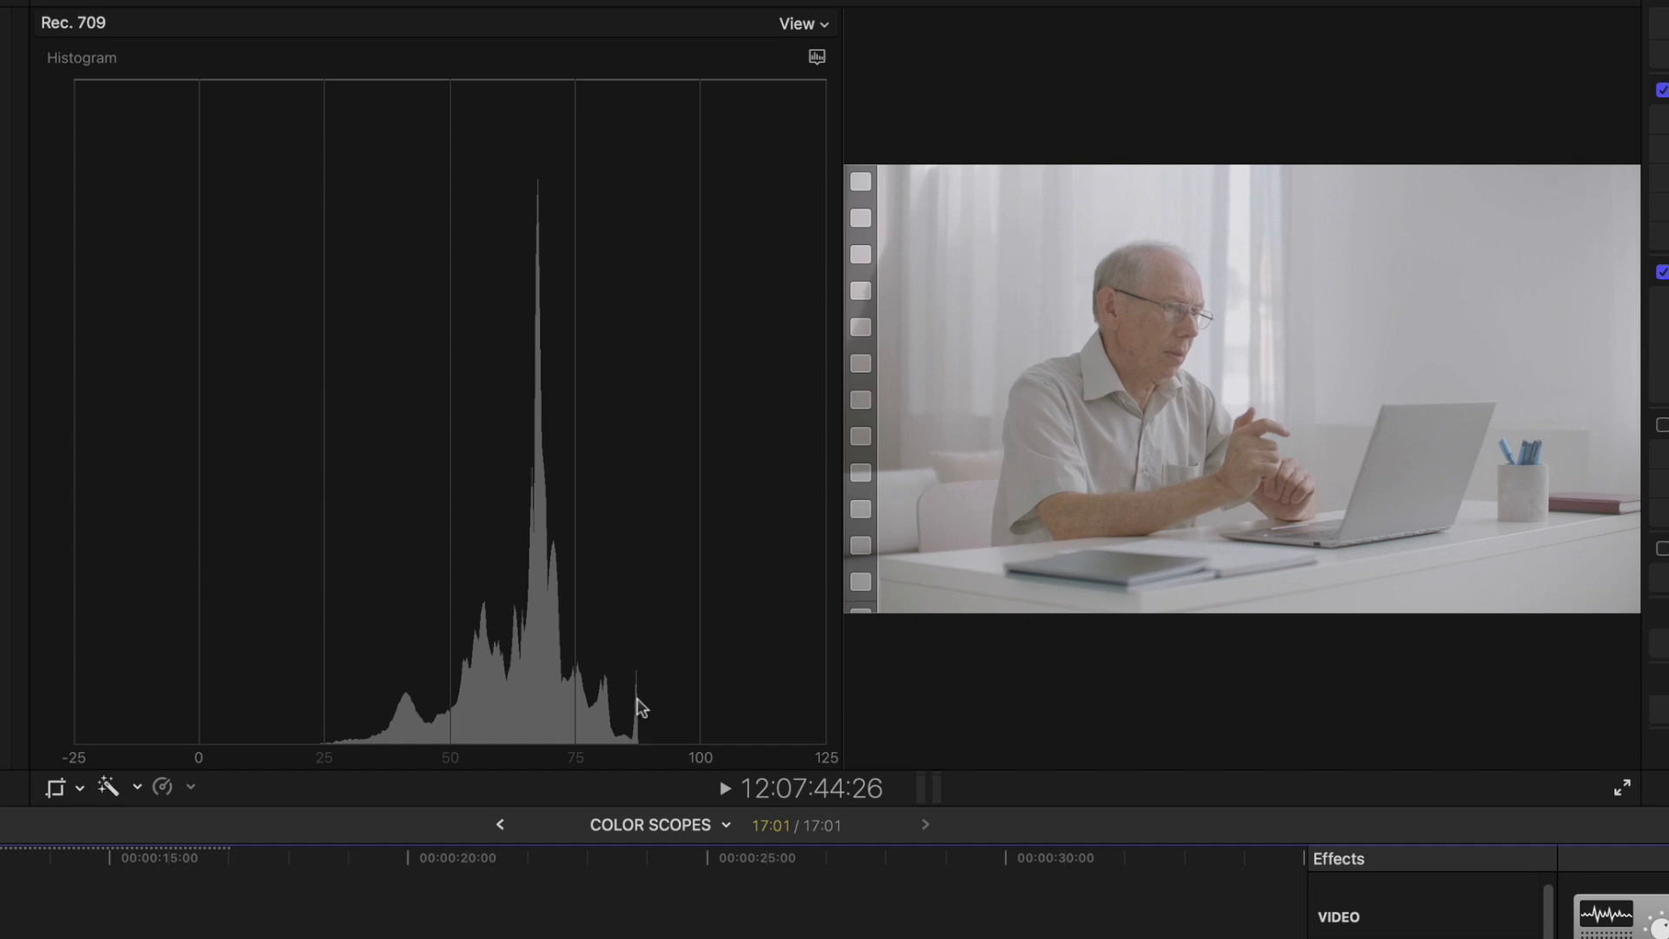
mouse_move(708, 765)
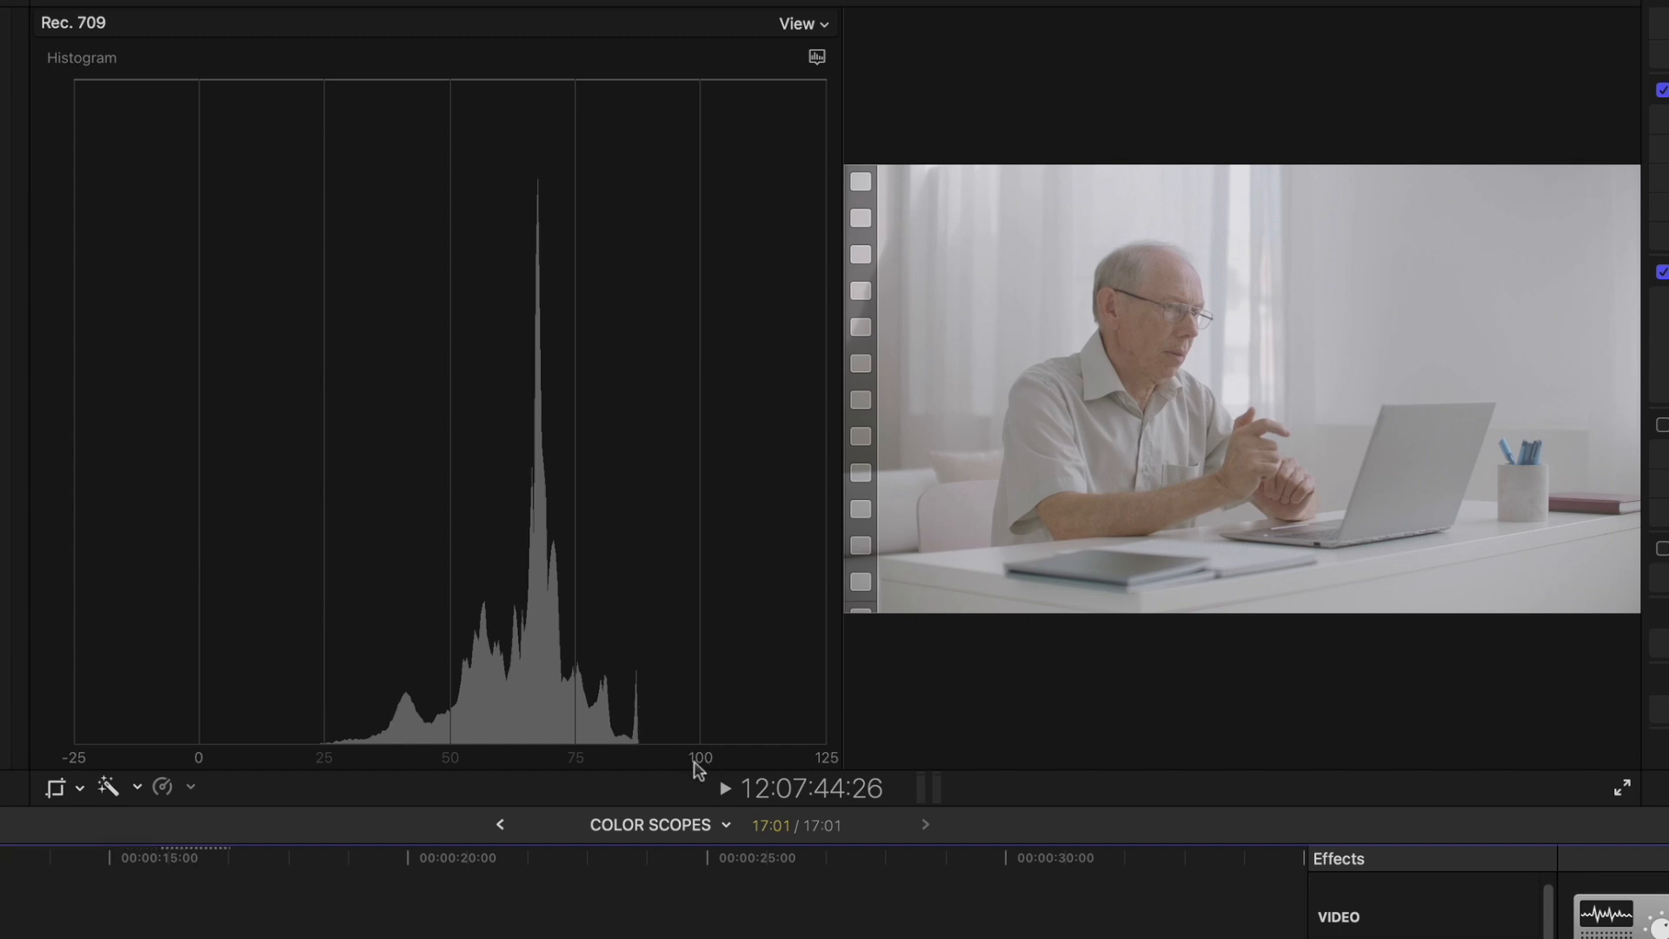
mouse_move(743, 741)
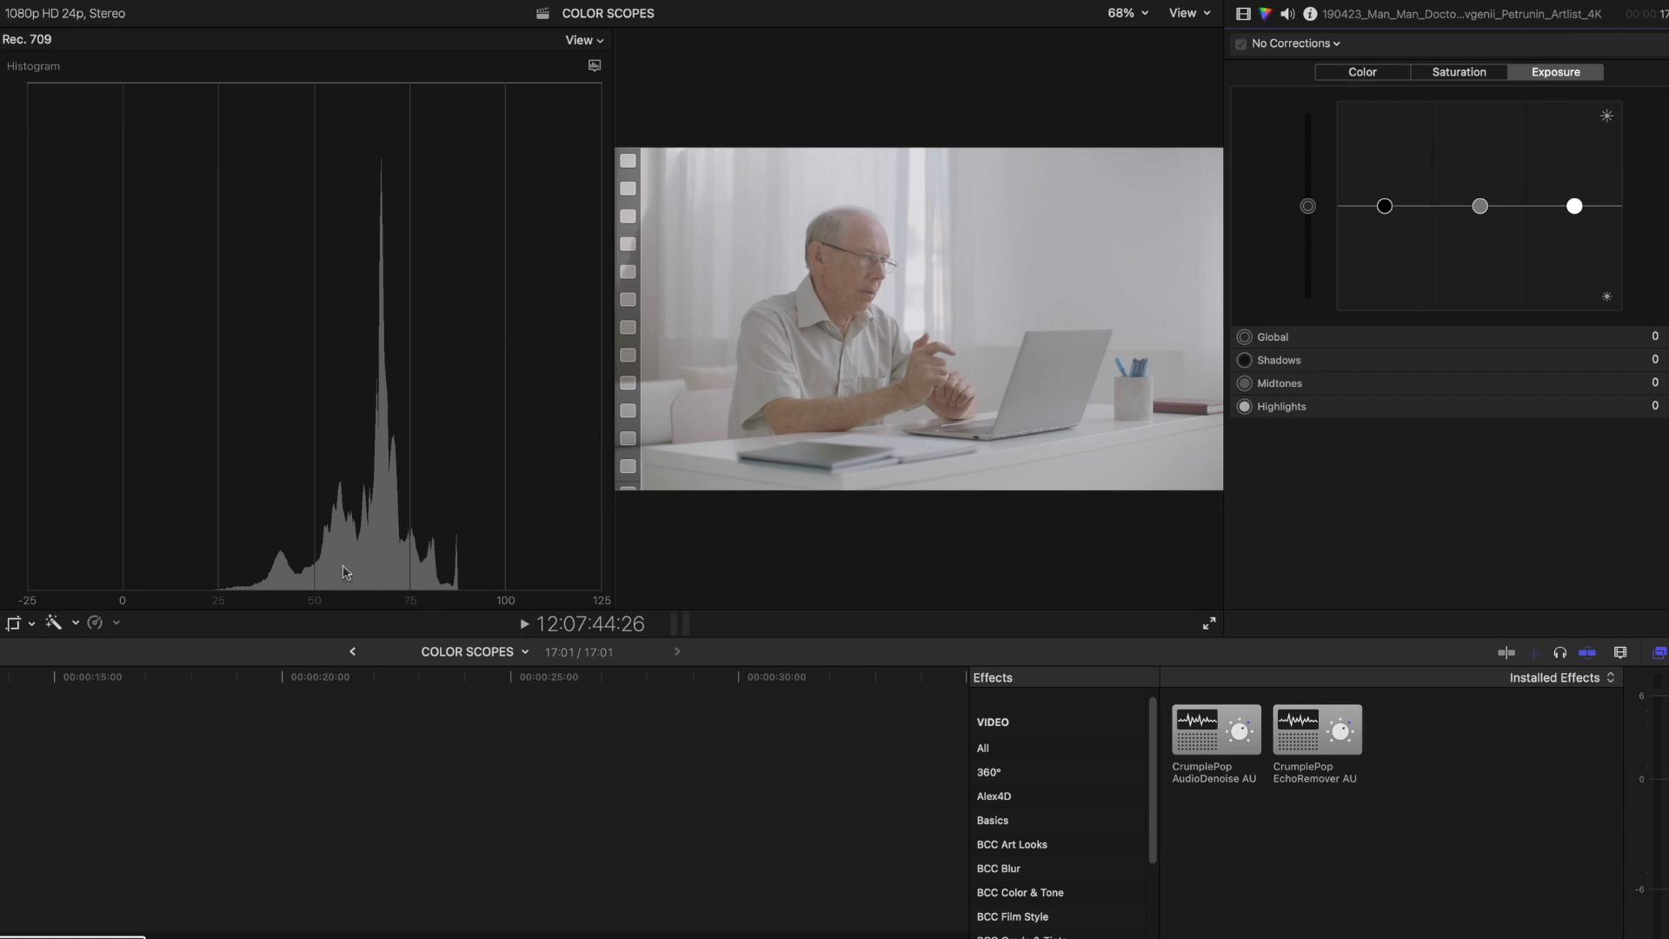
mouse_move(125, 605)
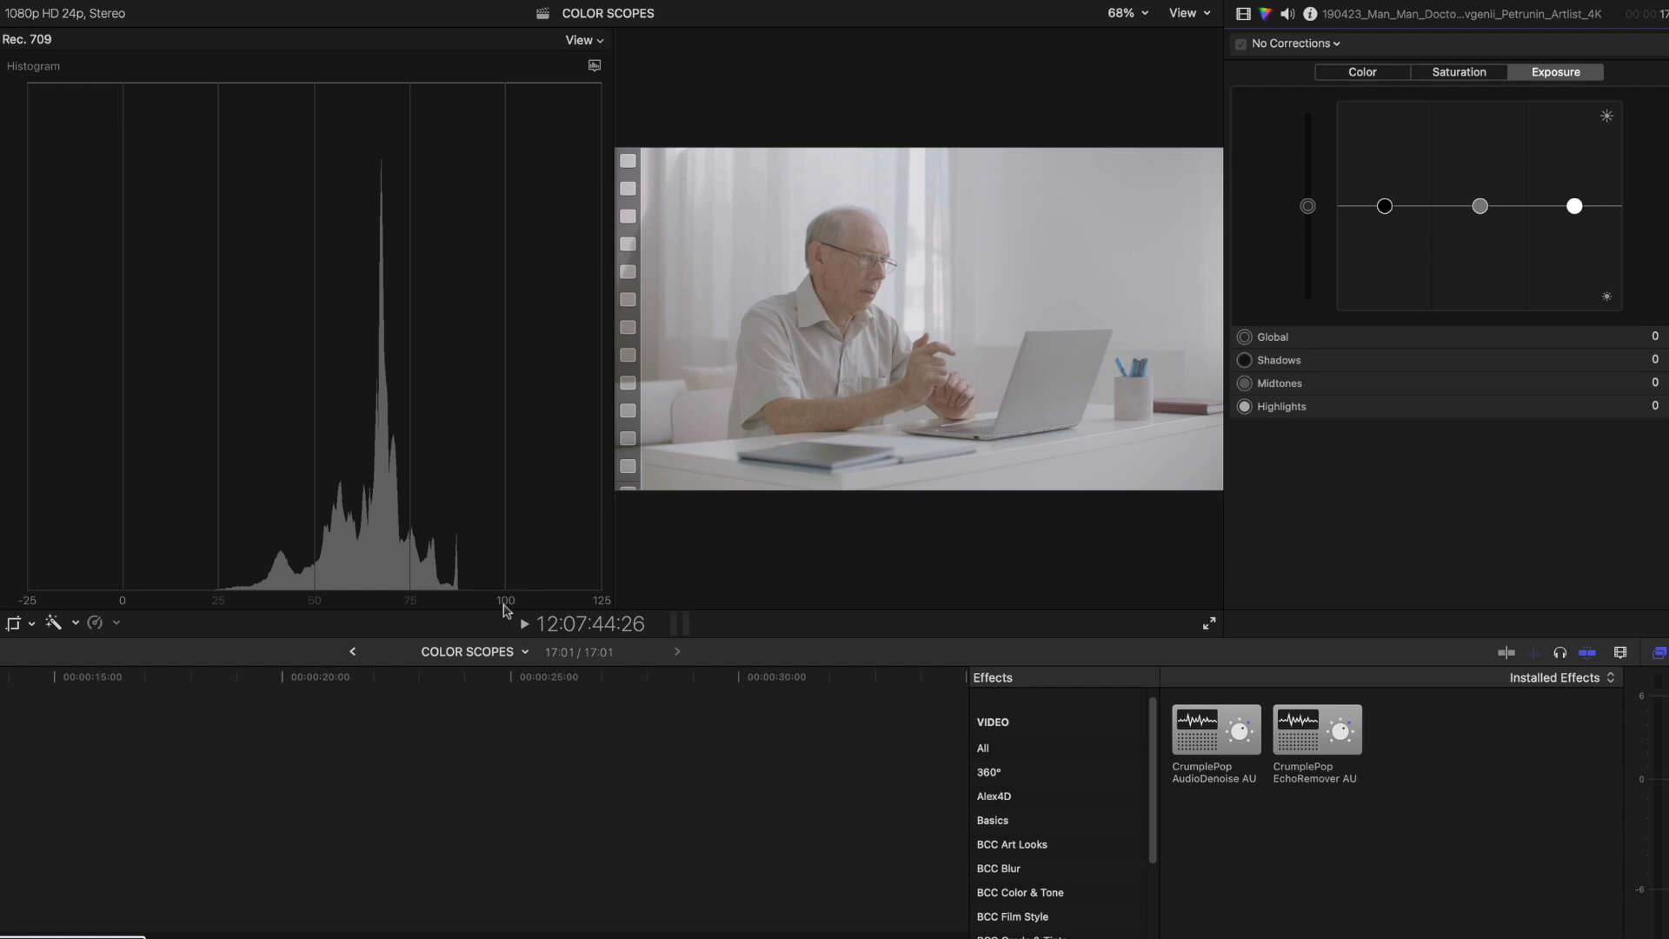
mouse_move(1379, 231)
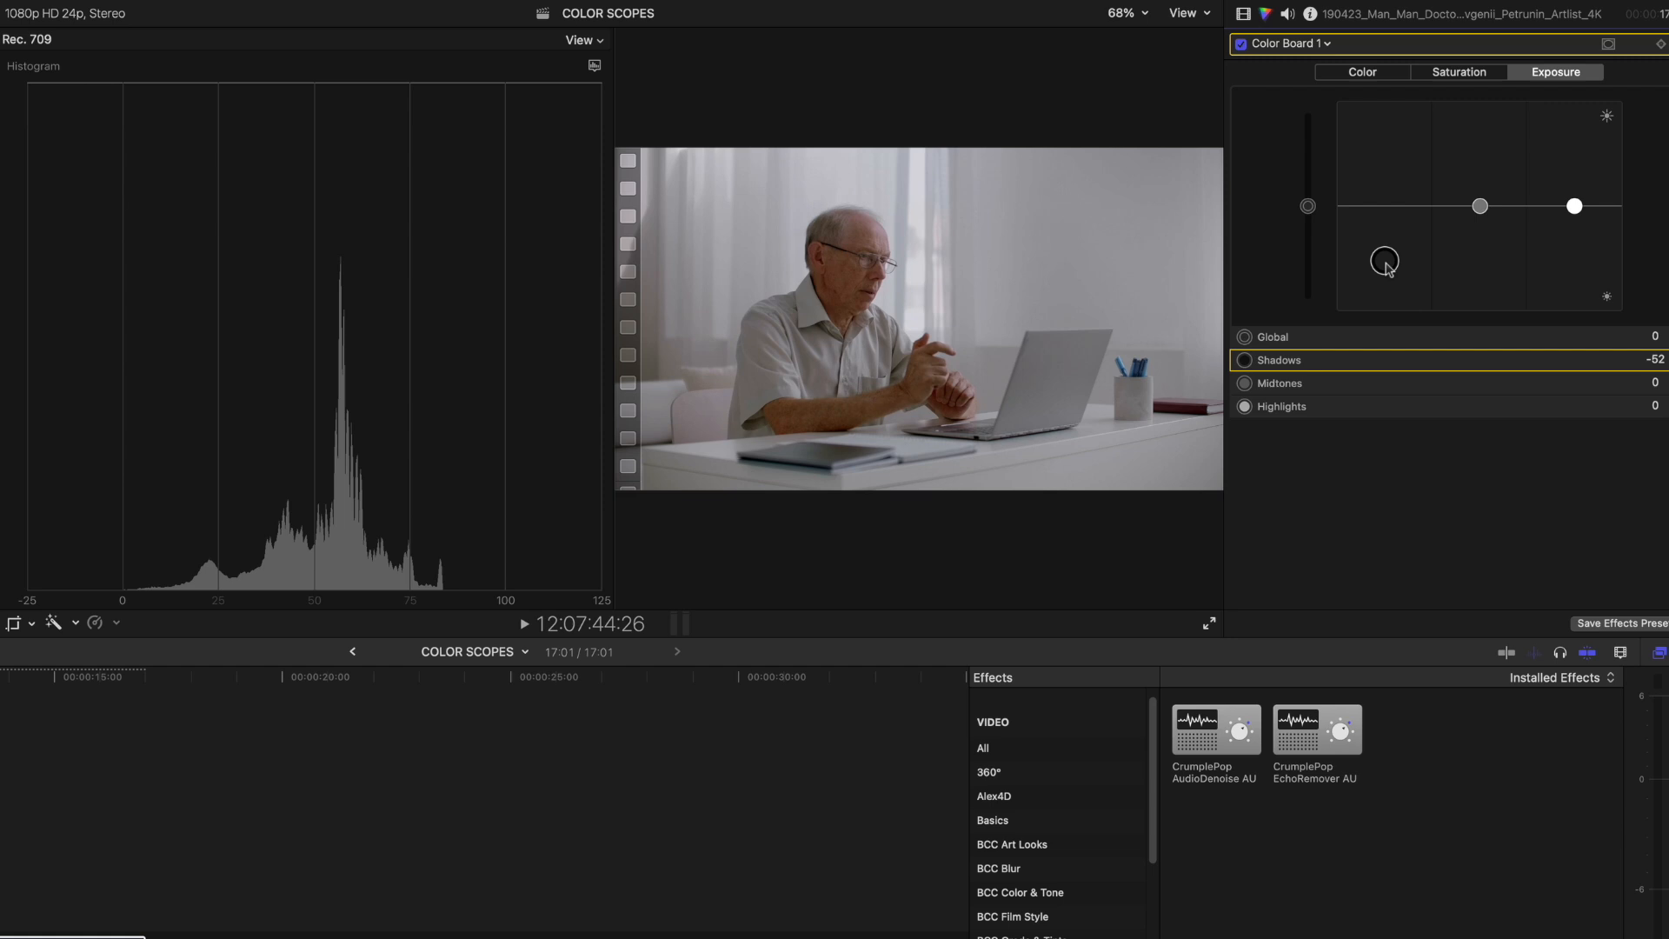
mouse_move(1575, 205)
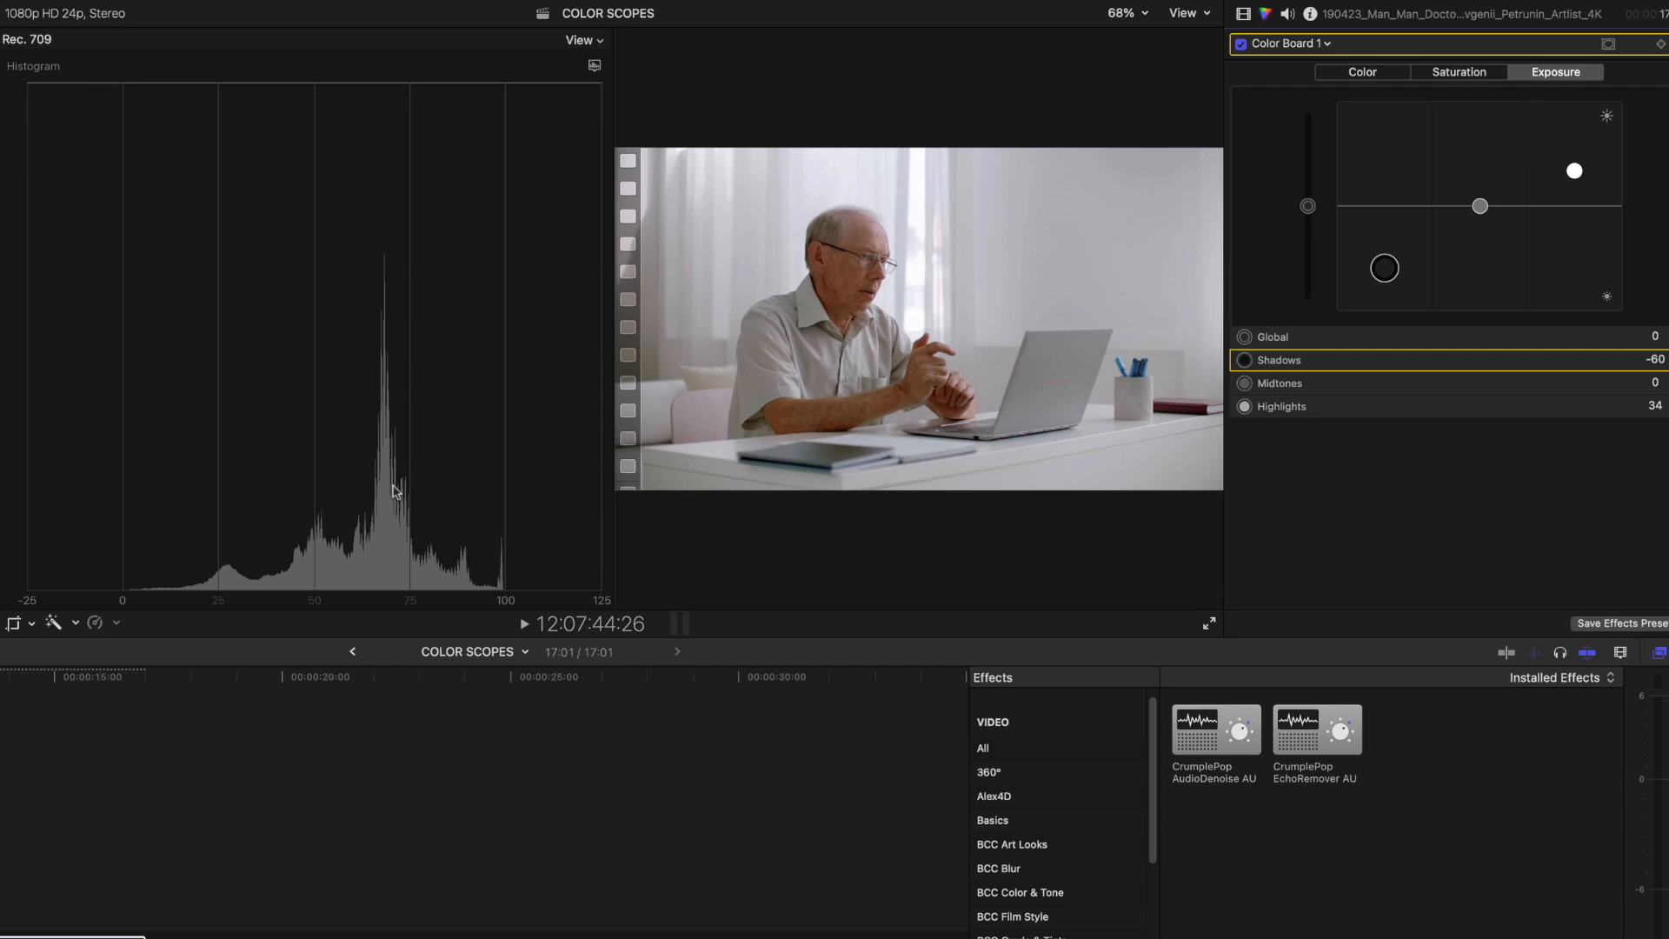
mouse_move(715, 416)
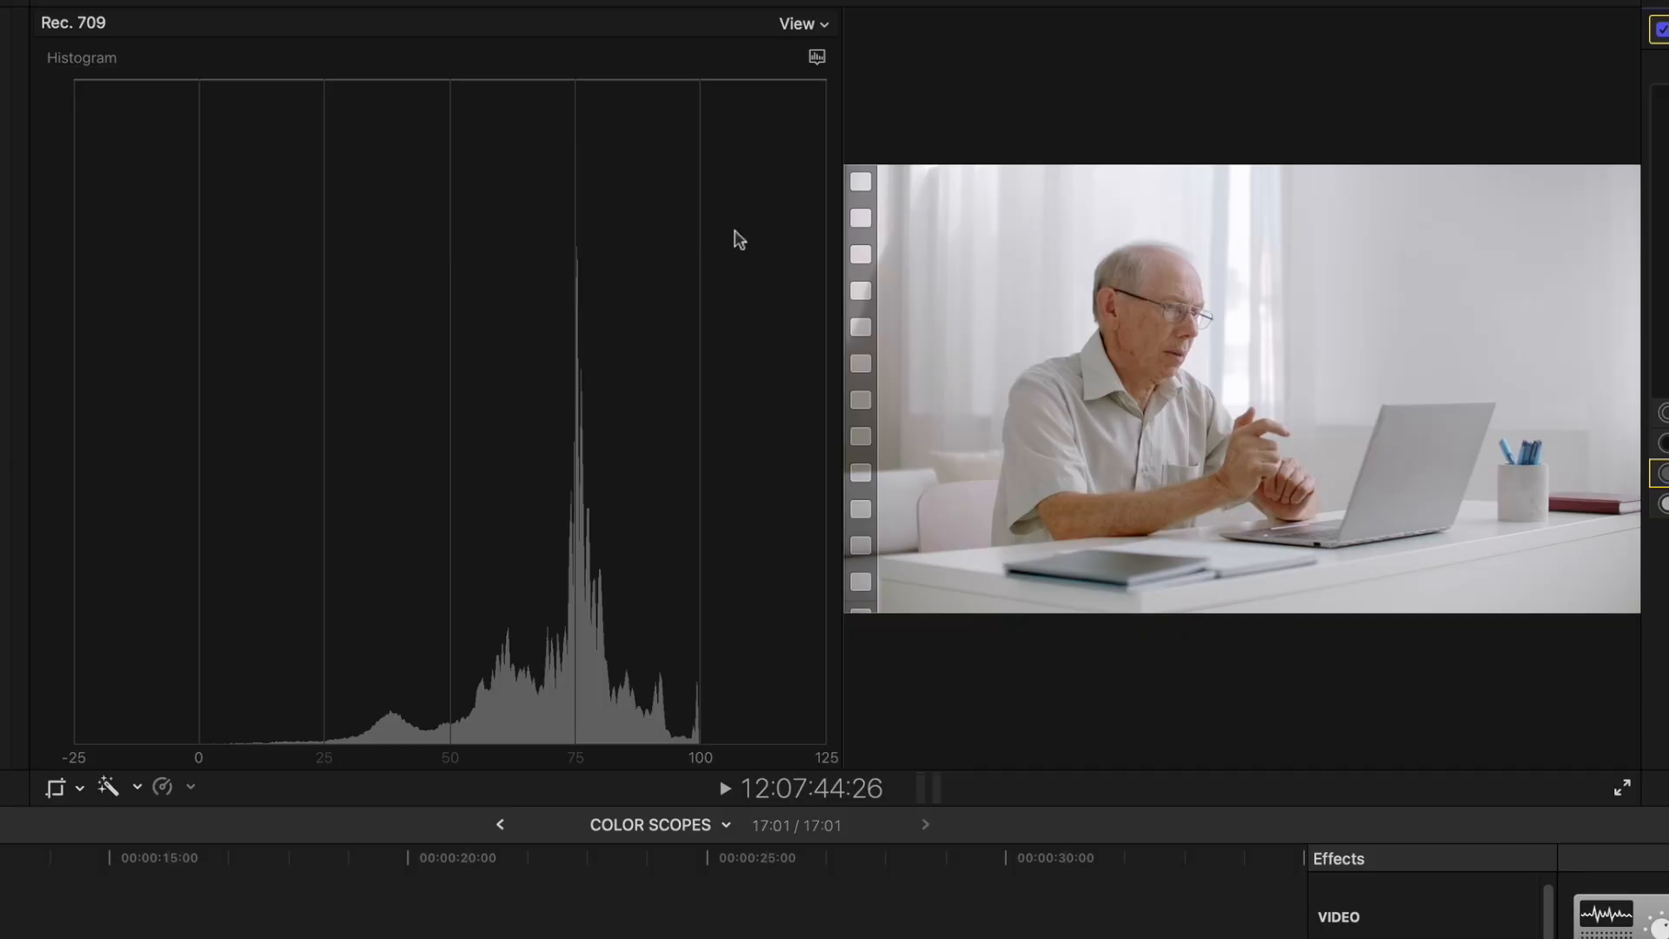
mouse_move(824, 69)
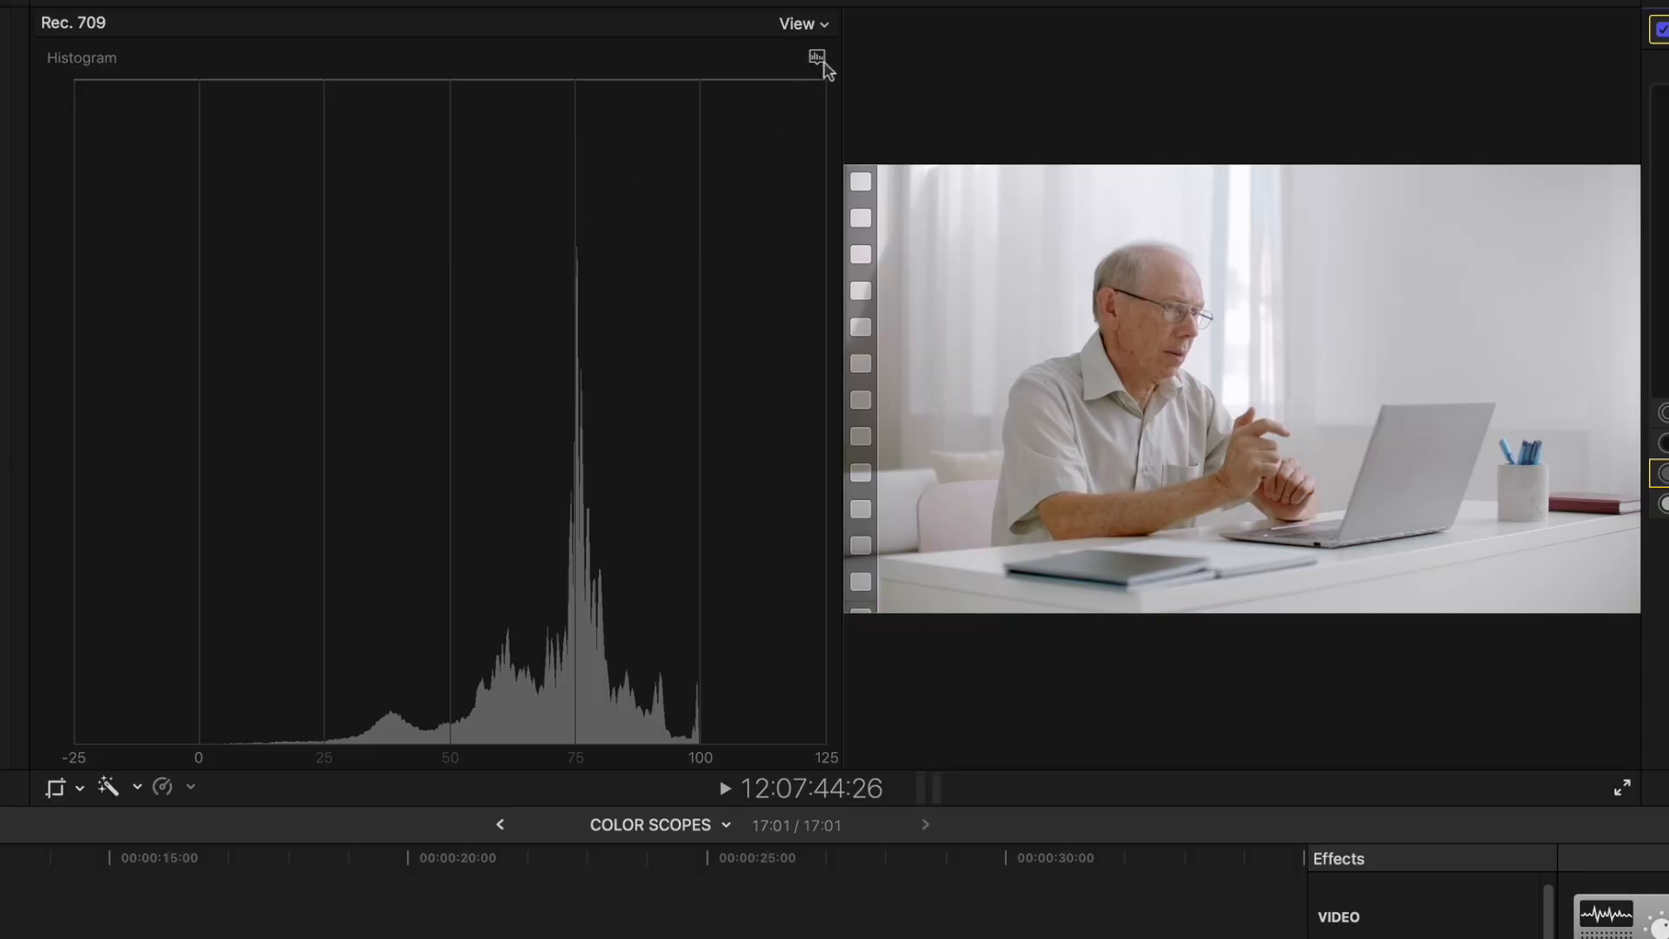
Set the scope to Waveform with RGB Parade channels for the man-at-laptop clip
left_click(815, 56)
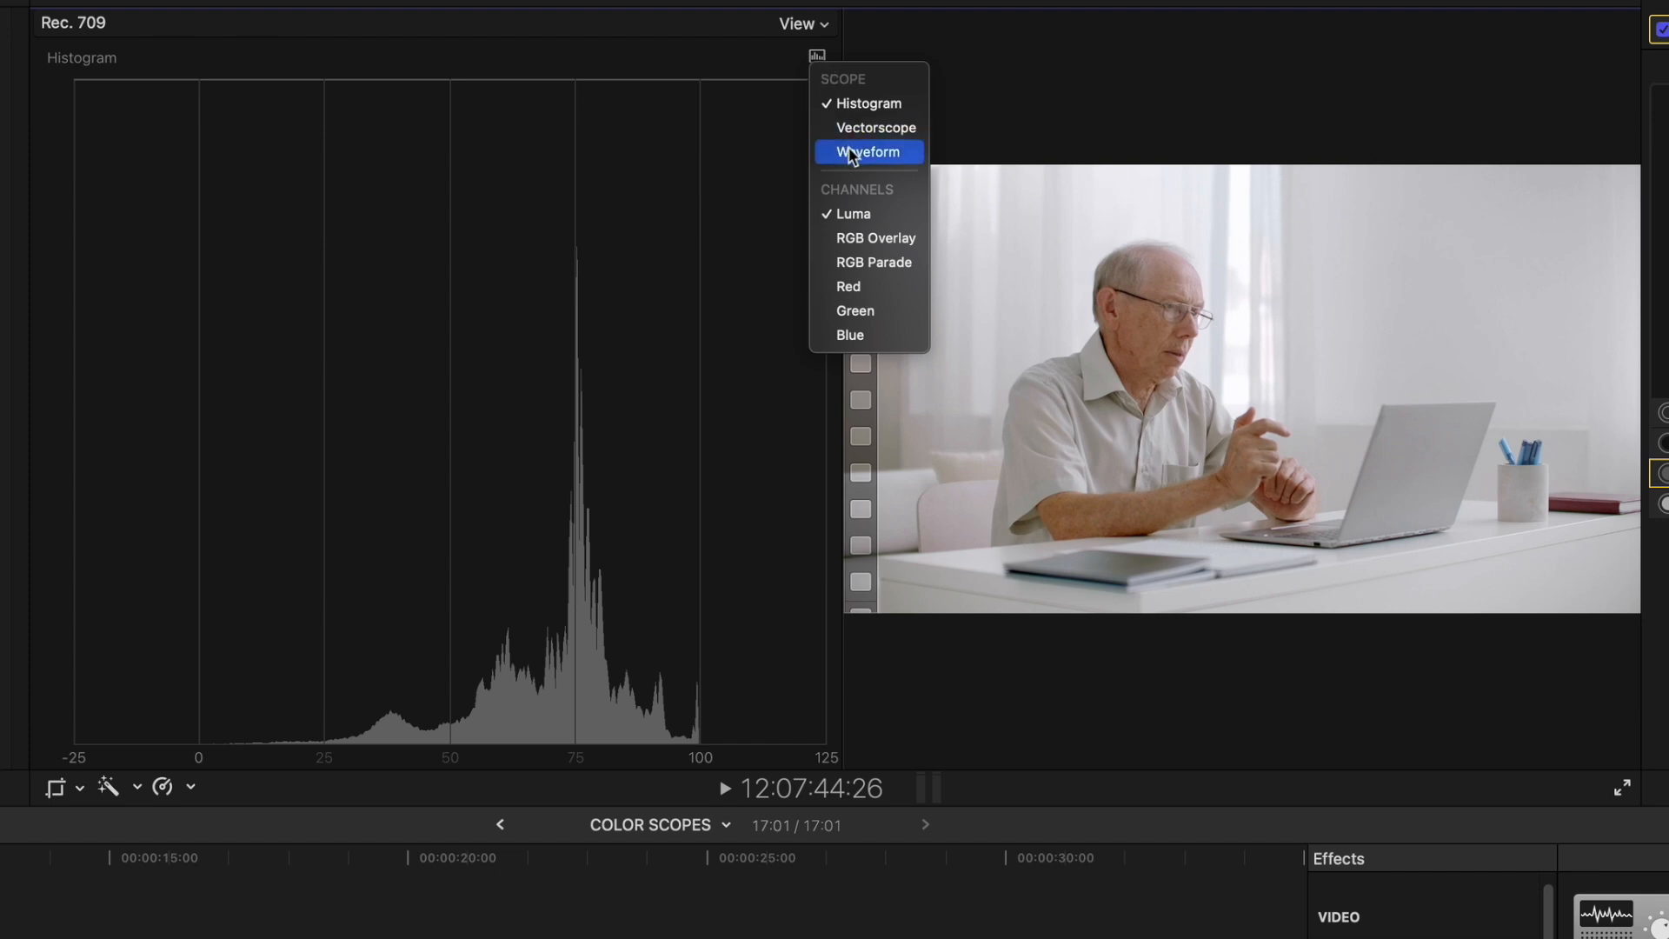
left_click(866, 151)
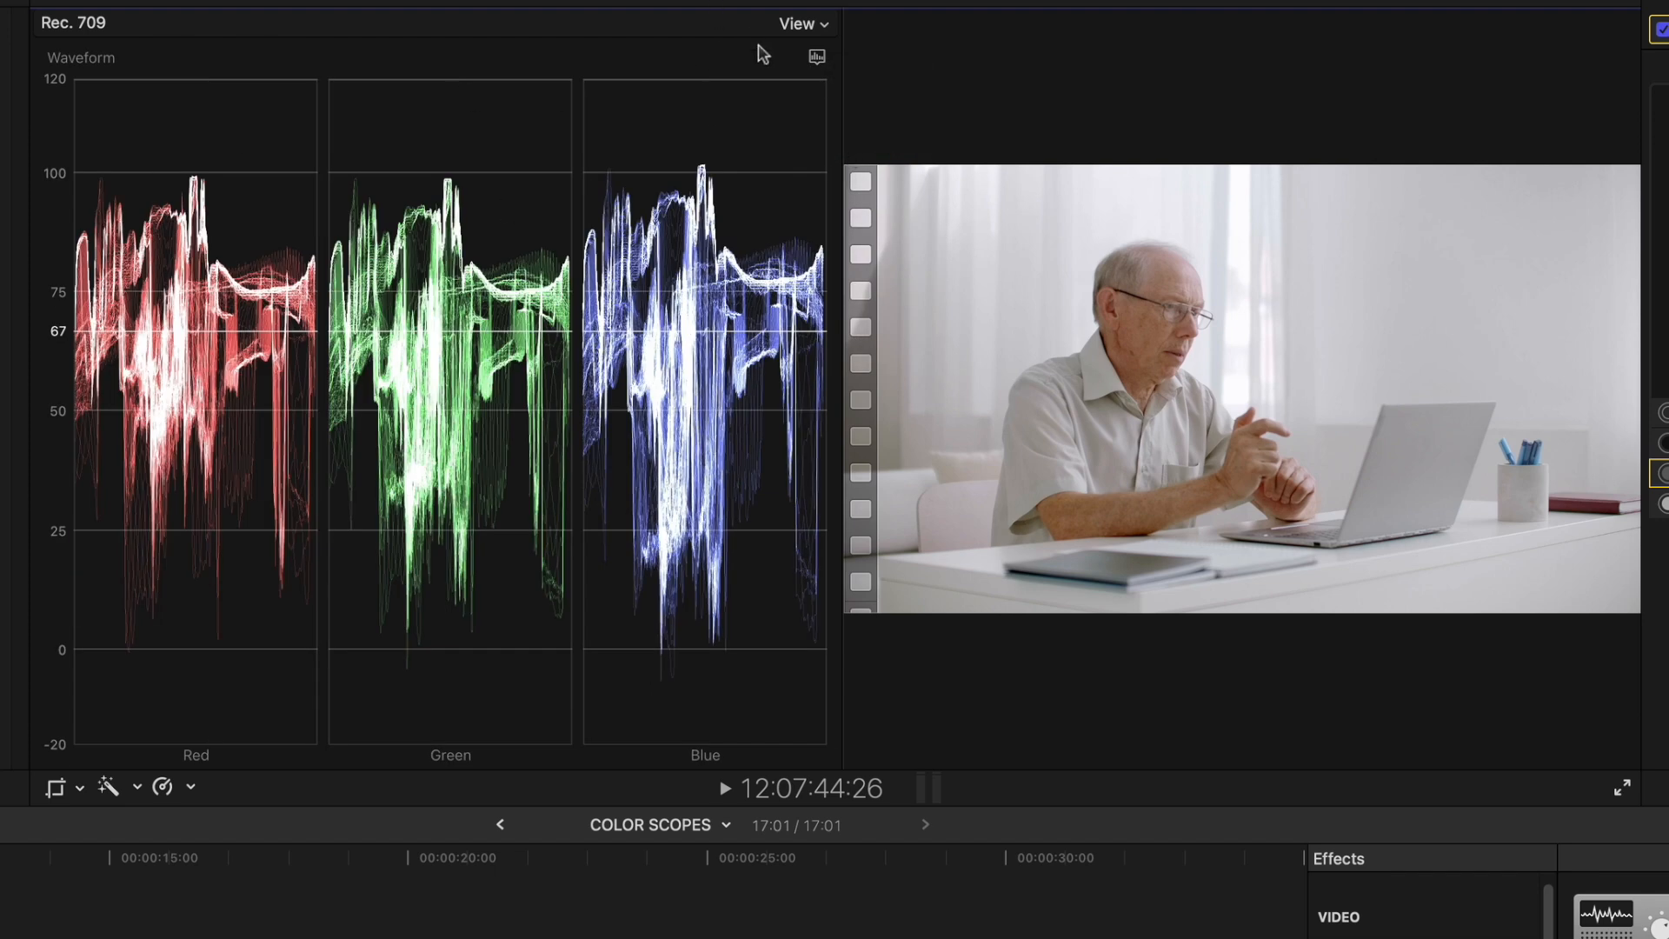
left_click(816, 56)
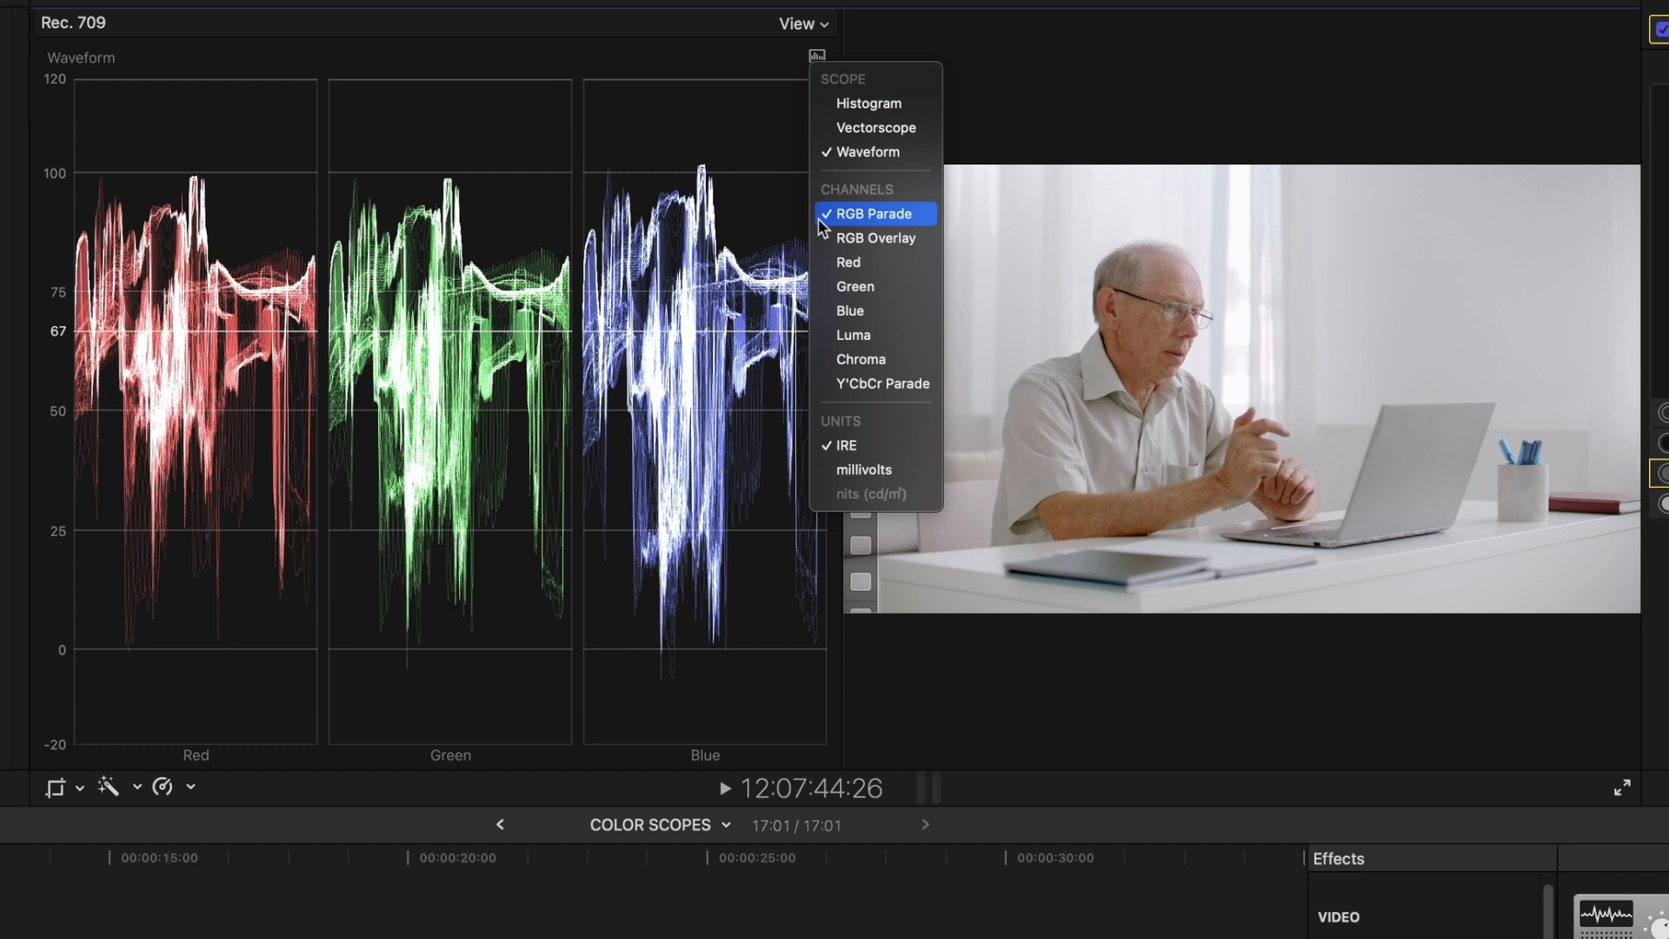
mouse_move(840, 87)
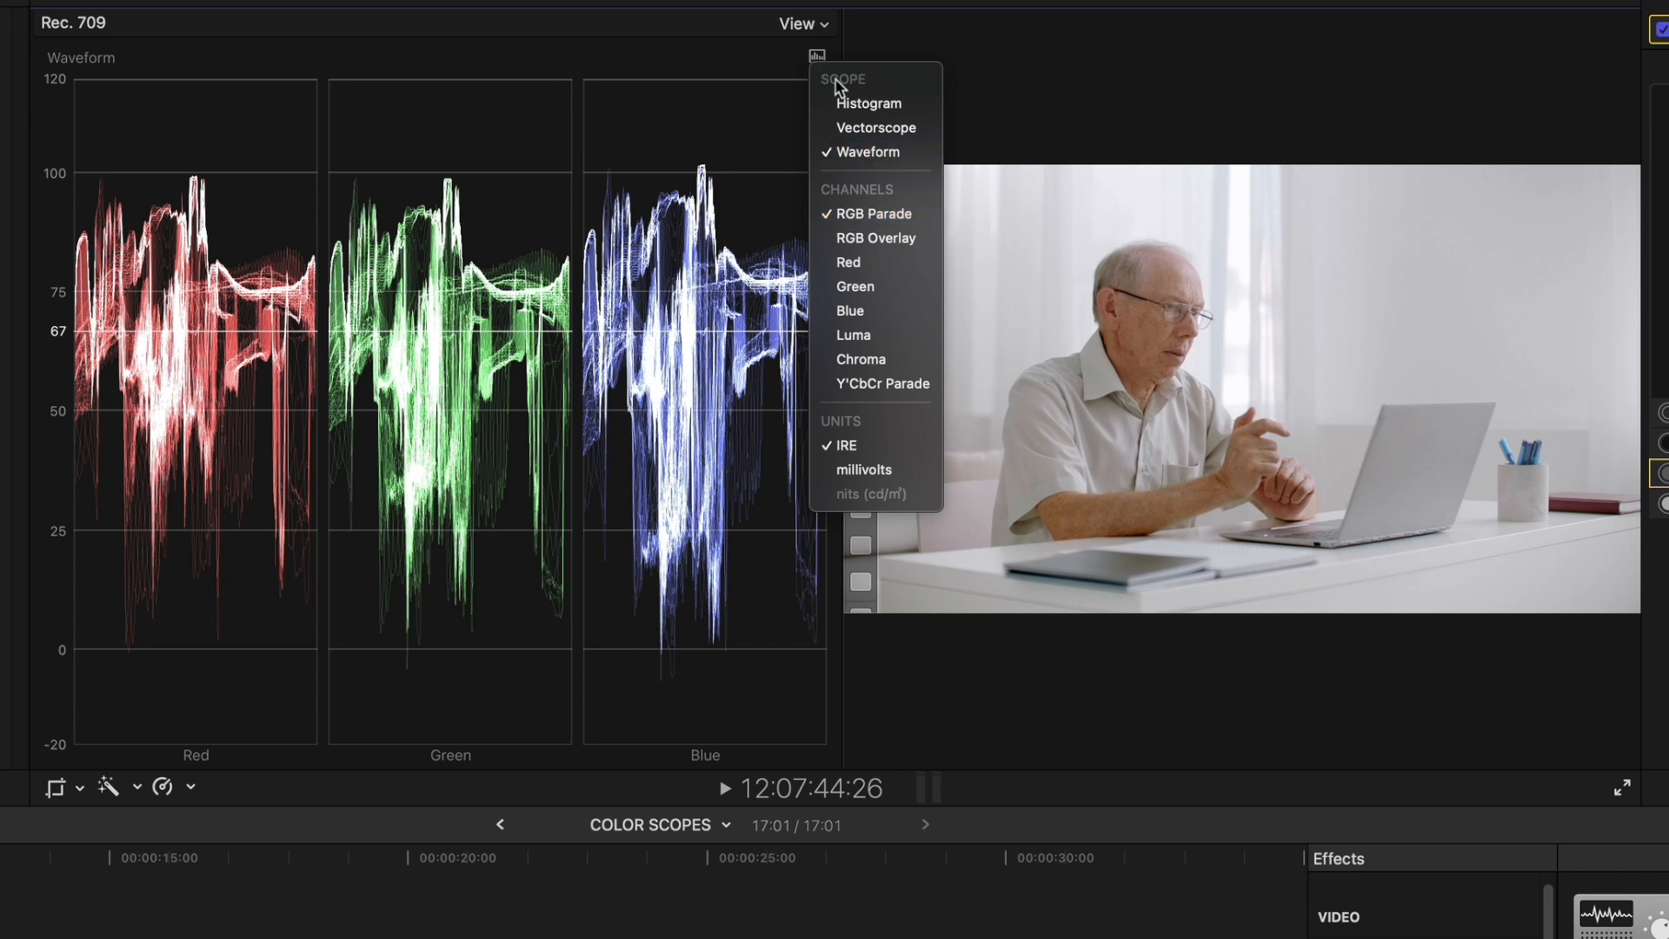
mouse_move(871, 212)
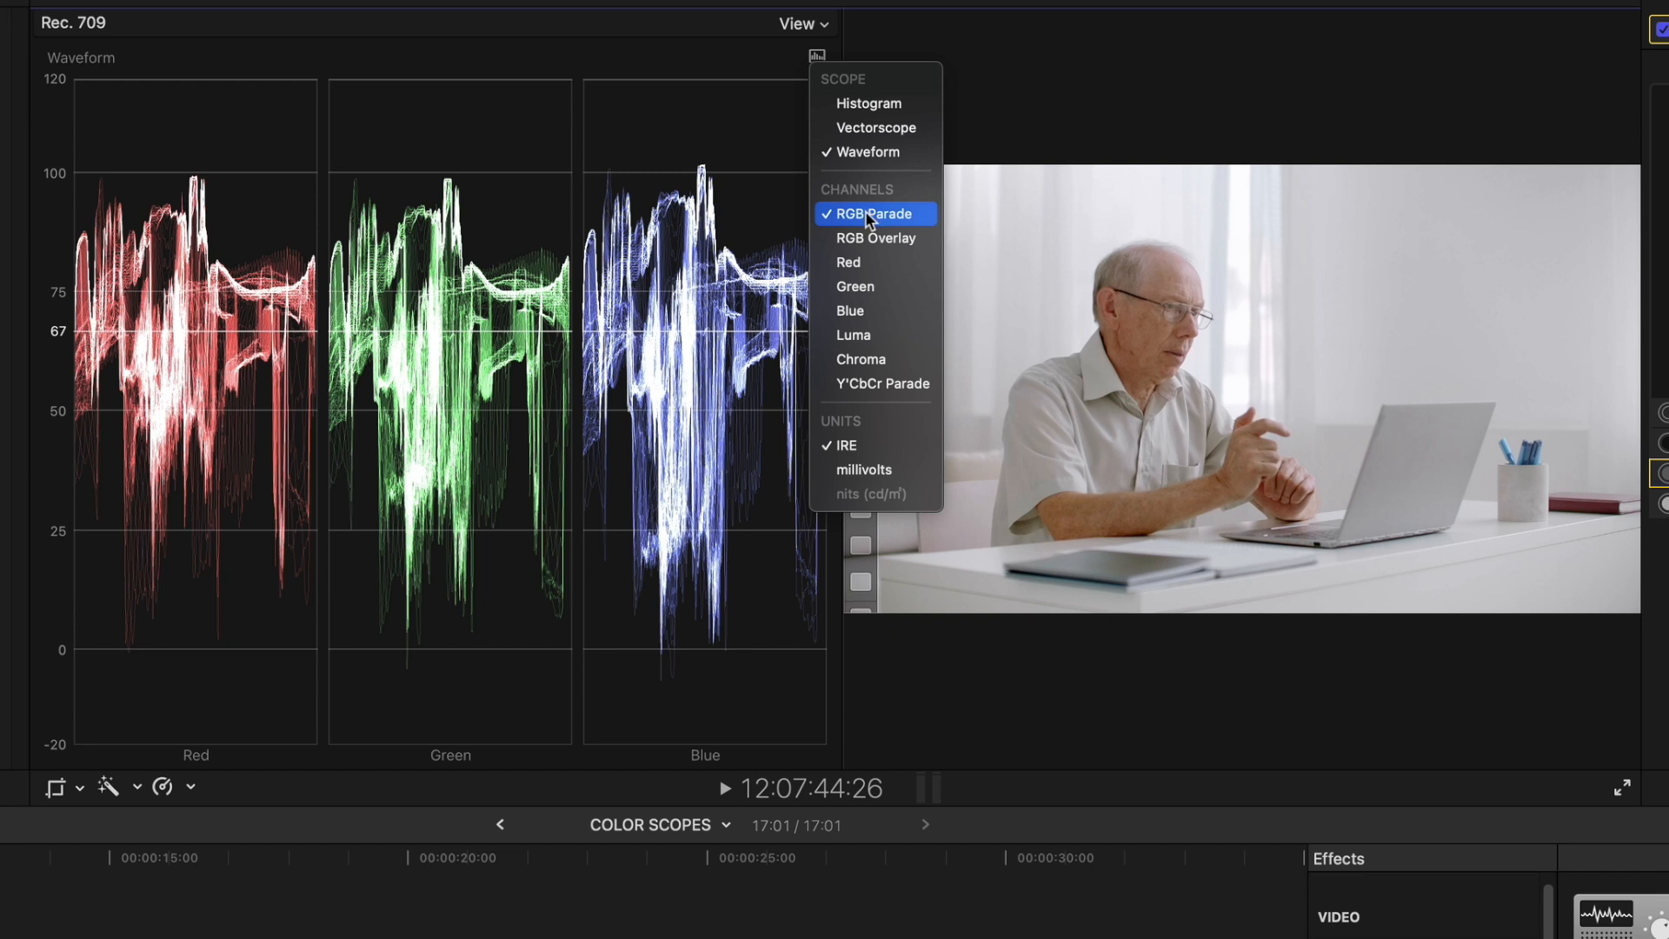
left_click(873, 212)
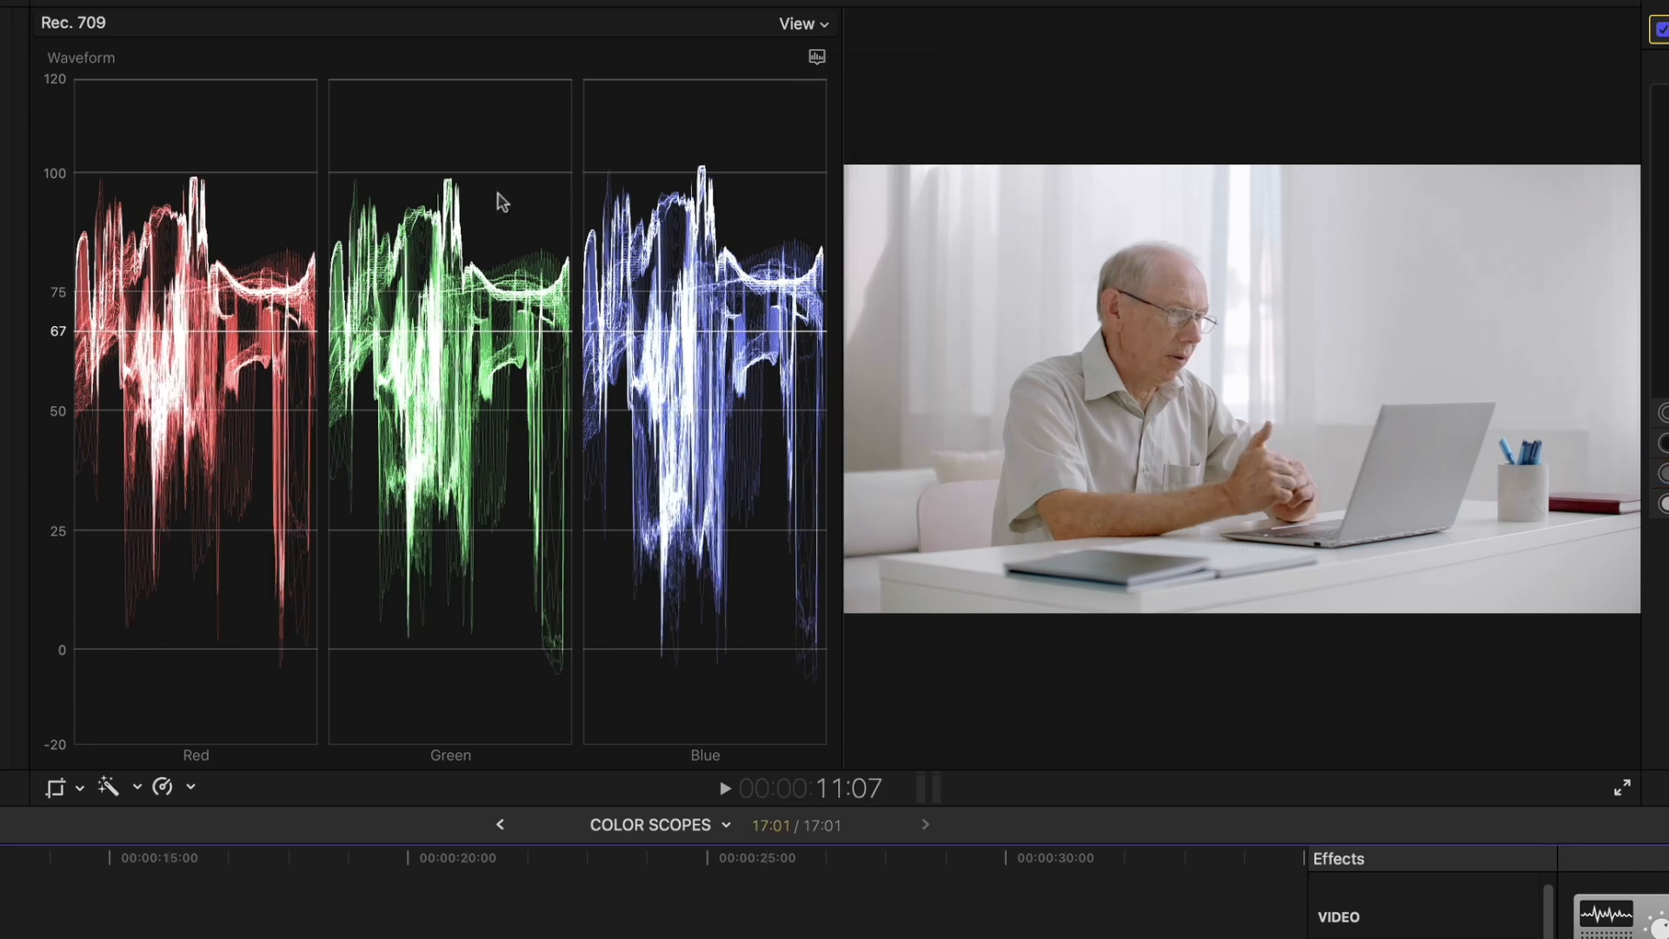
mouse_move(263, 495)
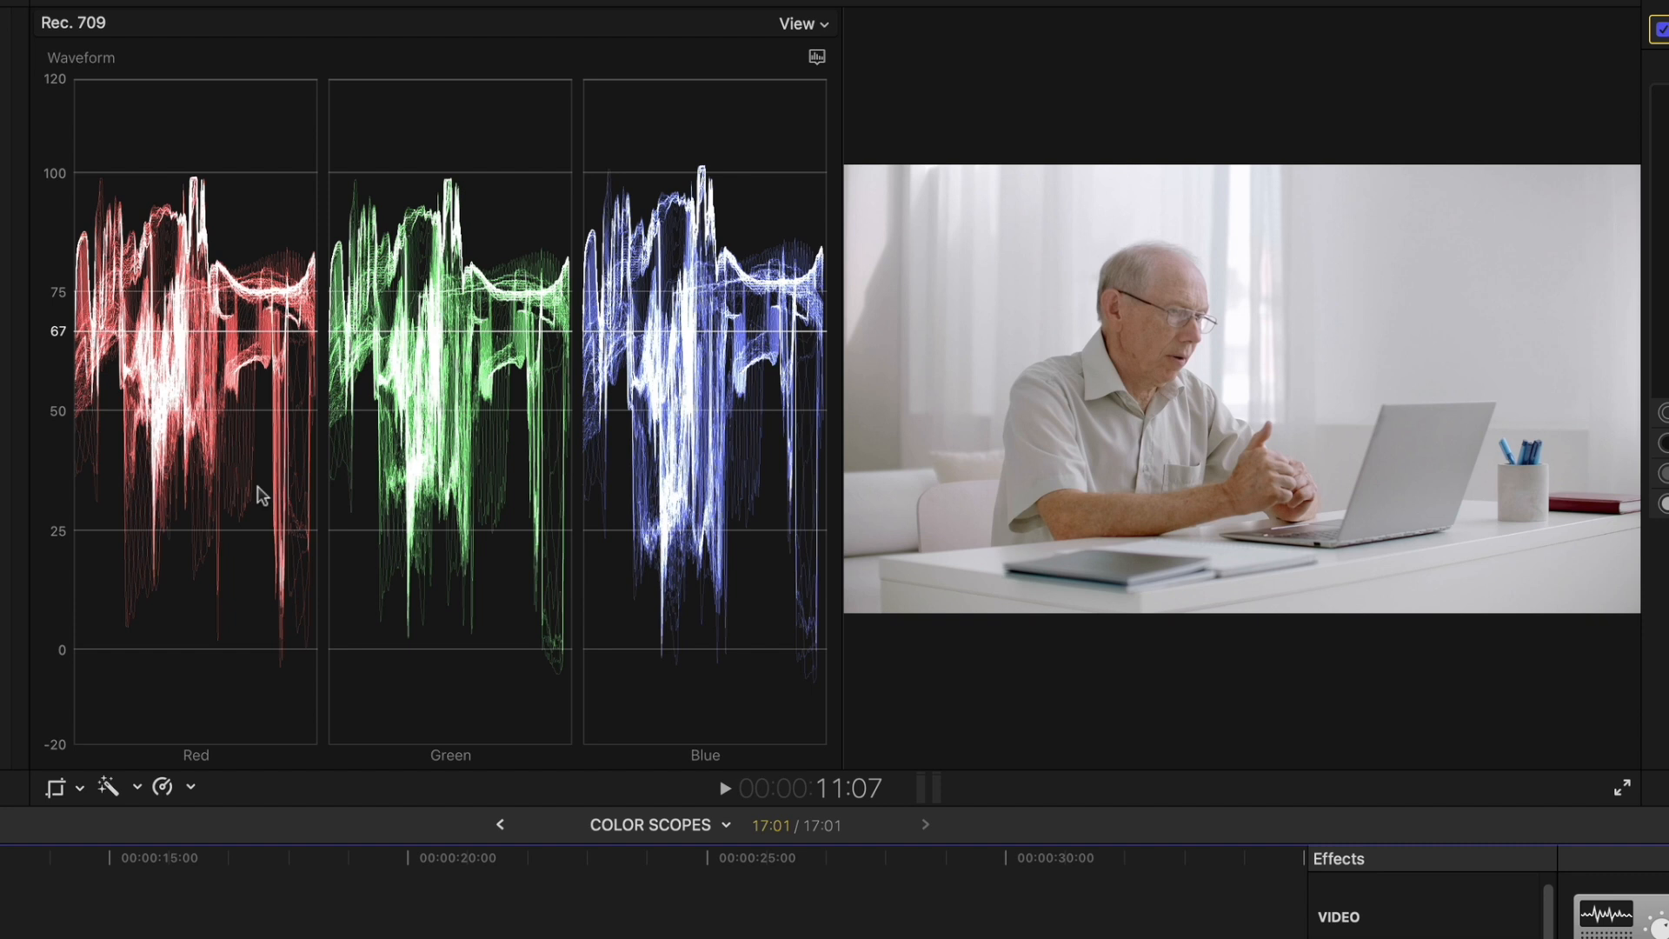
mouse_move(37, 386)
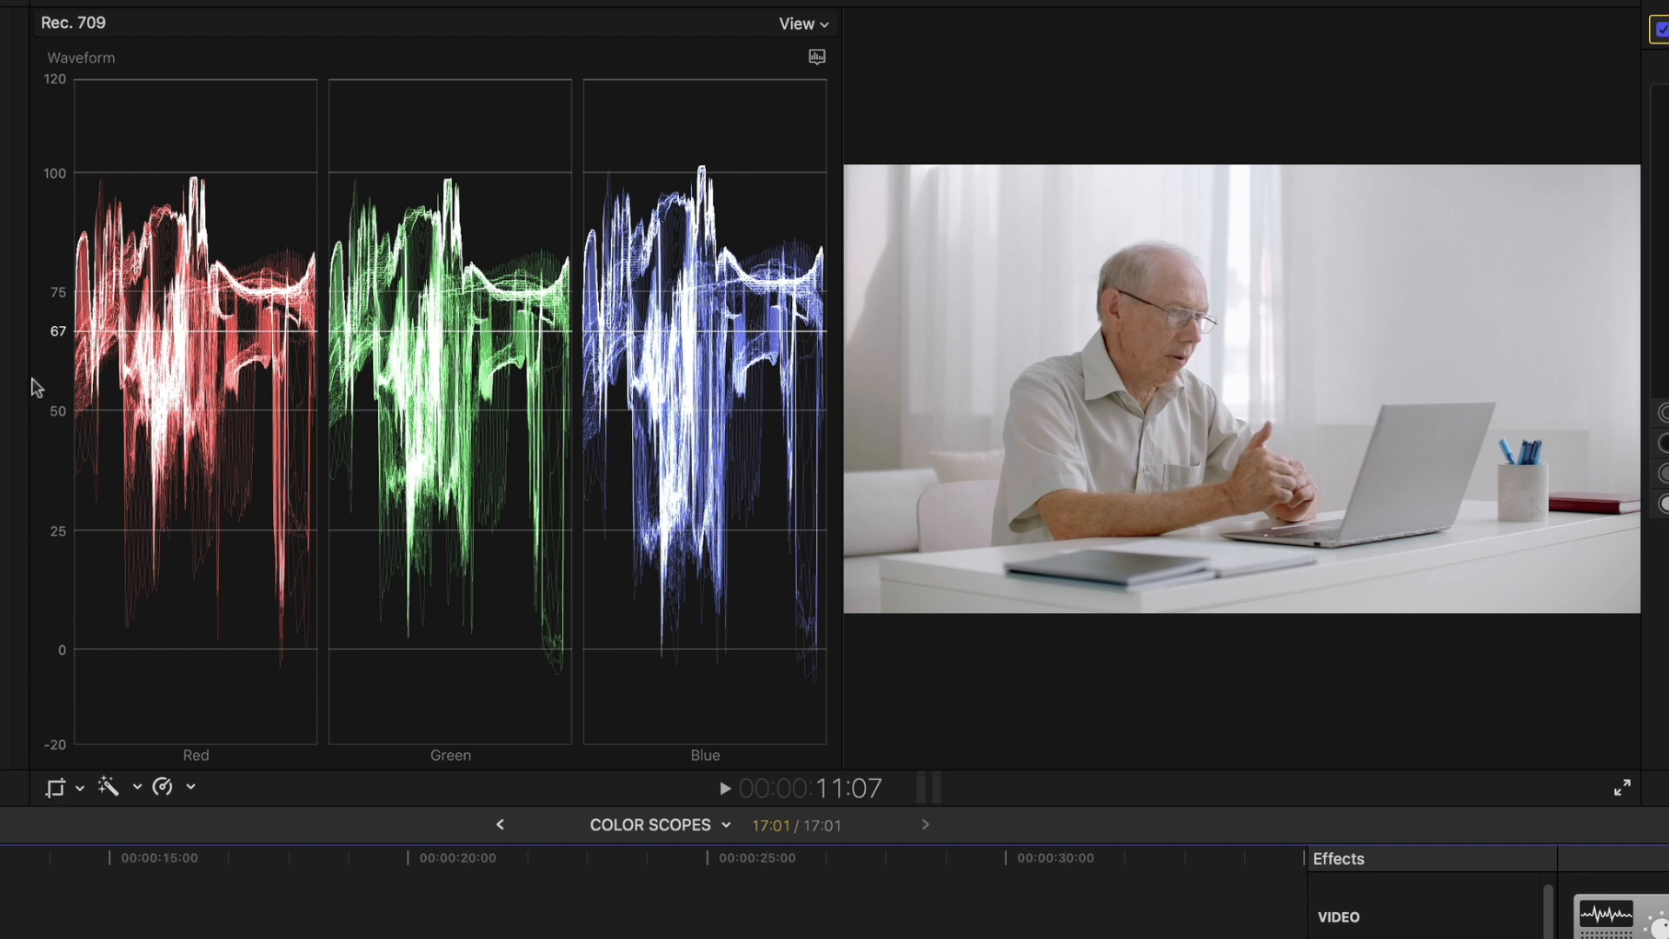
mouse_move(68, 663)
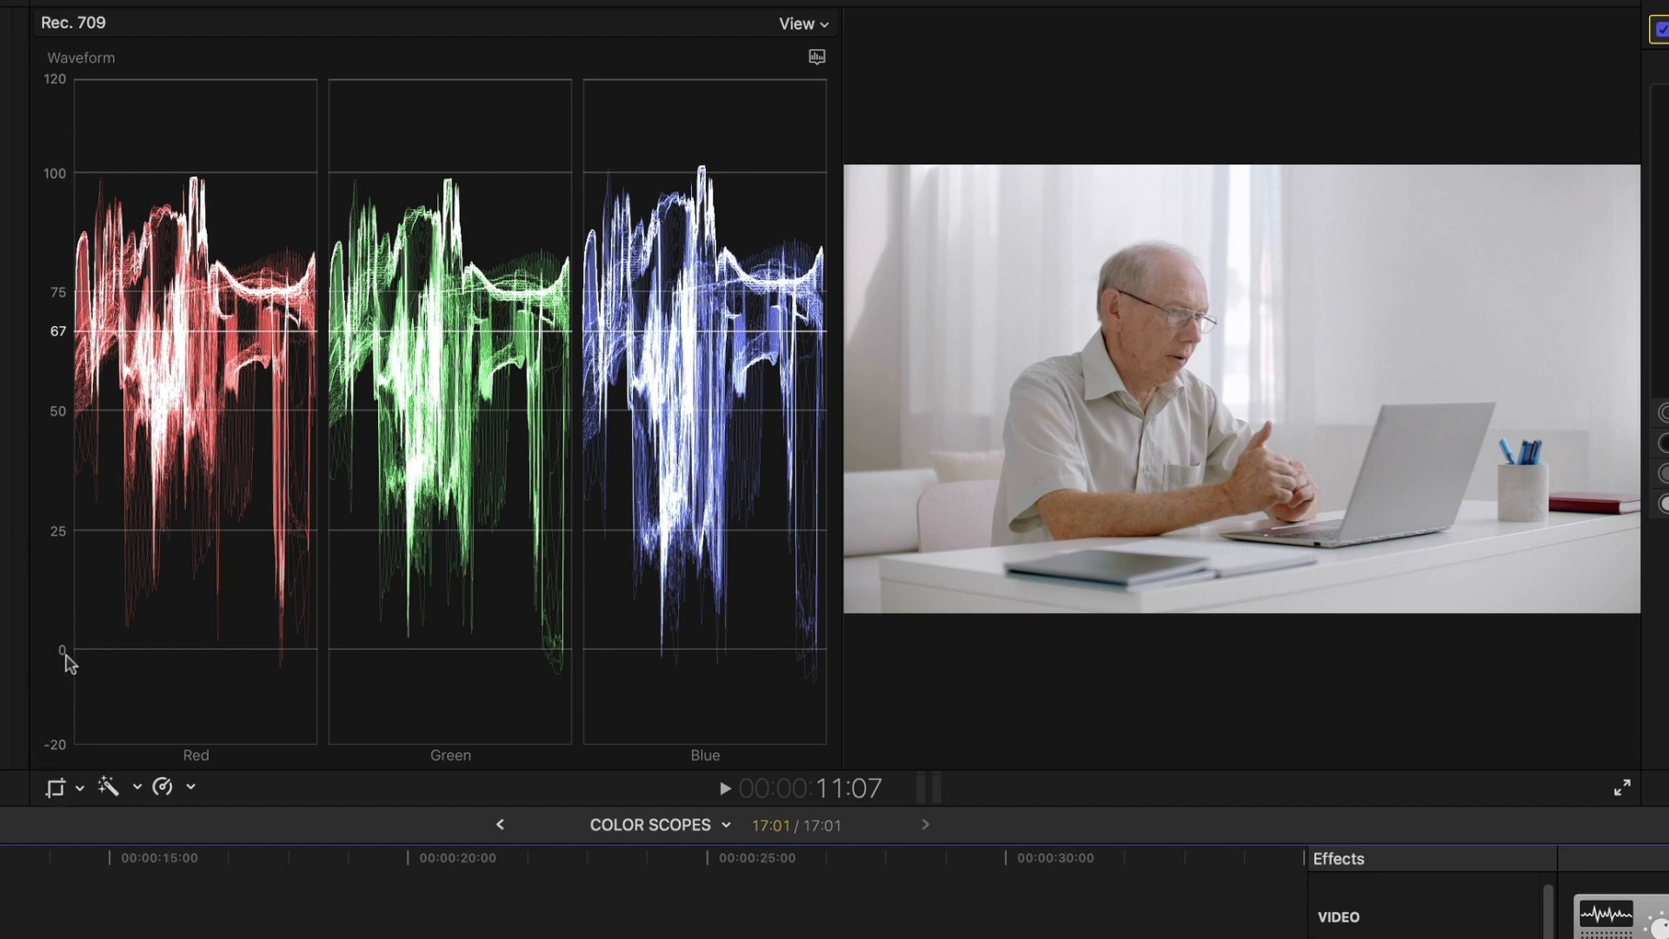
mouse_move(56, 189)
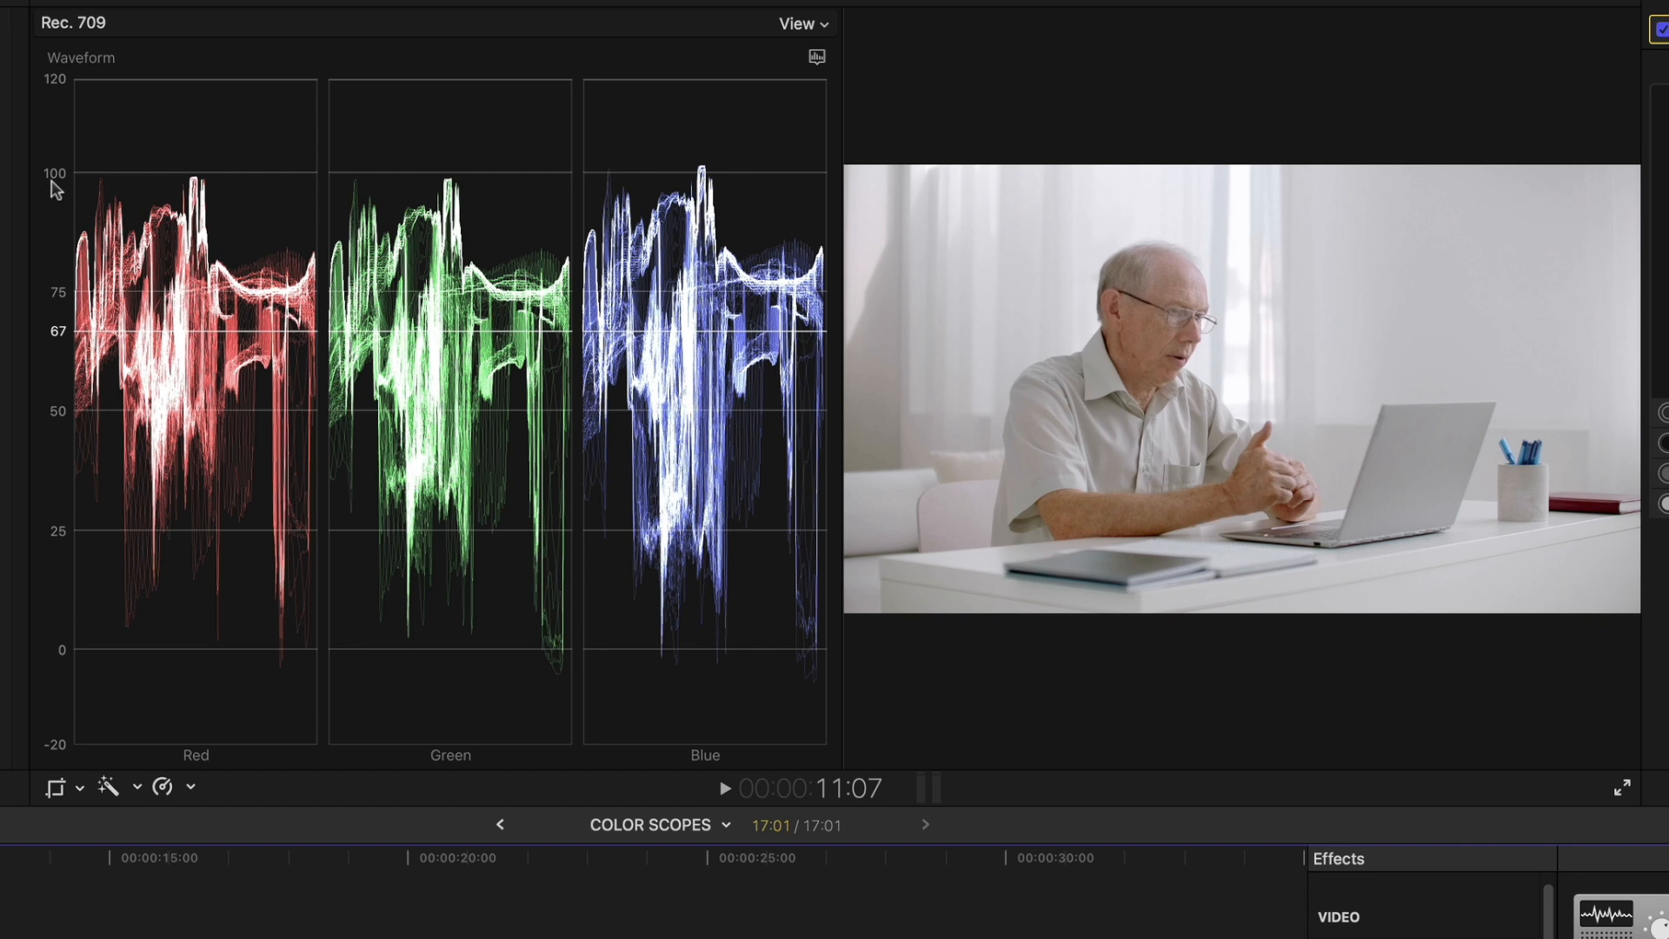
mouse_move(261, 341)
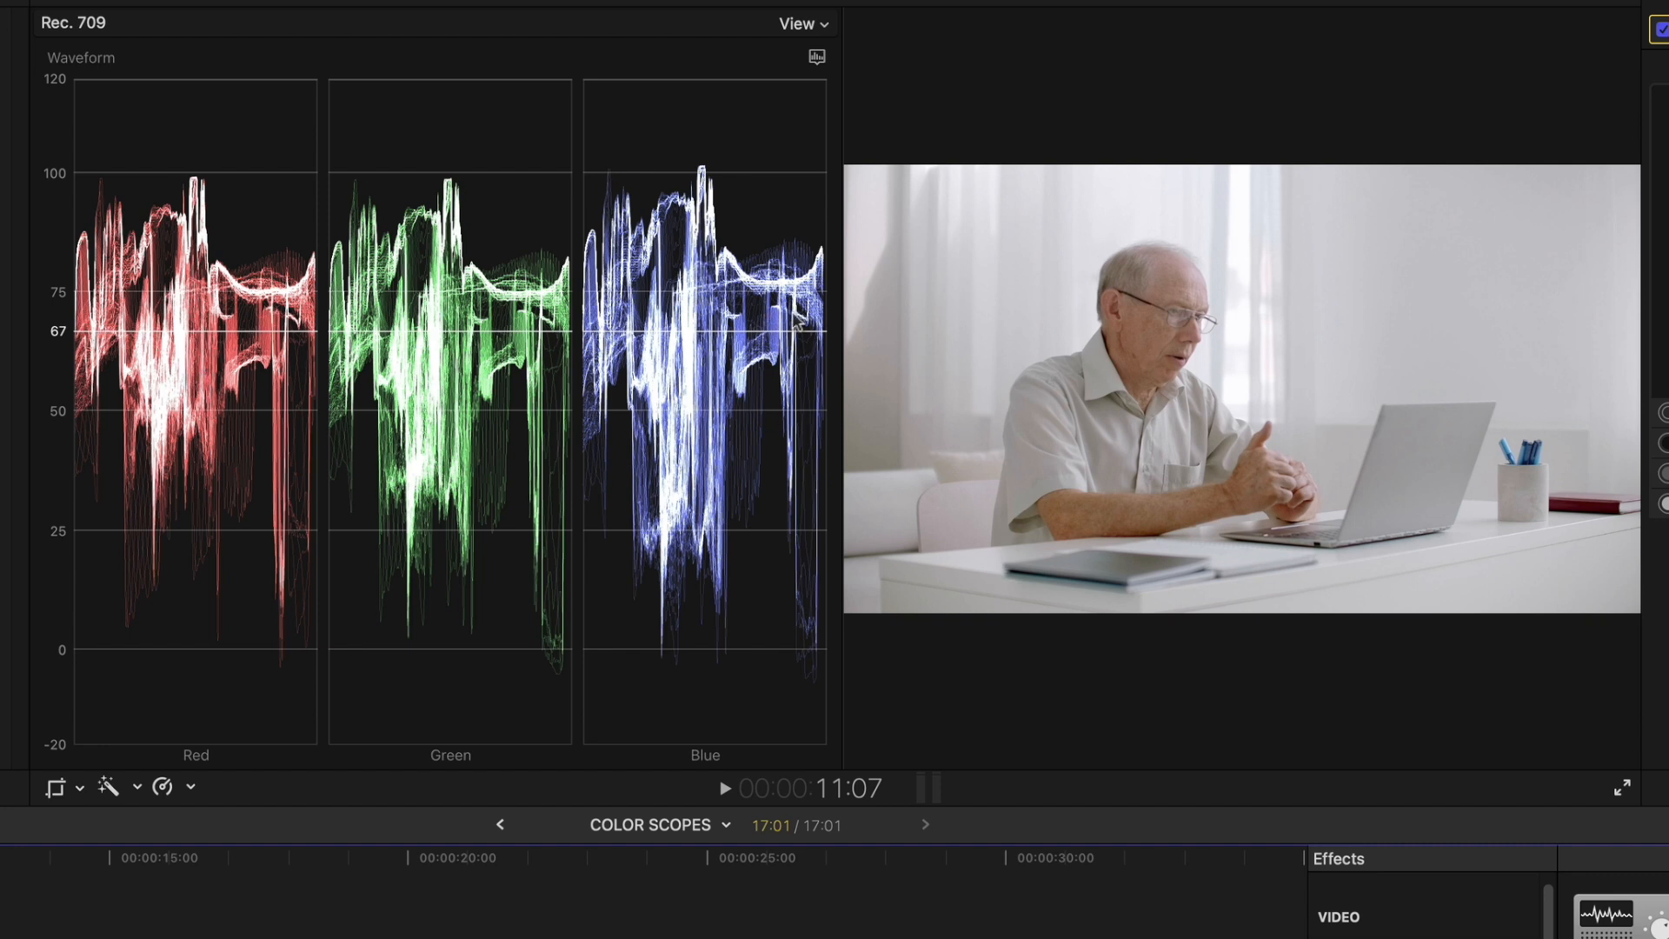
mouse_move(171, 376)
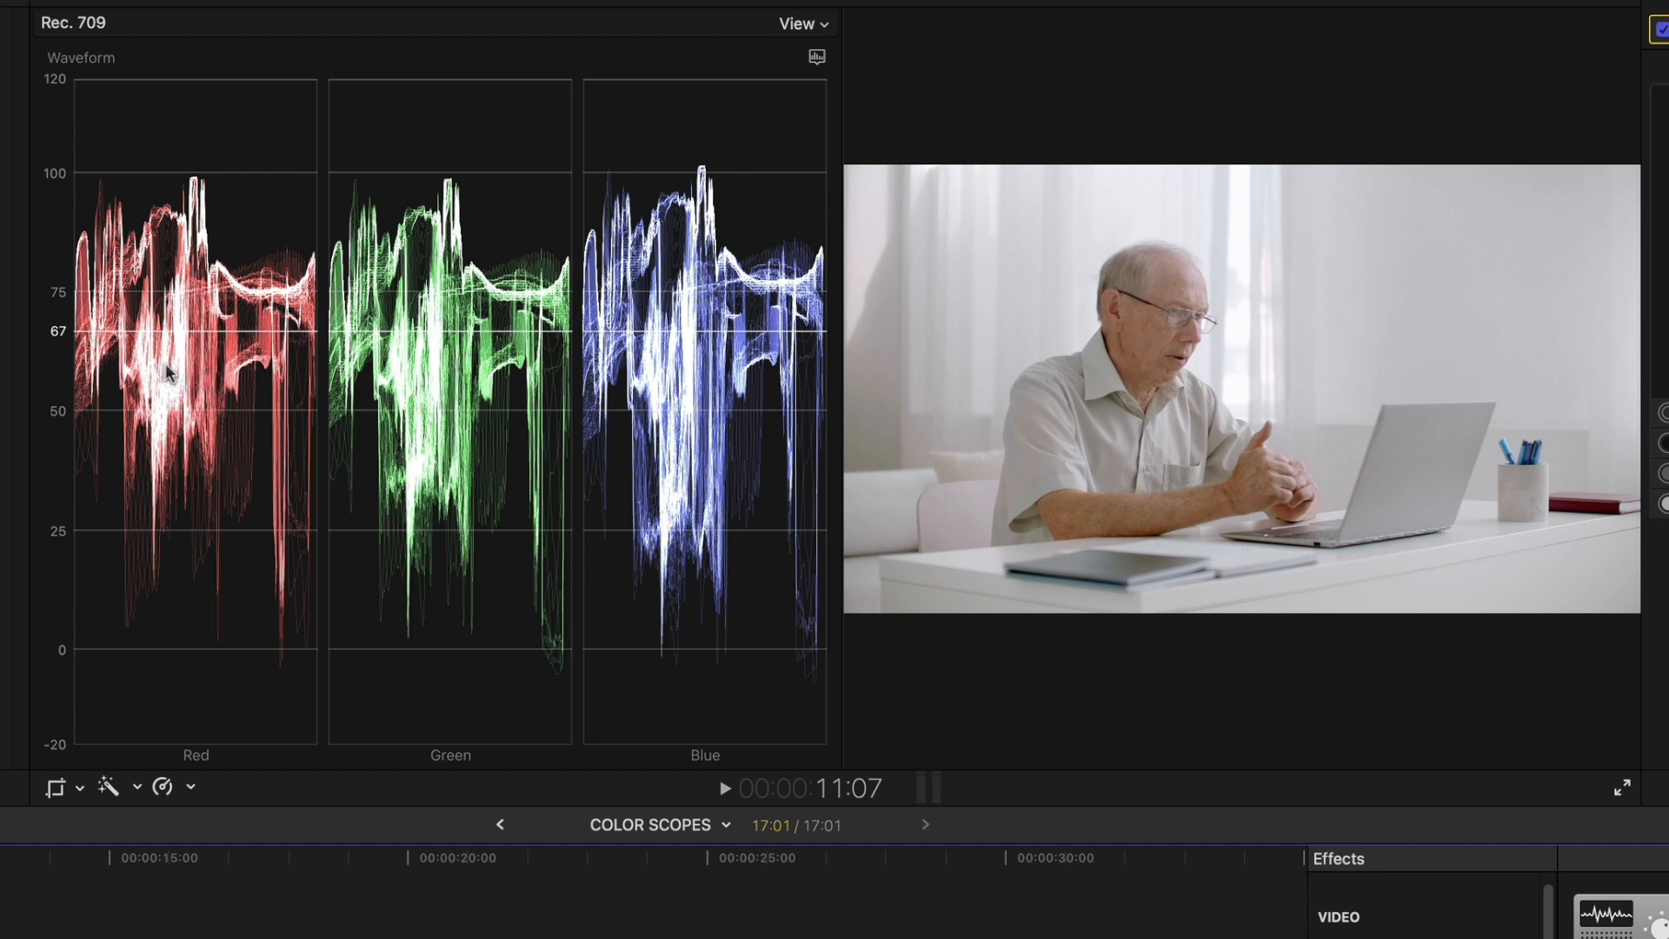
mouse_move(753, 540)
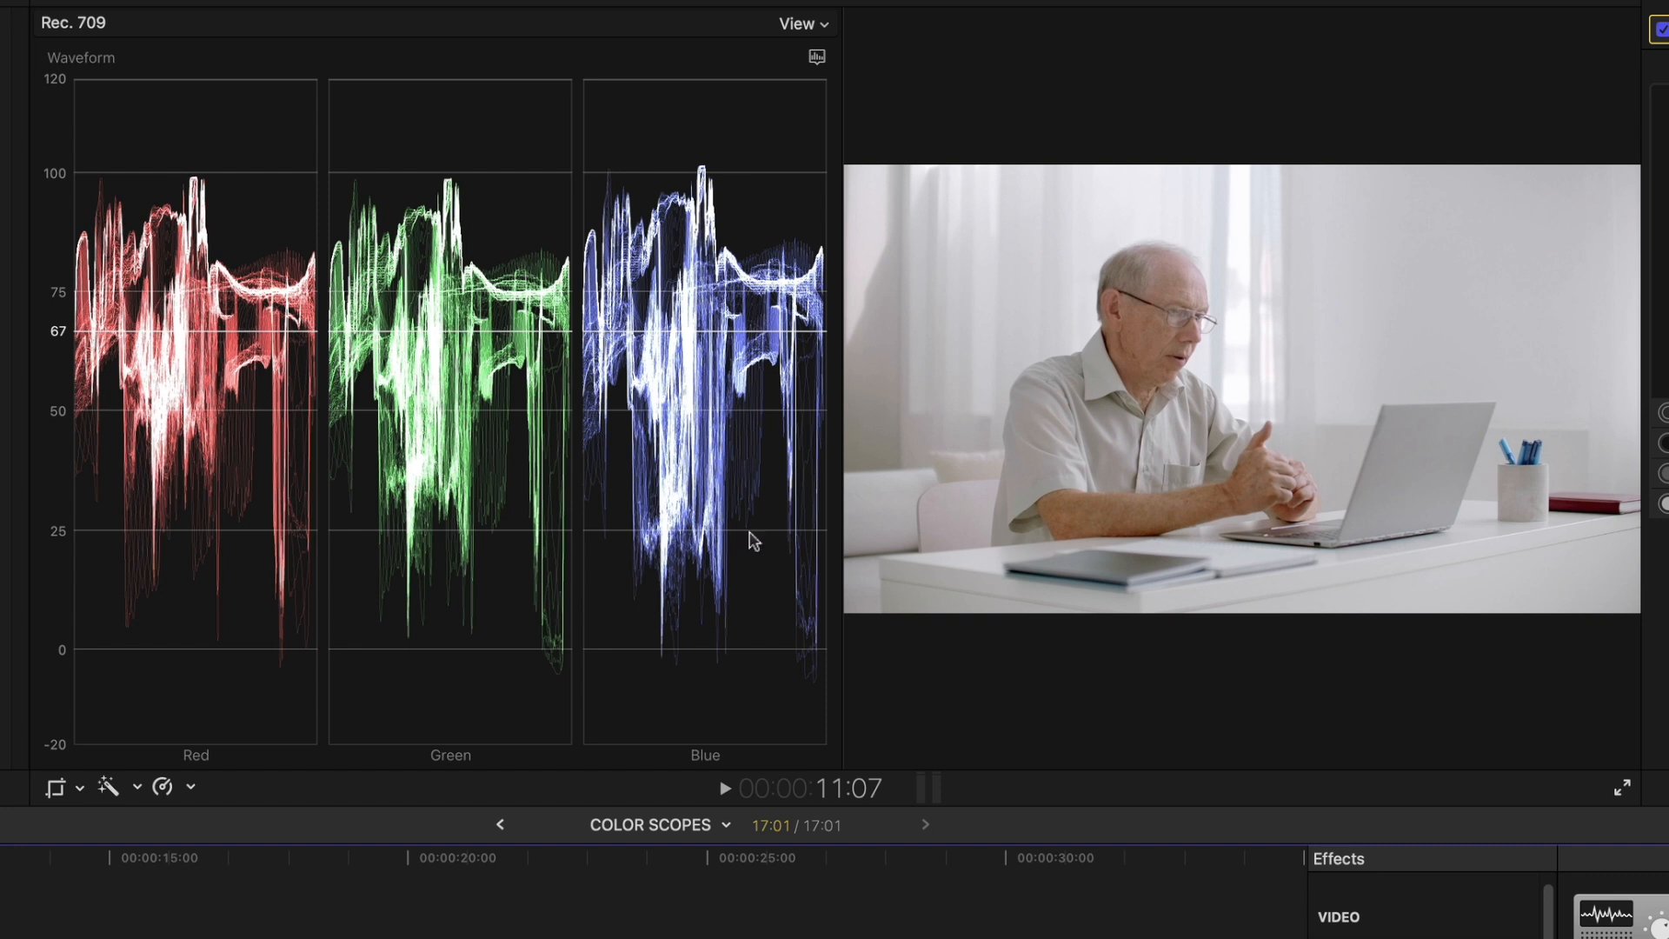
mouse_move(306, 511)
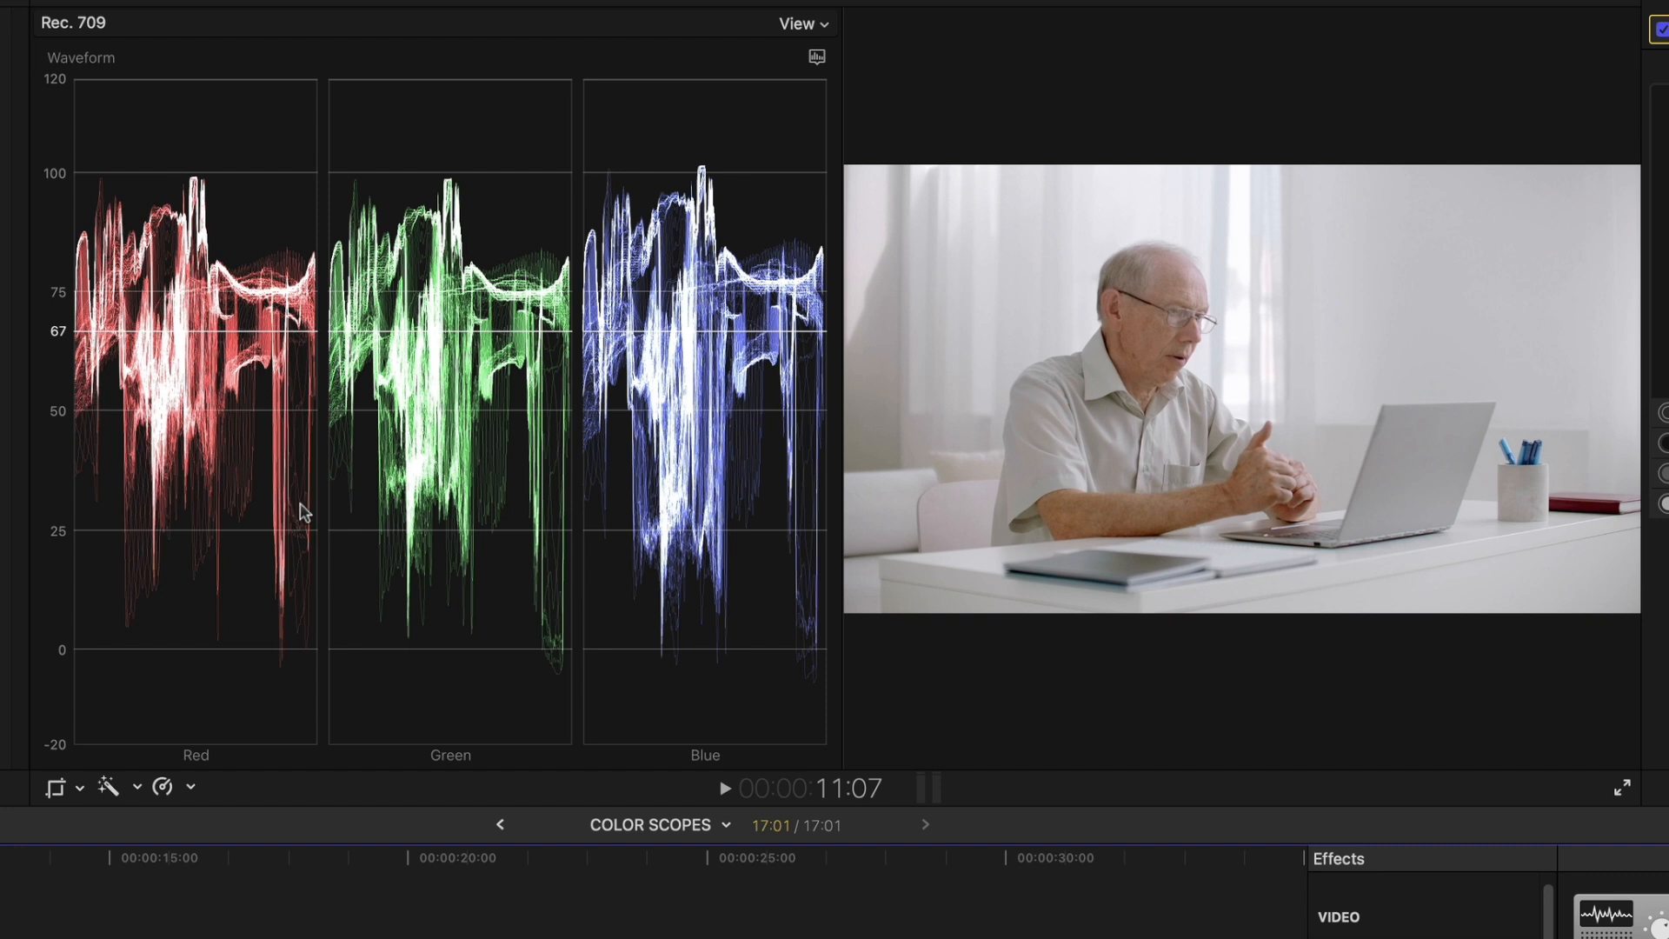
mouse_move(301, 236)
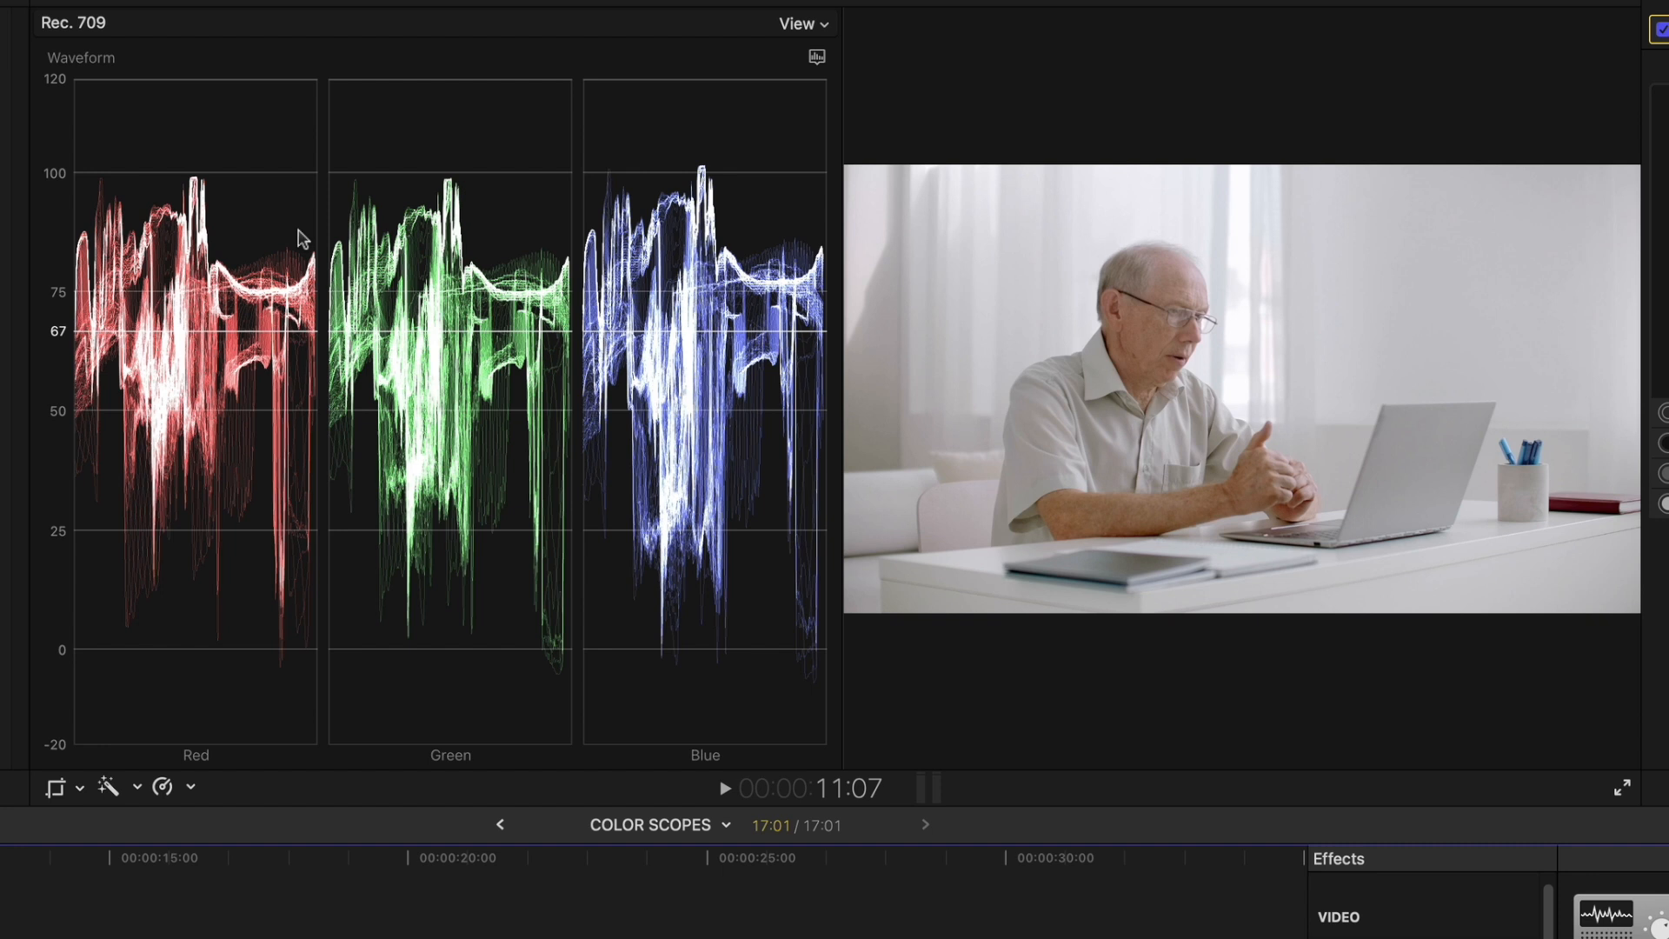
mouse_move(162, 665)
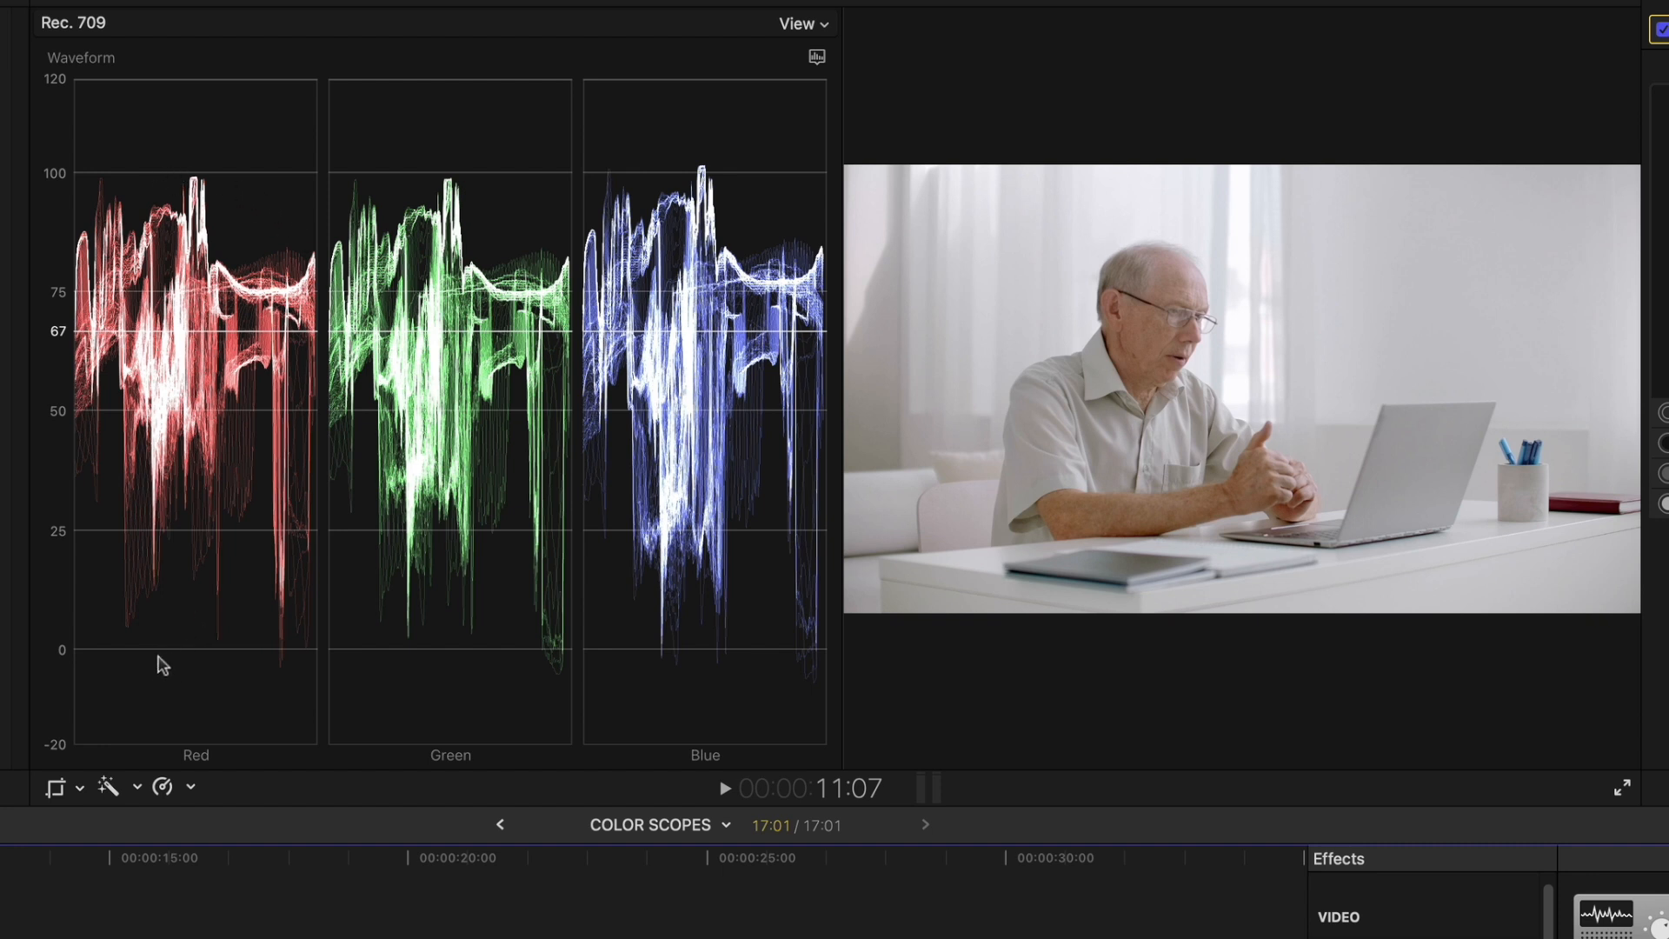
mouse_move(58, 598)
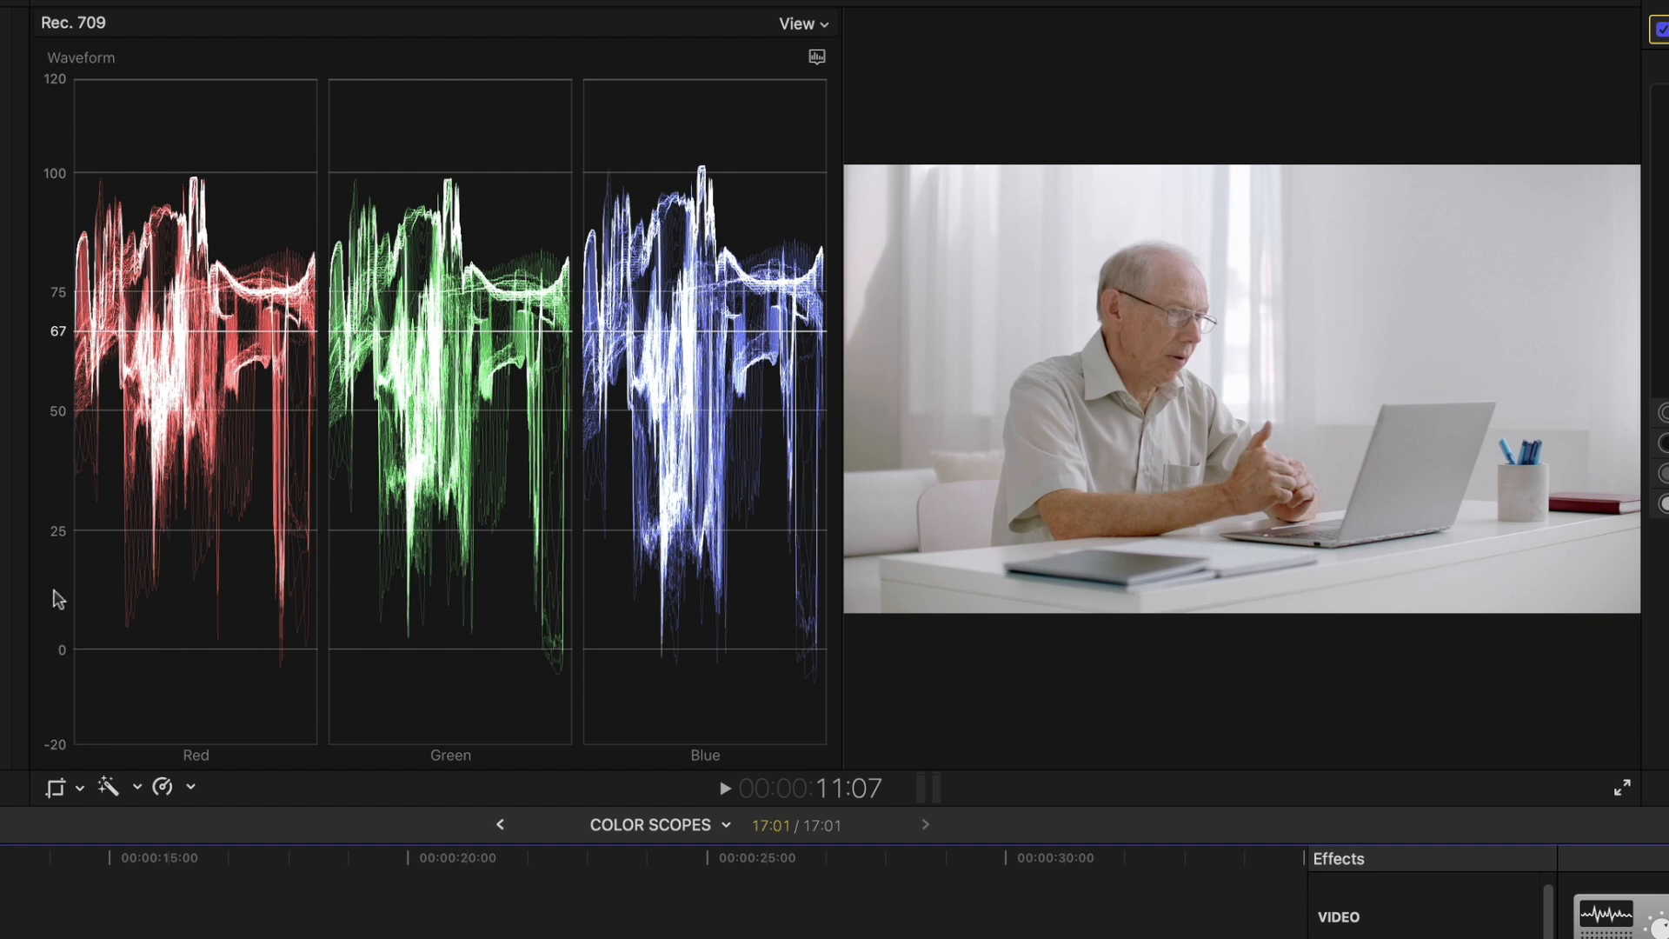
mouse_move(46, 643)
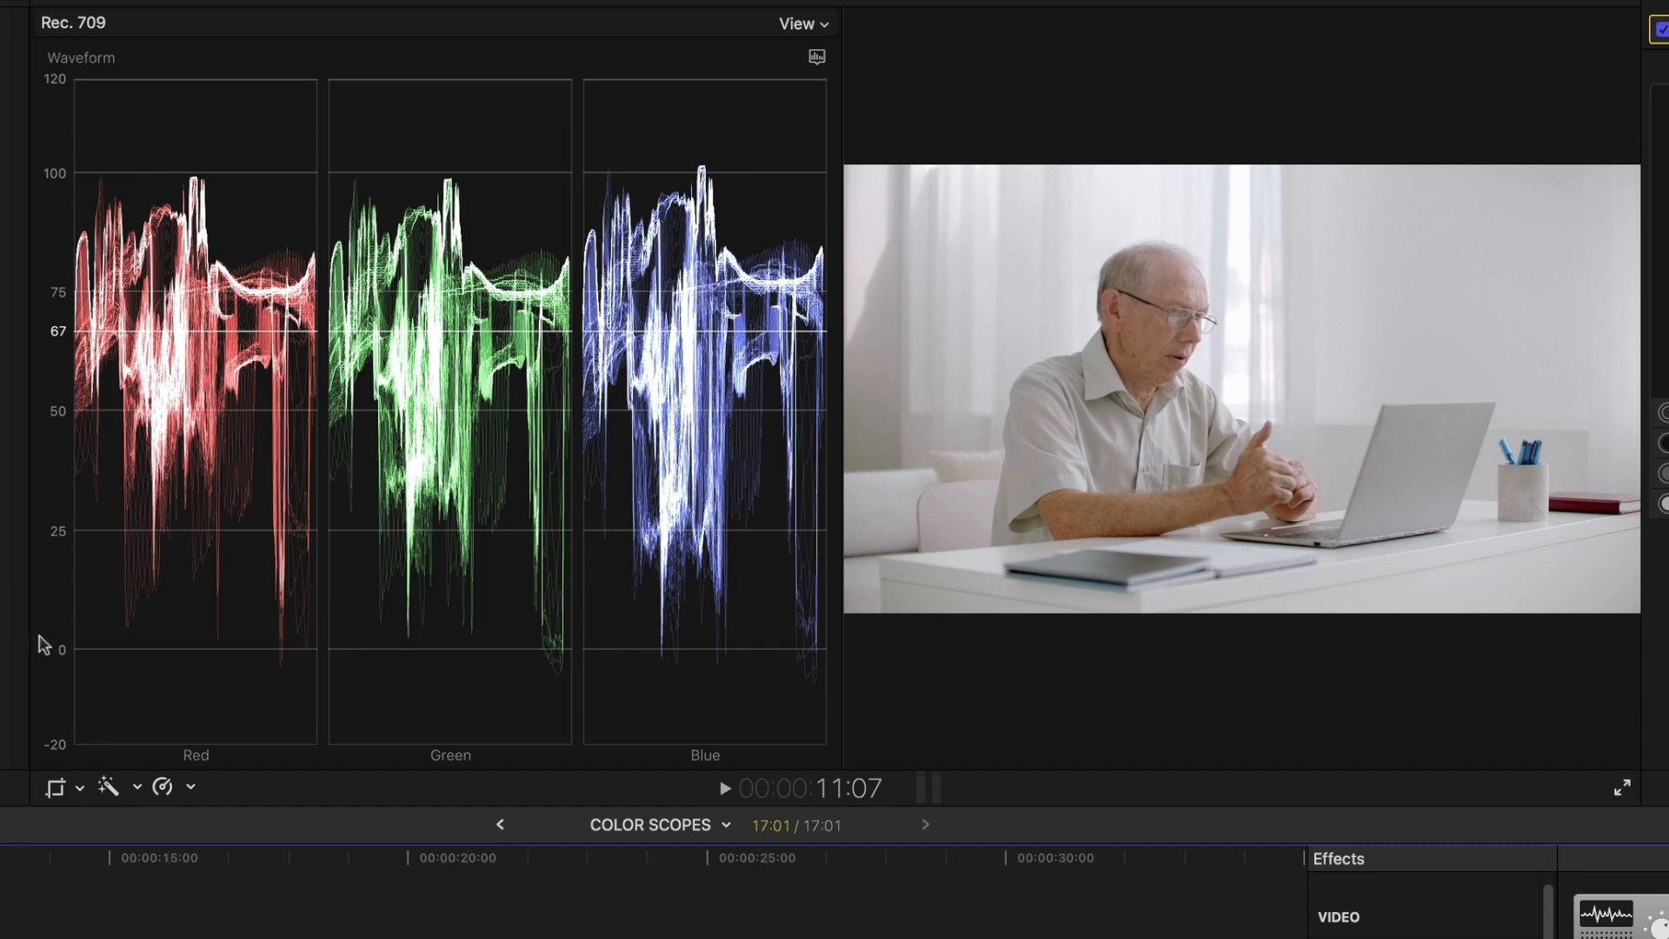
mouse_move(51, 172)
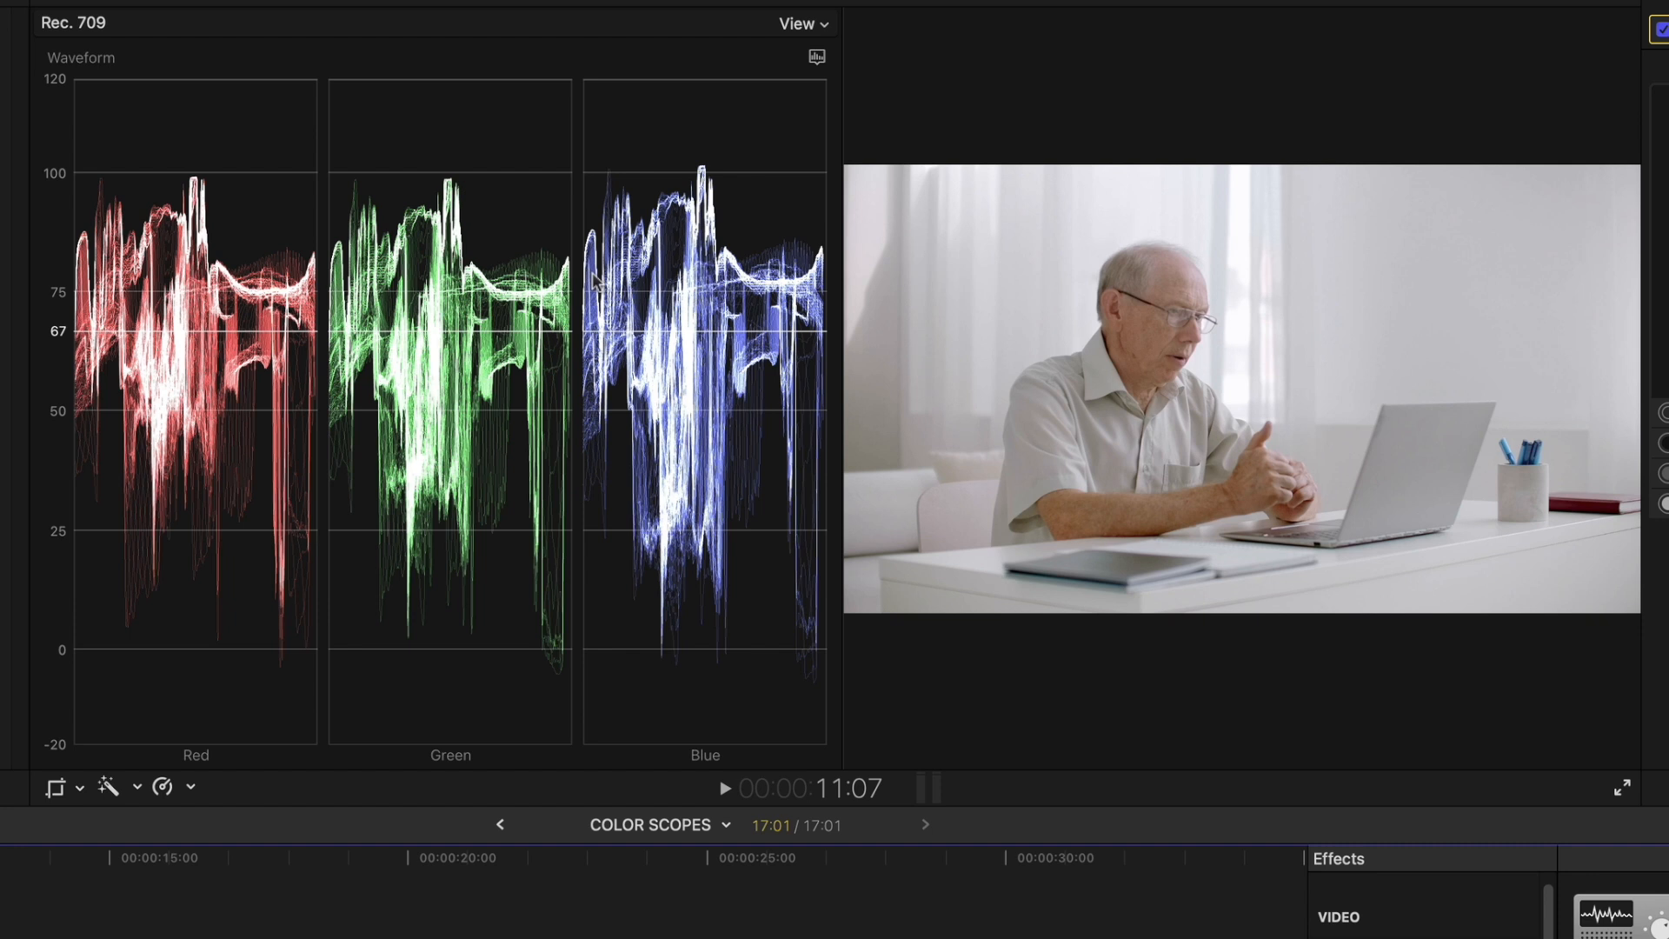
mouse_move(727, 341)
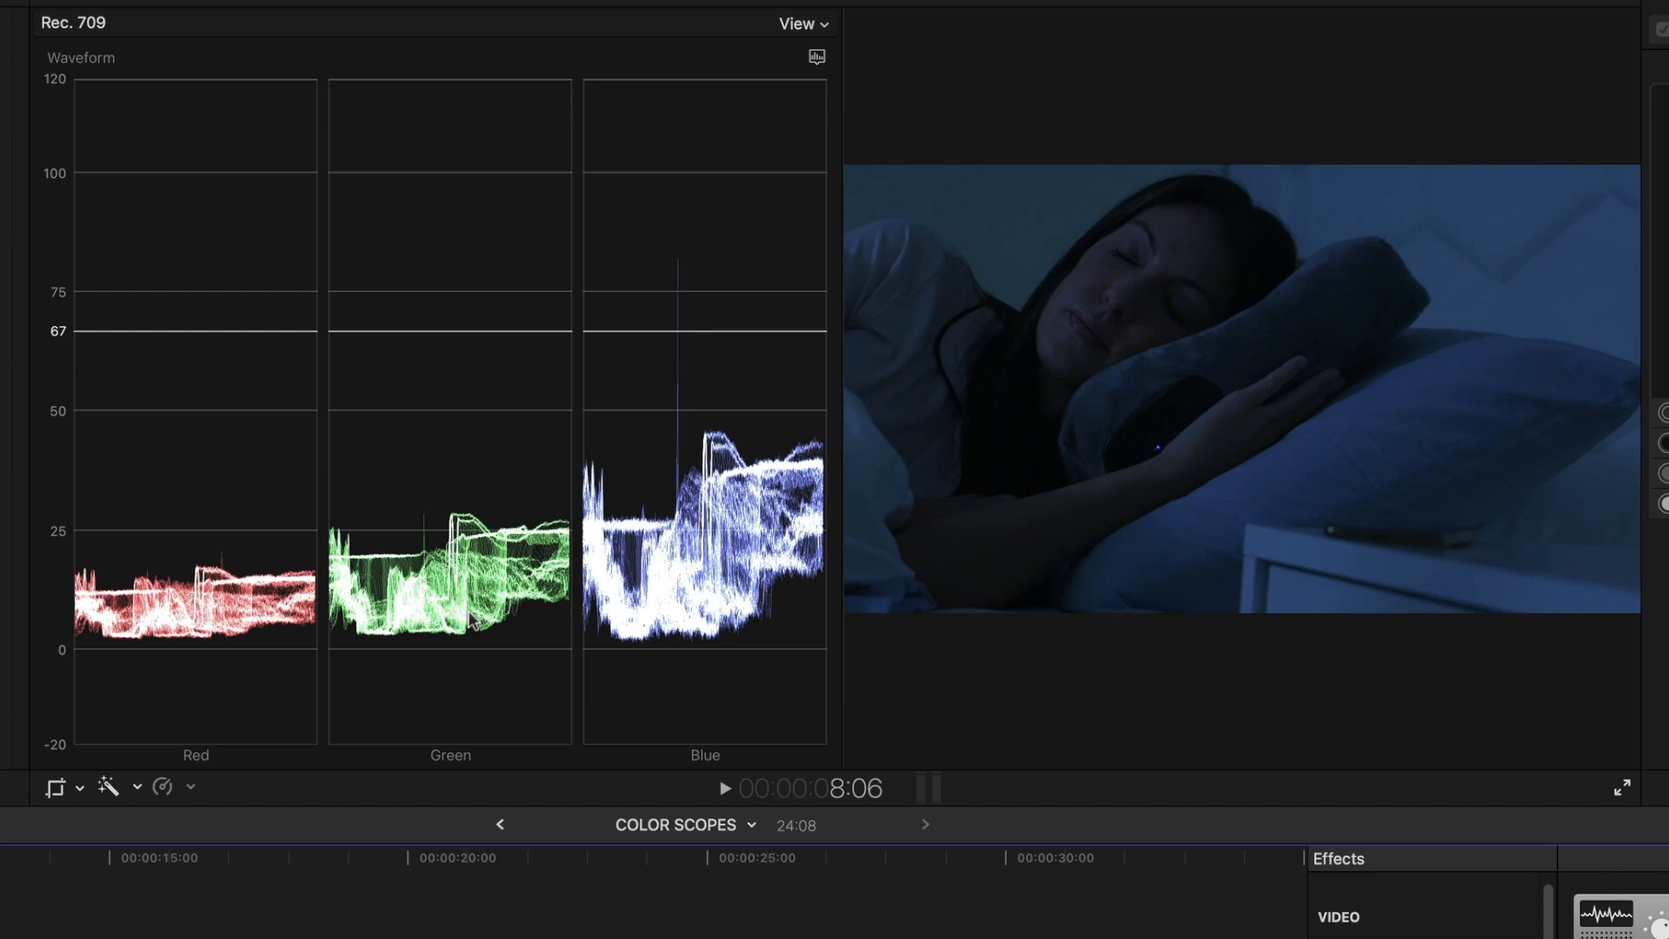
mouse_move(446, 643)
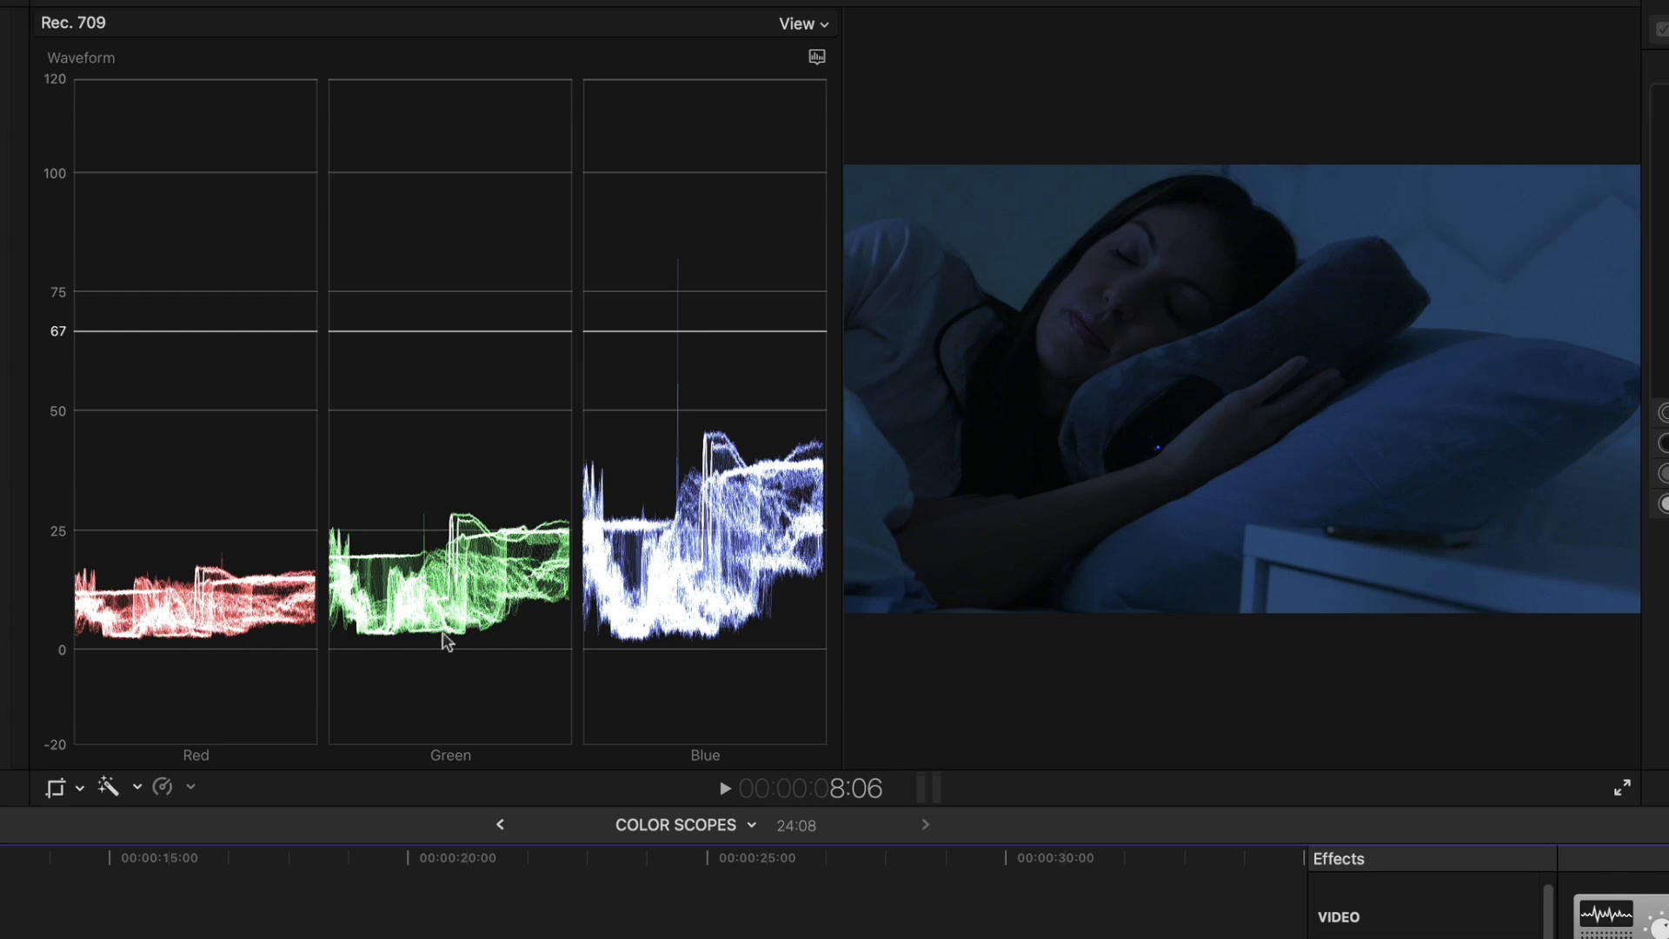
mouse_move(727, 591)
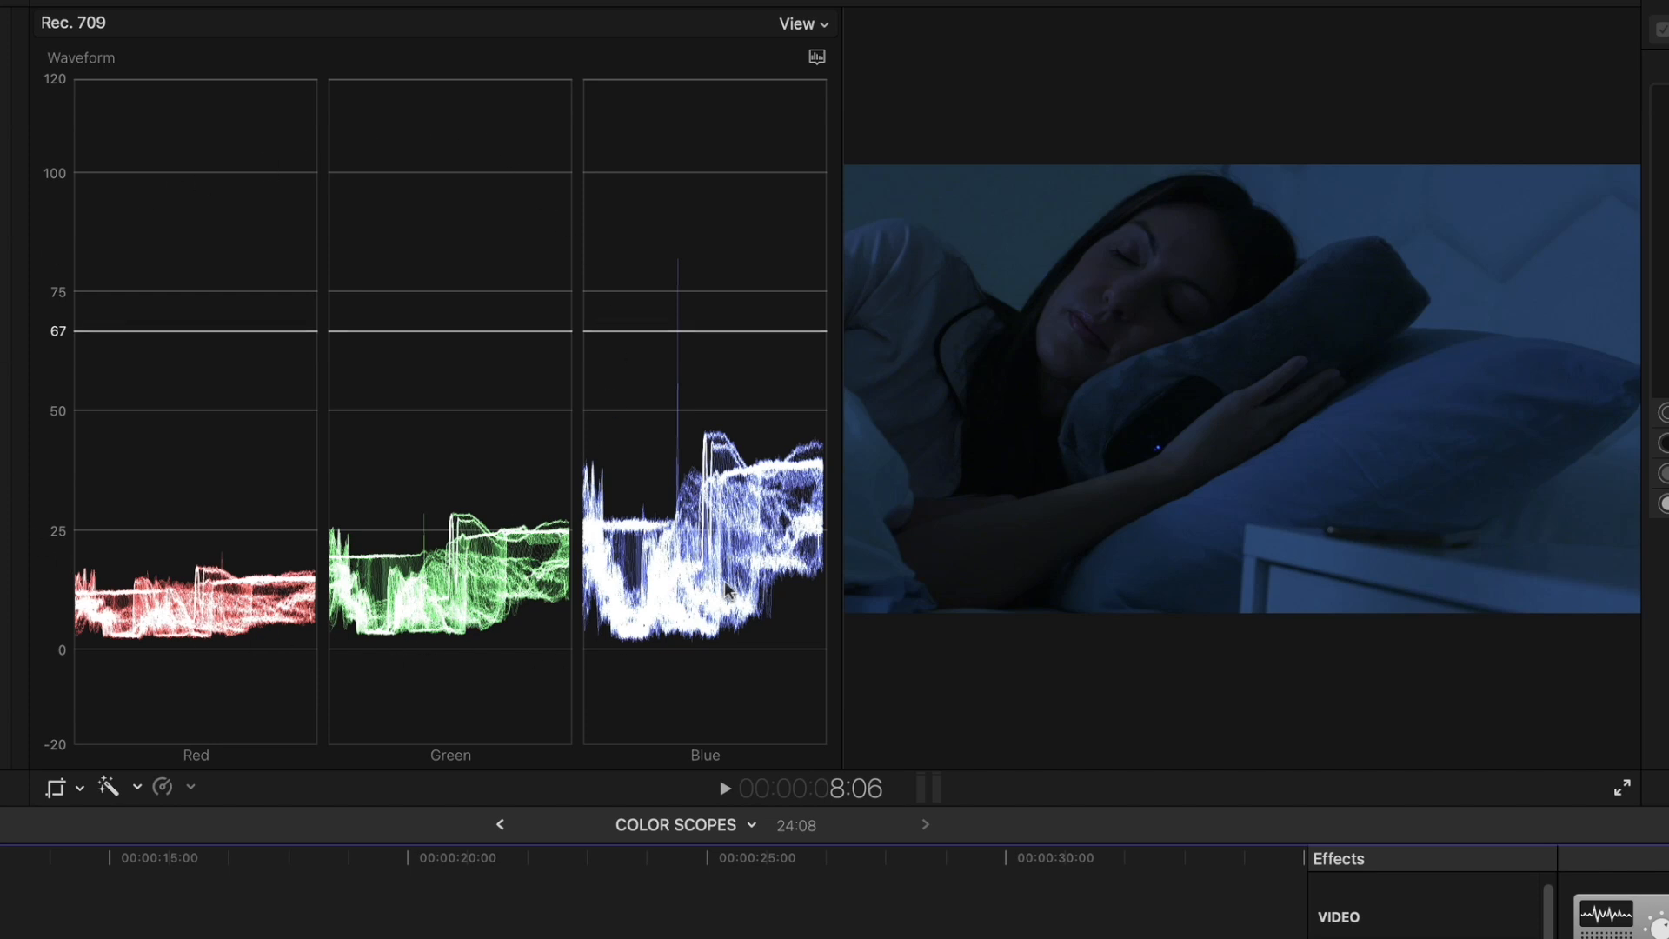
mouse_move(396, 685)
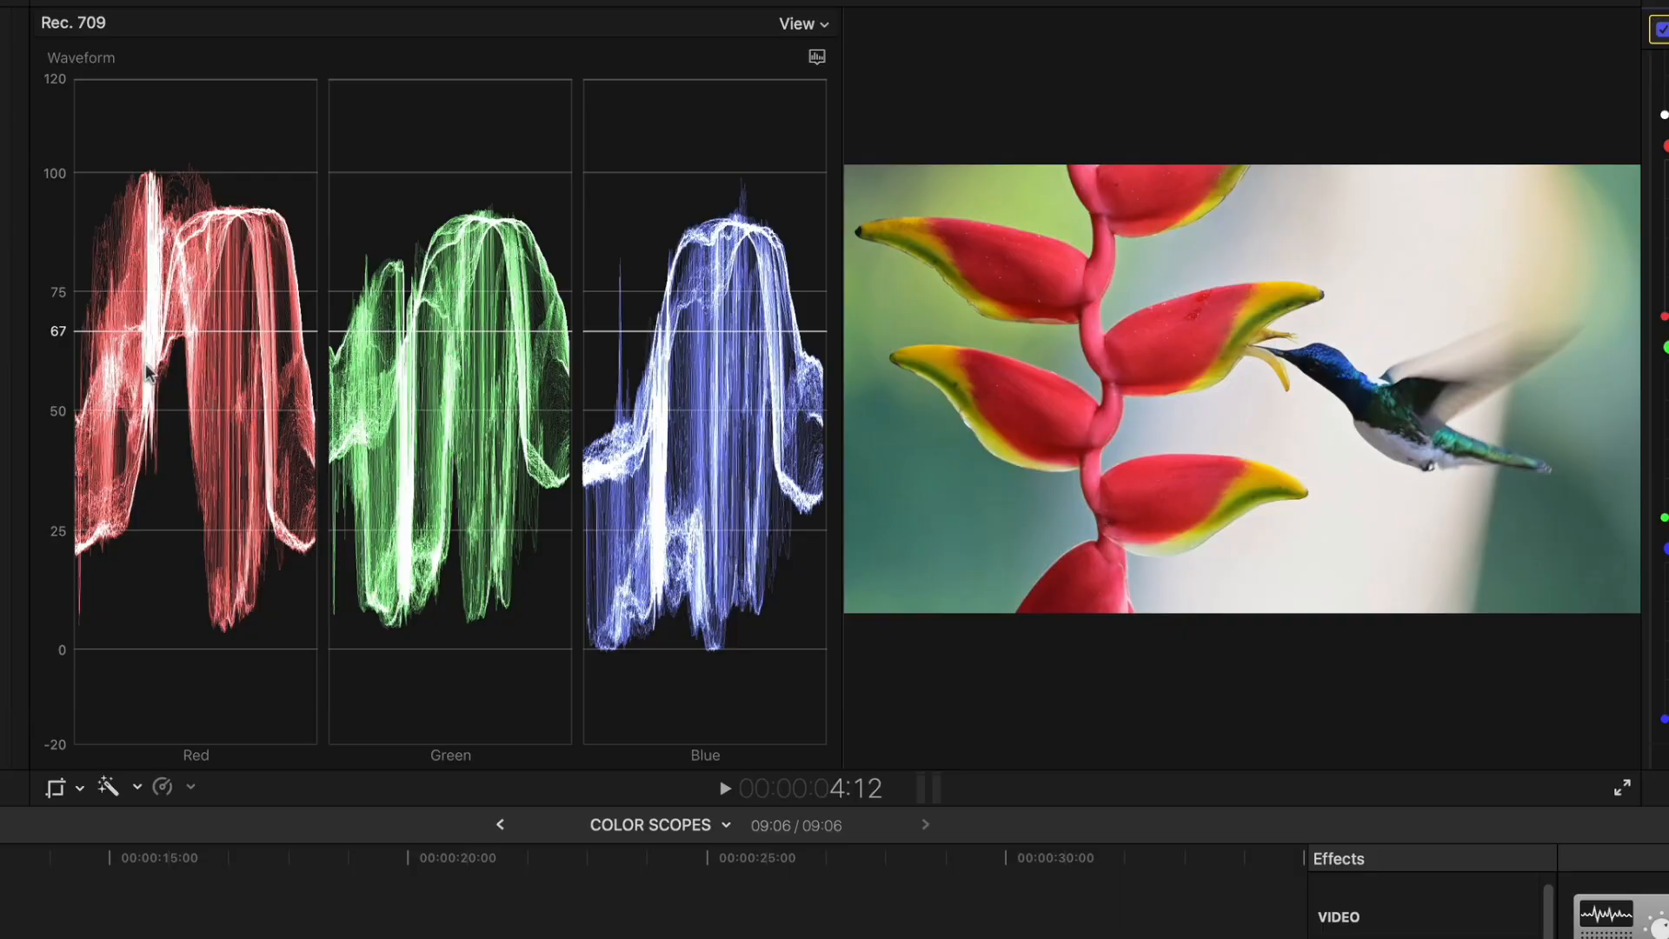
mouse_move(562, 511)
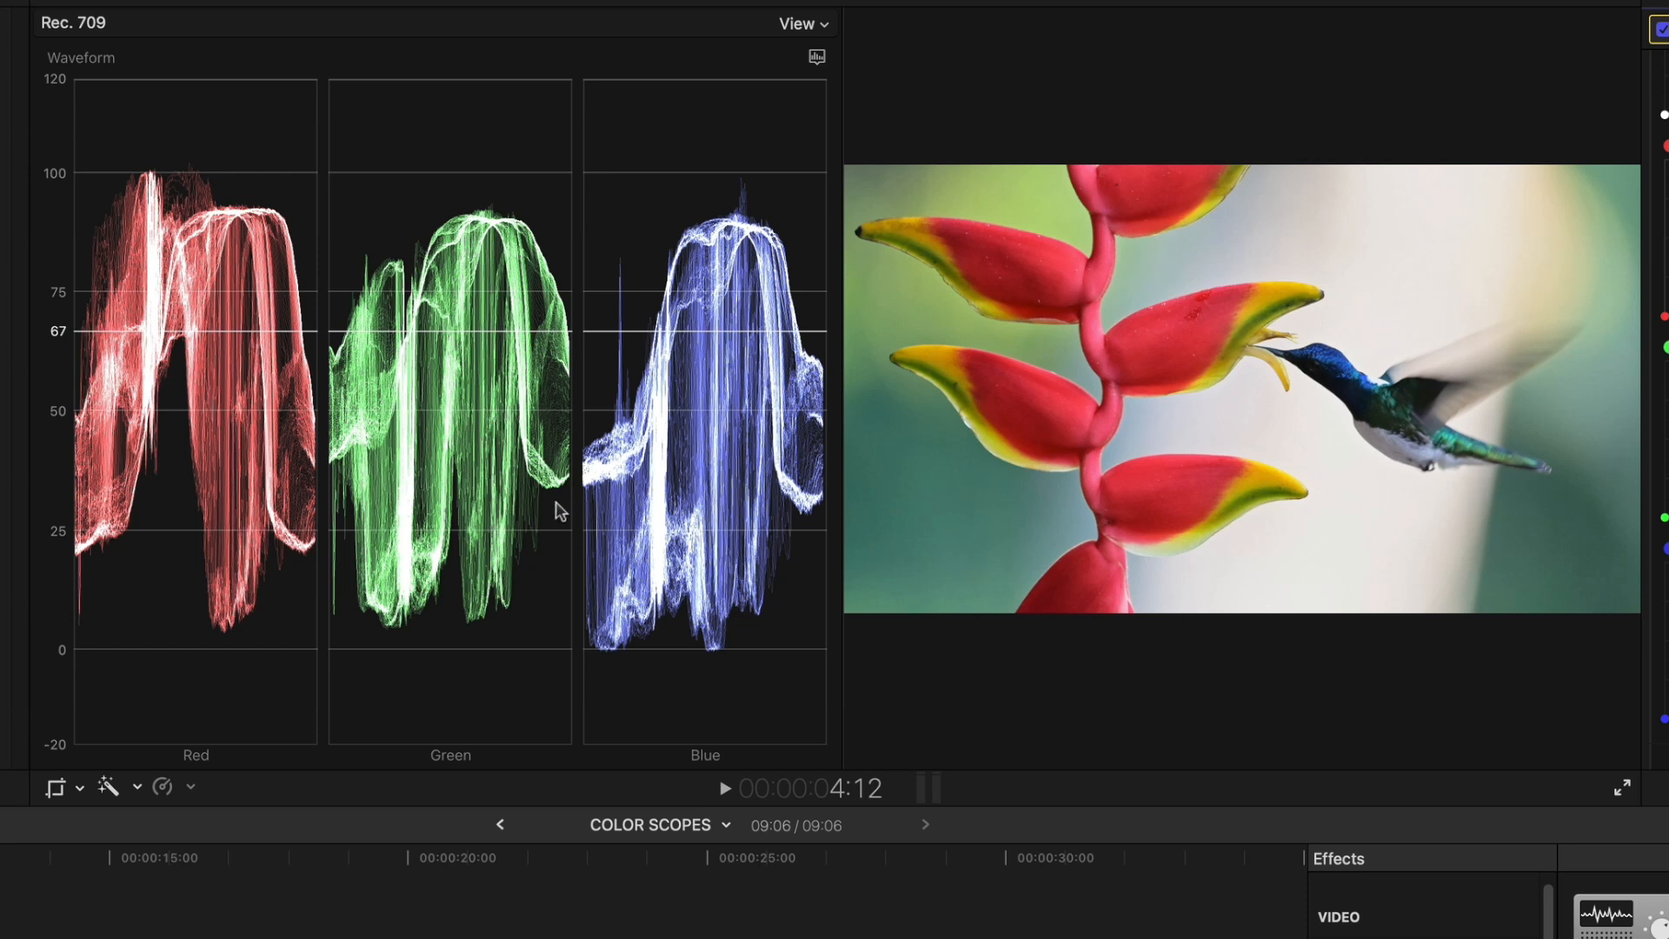
mouse_move(224, 173)
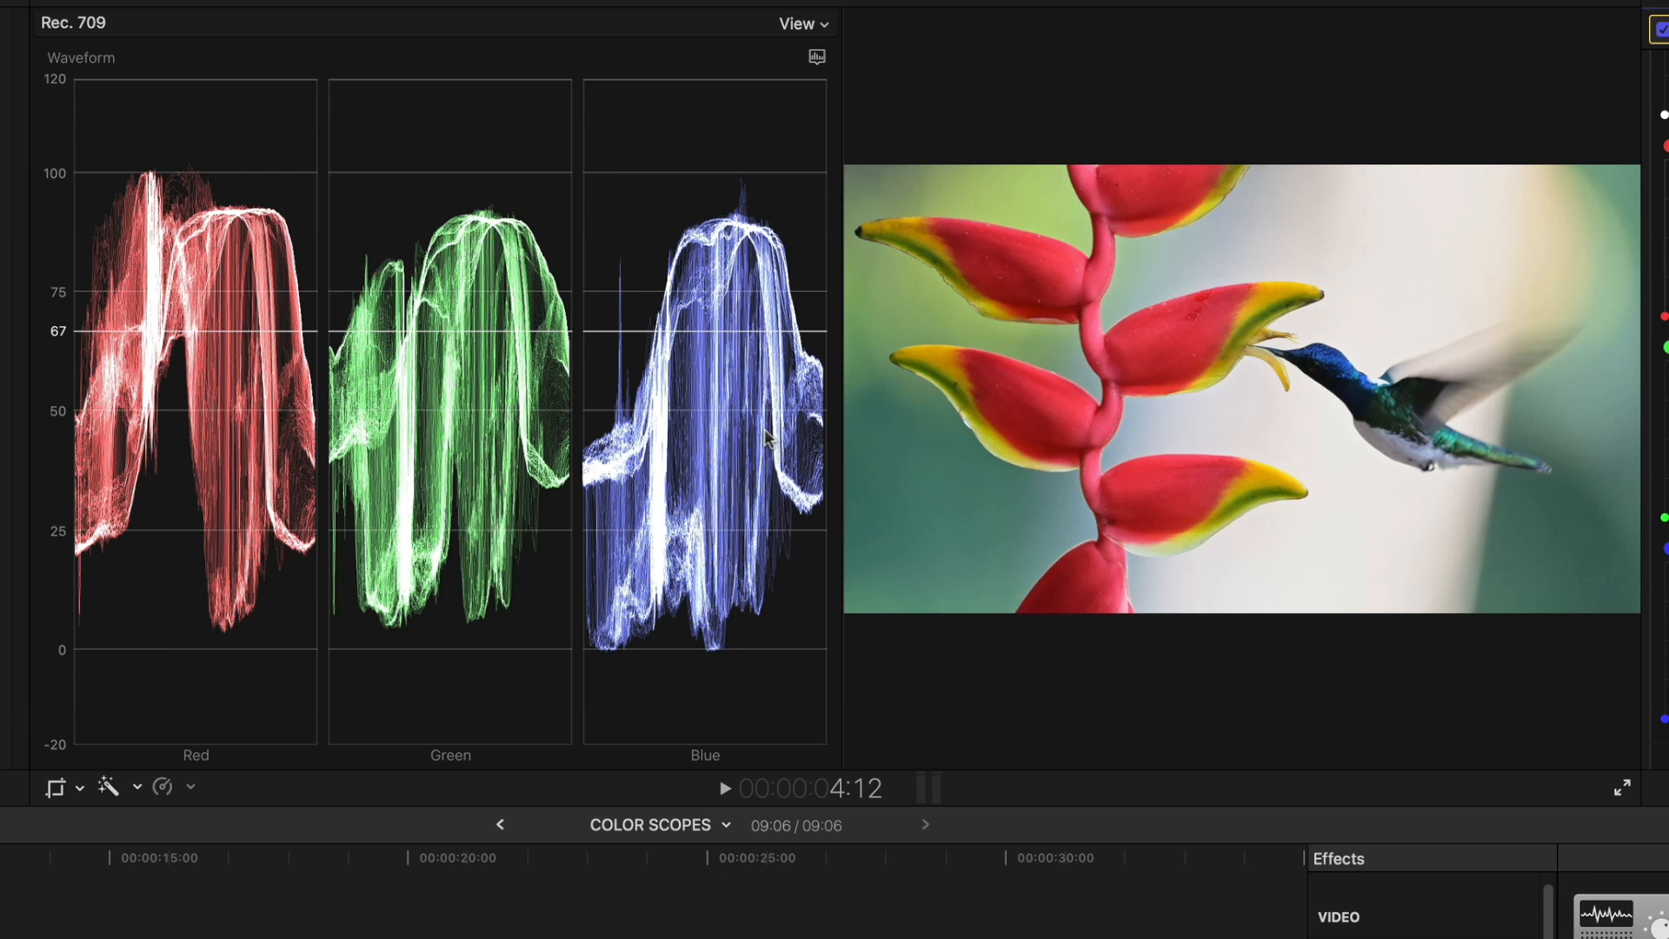
mouse_move(480, 253)
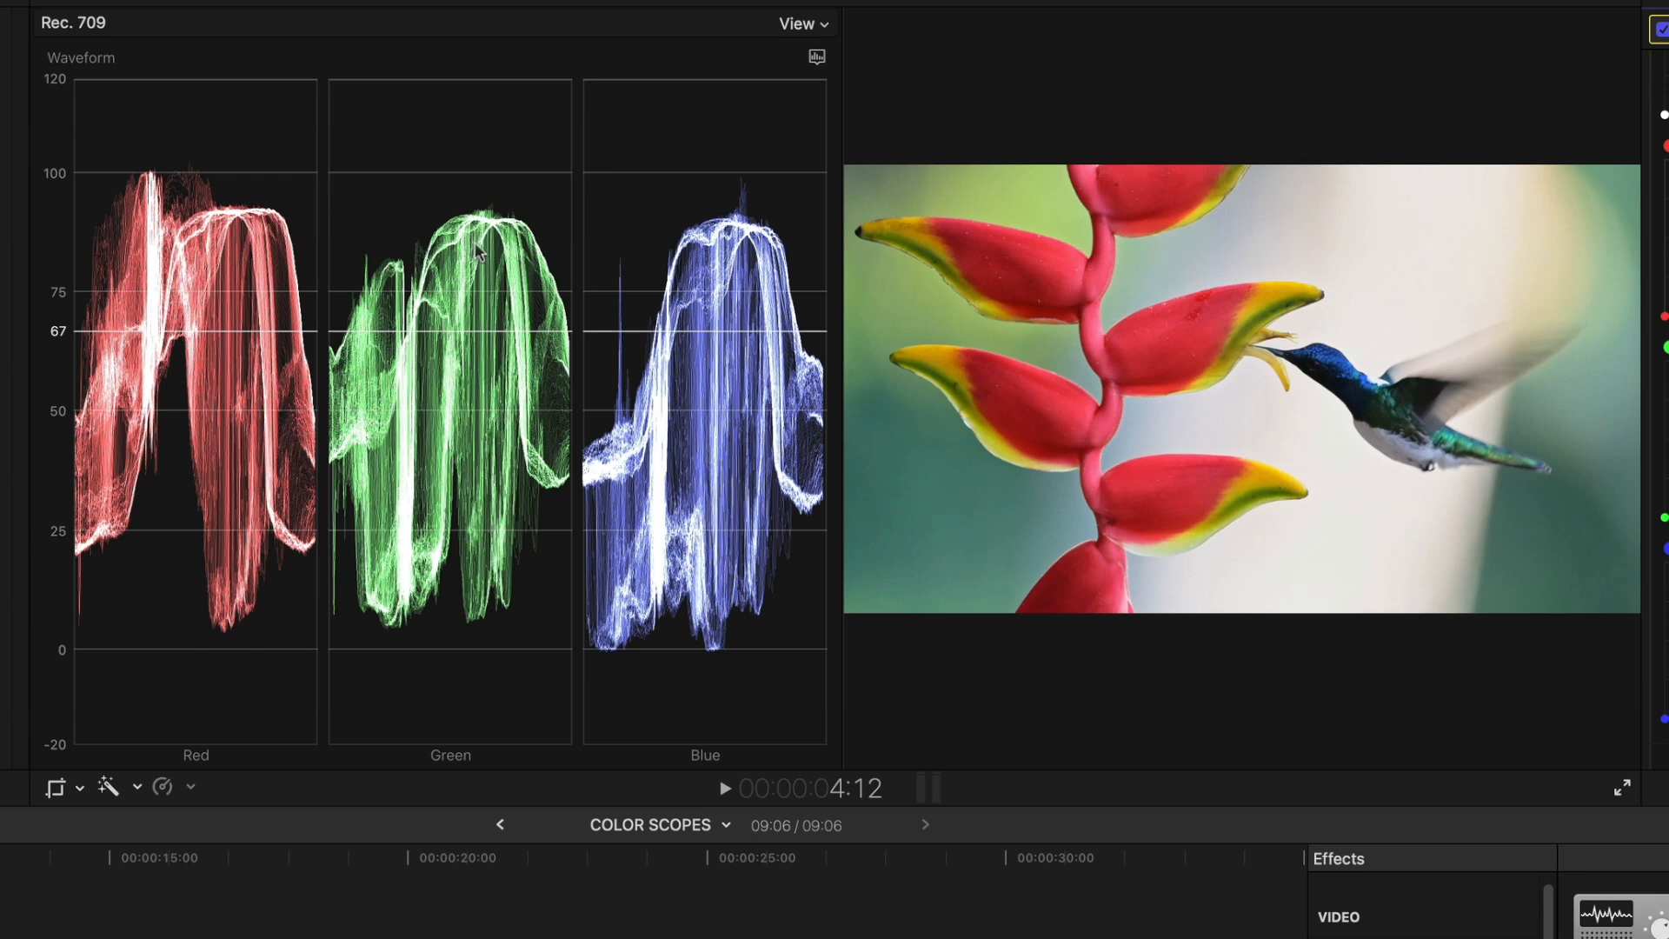
mouse_move(155, 231)
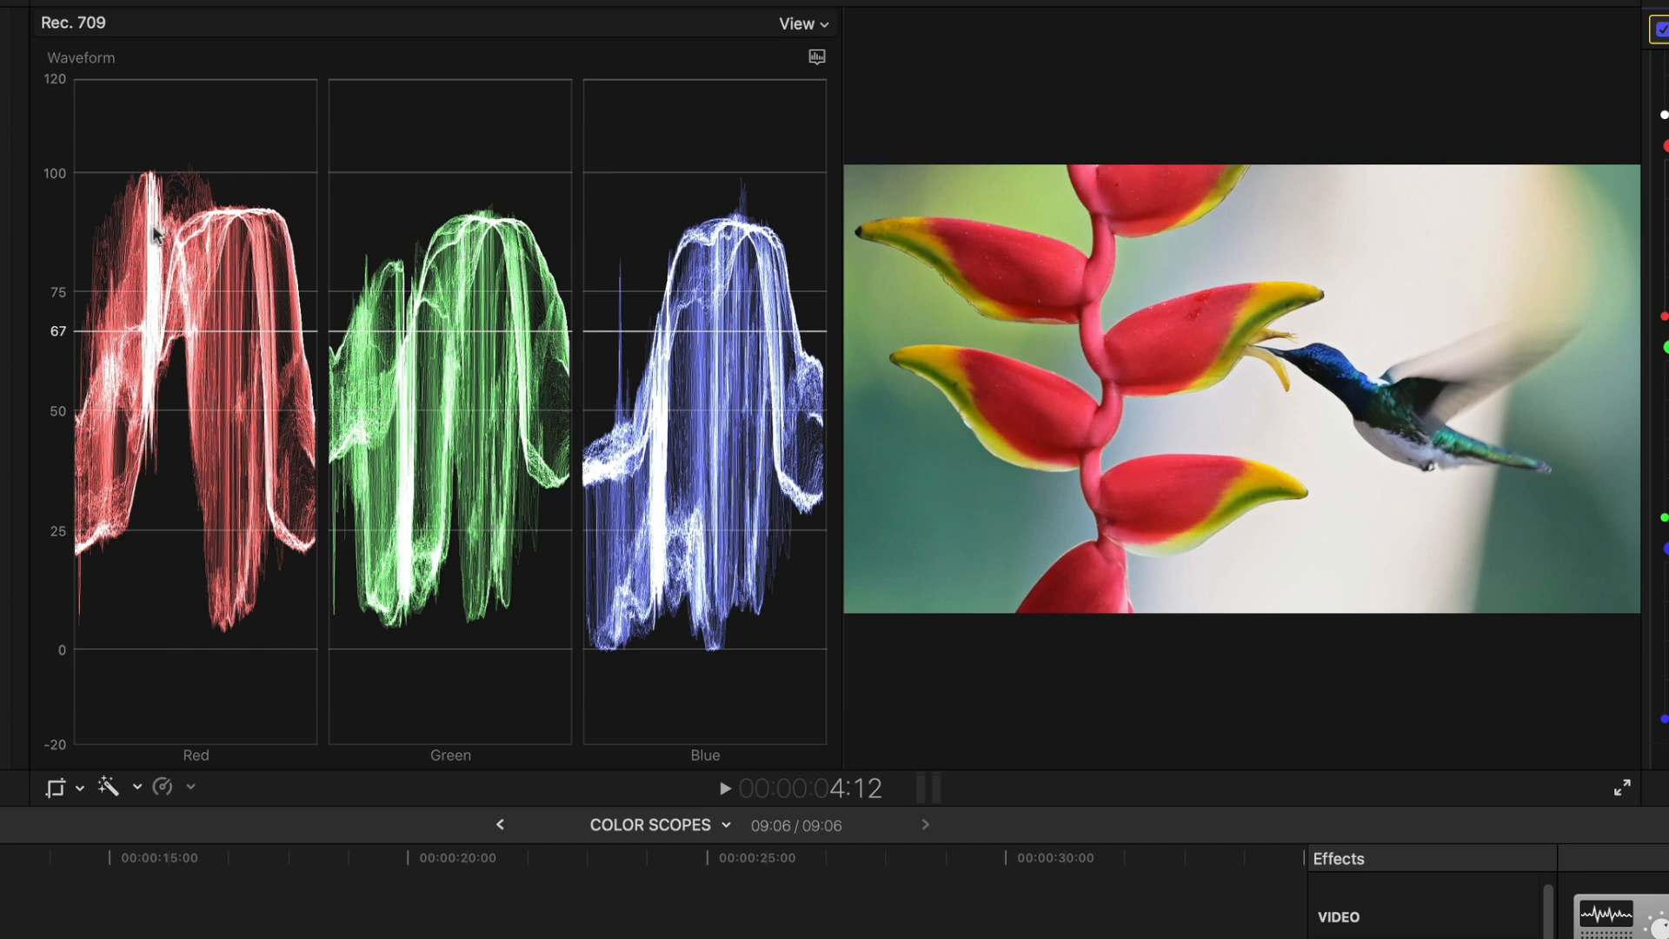
mouse_move(1080, 593)
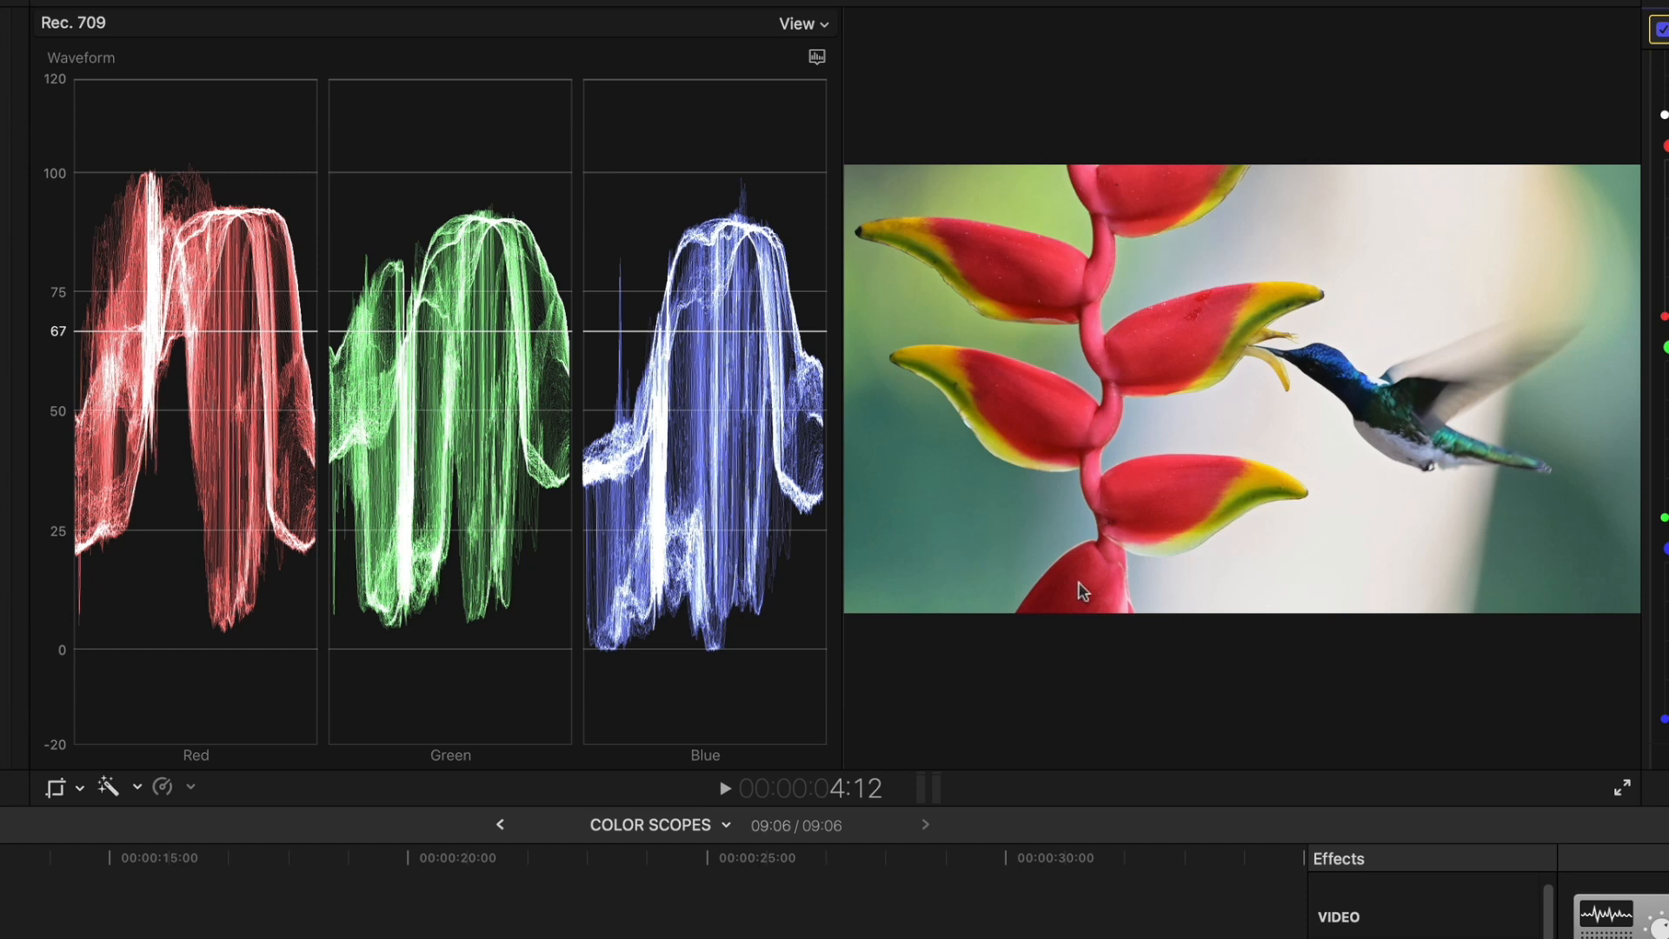
mouse_move(365, 183)
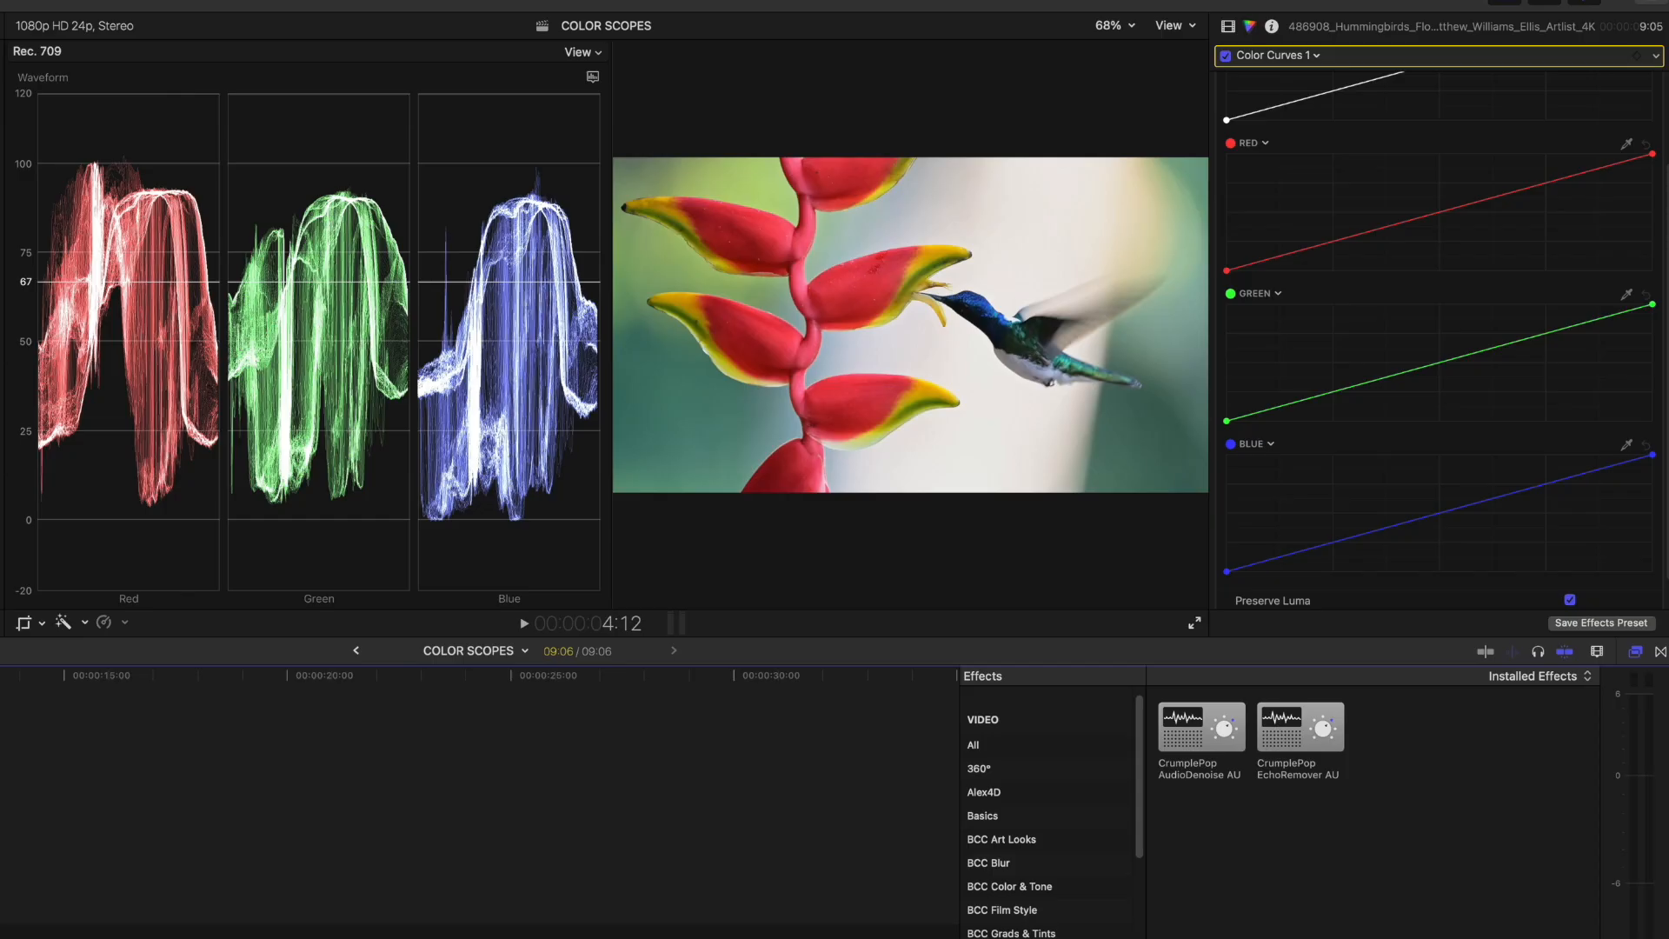
mouse_move(812, 87)
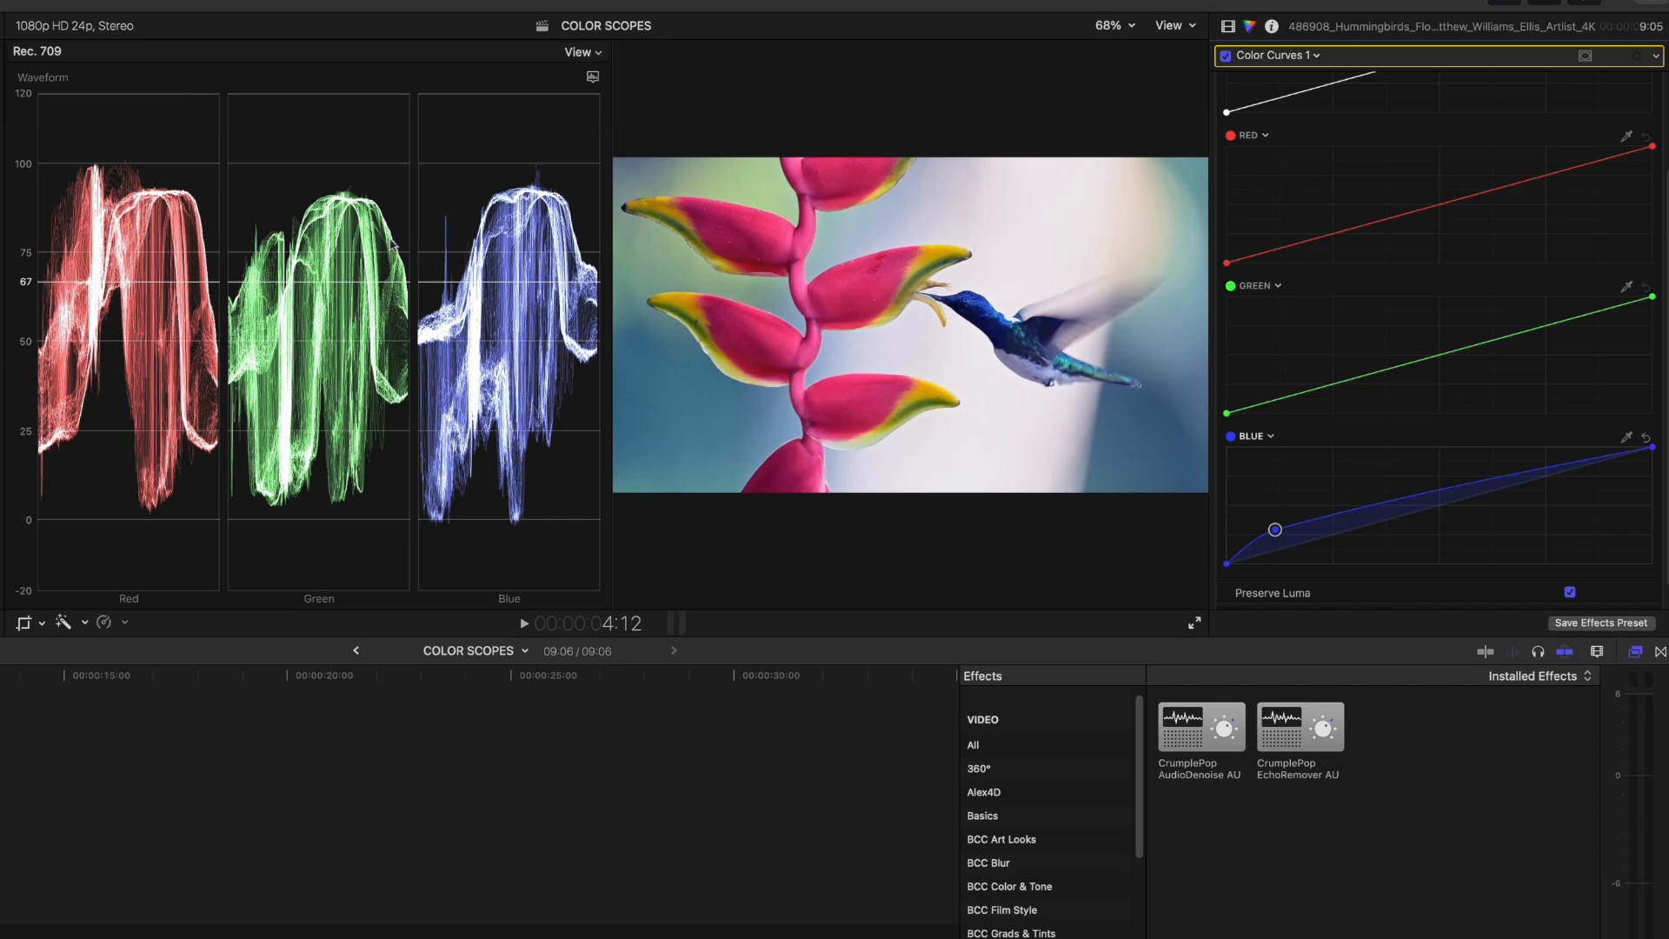
mouse_move(178, 517)
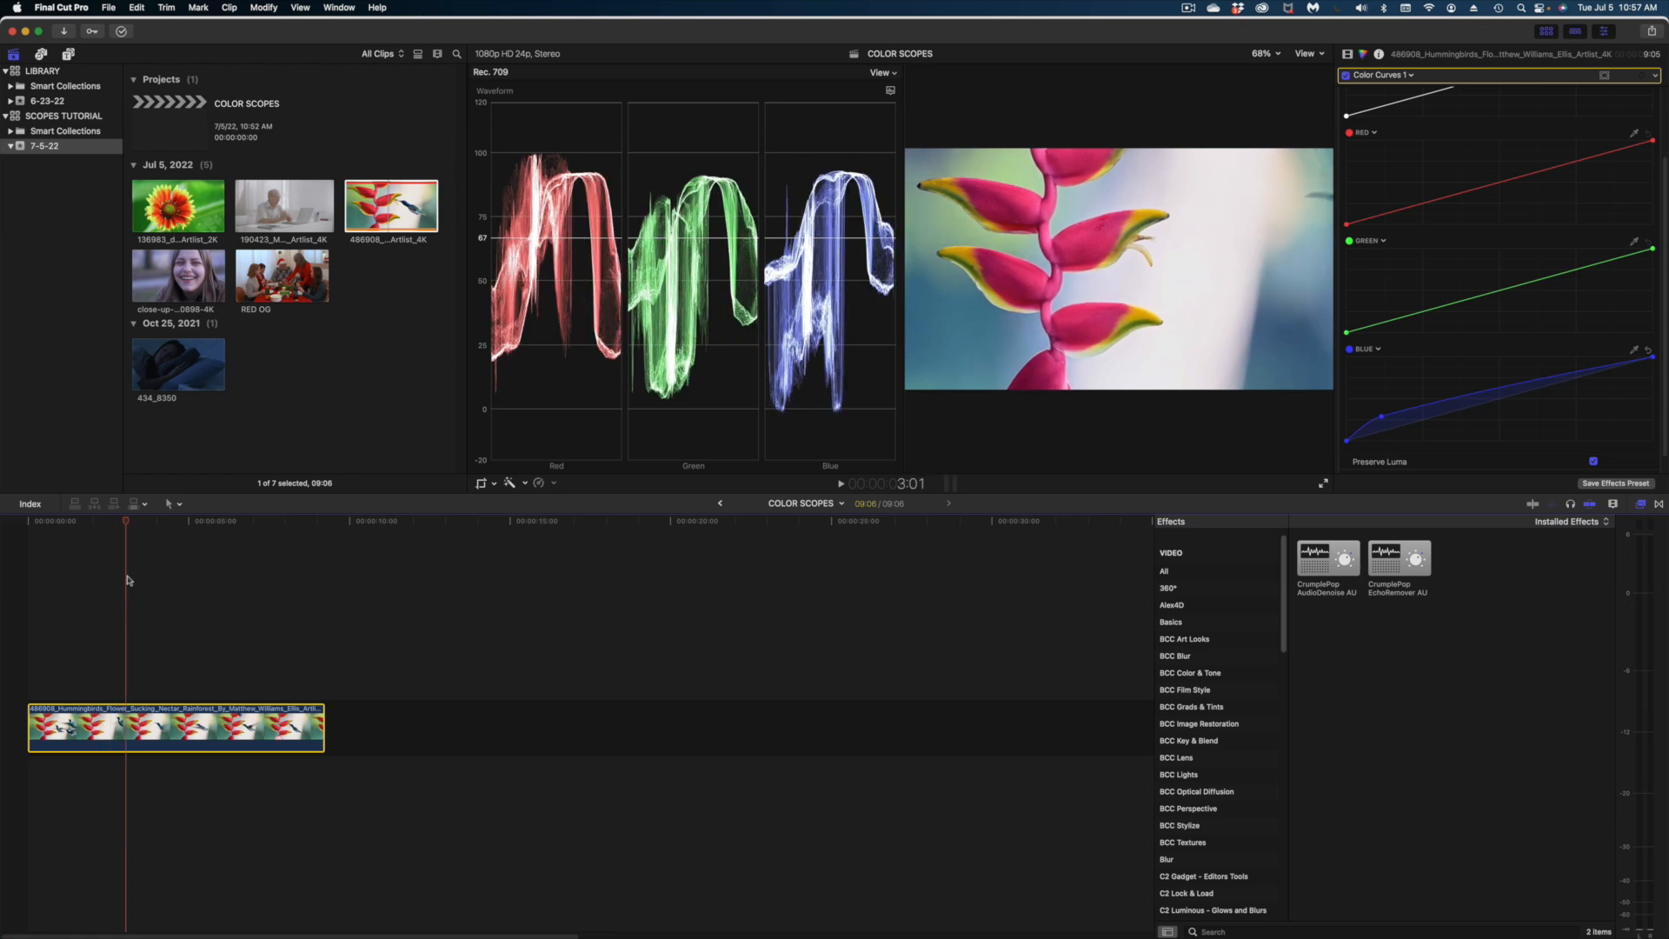
Play the hummingbird clip to review the lifted blue-curve shadows and cooler cast
key("space")
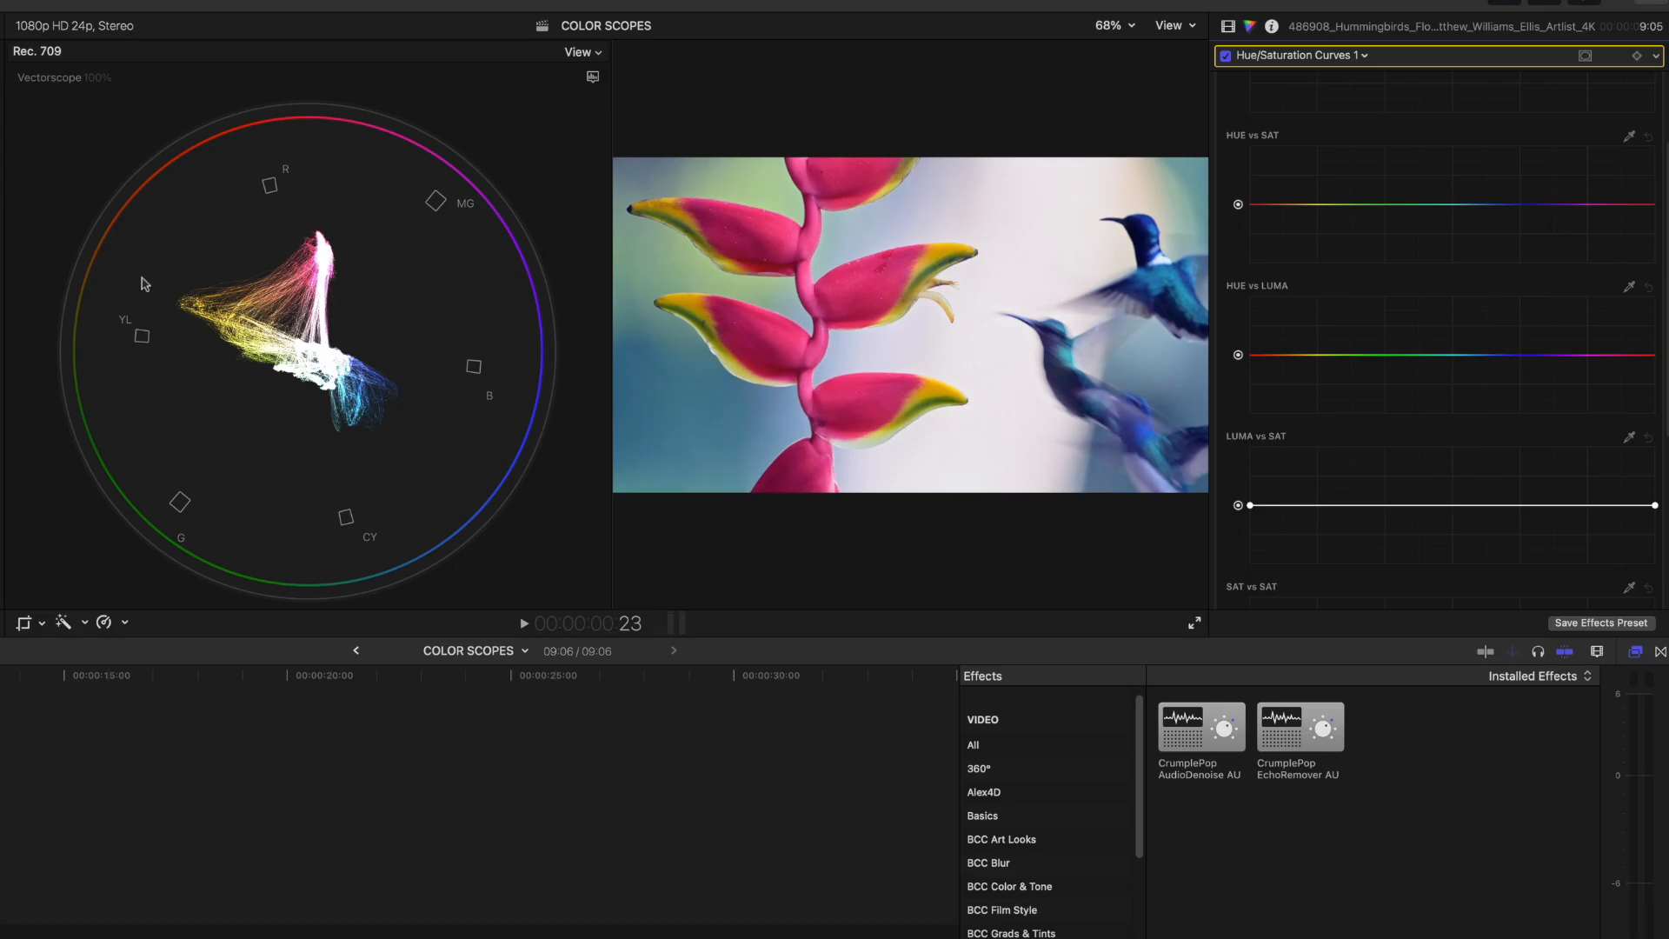
mouse_move(344, 334)
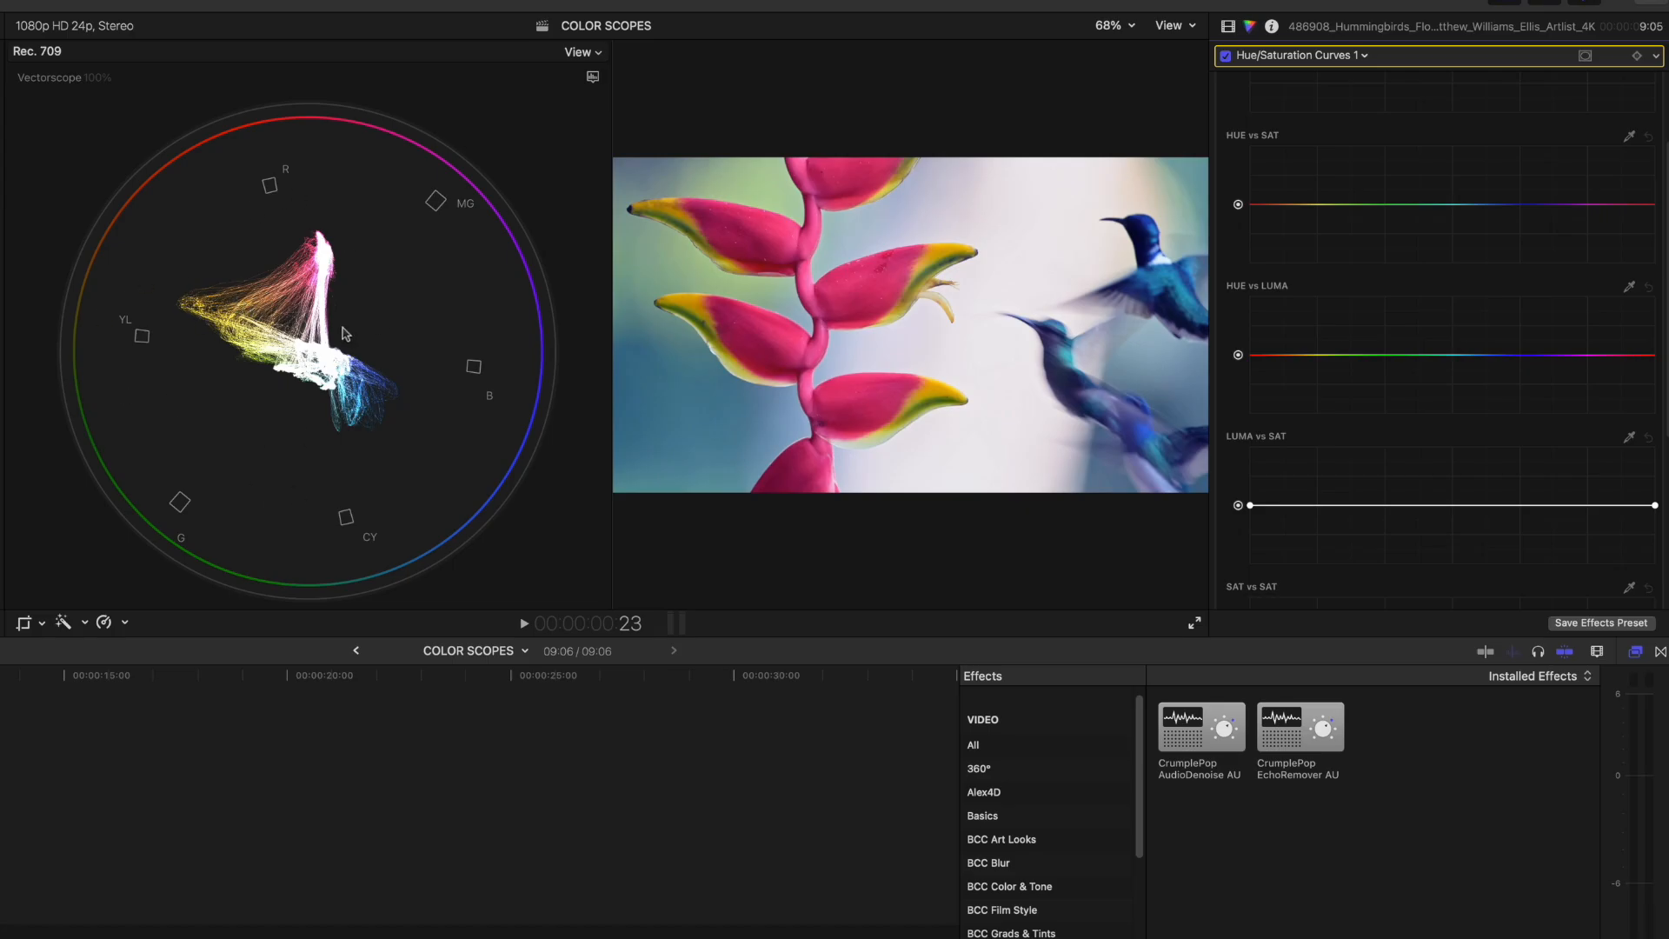
mouse_move(155, 224)
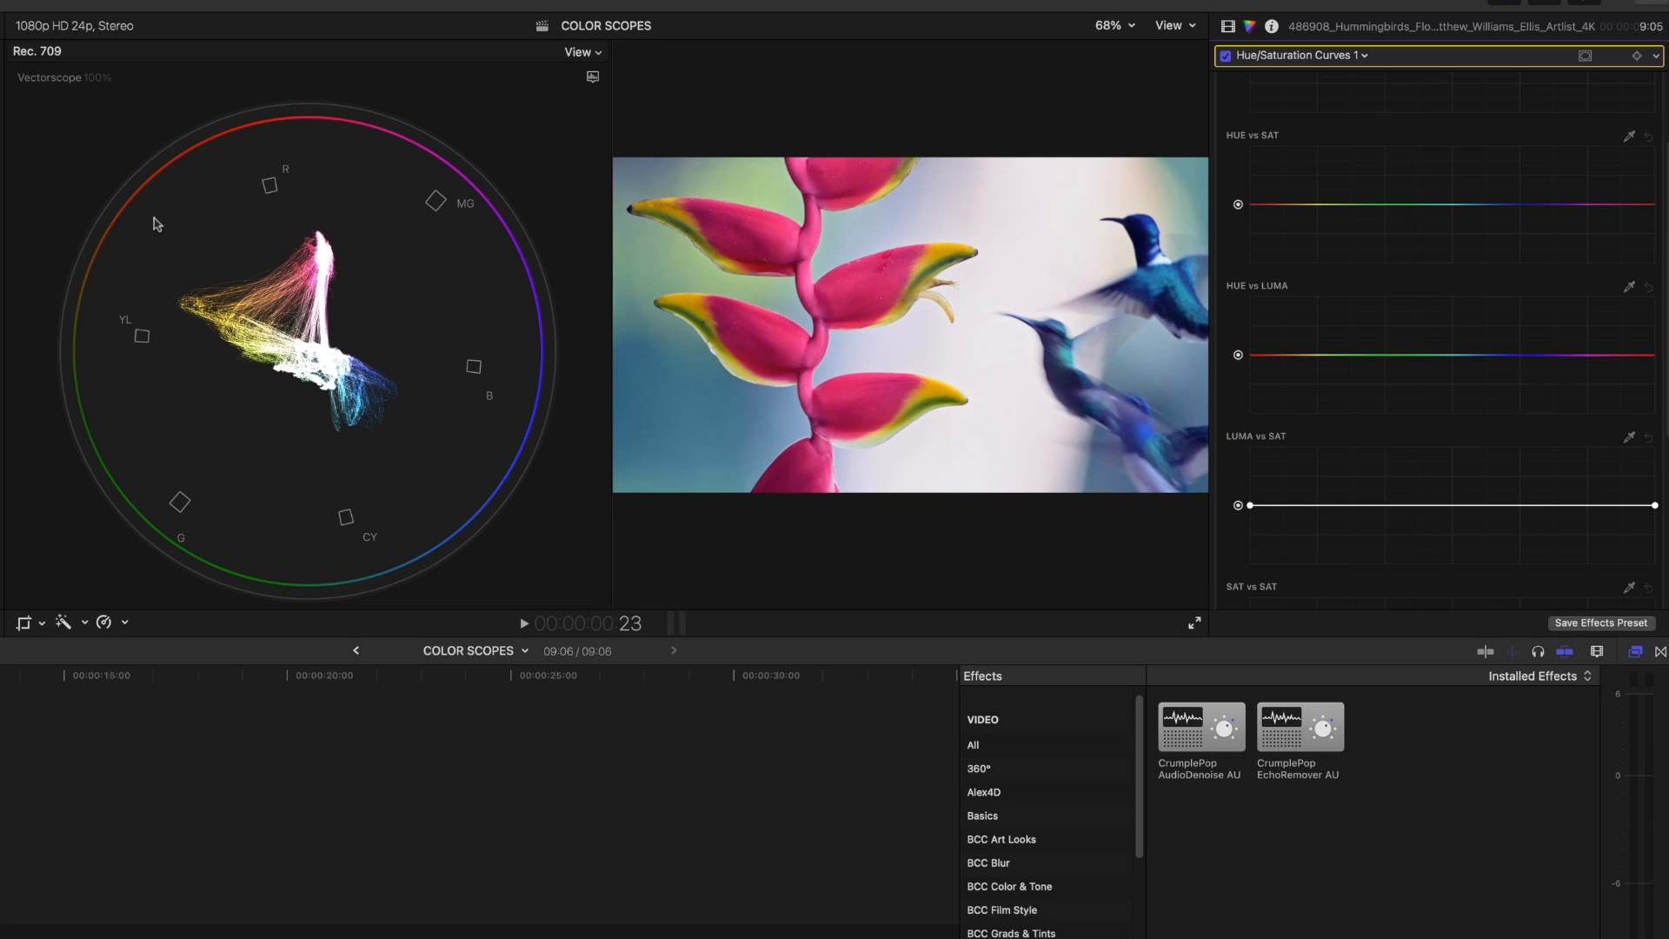
mouse_move(188, 310)
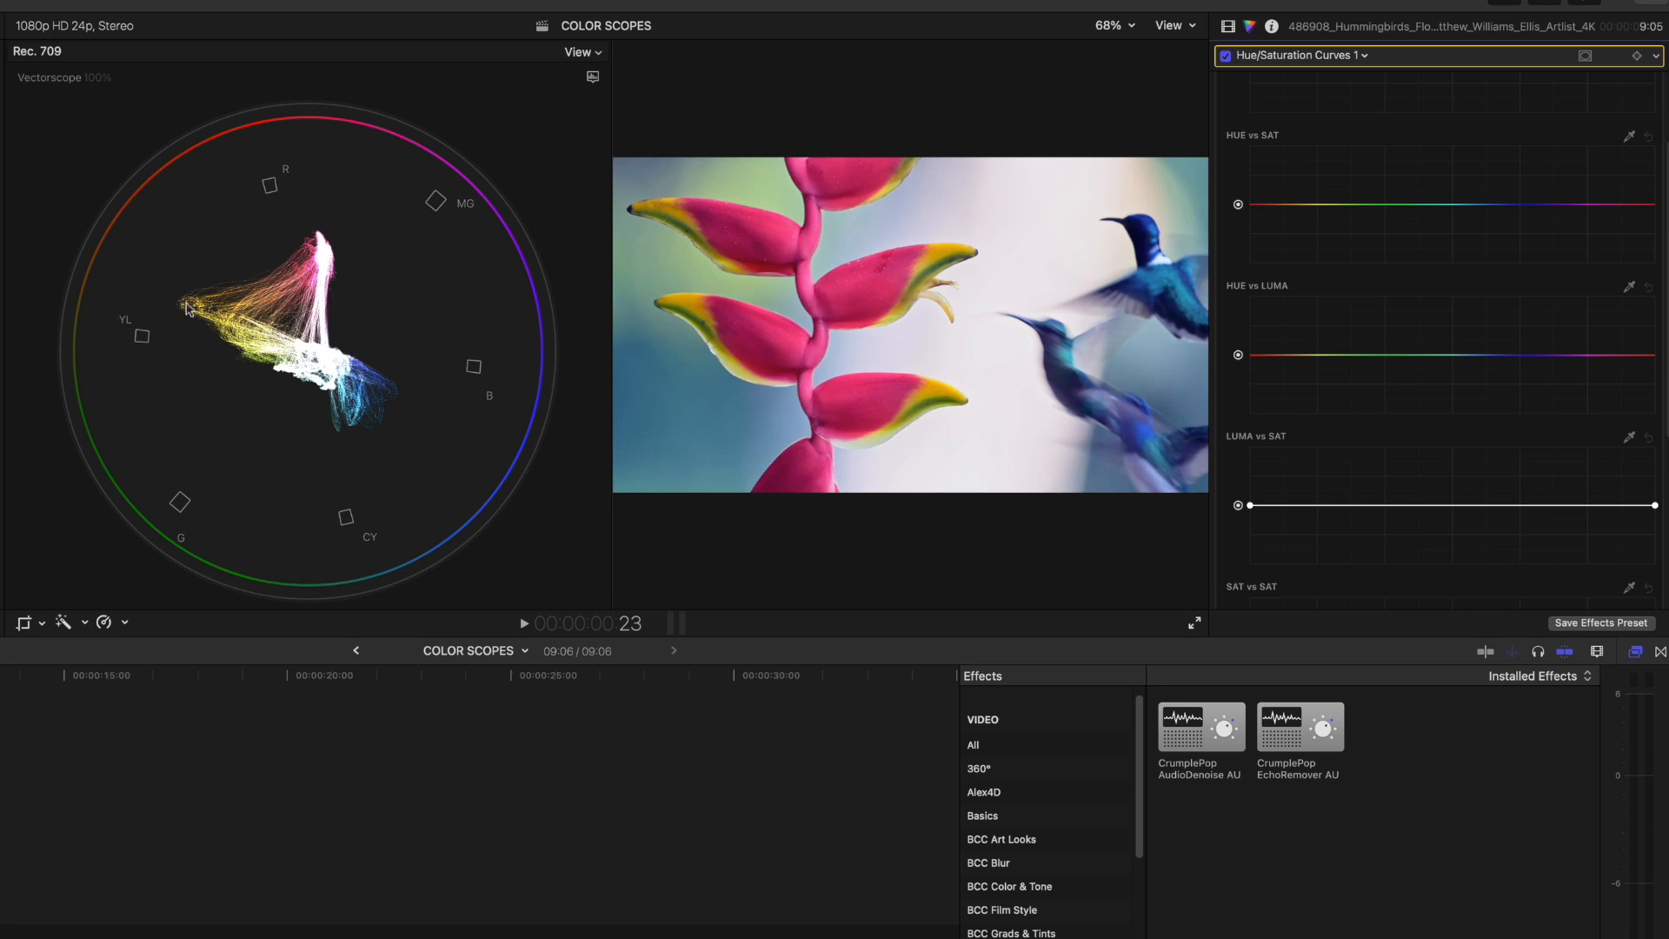
mouse_move(1309, 74)
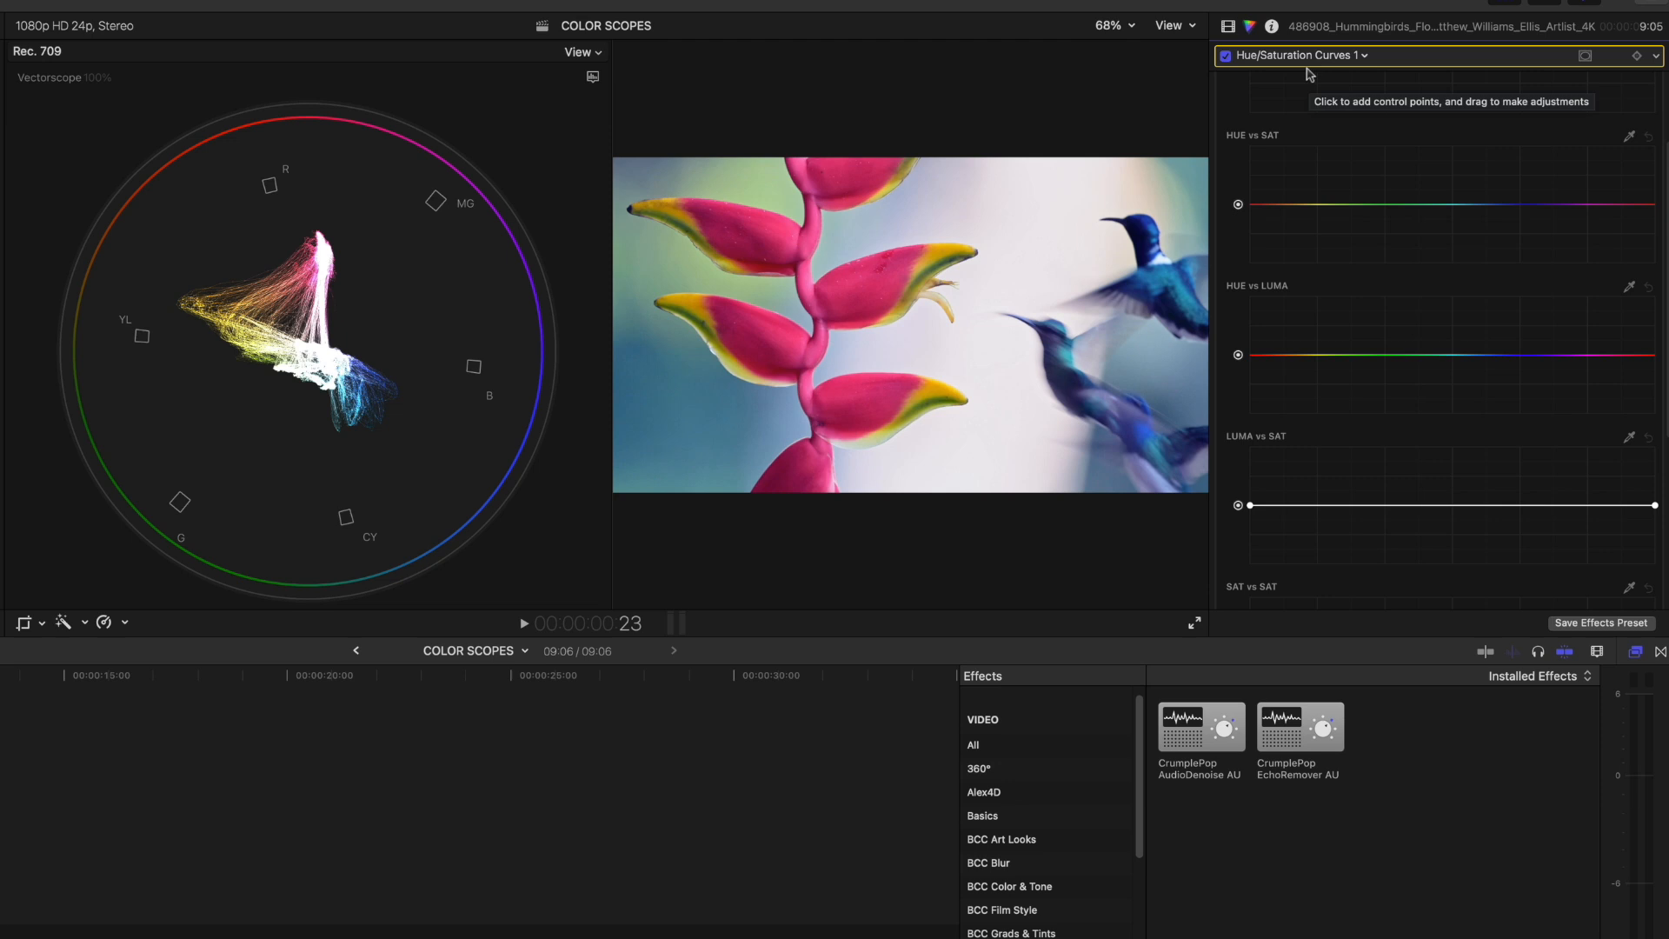
mouse_move(1307, 210)
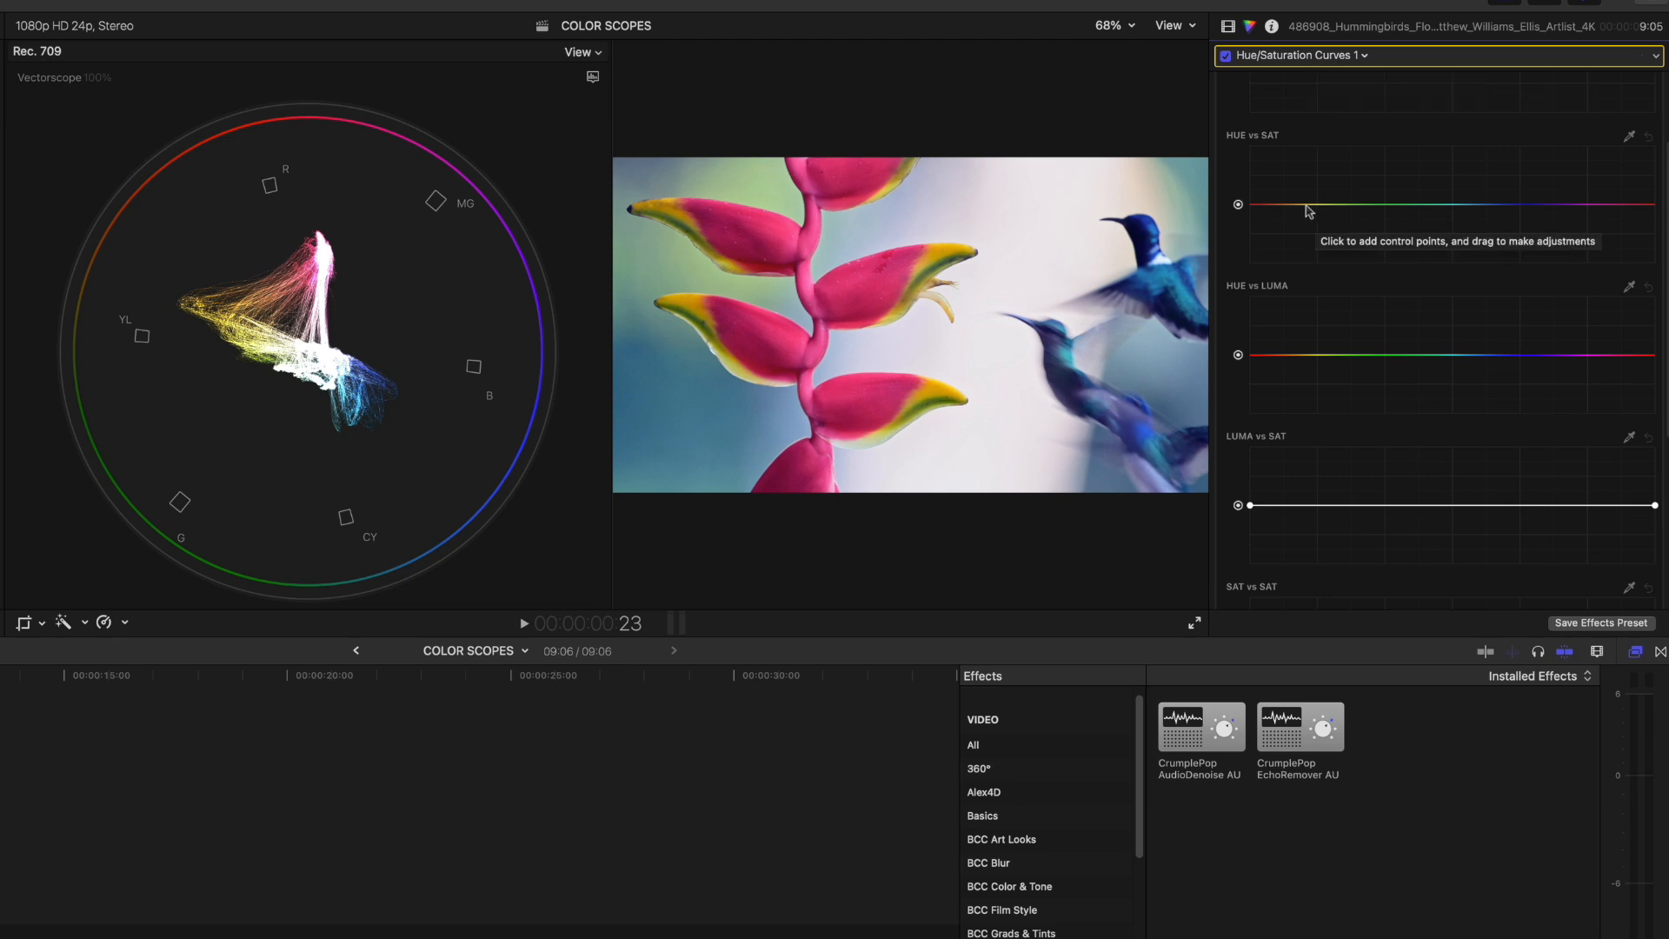
Add a Hue/Saturation Curves correction for the hummingbird clip beside the vectorscope
left_click(1354, 205)
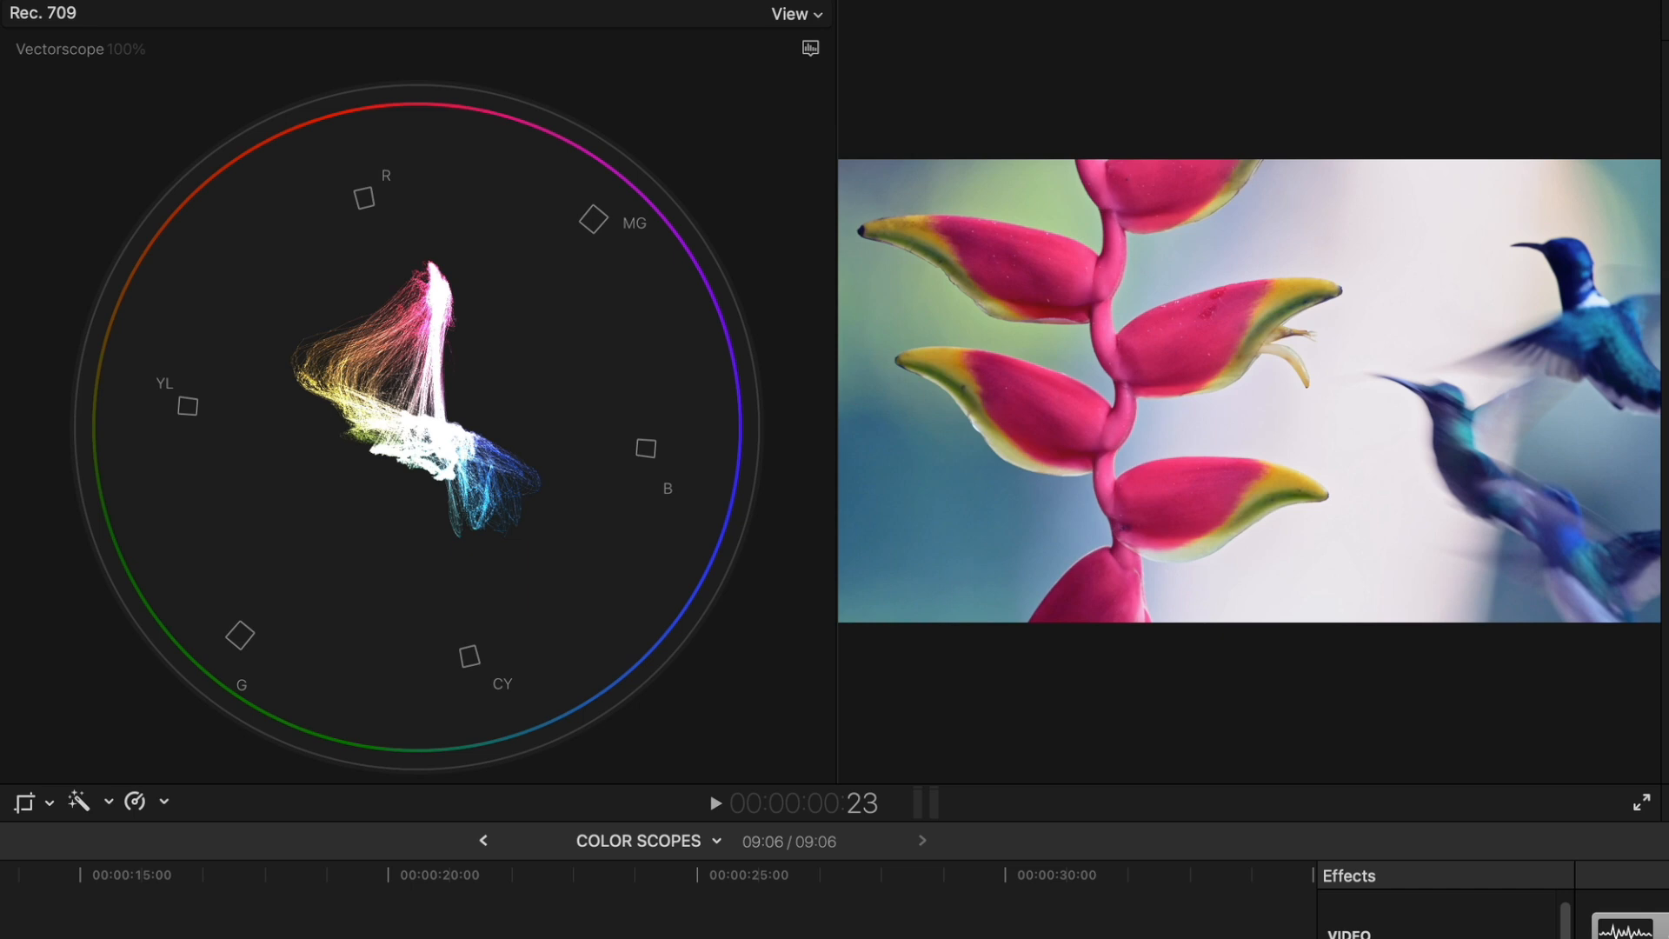
mouse_move(831, 430)
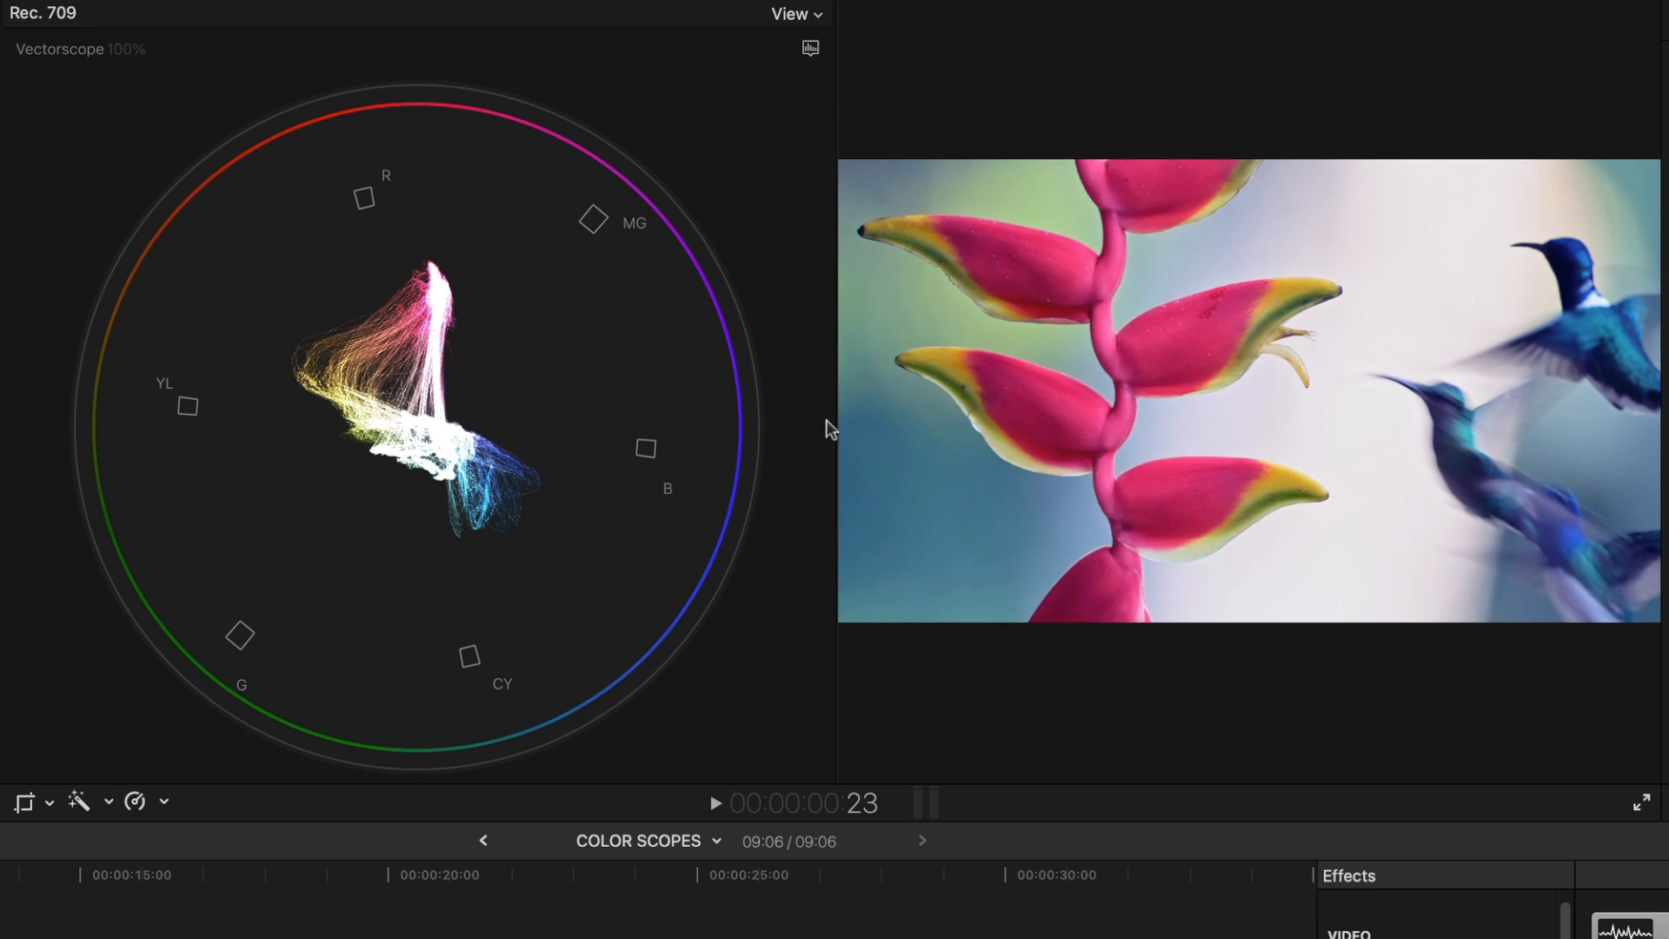
mouse_move(492, 262)
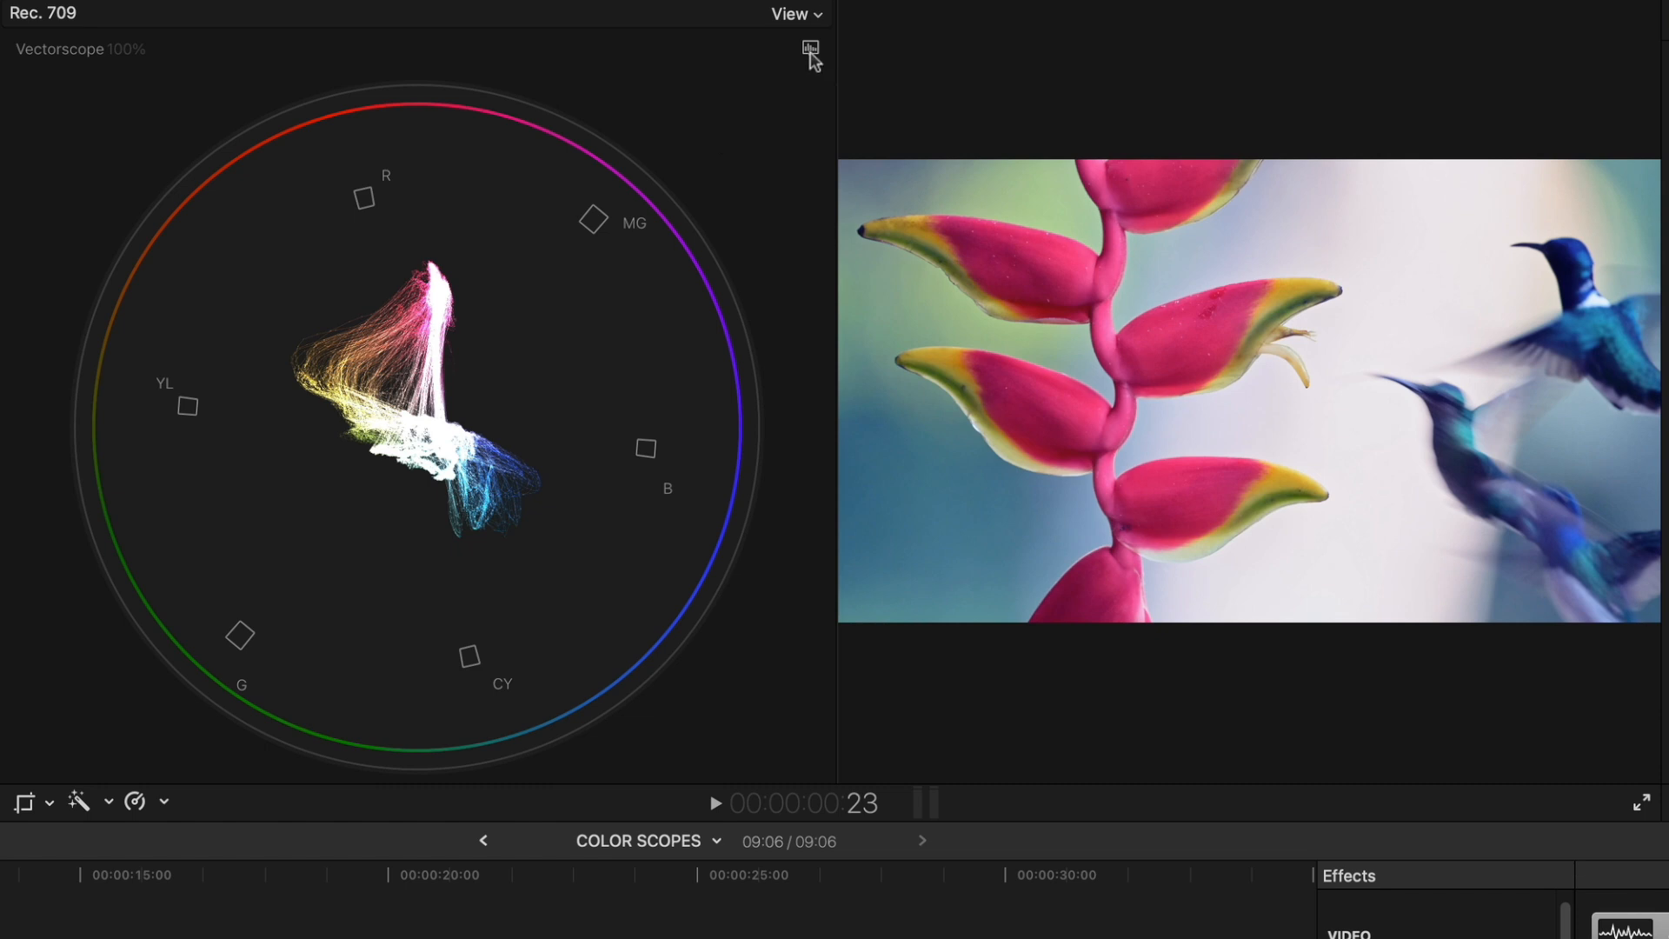
Show the Skin Tone Indicator on the vectorscope and crop the portrait to a cheek patch
left_click(808, 51)
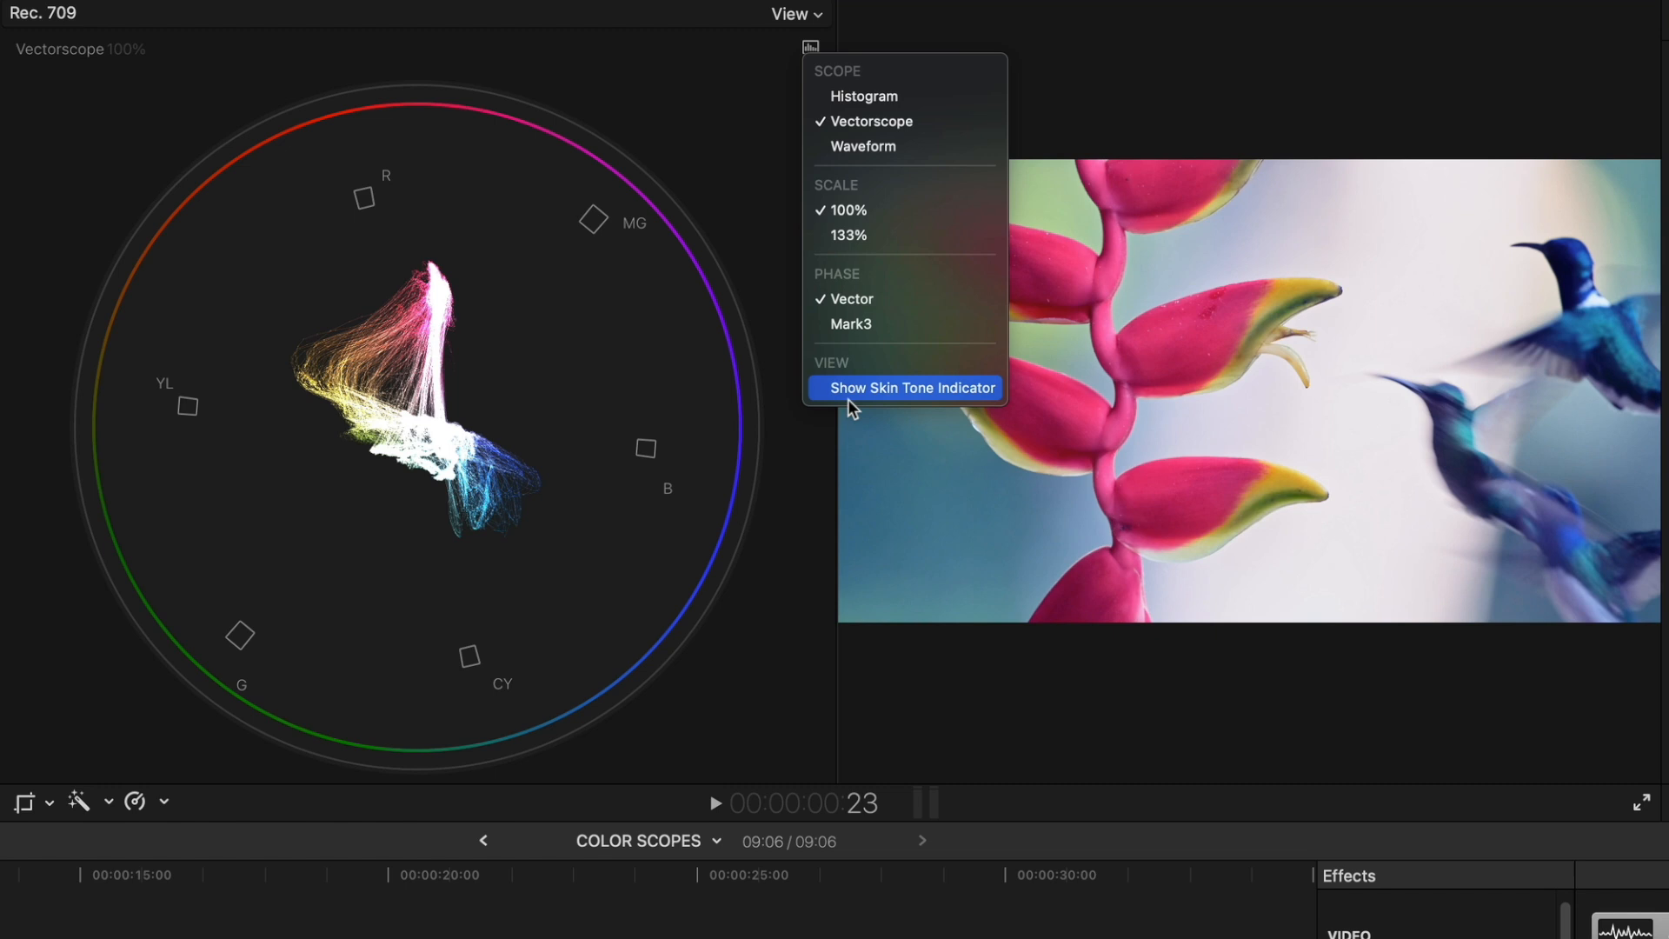
left_click(911, 388)
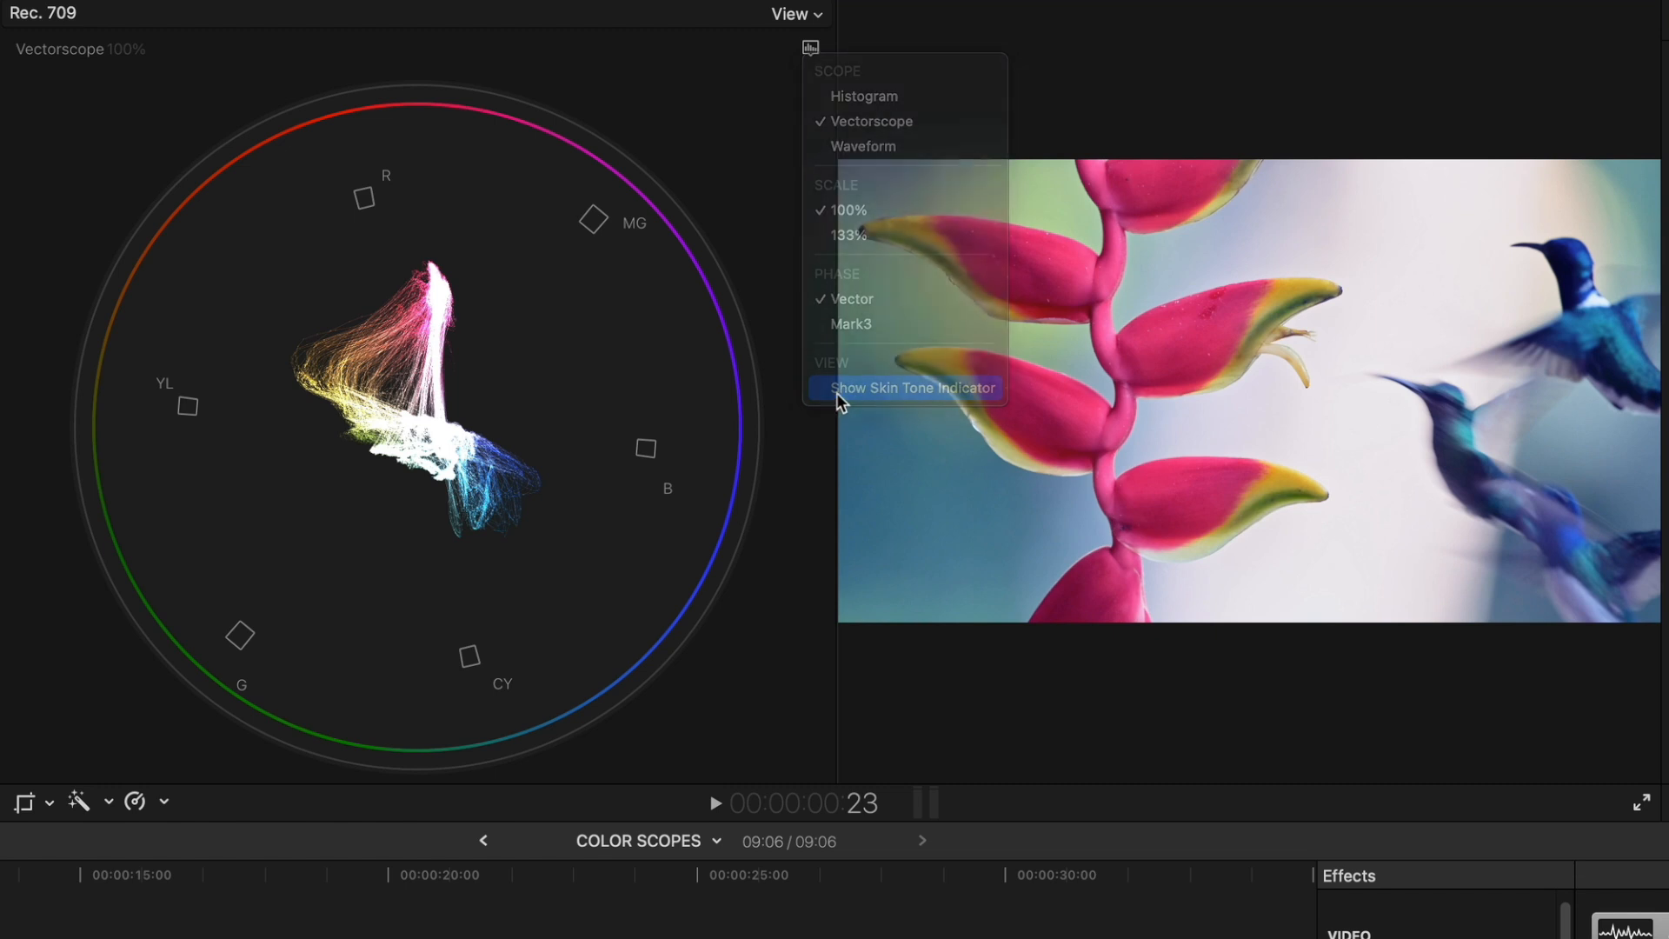
left_click(909, 388)
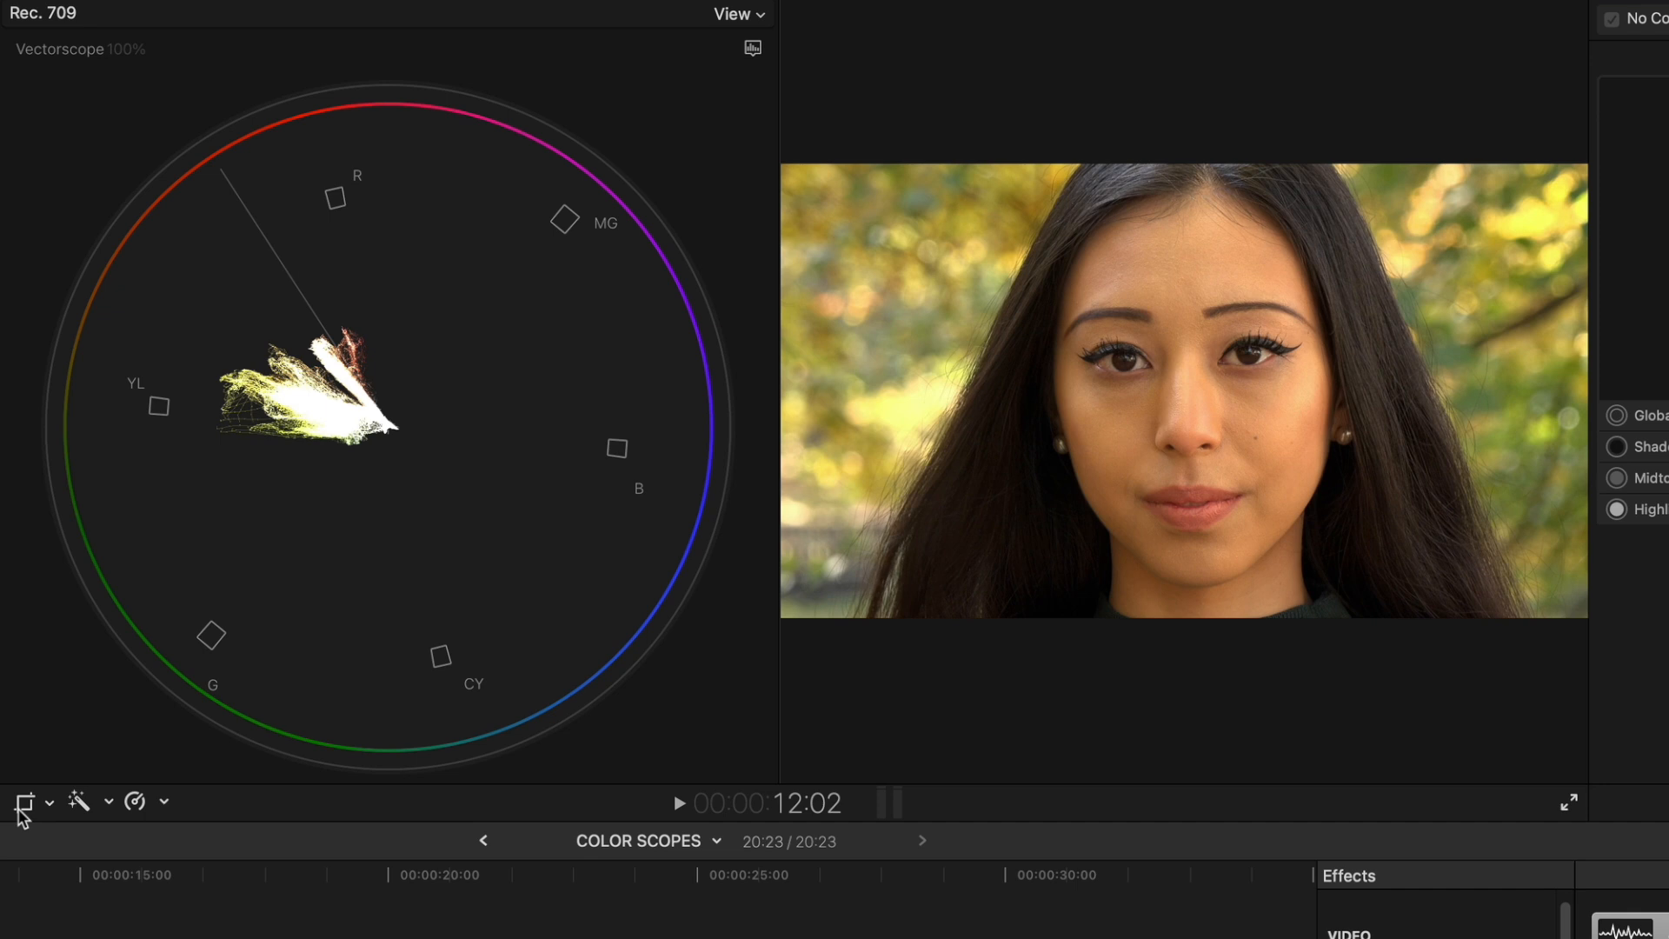
left_click(23, 802)
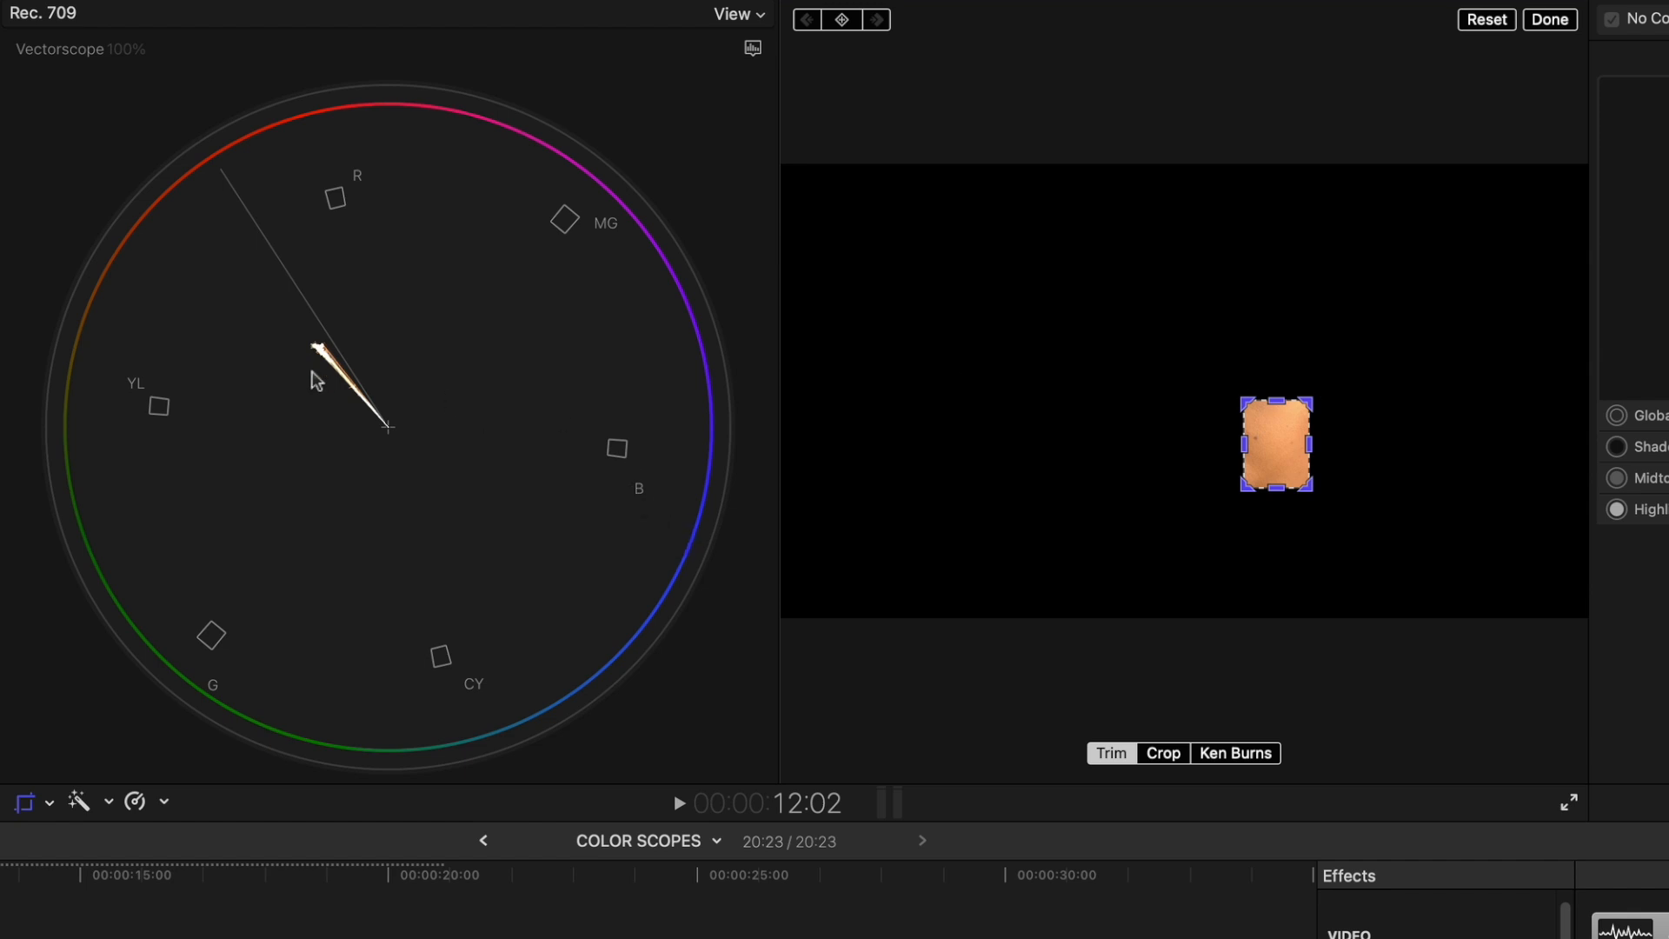
mouse_move(231, 219)
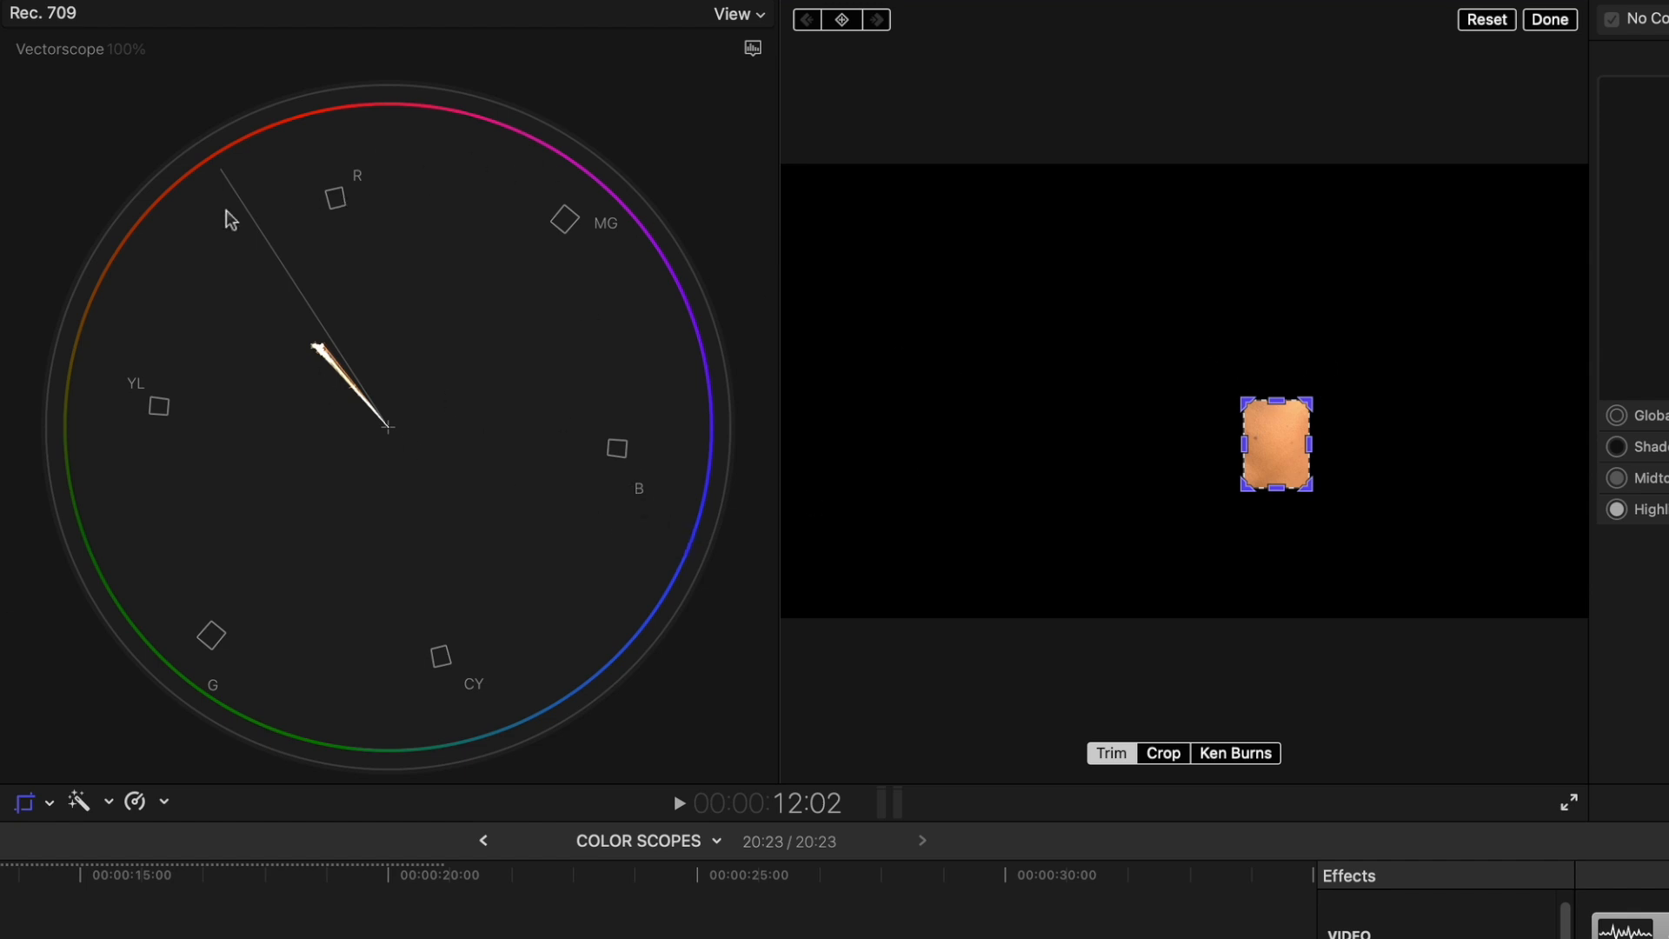
mouse_move(1268, 468)
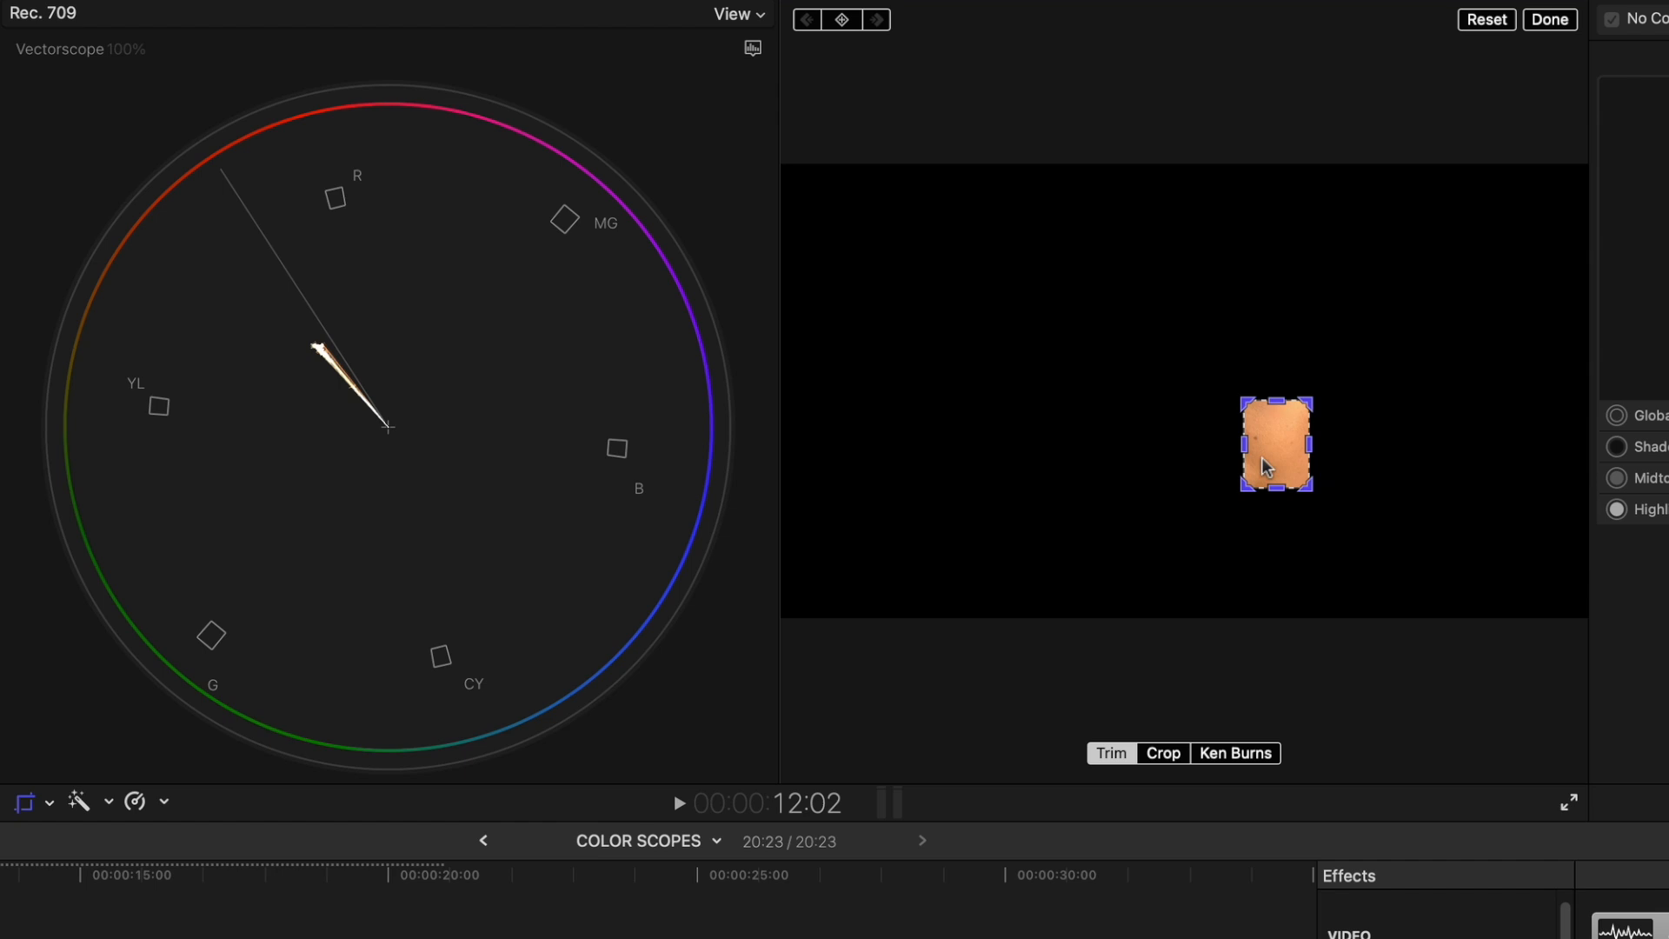
mouse_move(349, 327)
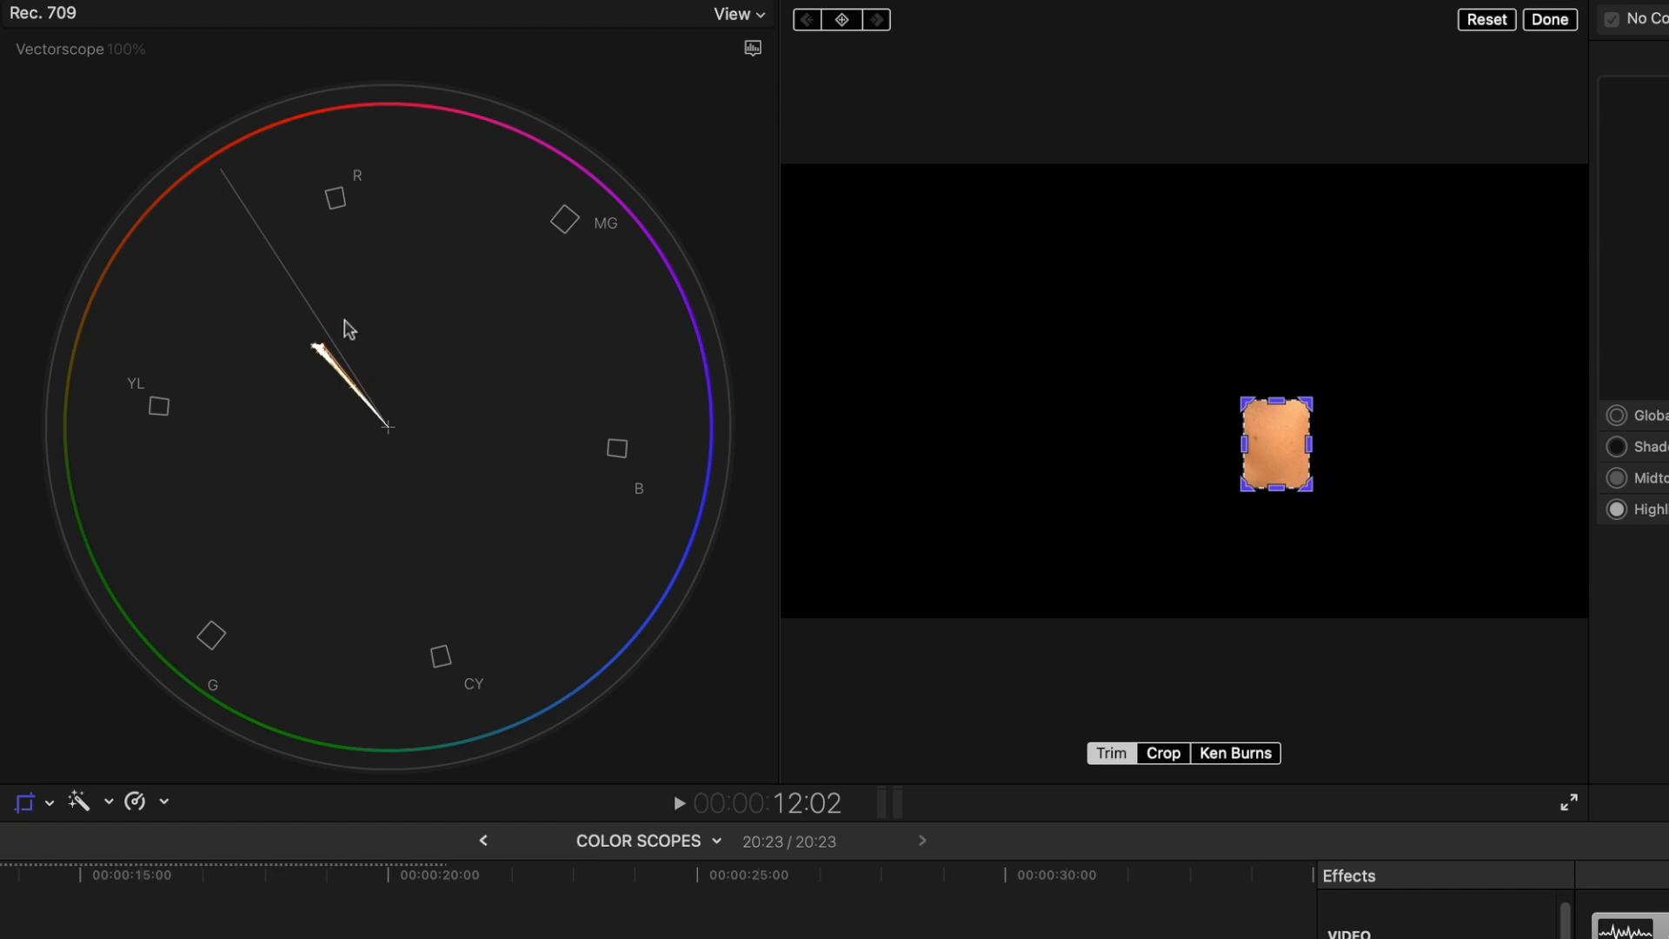
mouse_move(325, 366)
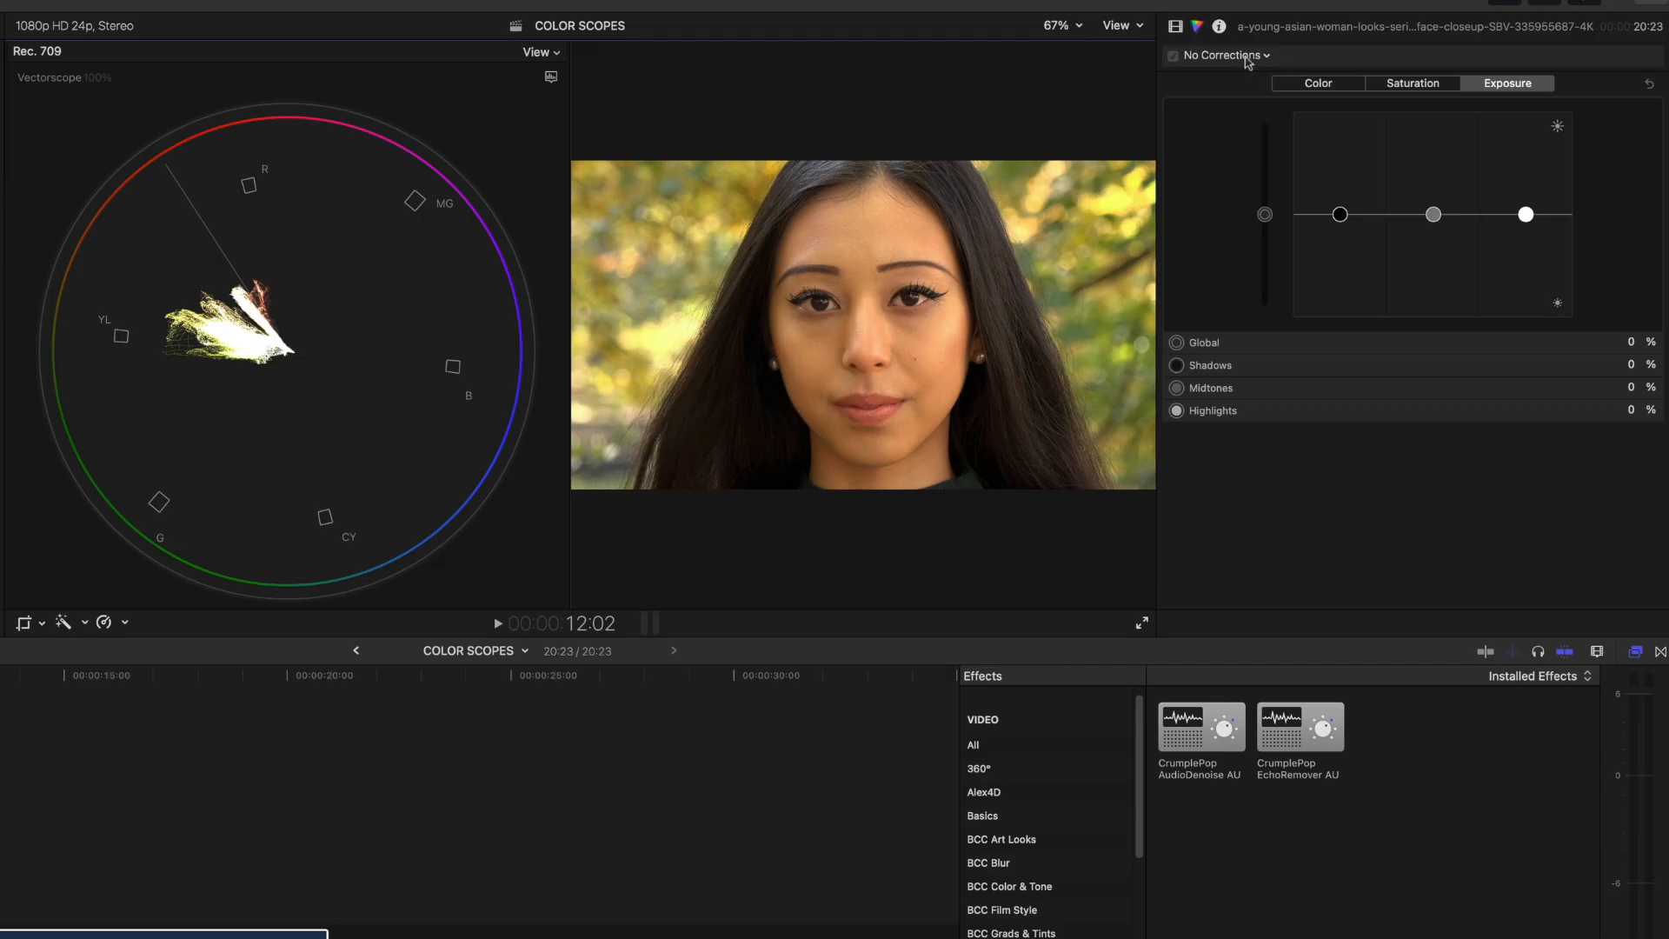
Add a Color Wheels correction to the portrait with a colour mask isolating her skin
left_click(1224, 54)
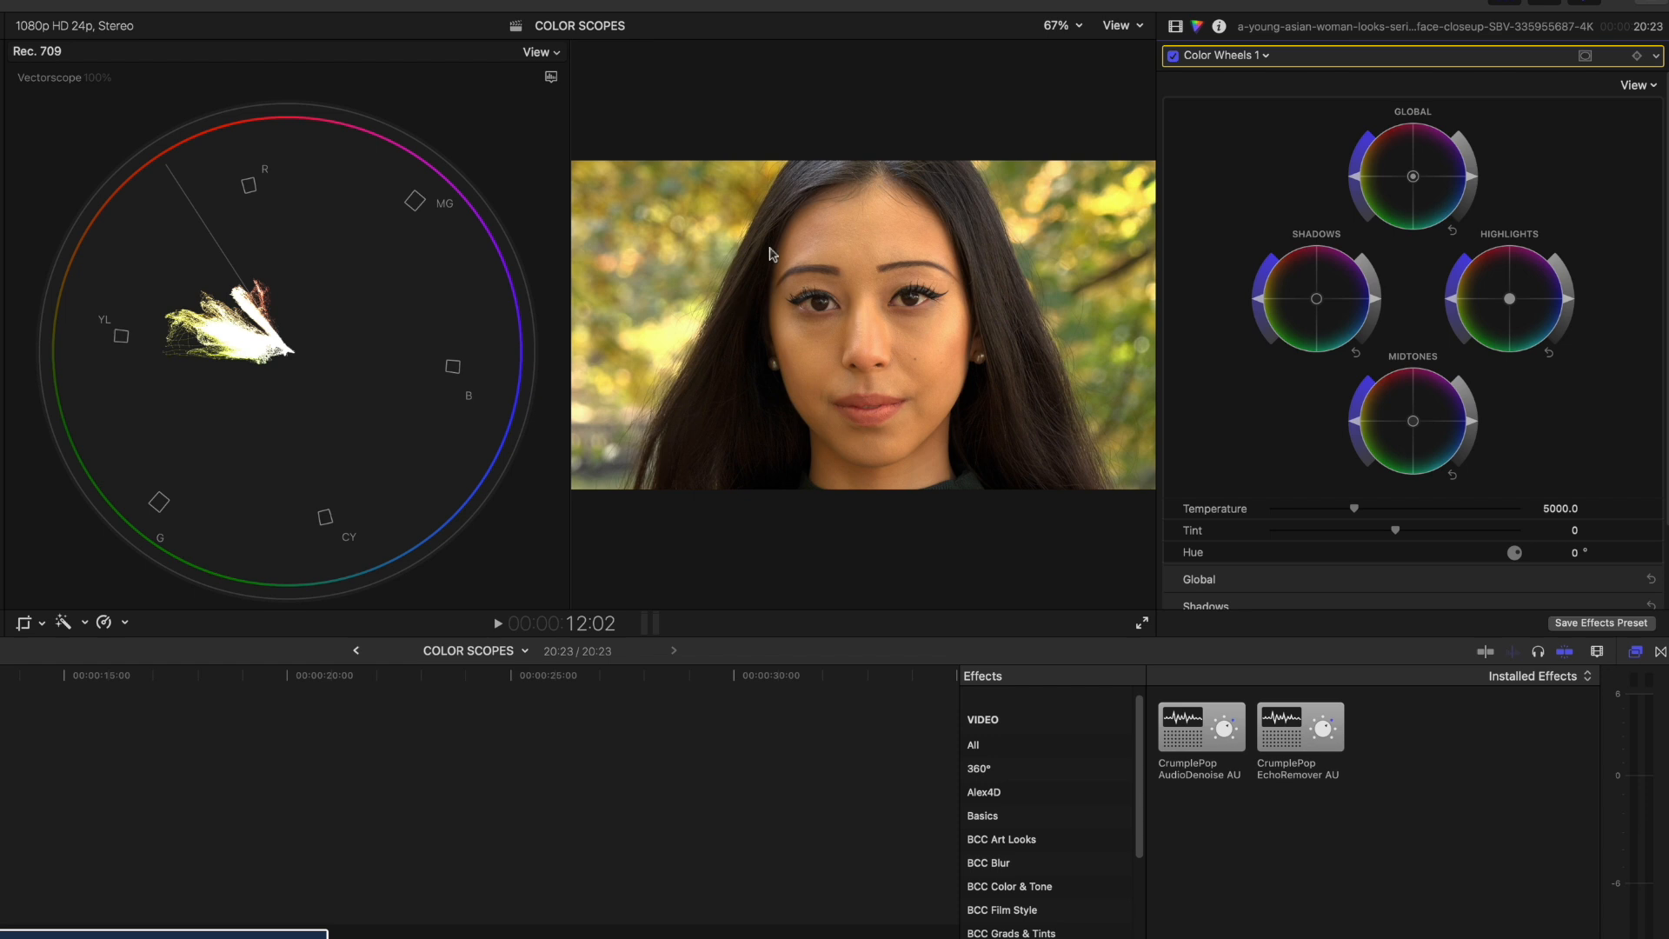
mouse_move(1405, 440)
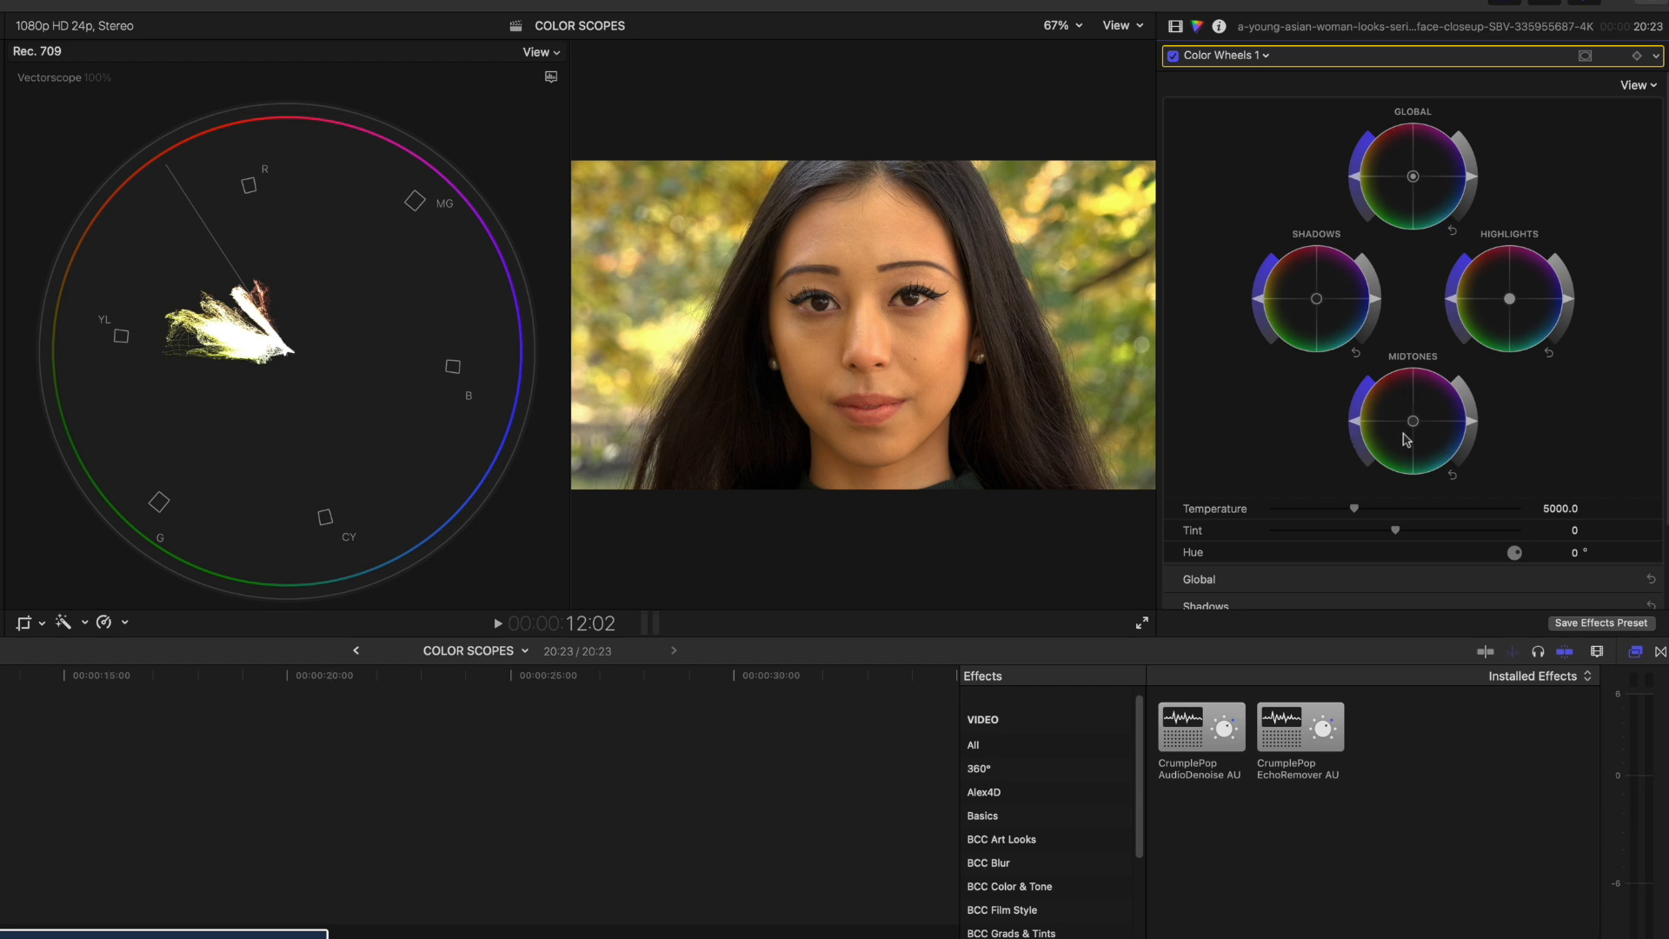
mouse_move(1445, 380)
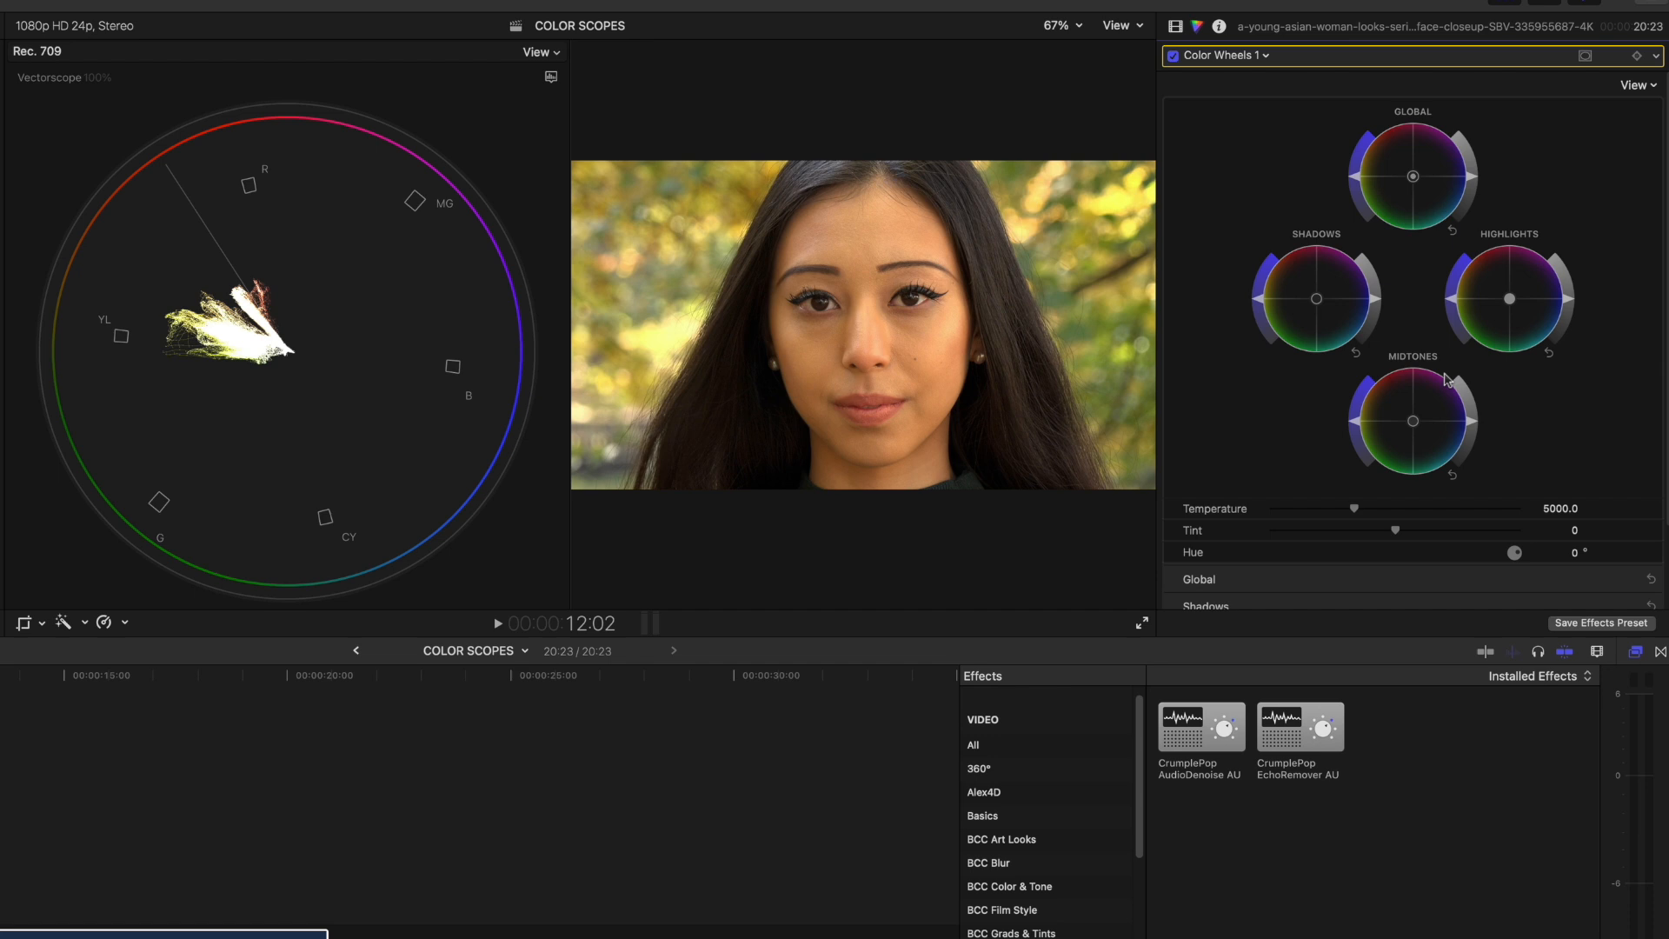
mouse_move(923, 415)
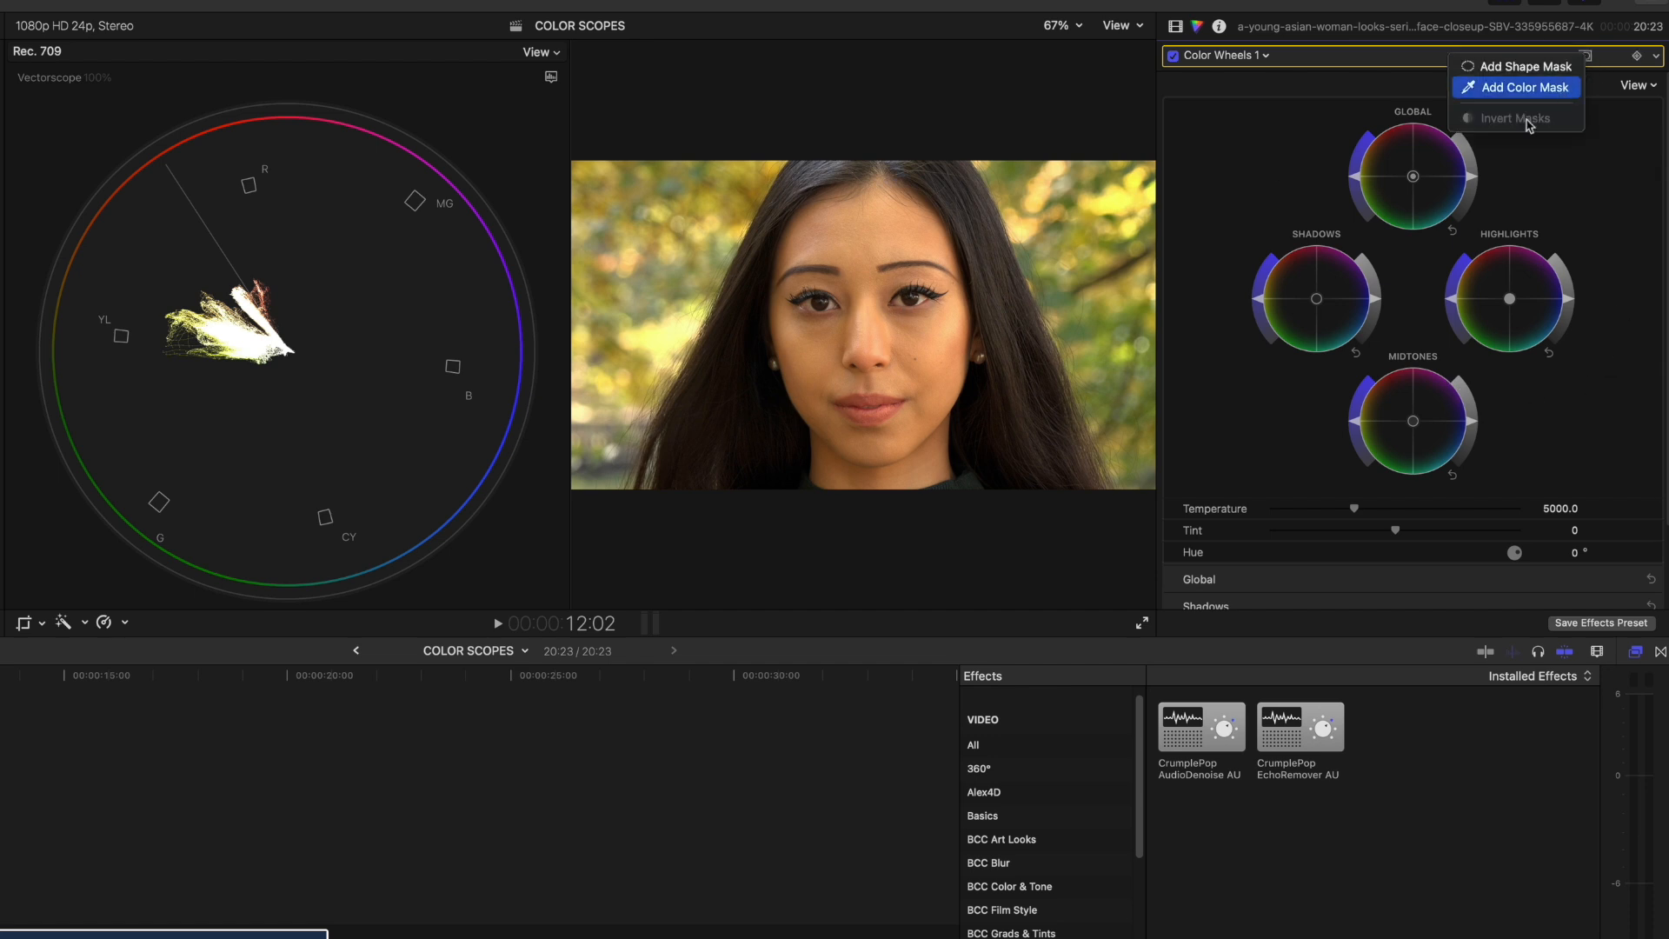
left_click(1523, 86)
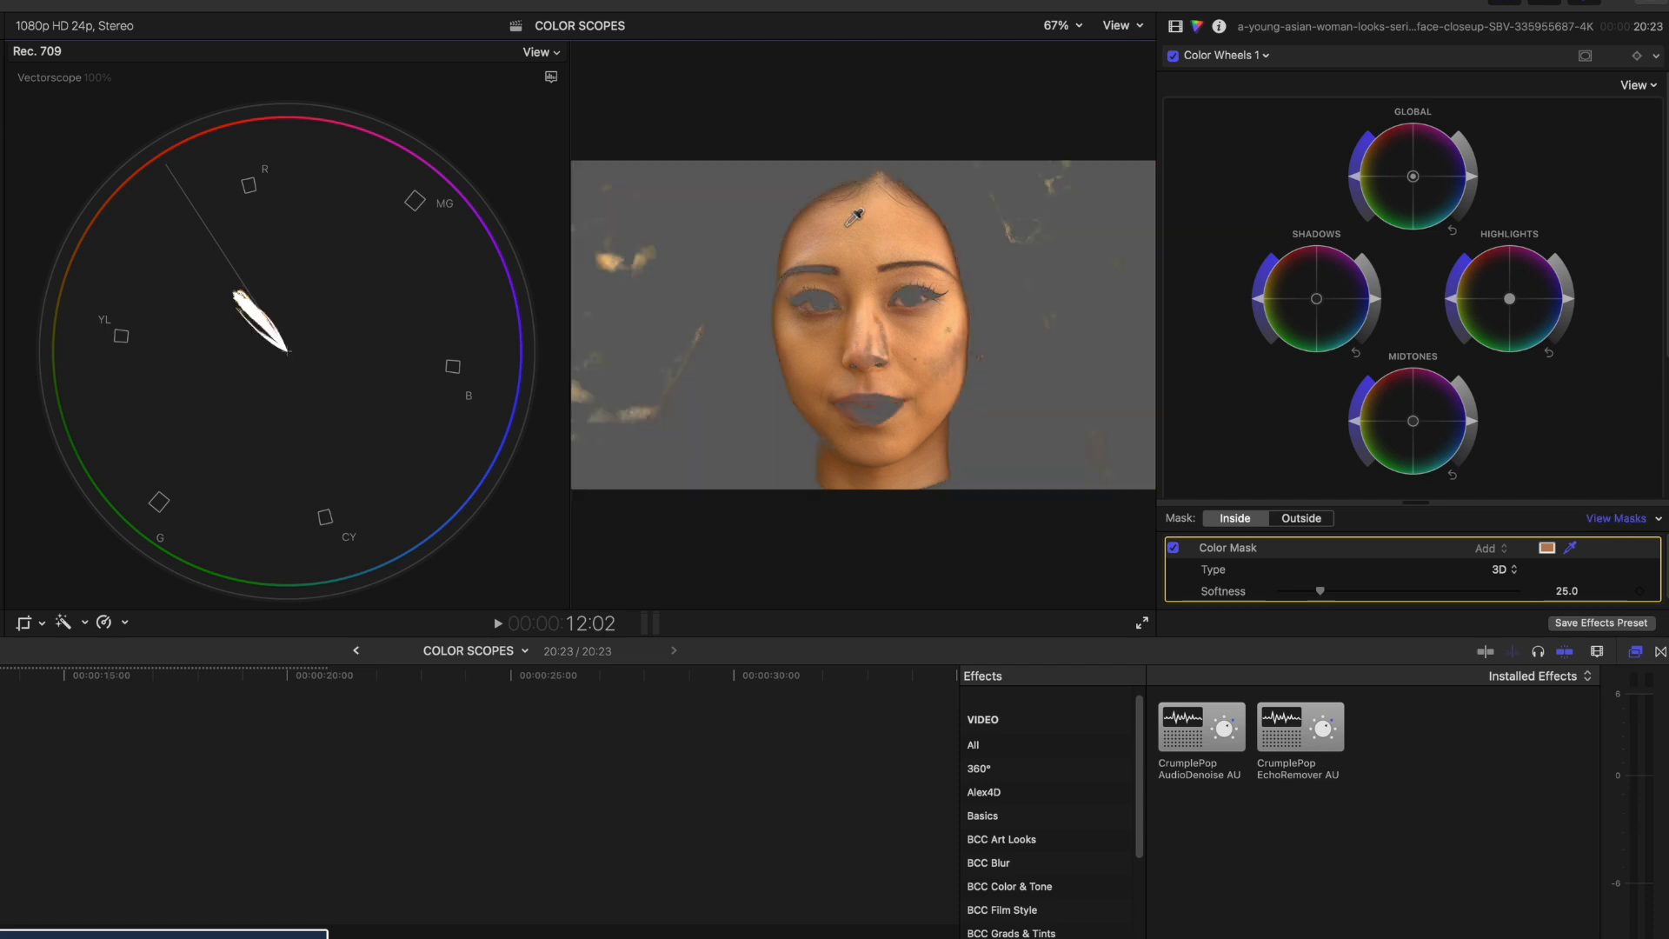
mouse_move(586, 381)
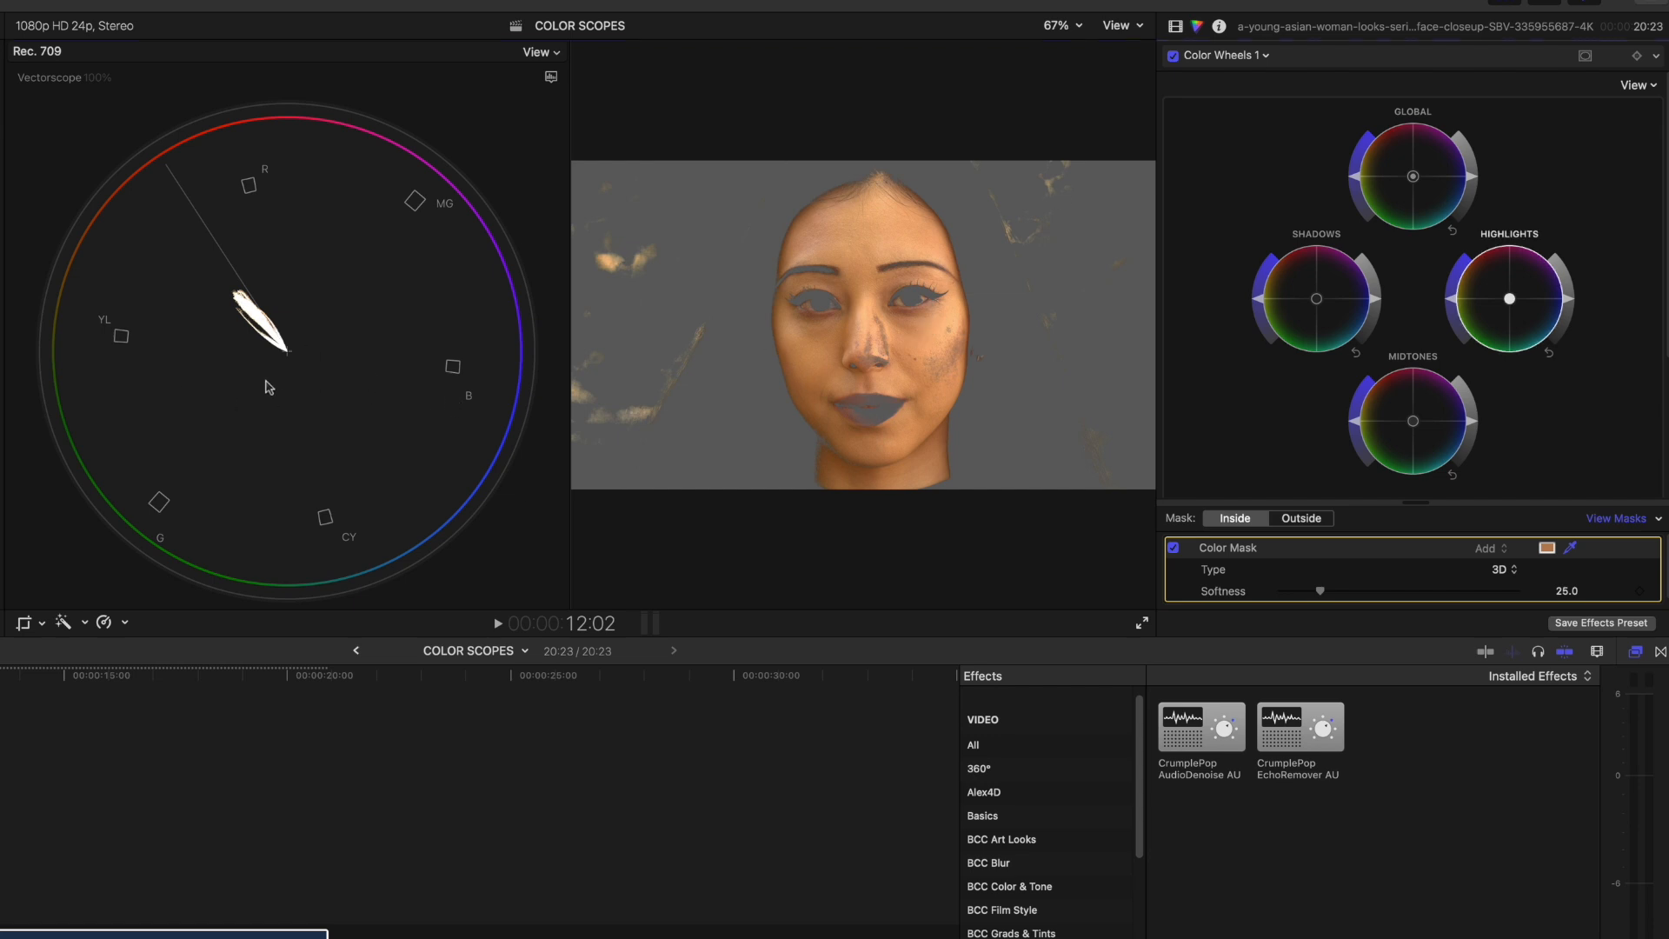
mouse_move(255, 353)
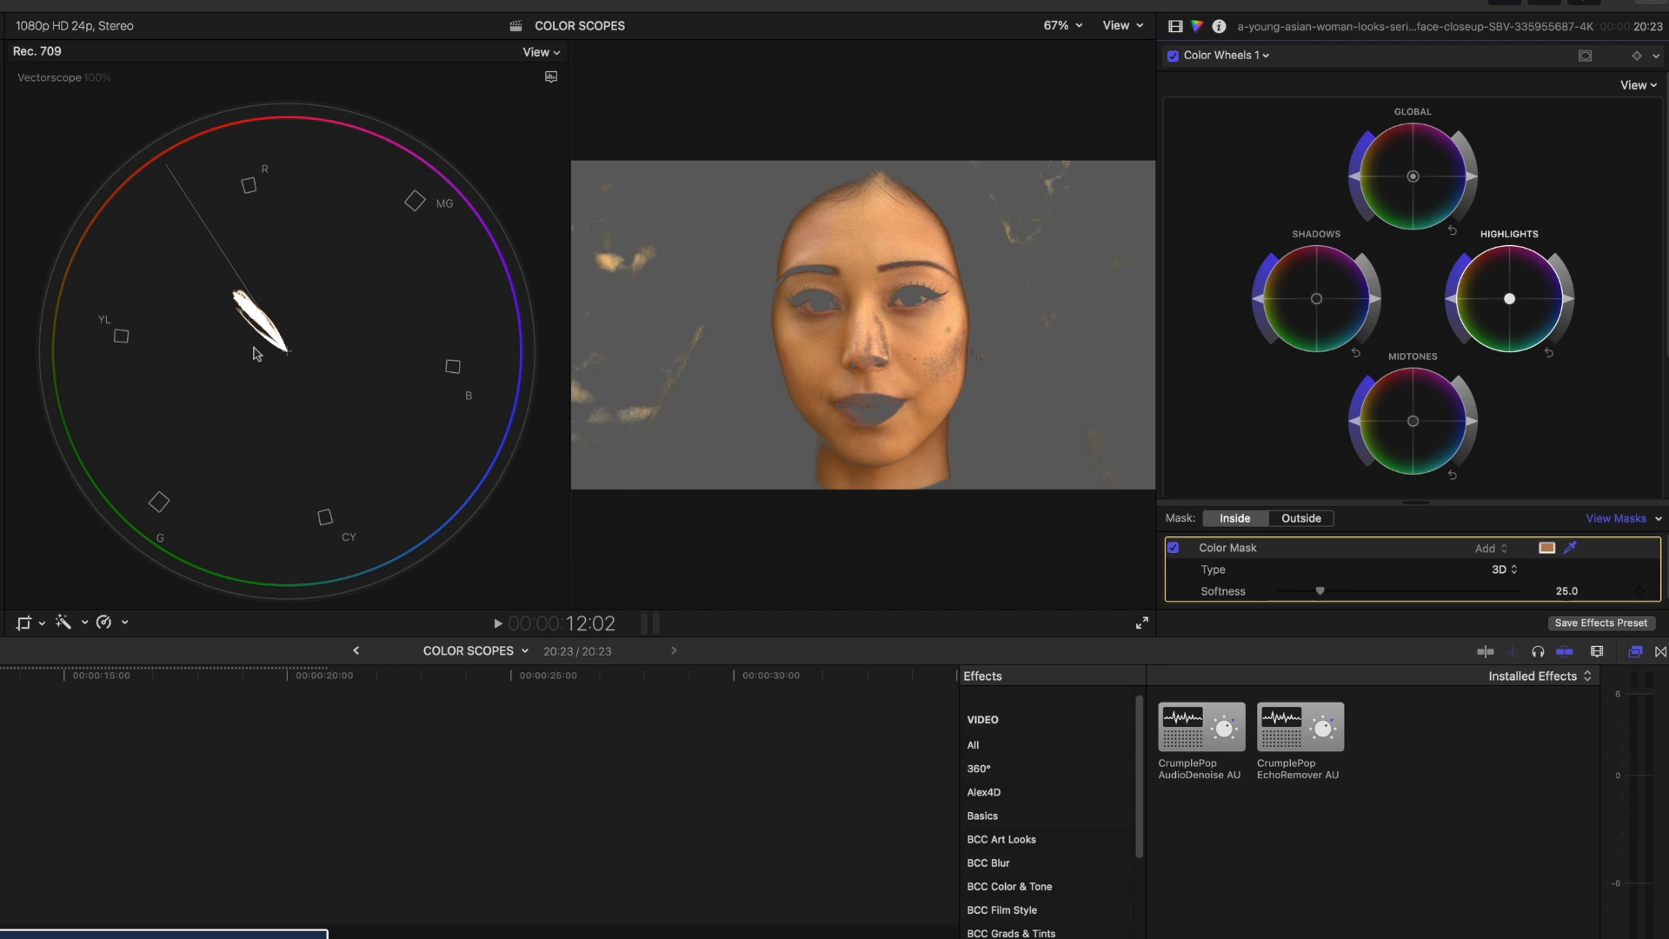
mouse_move(186, 219)
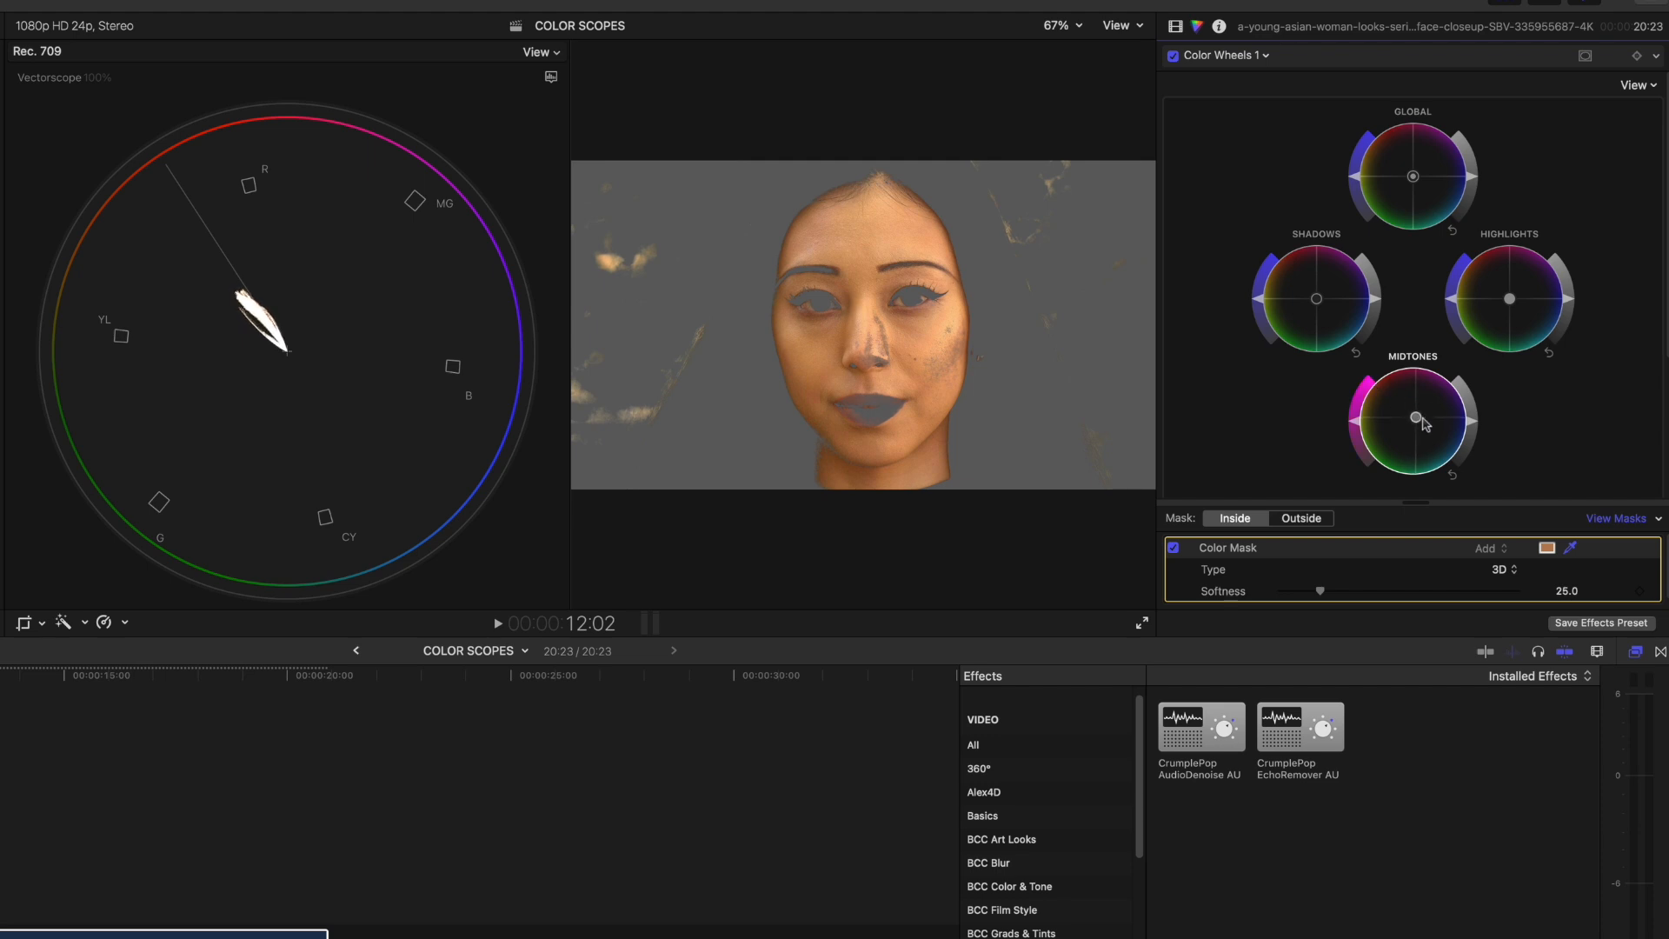
mouse_move(1306, 320)
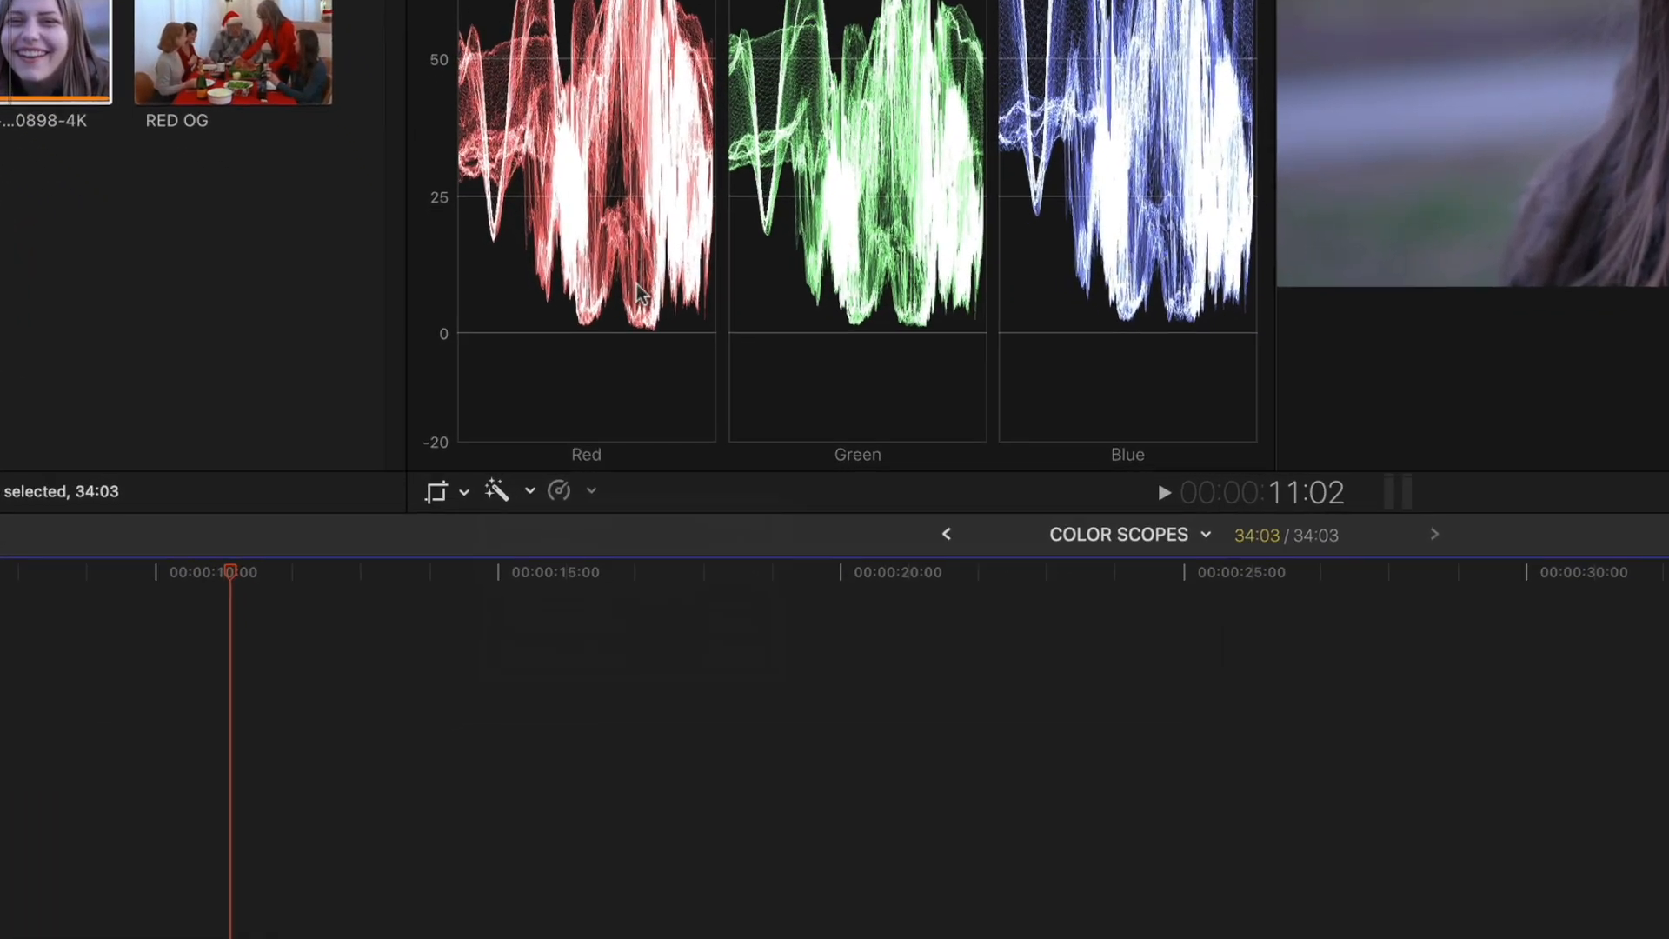
Apply Balance Color to the blue-tinted portrait, keeping Method on Automatic
left_click(495, 490)
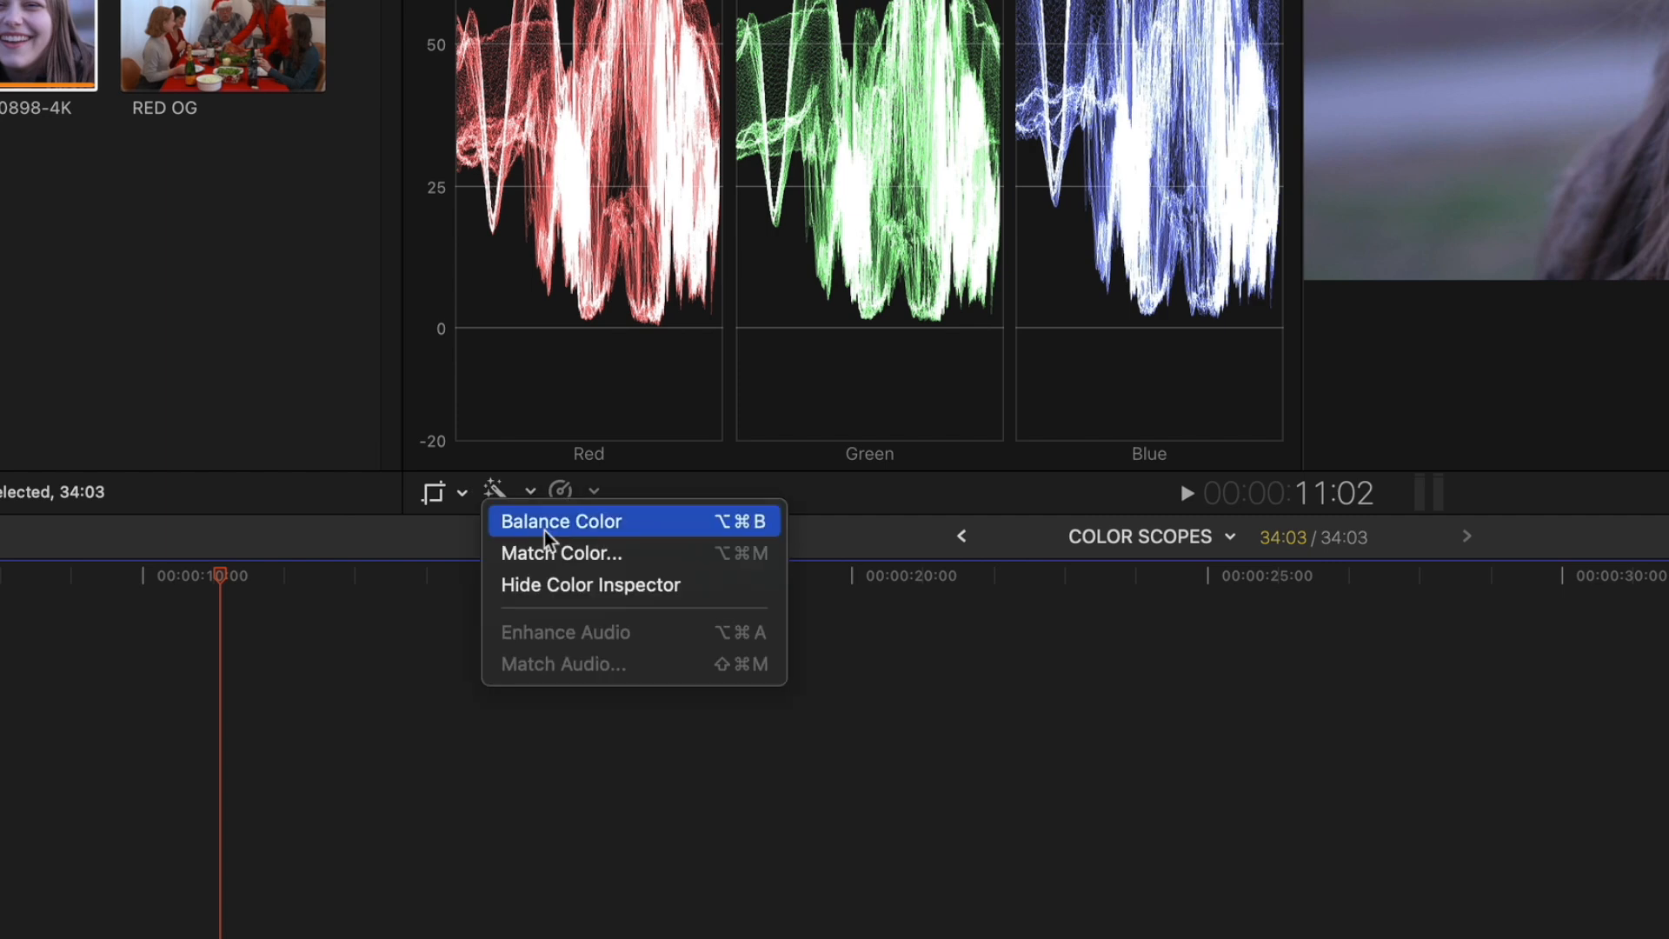
left_click(562, 520)
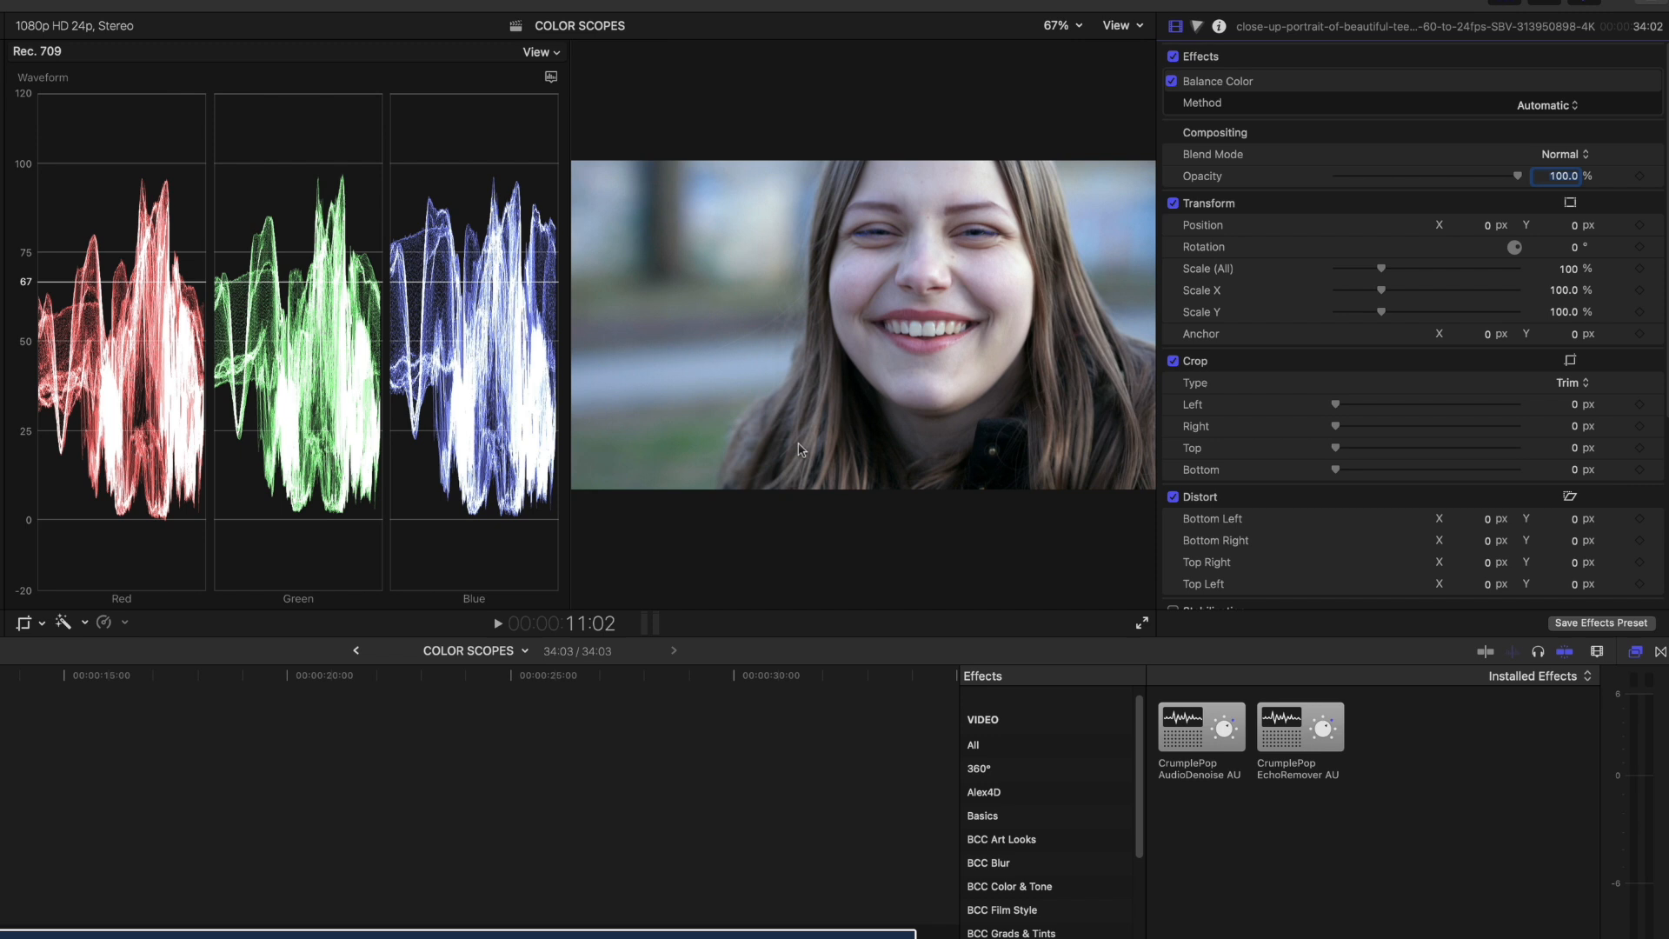
mouse_move(832, 409)
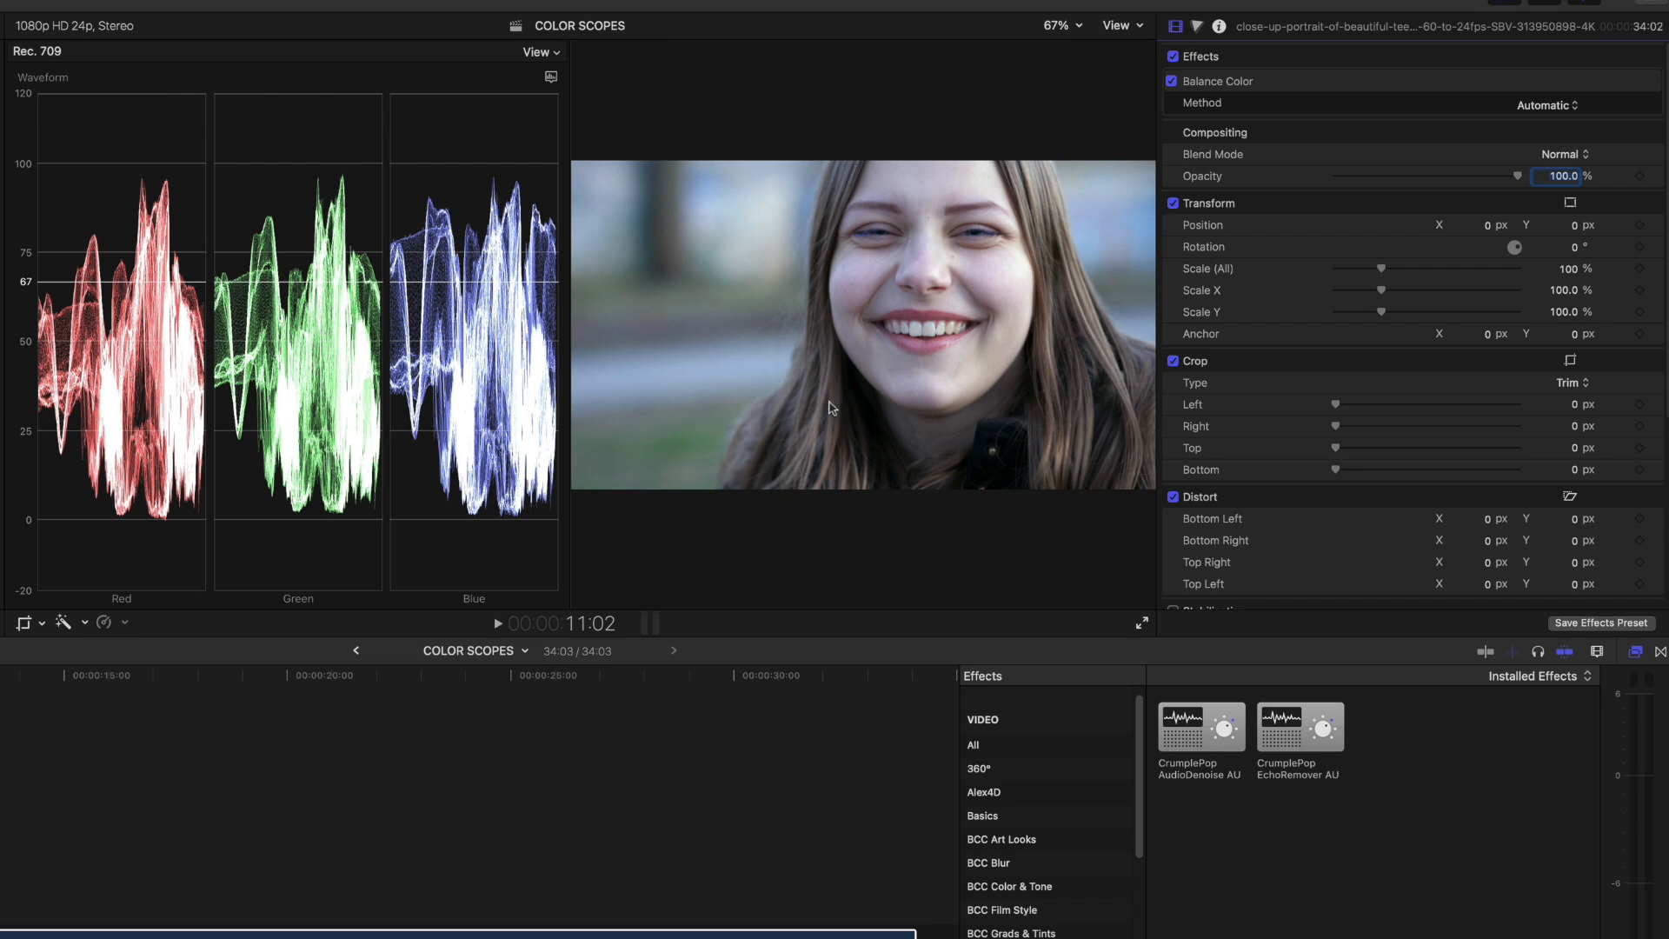
left_click(1545, 105)
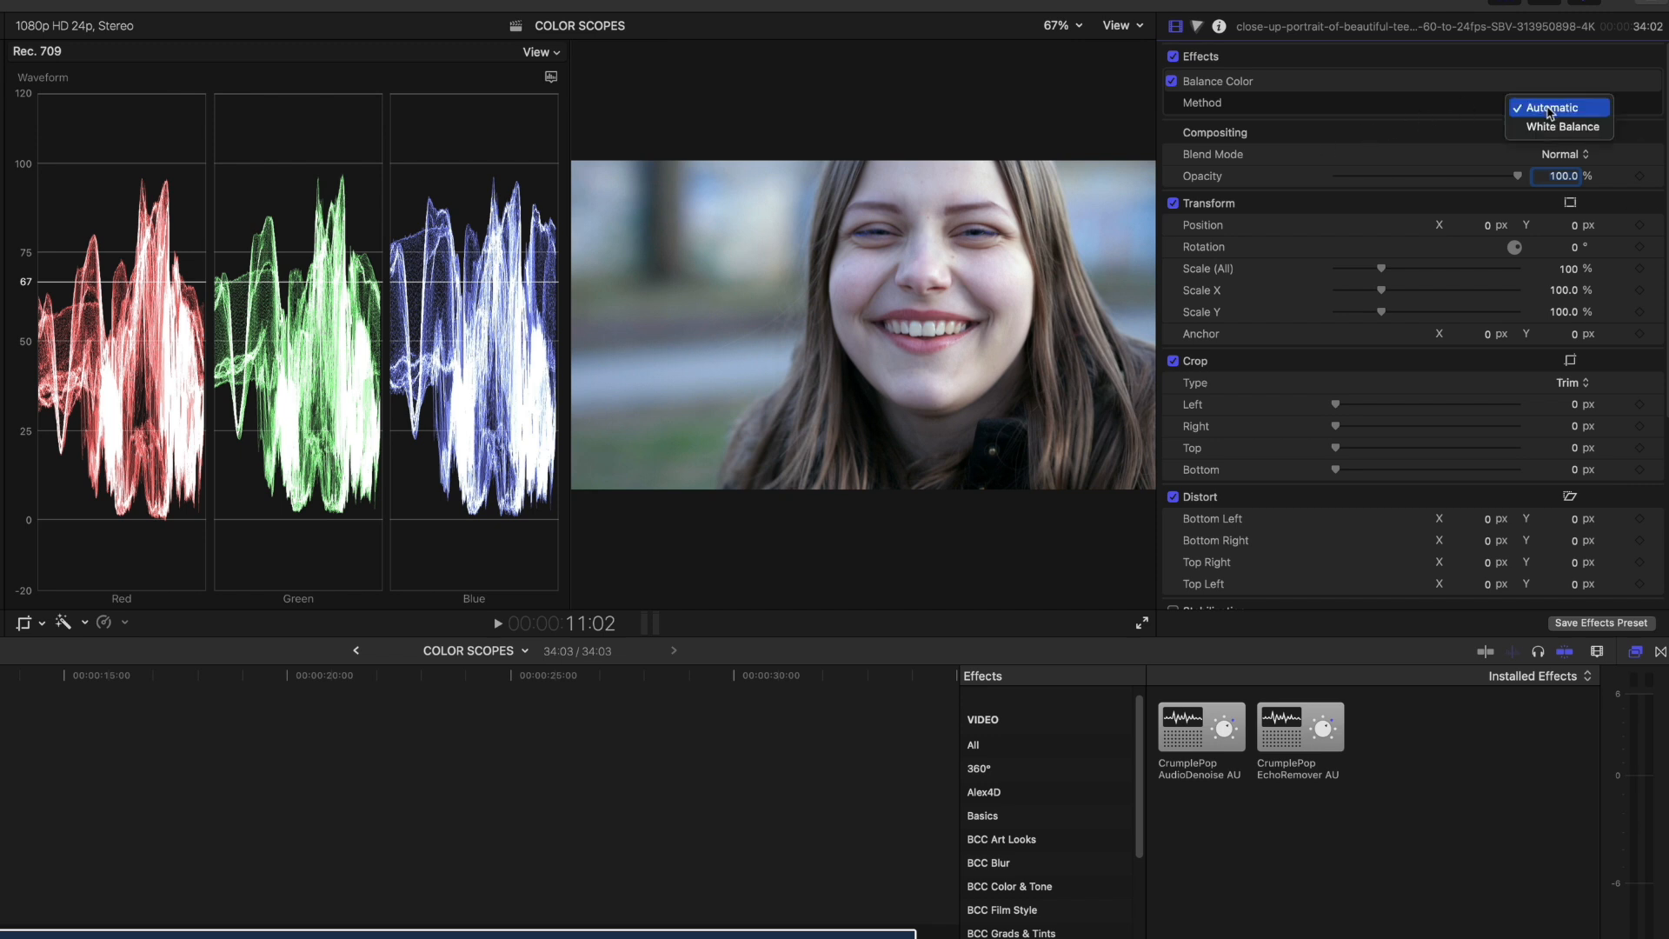
left_click(1550, 108)
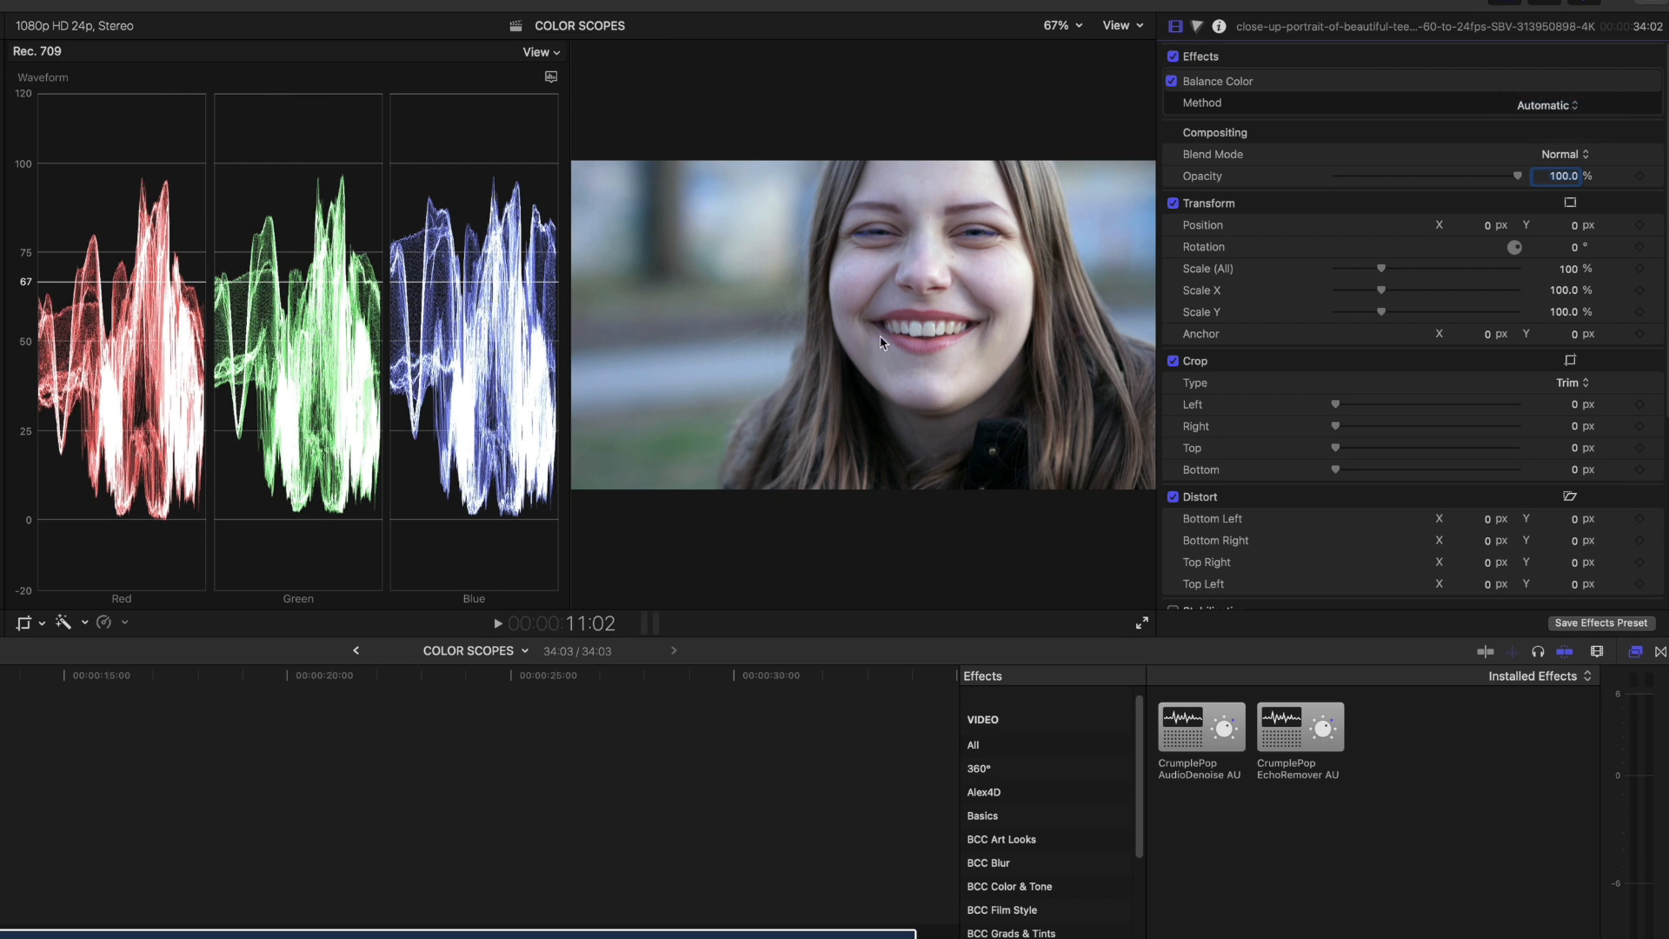
left_click(1217, 82)
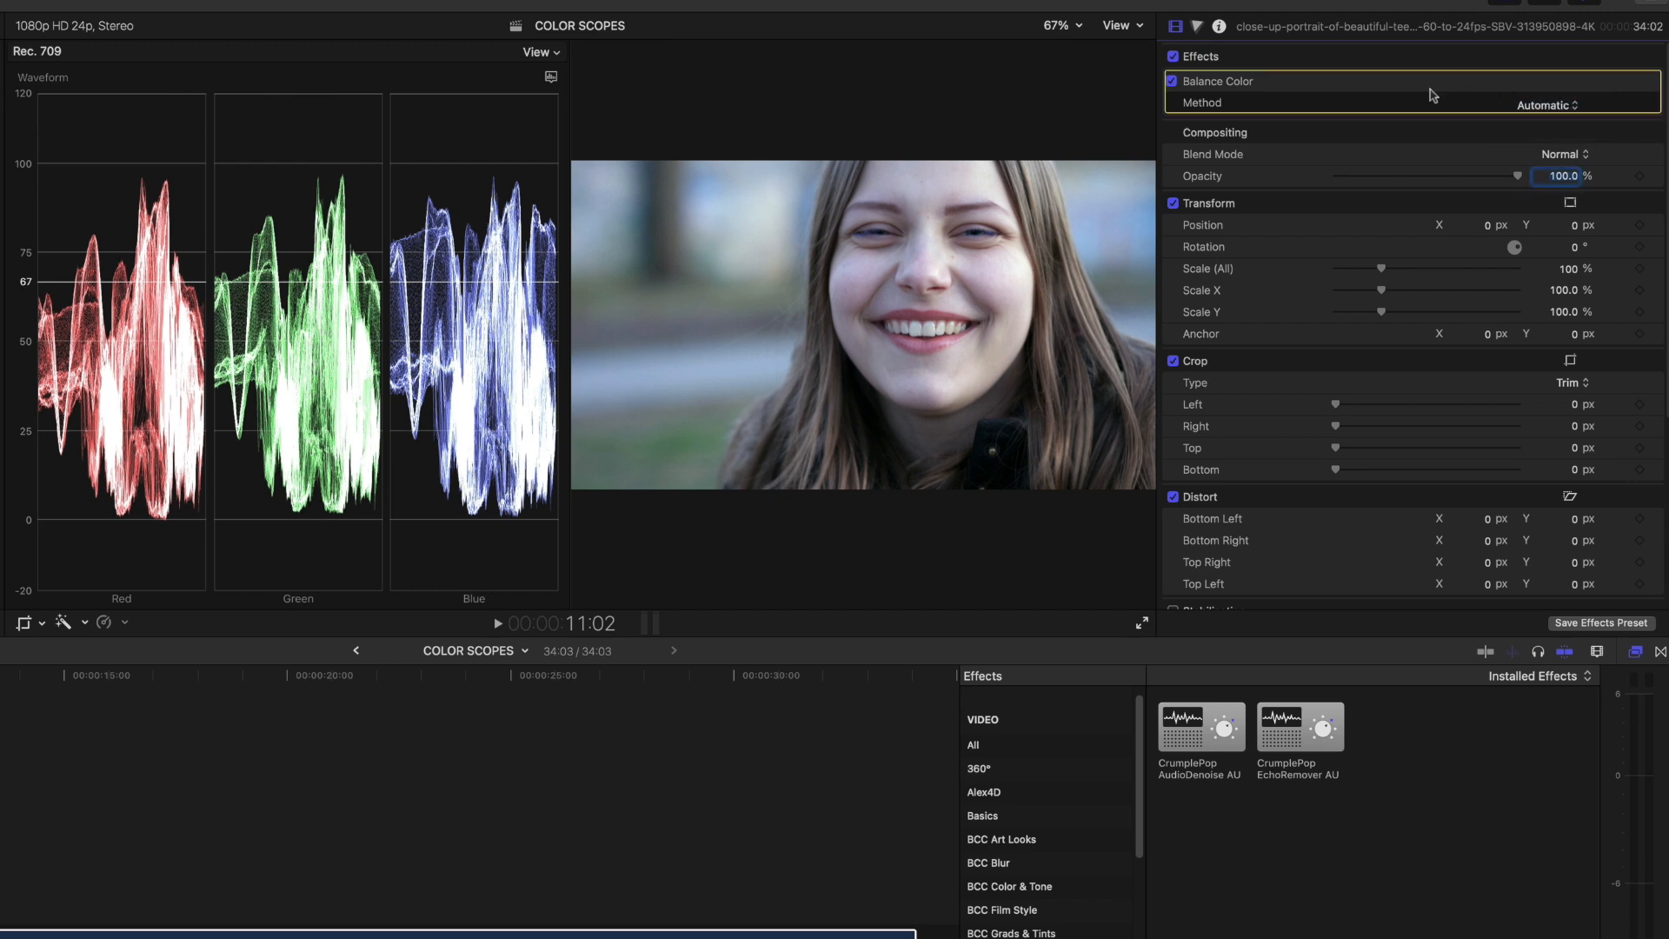
mouse_move(1196, 26)
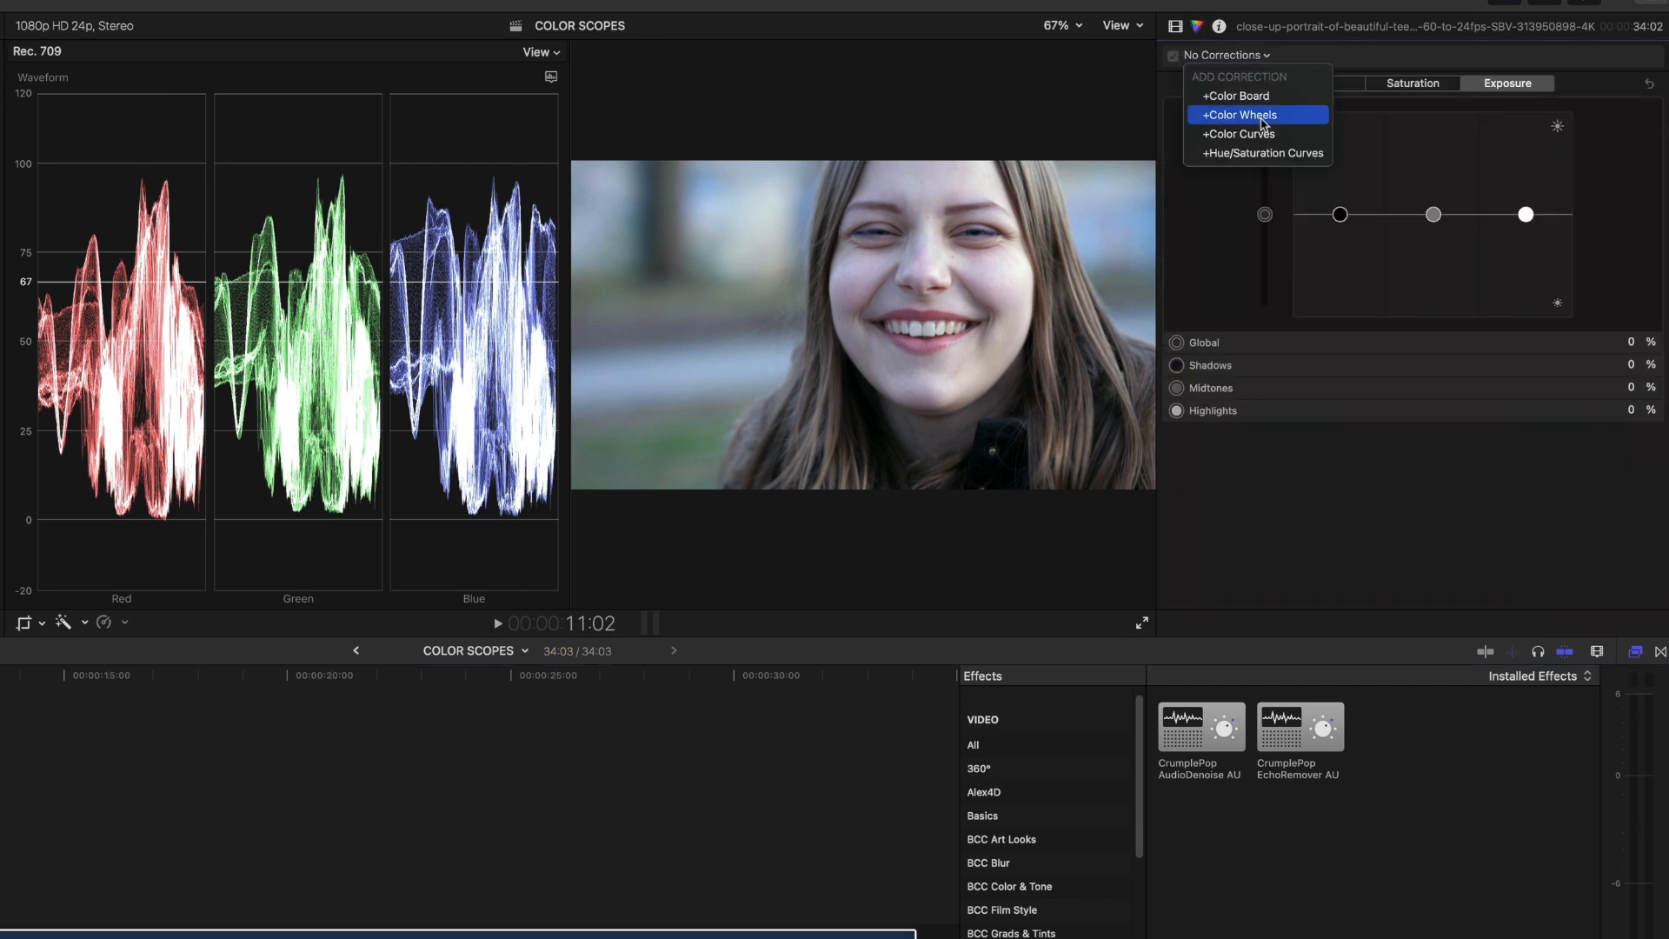
Add a Color Curves correction to the smiling portrait clip
left_click(1240, 134)
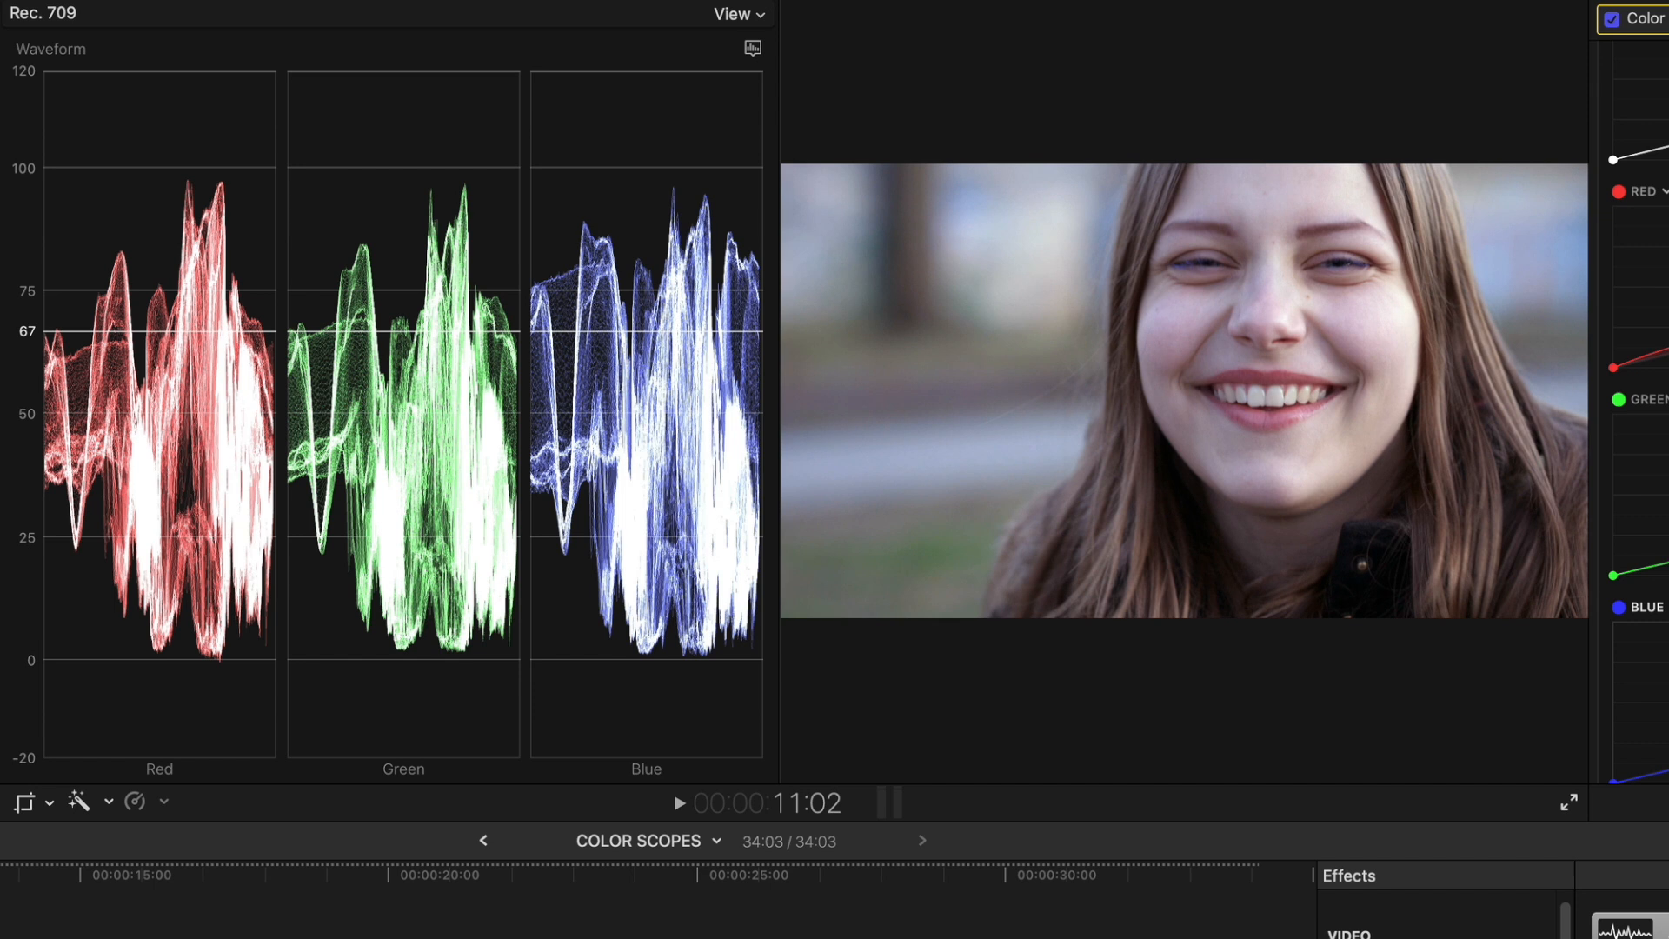
mouse_move(1487, 546)
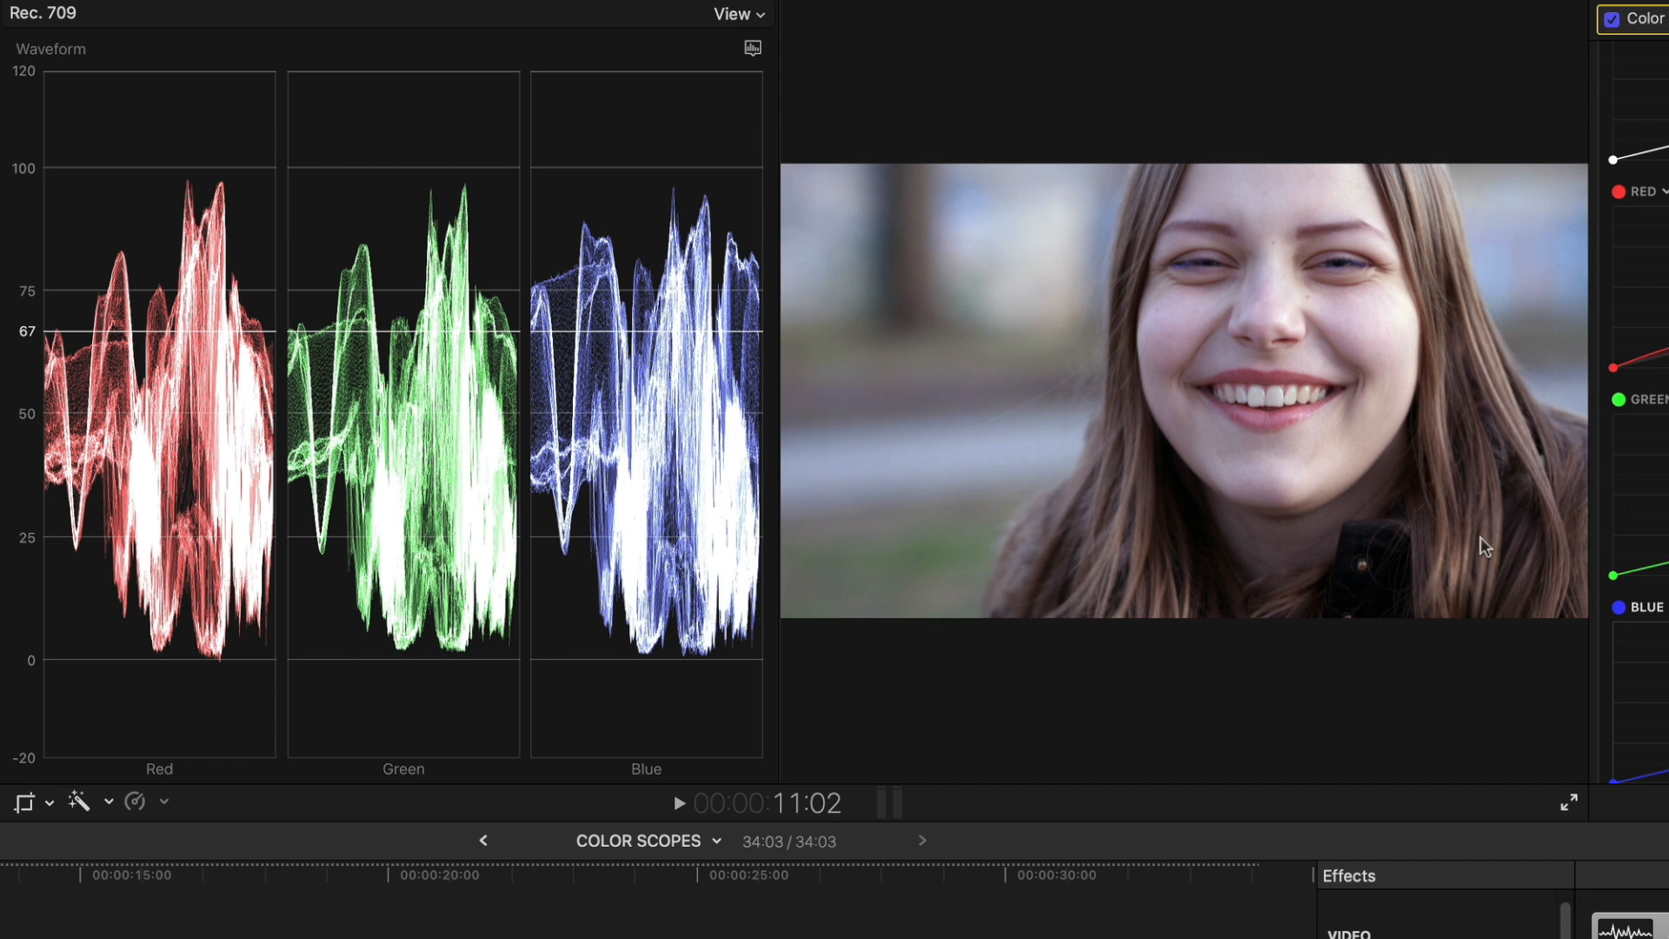
mouse_move(734, 83)
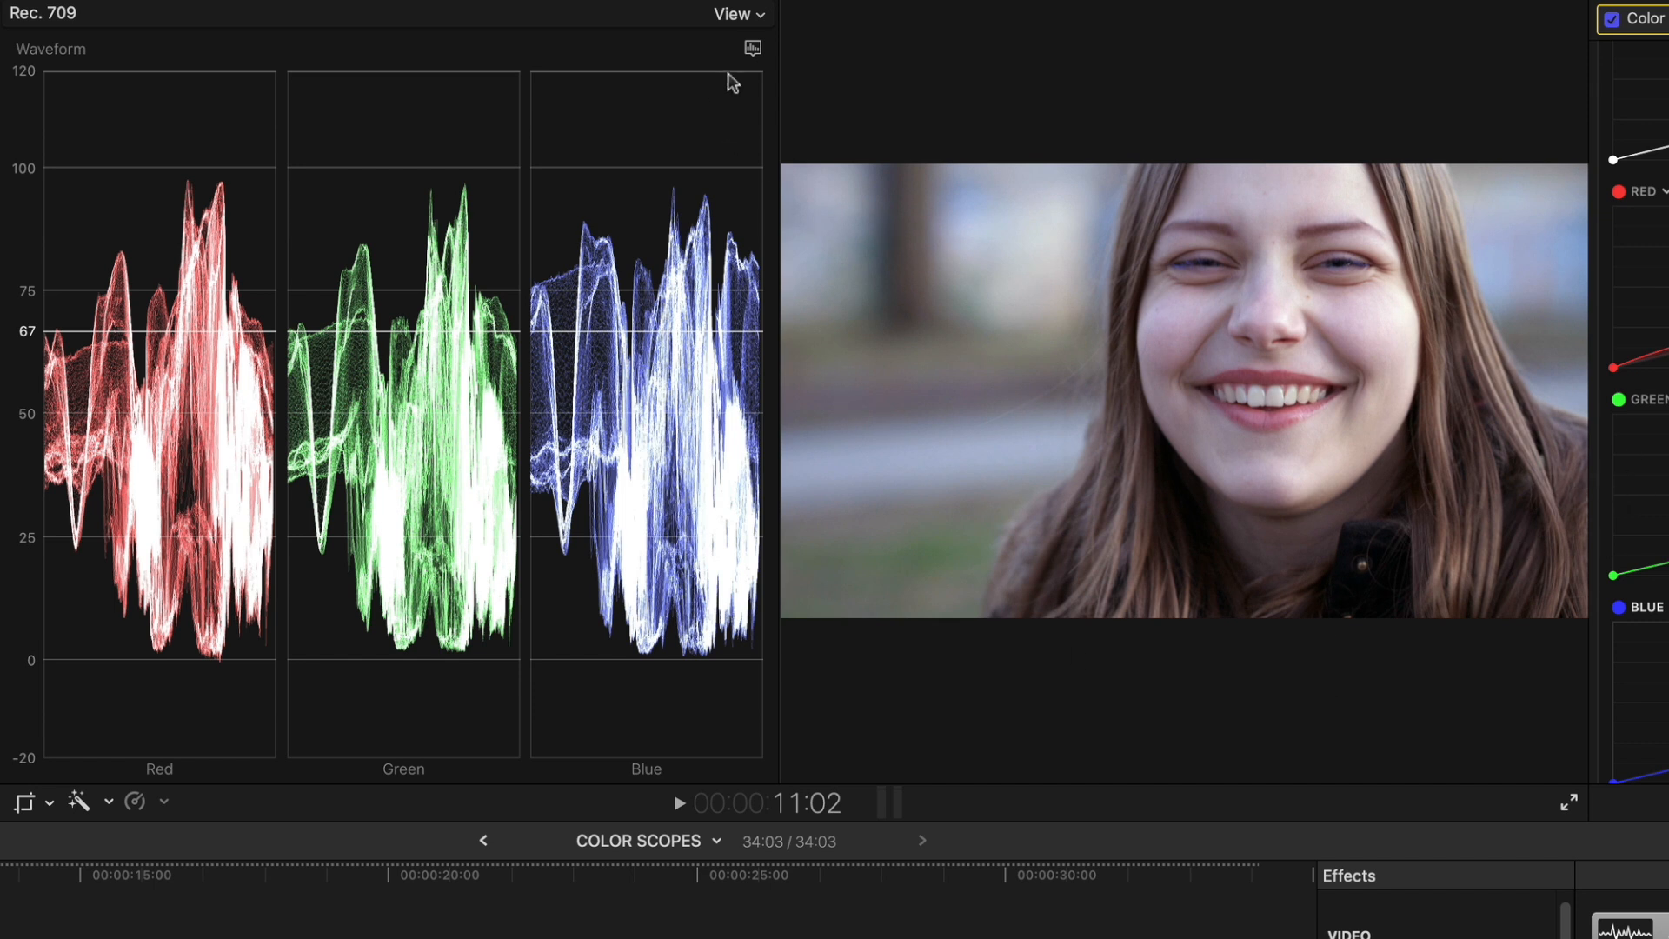
Switch the scope to a vectorscope and add a Color Wheels correction to the portrait
left_click(752, 49)
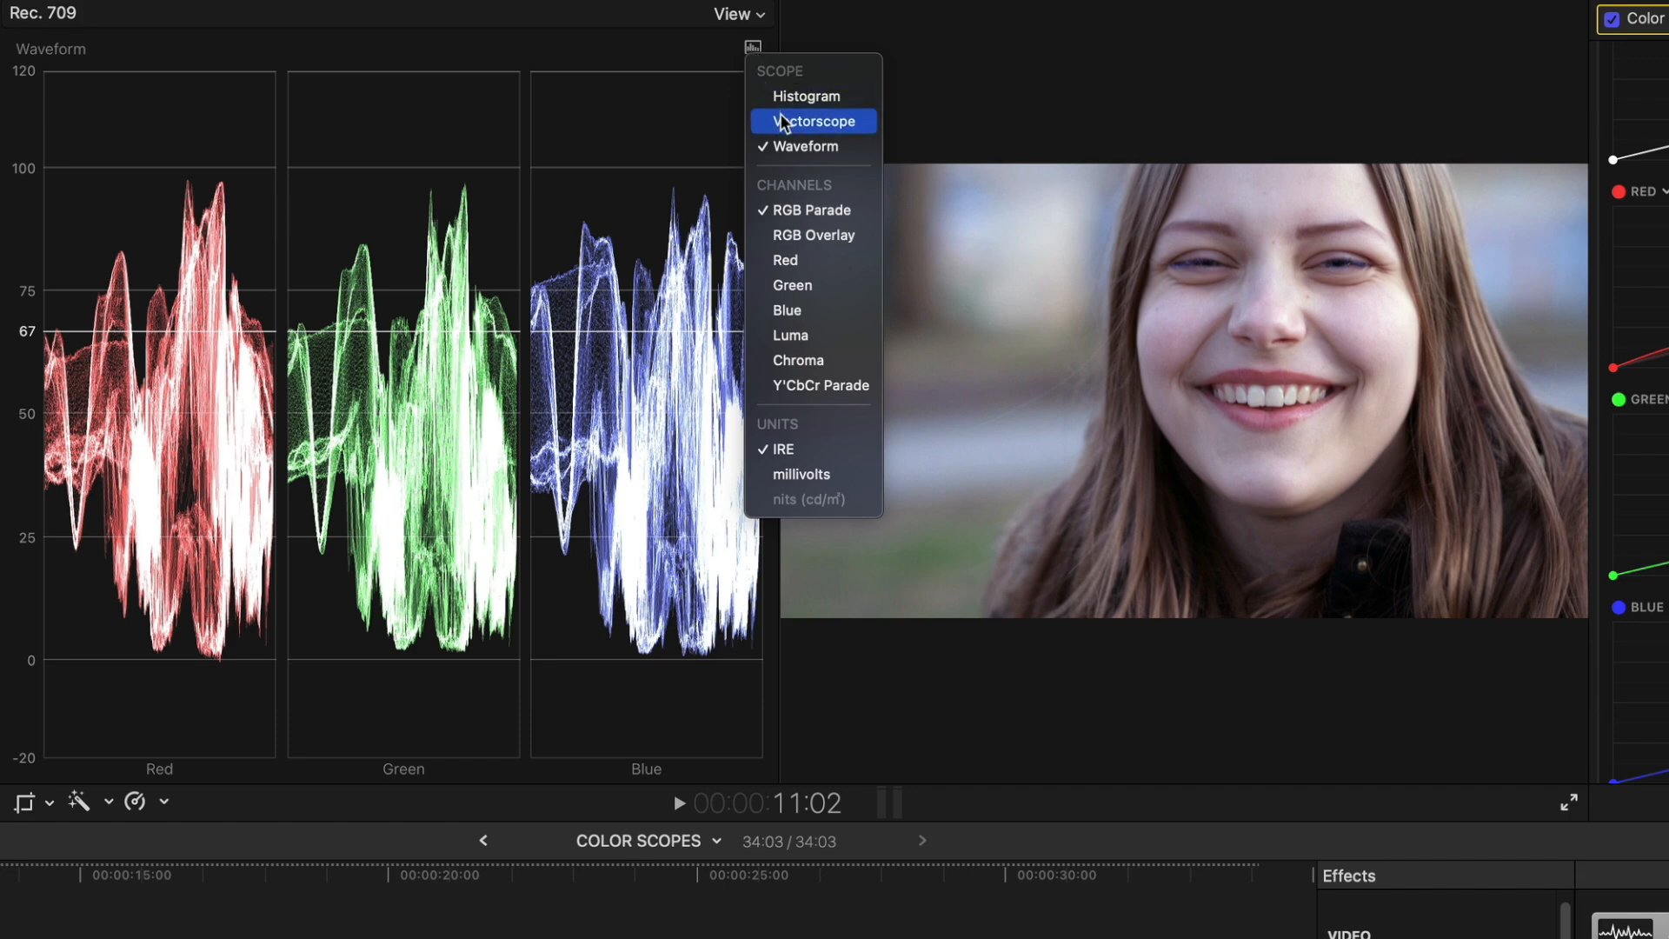
left_click(814, 120)
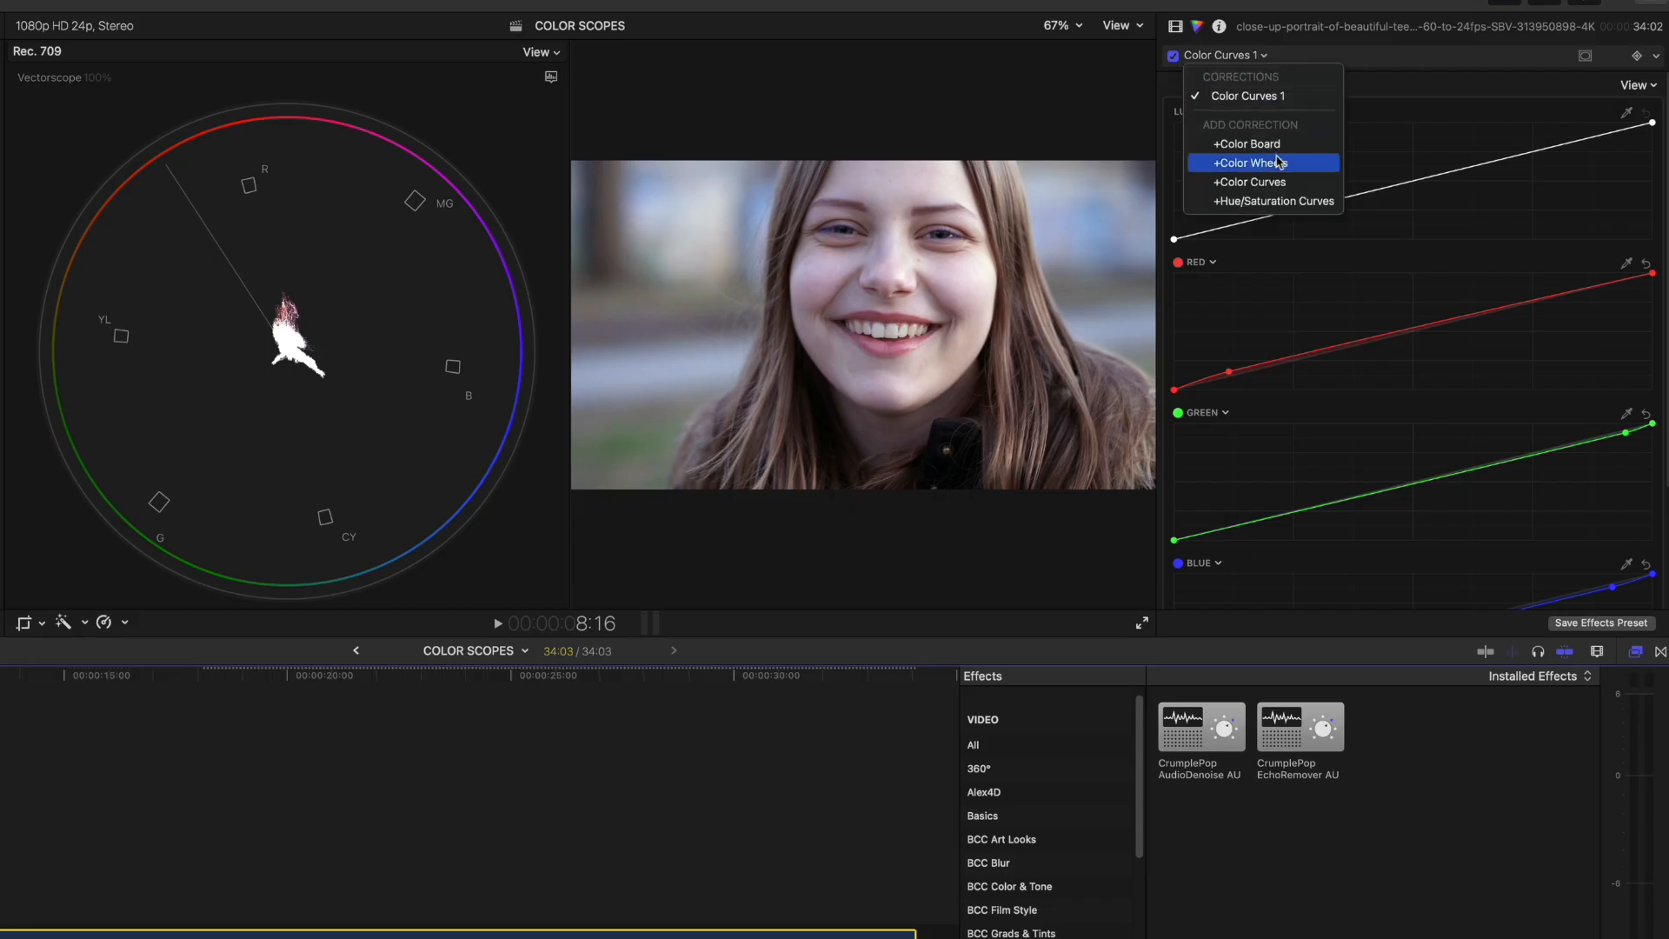
left_click(1250, 164)
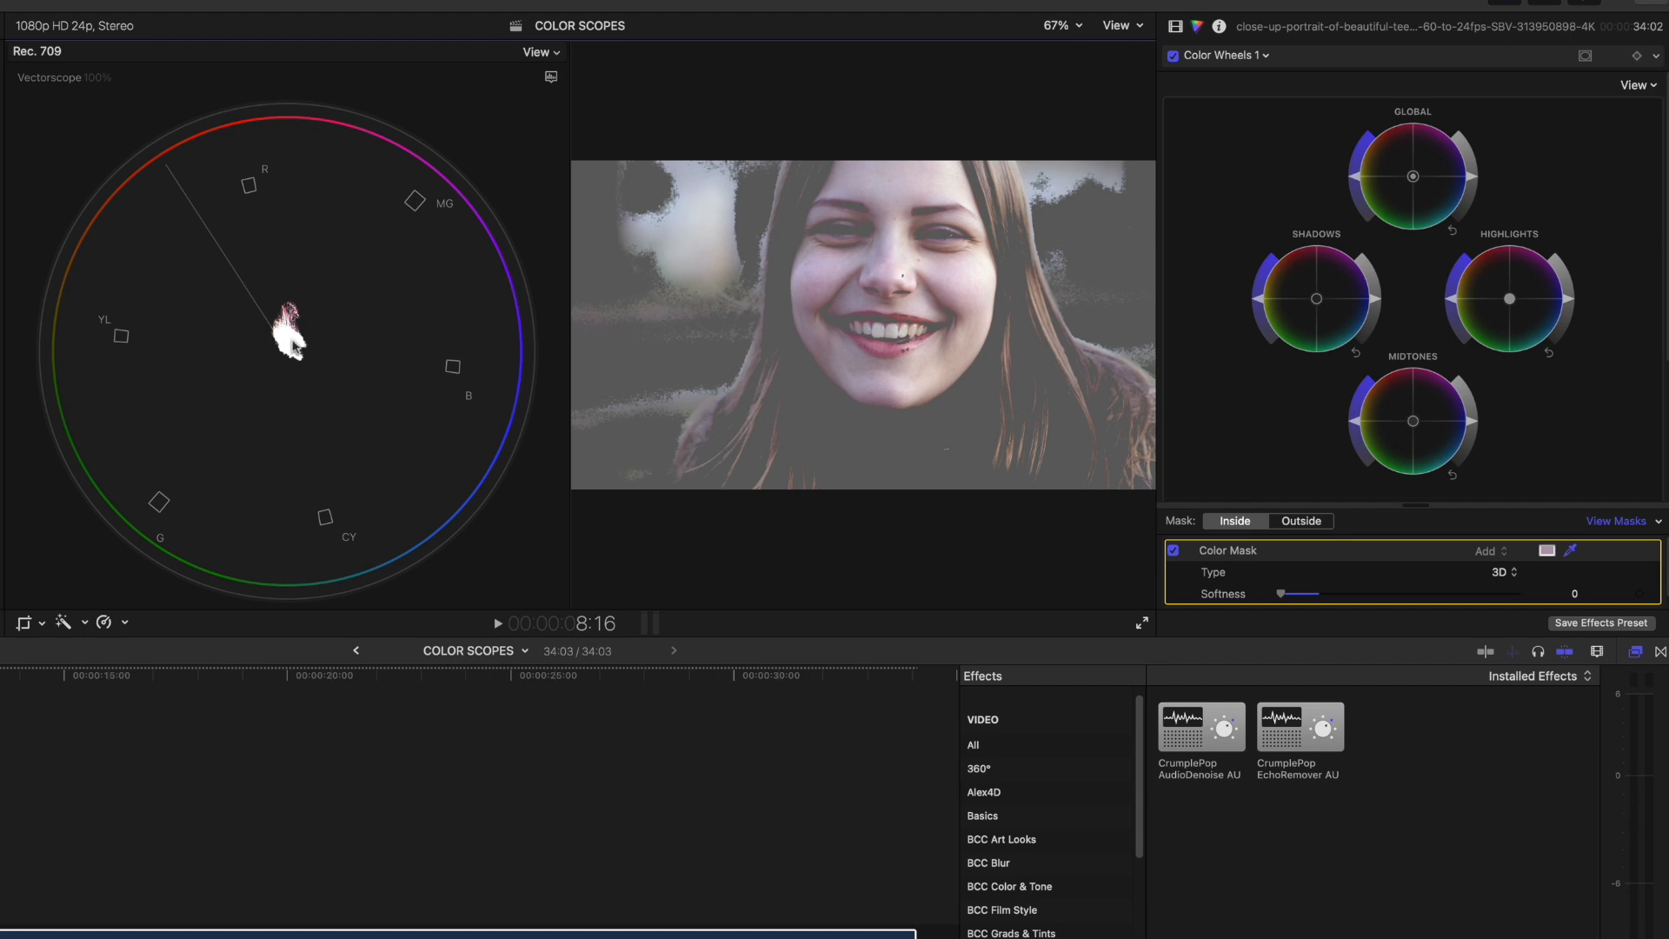
mouse_move(334, 221)
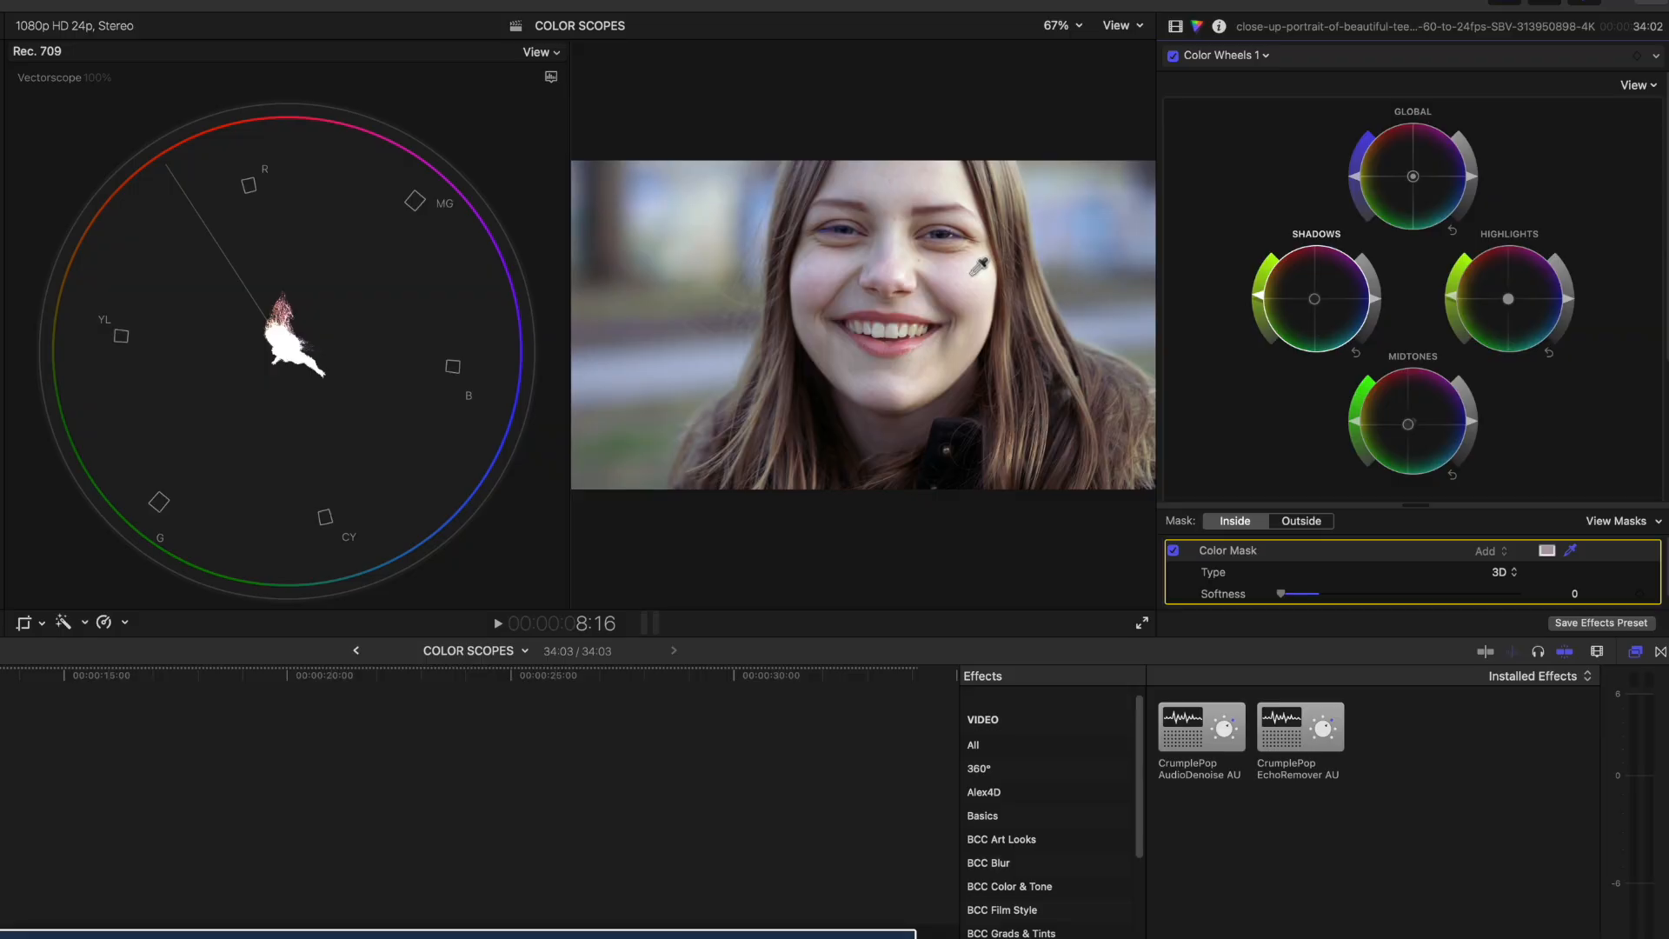
Add a second Color Wheels correction and return the scope to the RGB waveform
left_click(1226, 55)
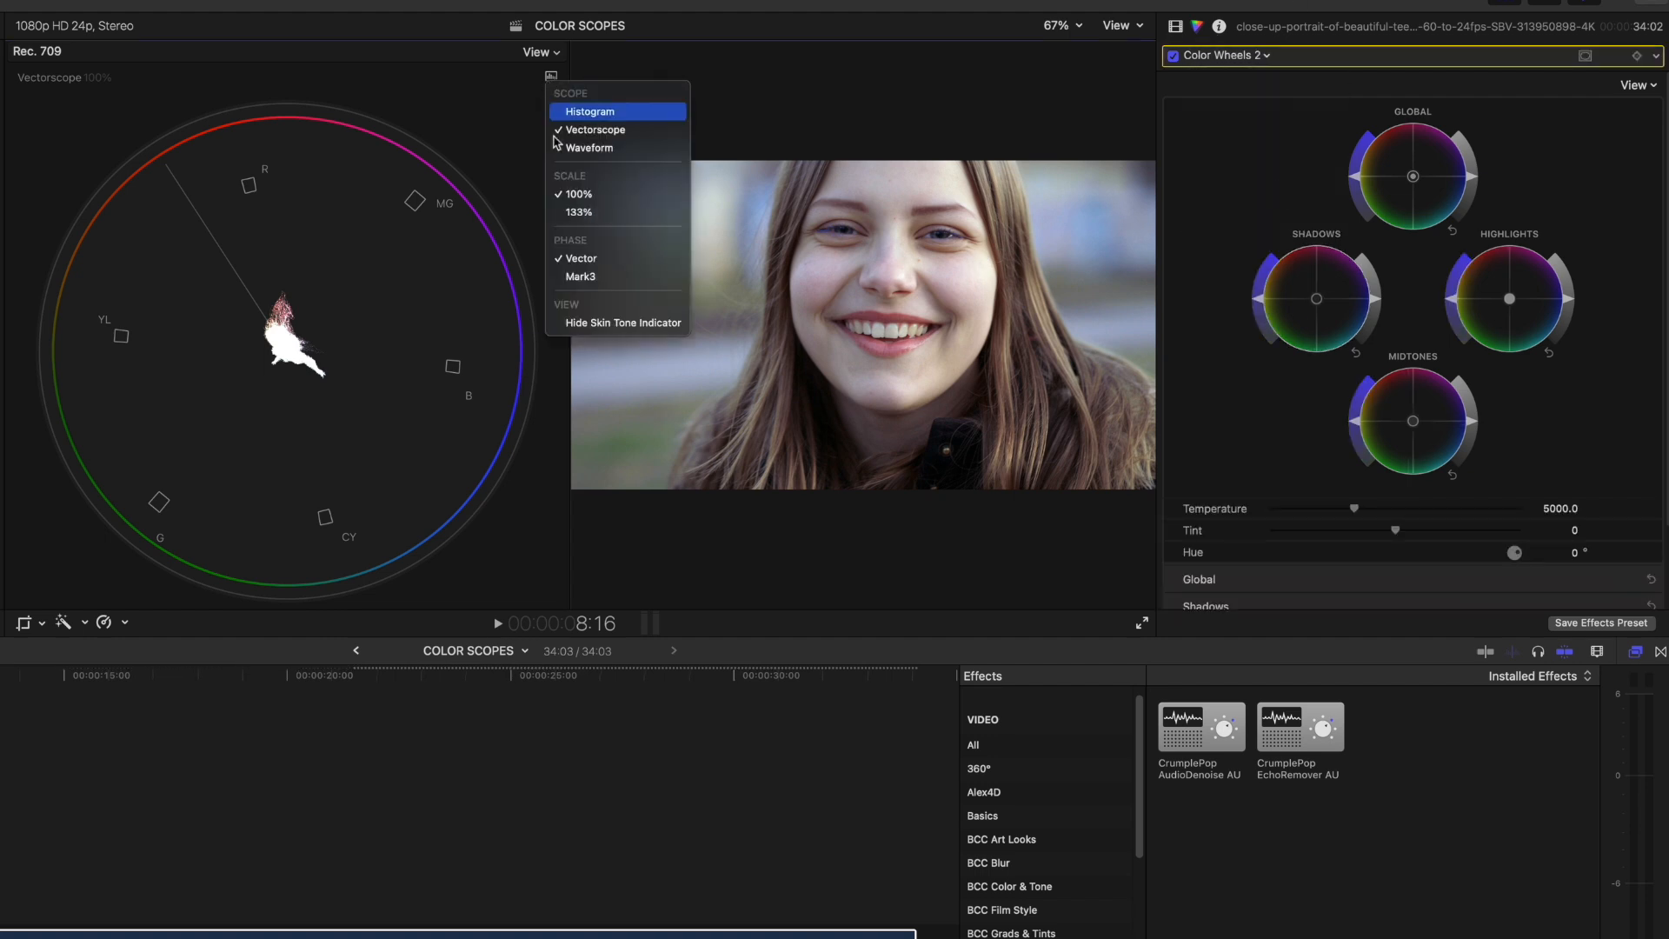
left_click(590, 146)
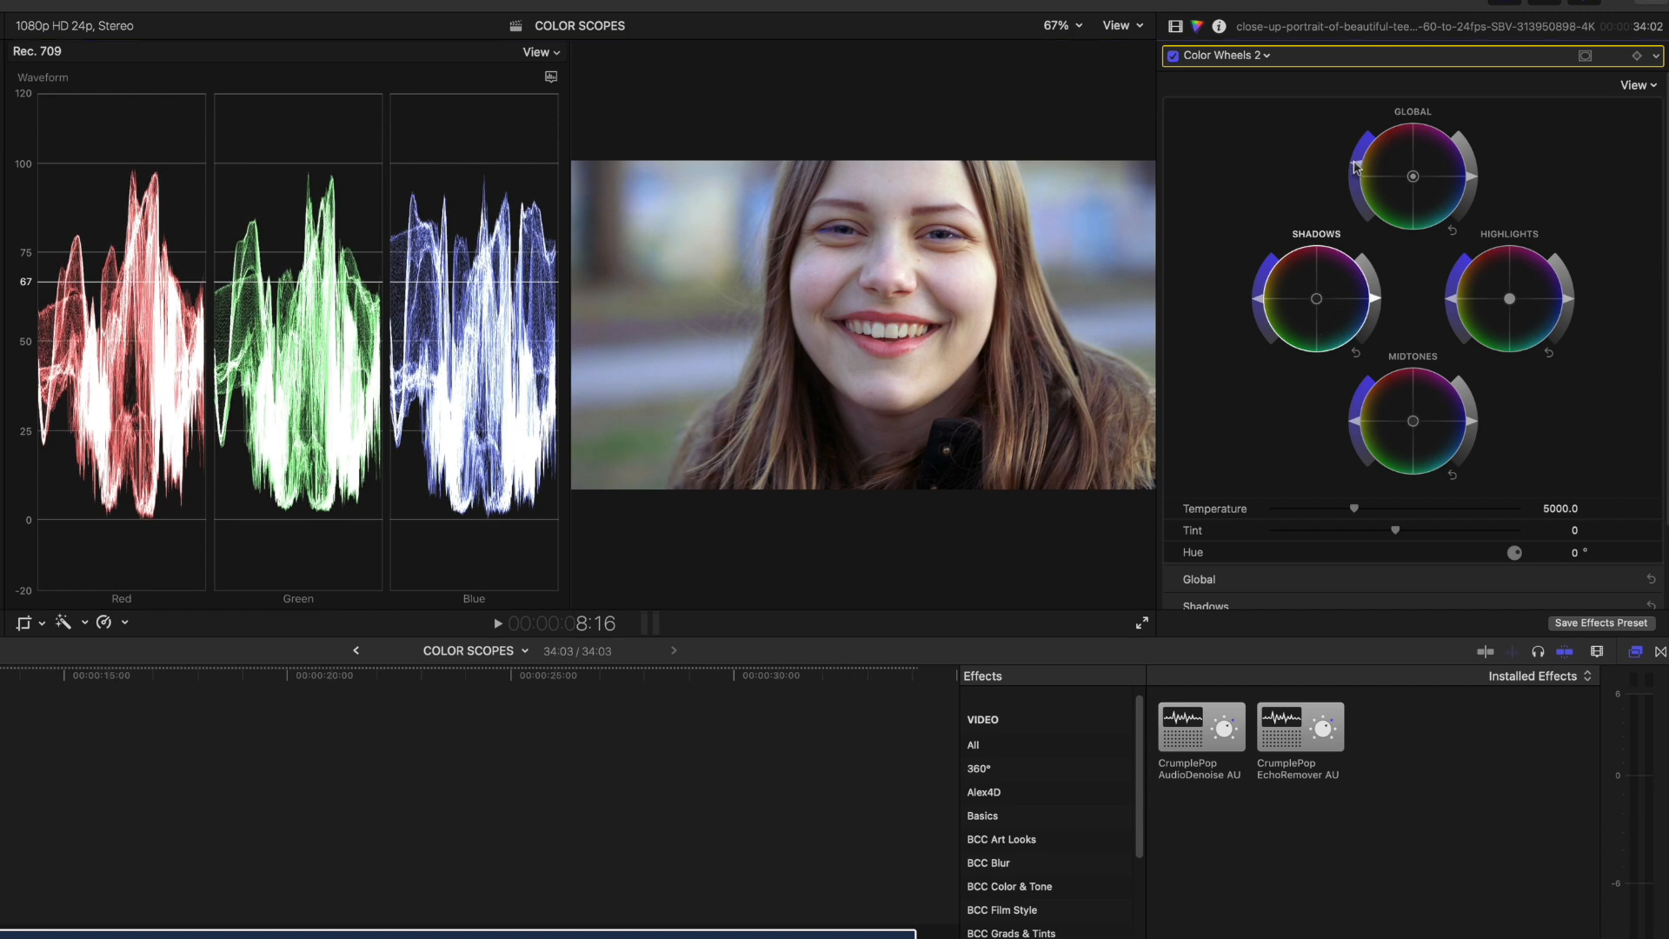
mouse_move(1431, 467)
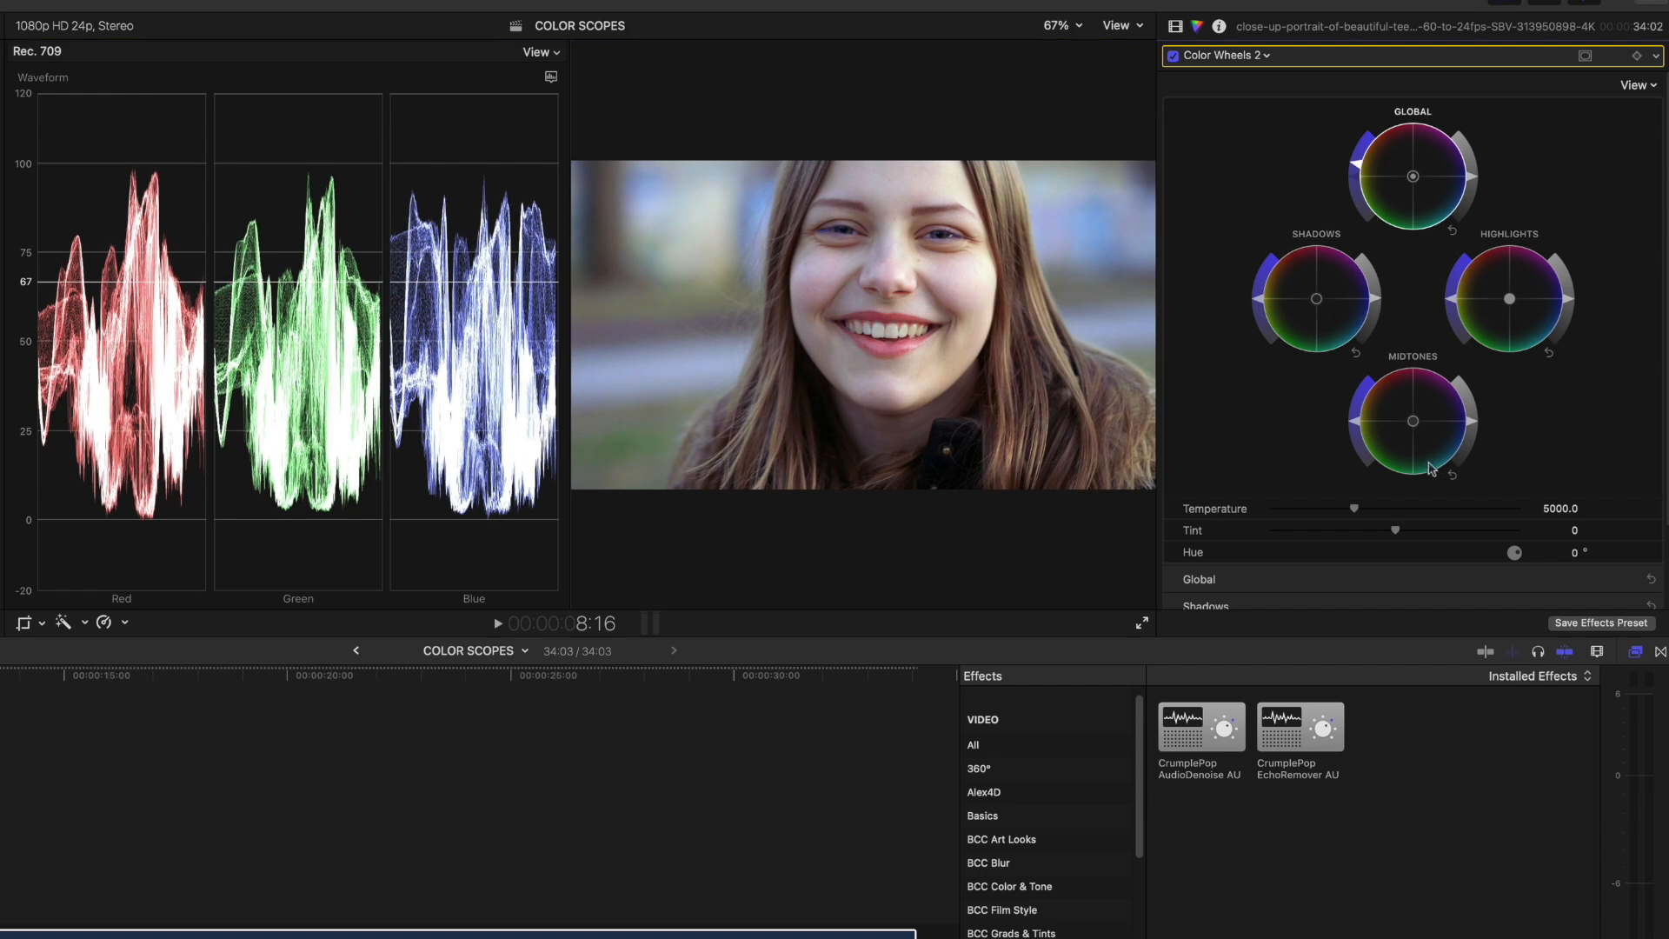